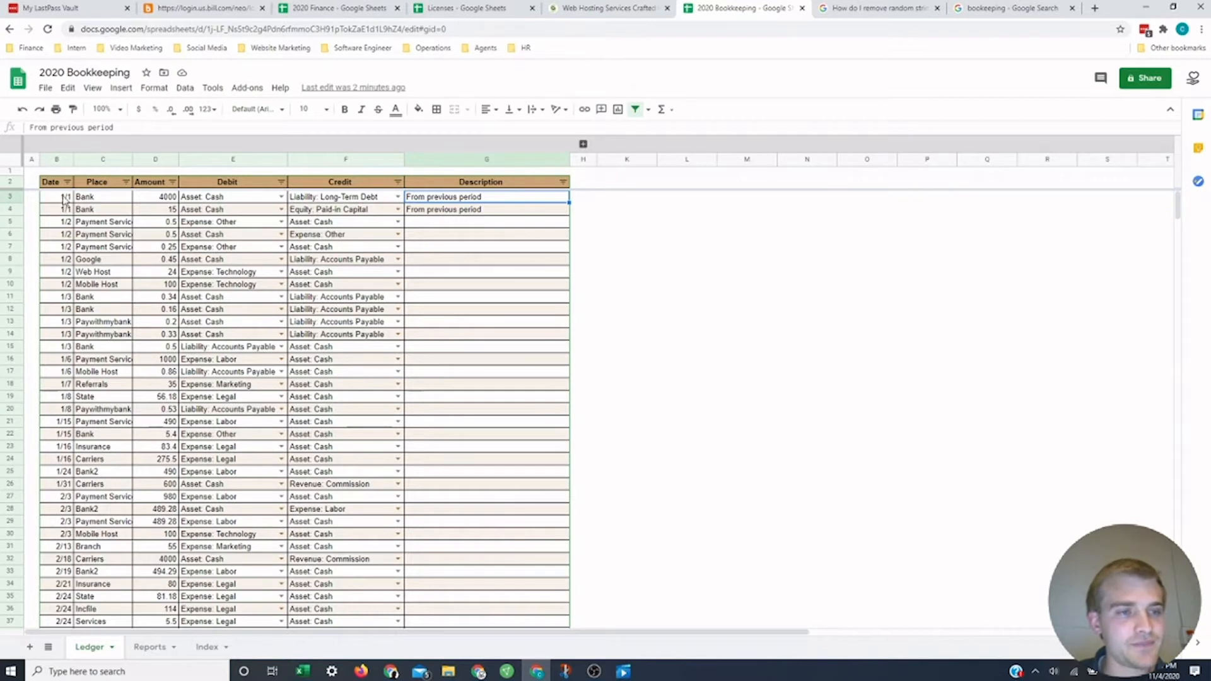
Step: Enter 11/4, Mobile Host, 100 in the first empty Ledger row, debiting Expense: Technology and crediting Asset: Cash
{"action": "left_click", "coordinate": [102, 182]}
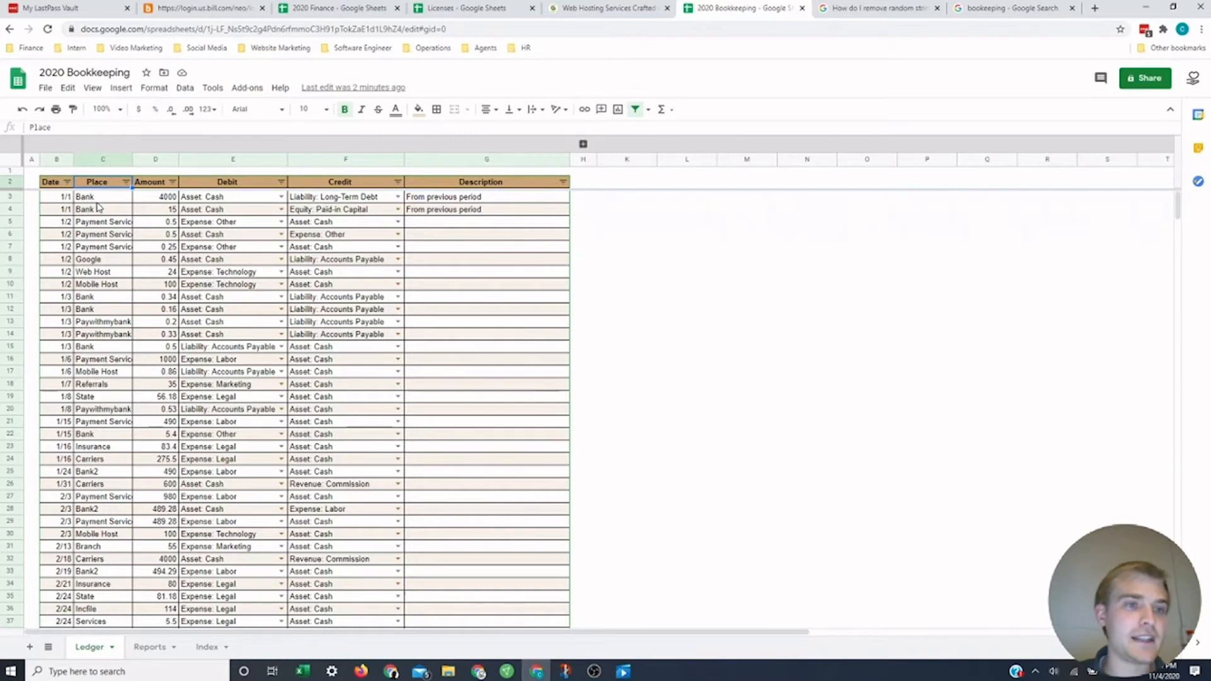
{"action": "mouse_move", "coordinate": [161, 203]}
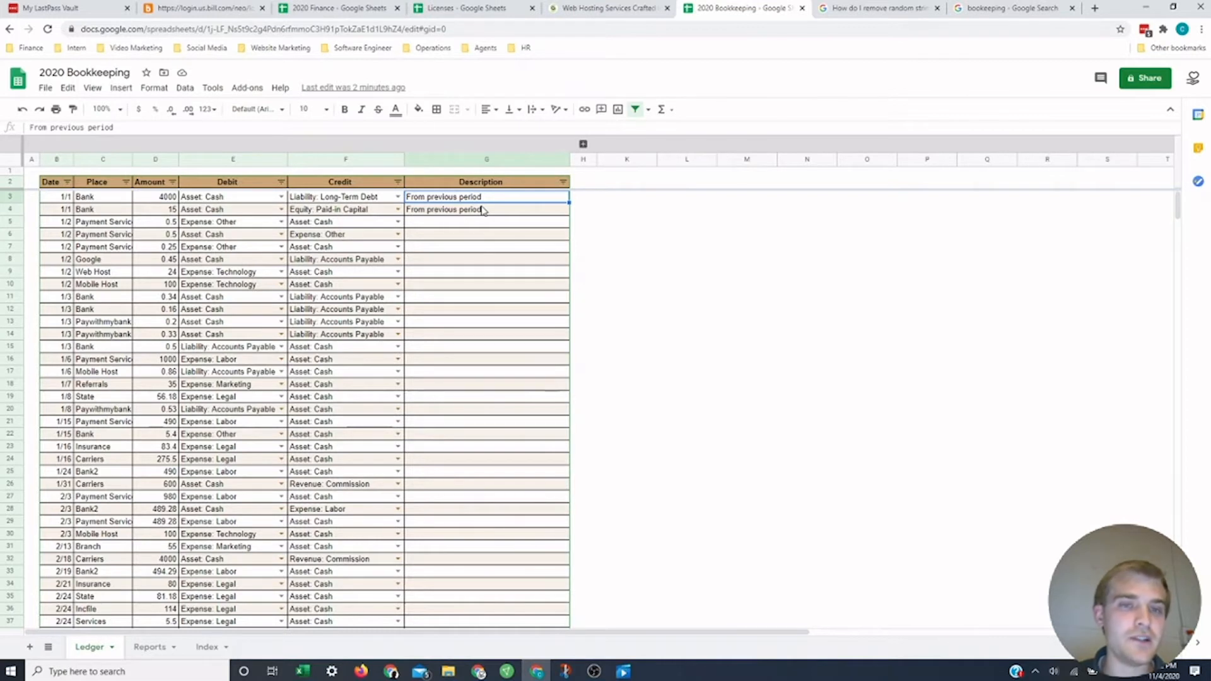
{"action": "mouse_move", "coordinate": [475, 233]}
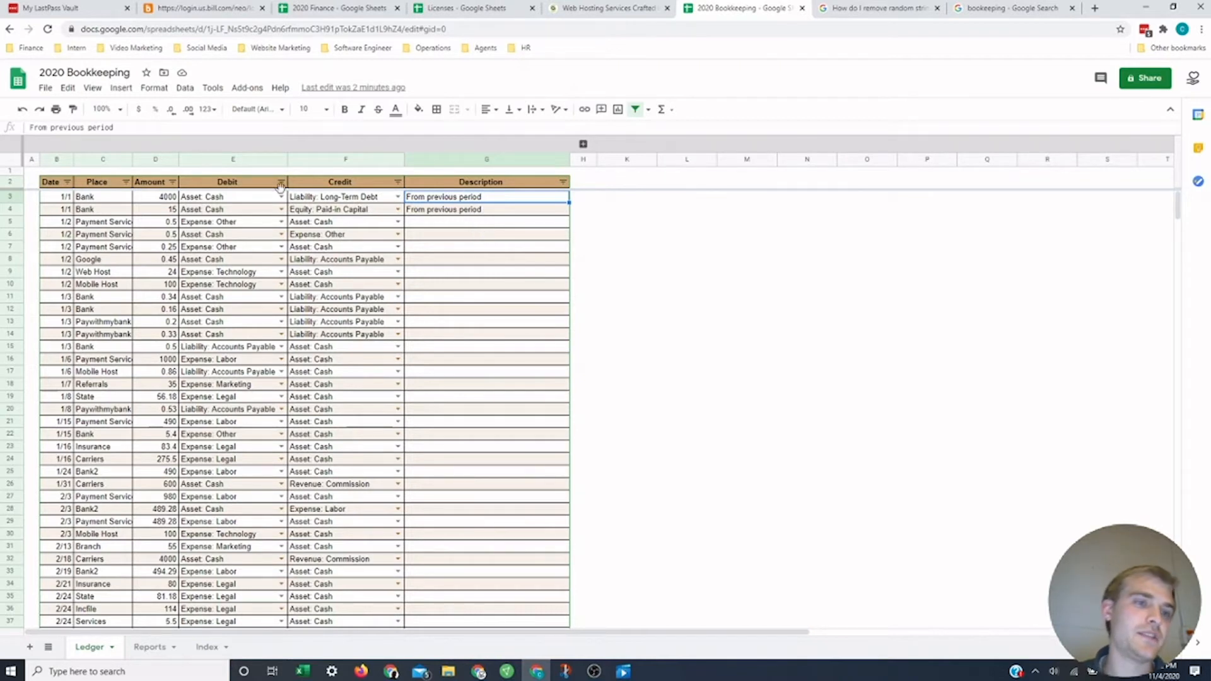
{"action": "mouse_move", "coordinate": [101, 371]}
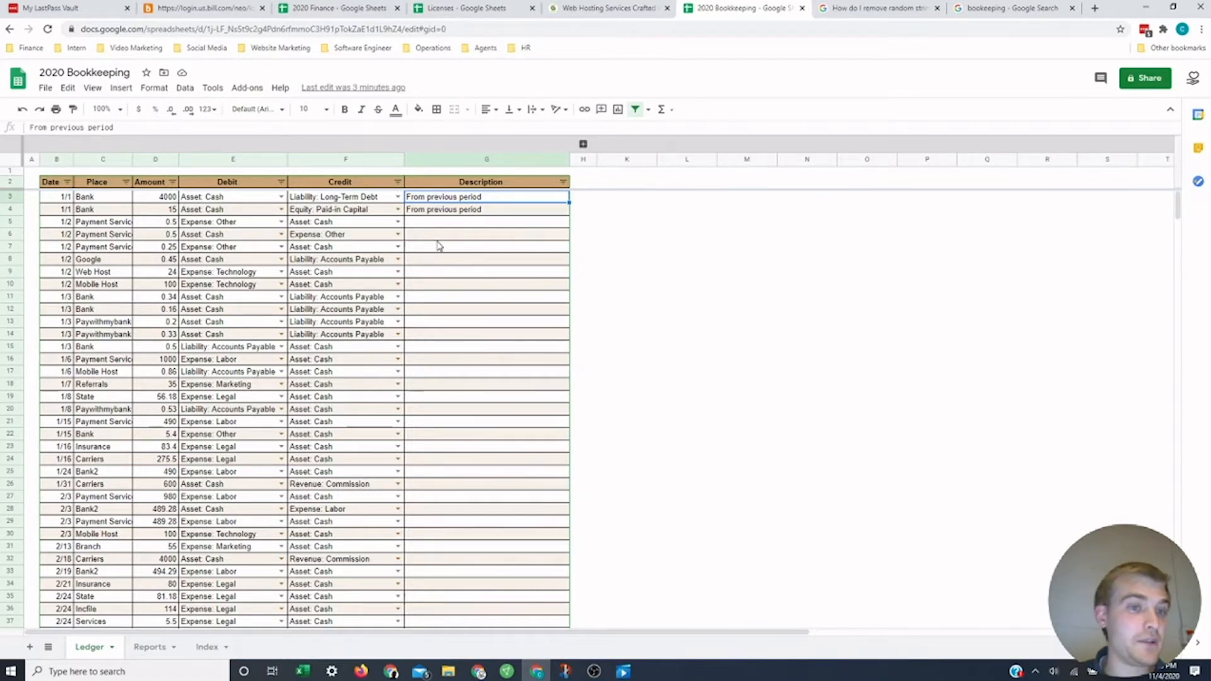
{"action": "mouse_move", "coordinate": [394, 260]}
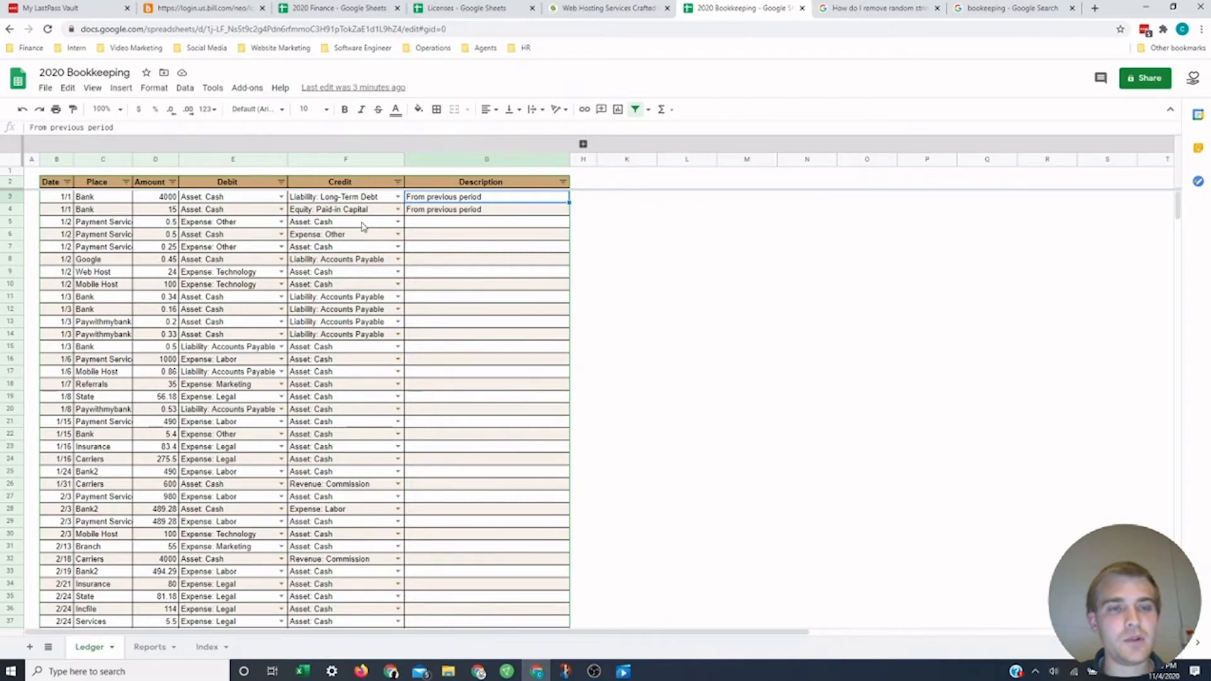
{"action": "mouse_move", "coordinate": [244, 302]}
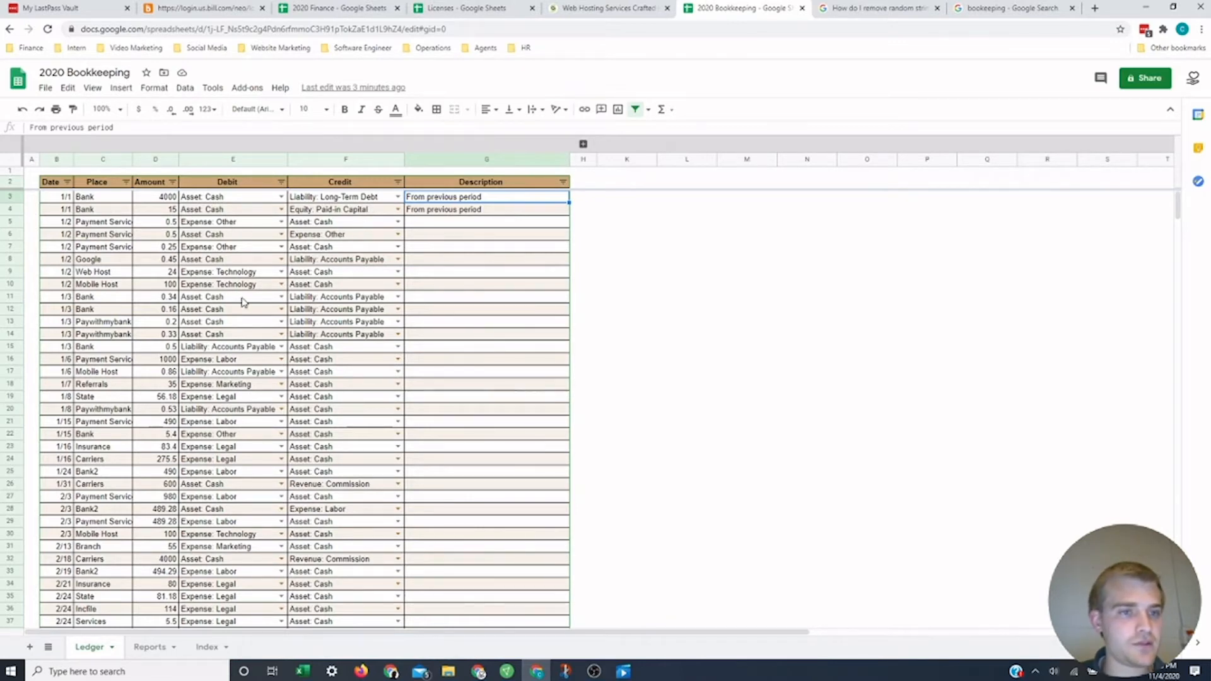
{"action": "scroll", "scroll_direction": "down", "scroll_amount": 3}
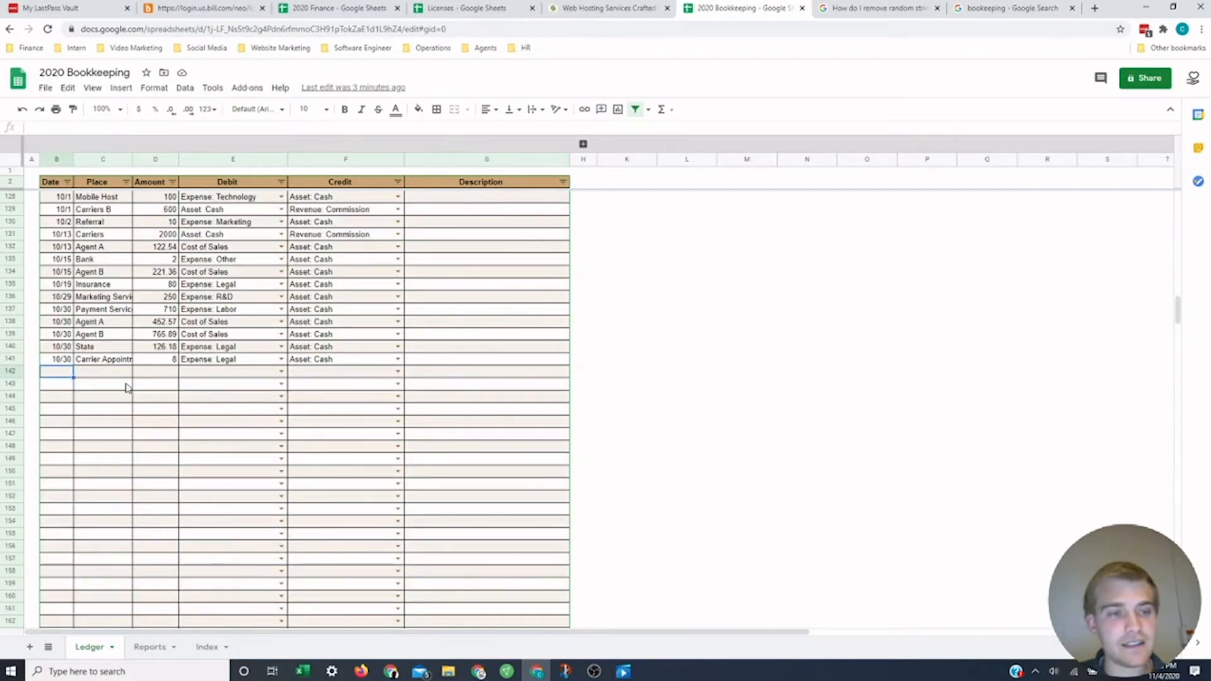
{"action": "type", "text": "11/4"}
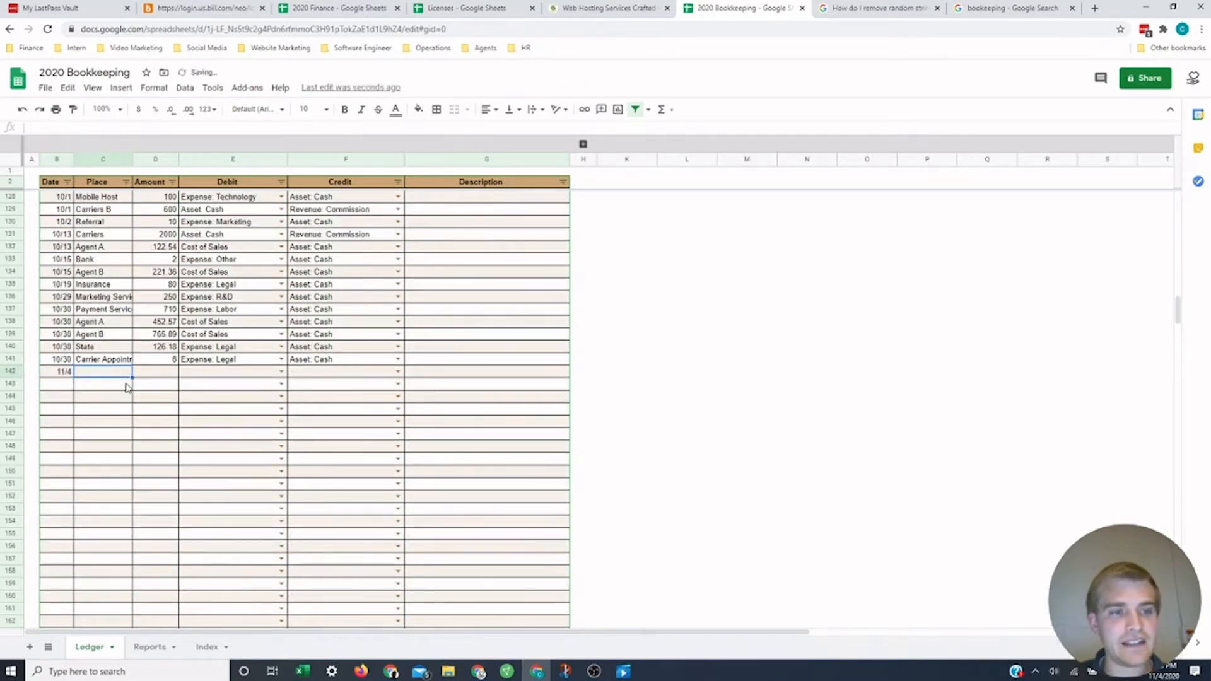
{"action": "type", "text": "Mobile Hos"}
{"action": "left_click", "coordinate": [156, 371]}
{"action": "type", "text": "100"}
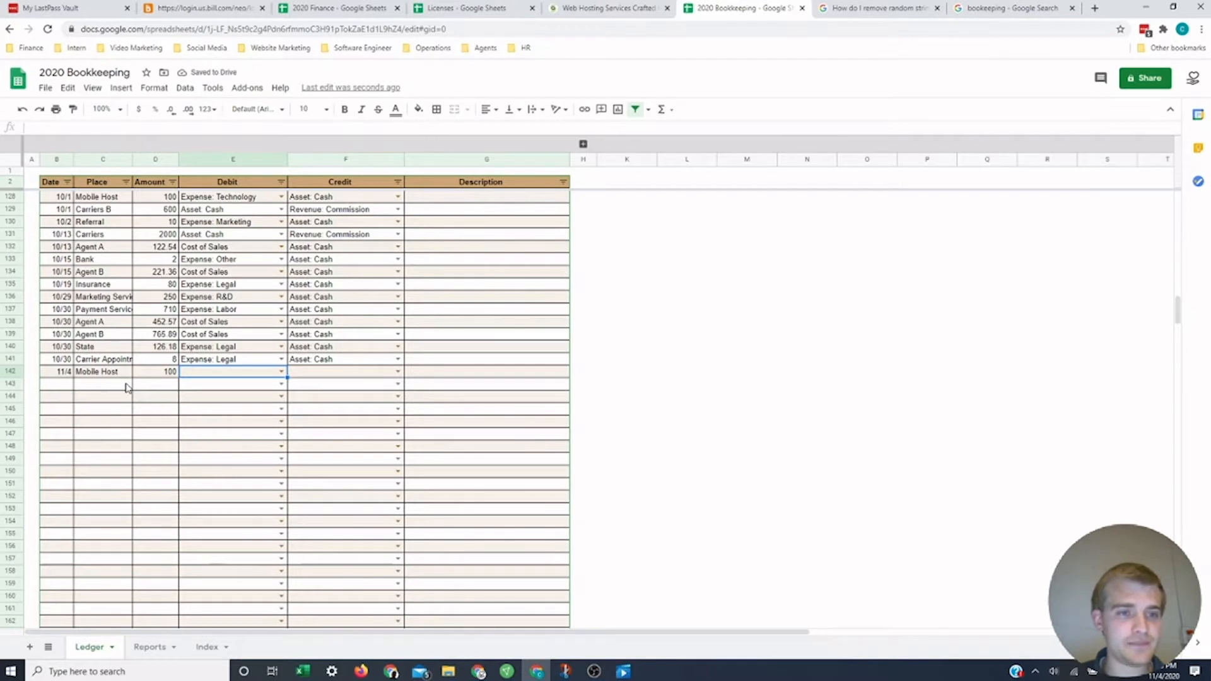
{"action": "type", "text": "tech"}
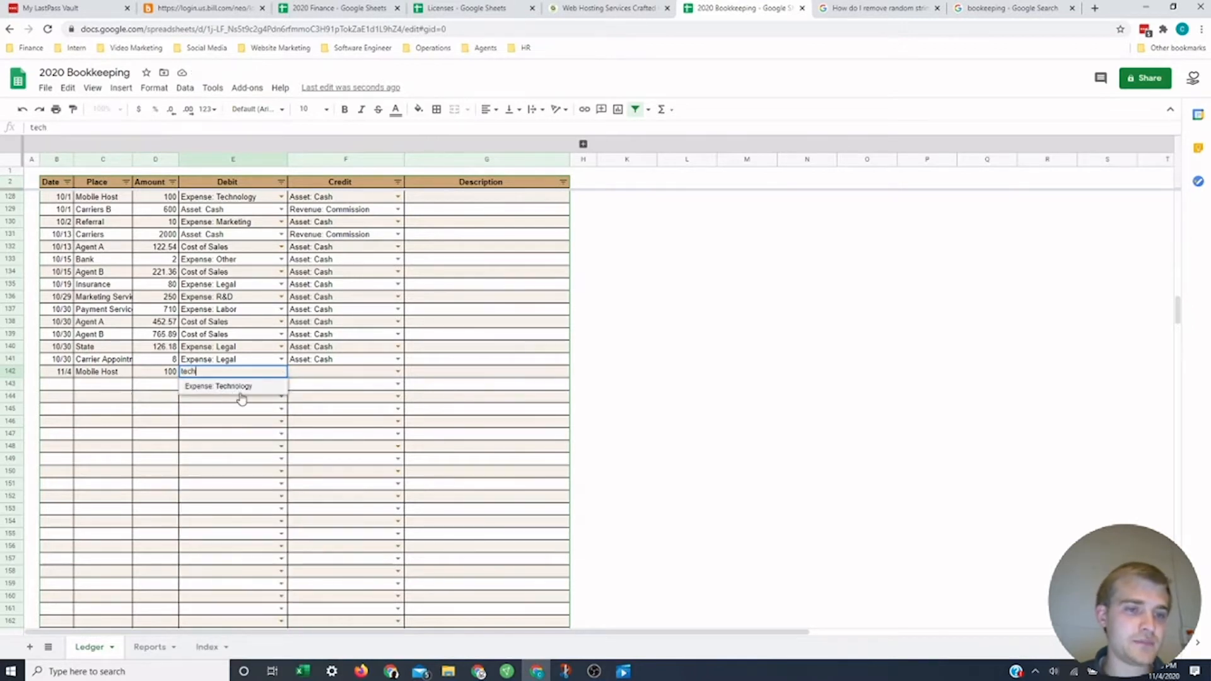
{"action": "left_click", "coordinate": [231, 385]}
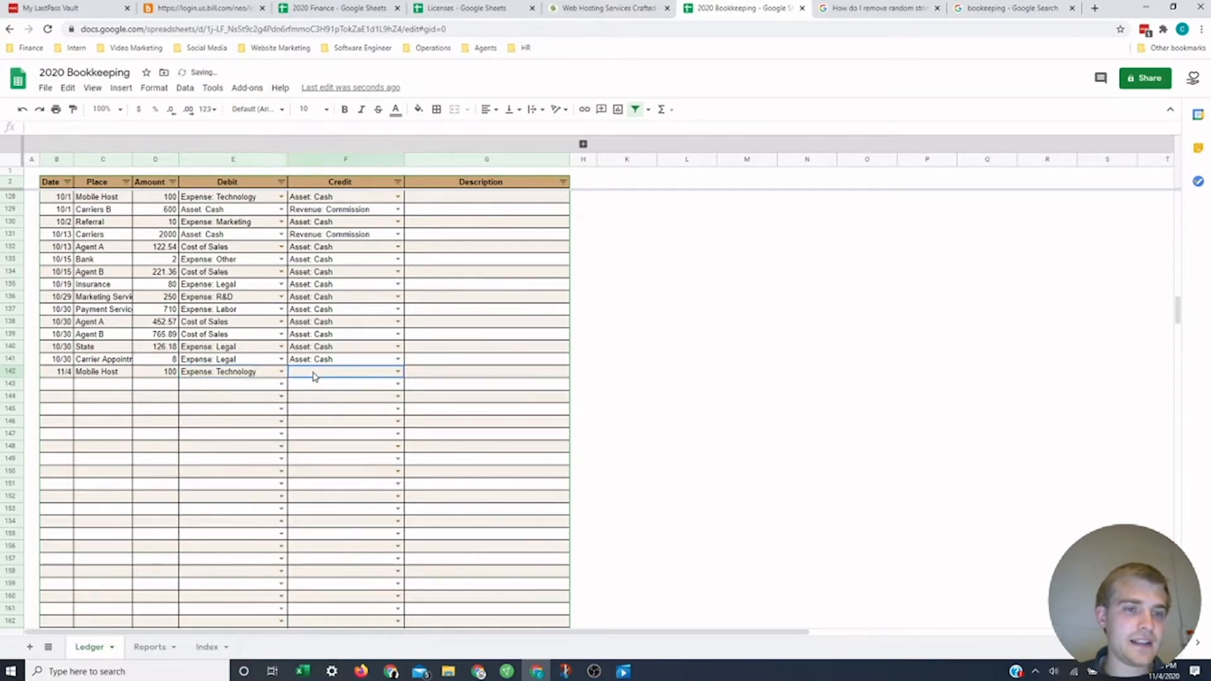
{"action": "type", "text": "cash"}
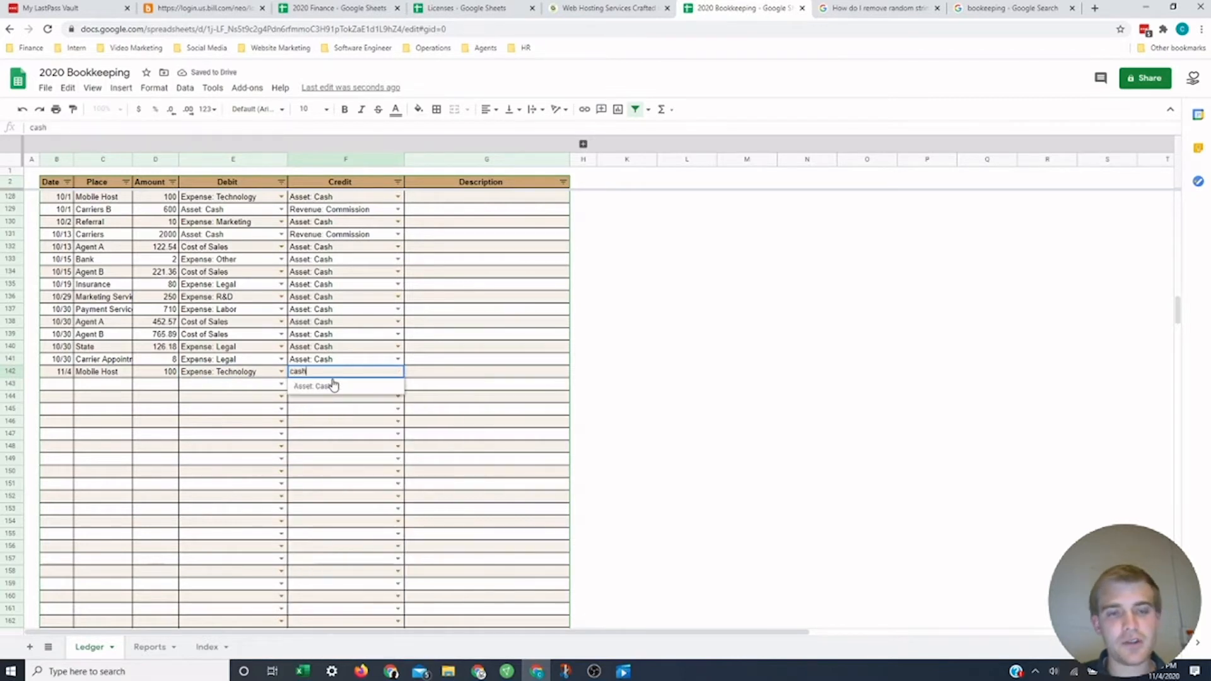
{"action": "left_click", "coordinate": [313, 385]}
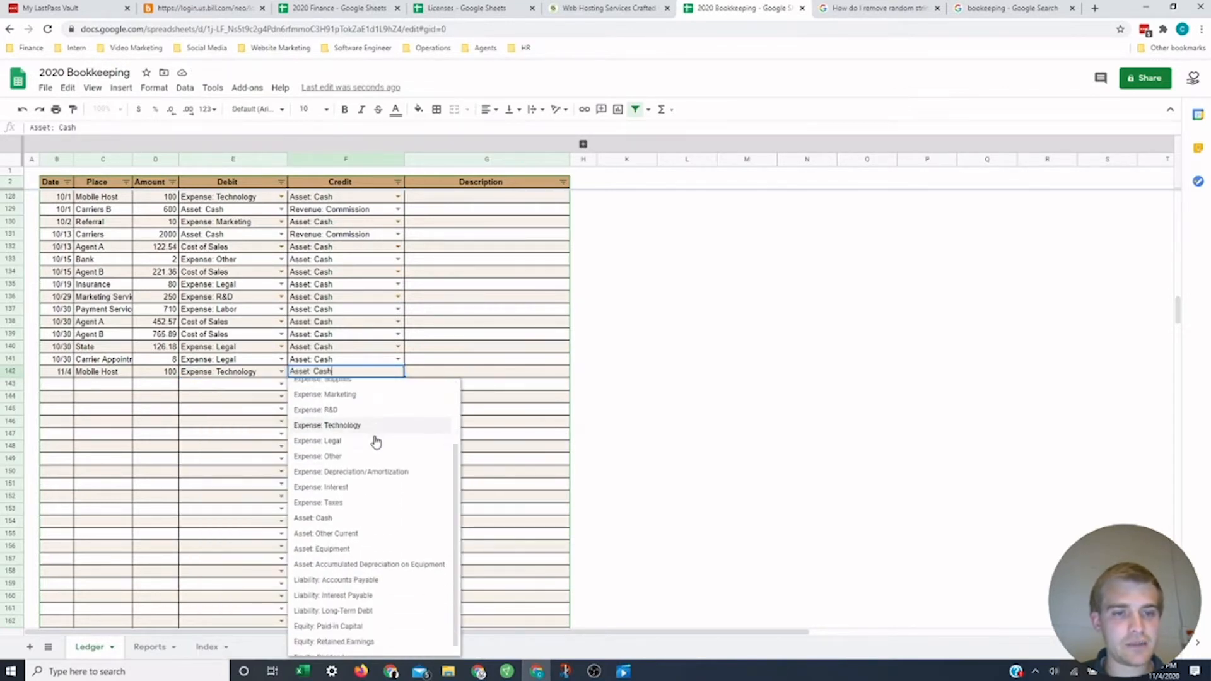
{"action": "left_click", "coordinate": [327, 425]}
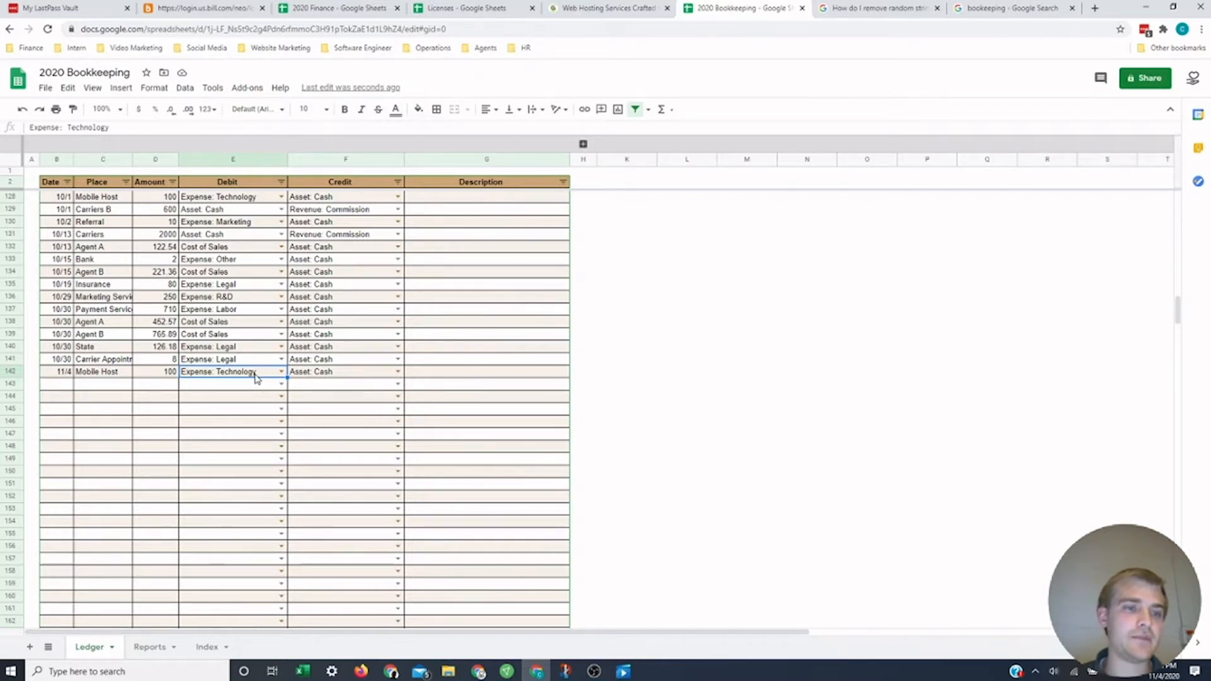
Step: Fill the next Ledger row with 11/4, Carriers, 3000, debit Asset: Cash, credit Revenue: Commission
{"action": "left_click", "coordinate": [56, 383]}
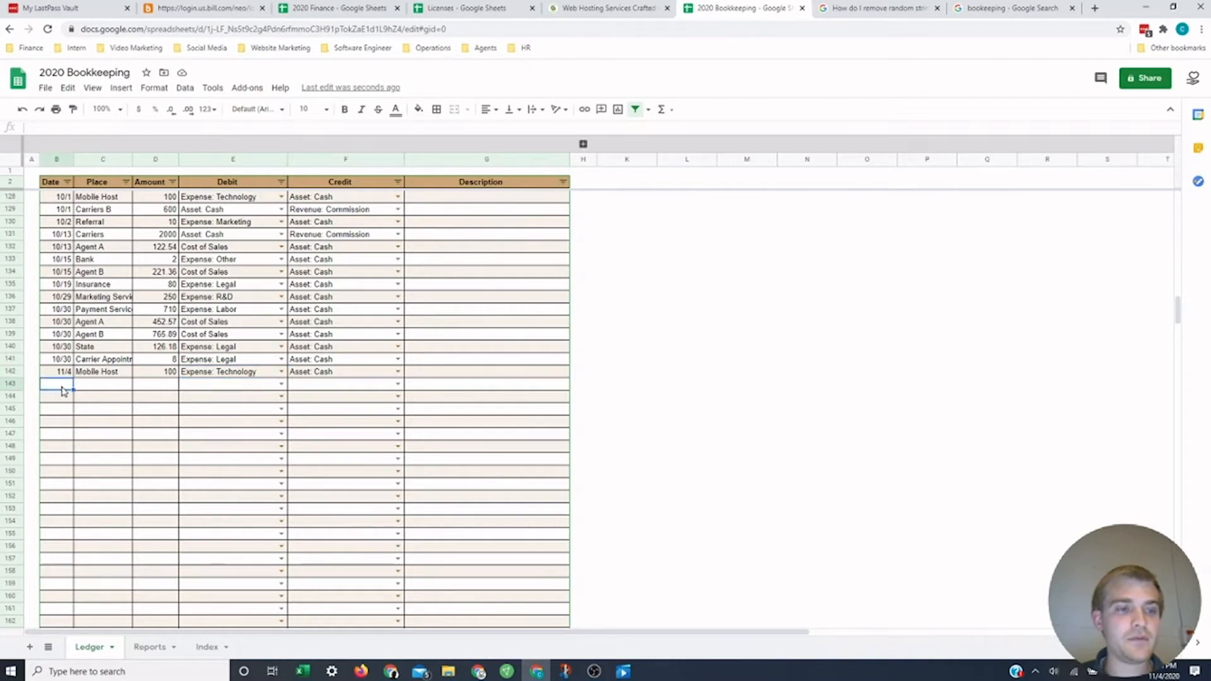
{"action": "type", "text": "11/"}
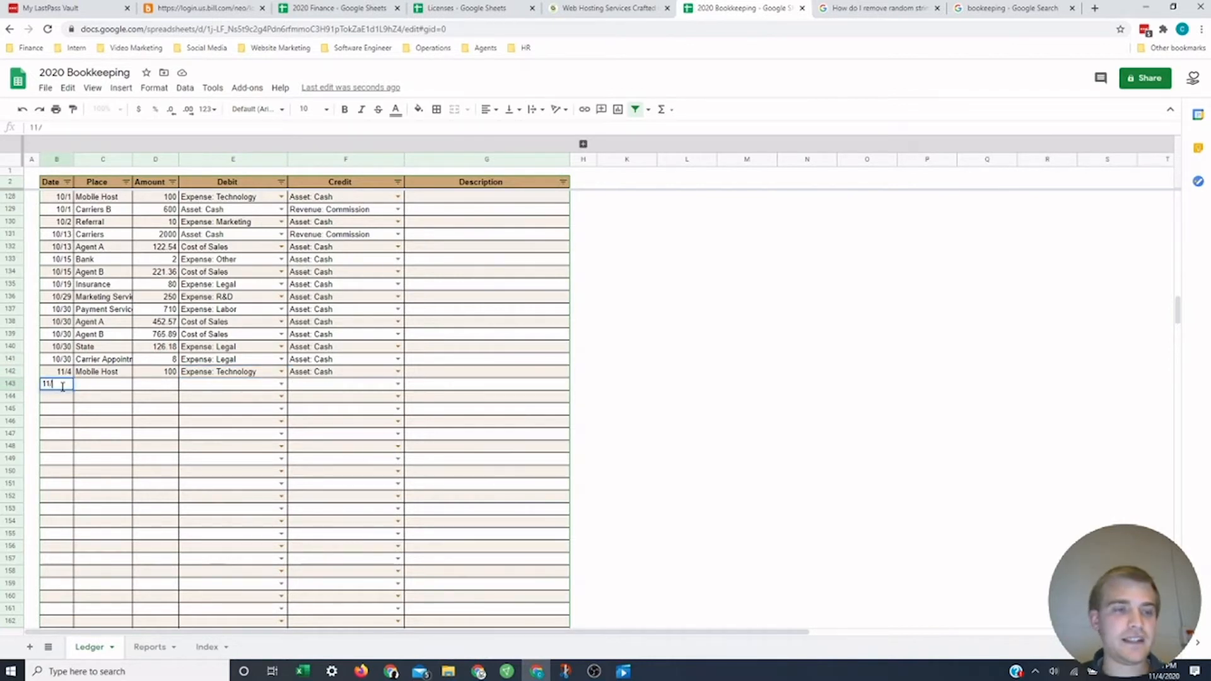
{"action": "type", "text": "Co"}
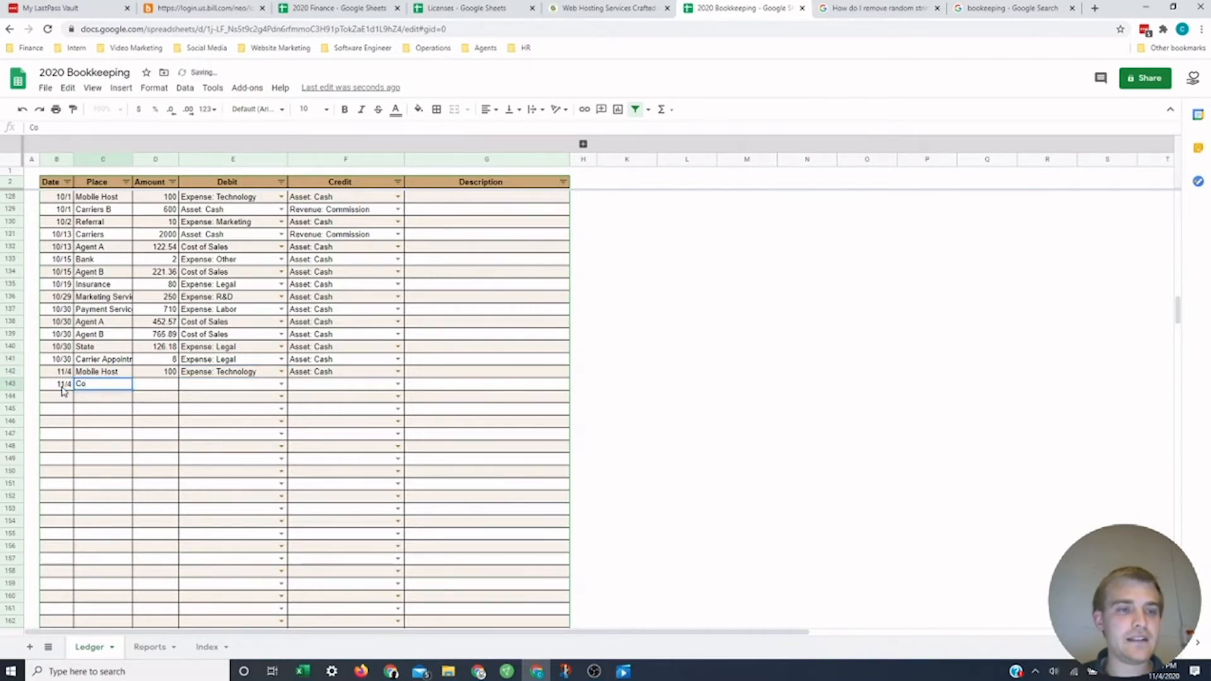
{"action": "type", "text": "Carriers"}
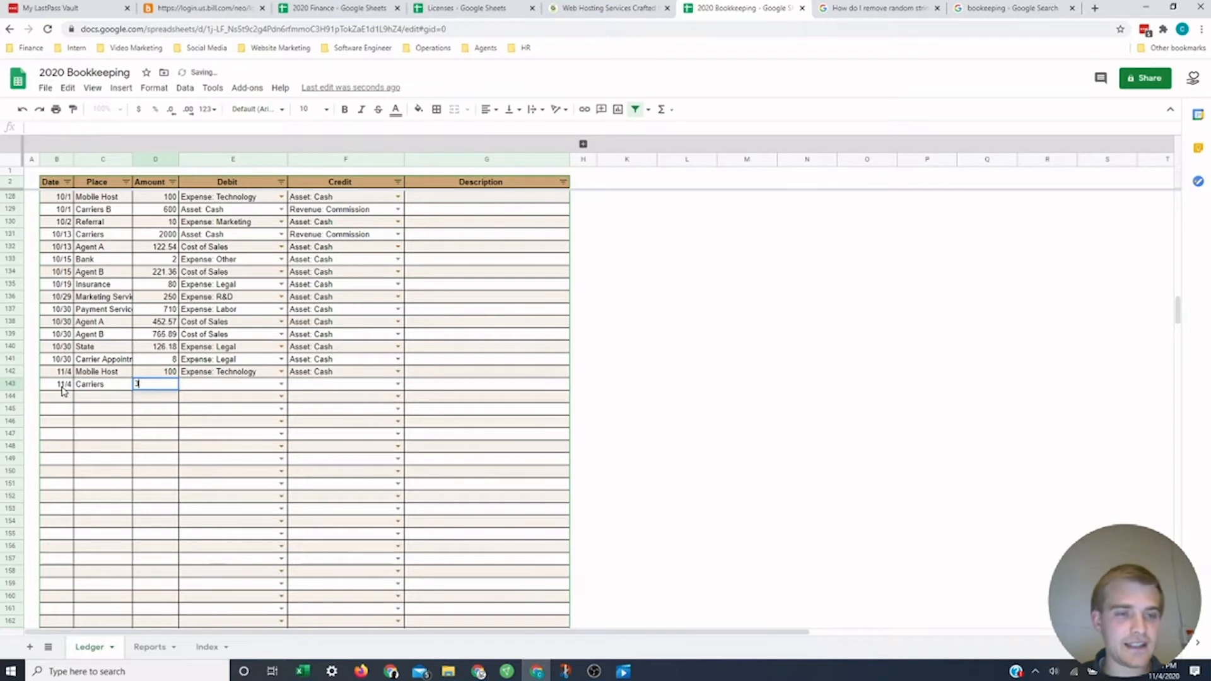
{"action": "type", "text": "3000"}
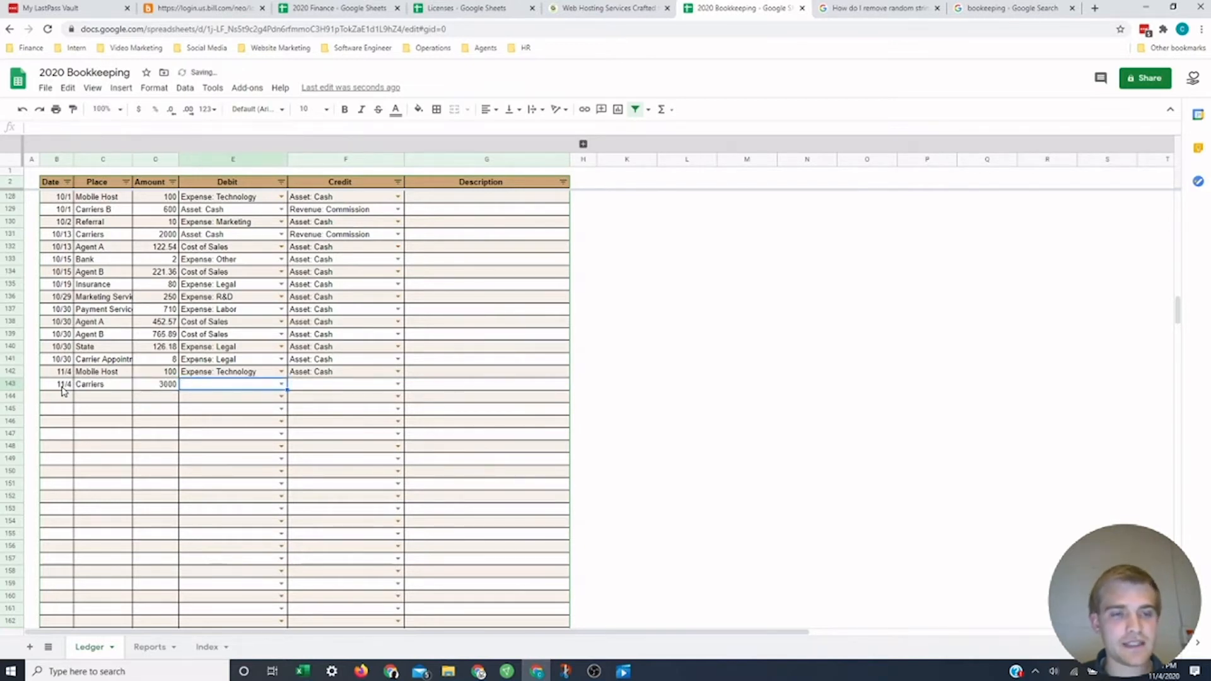
{"action": "type", "text": "cash"}
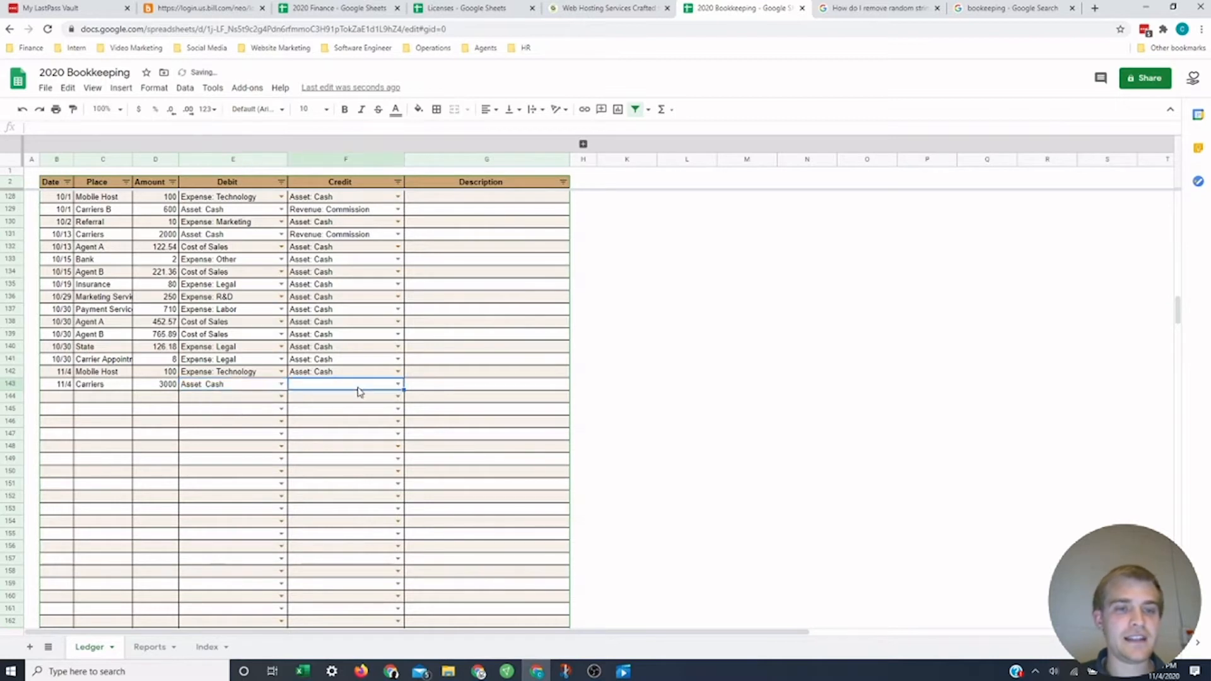
{"action": "type", "text": "reve"}
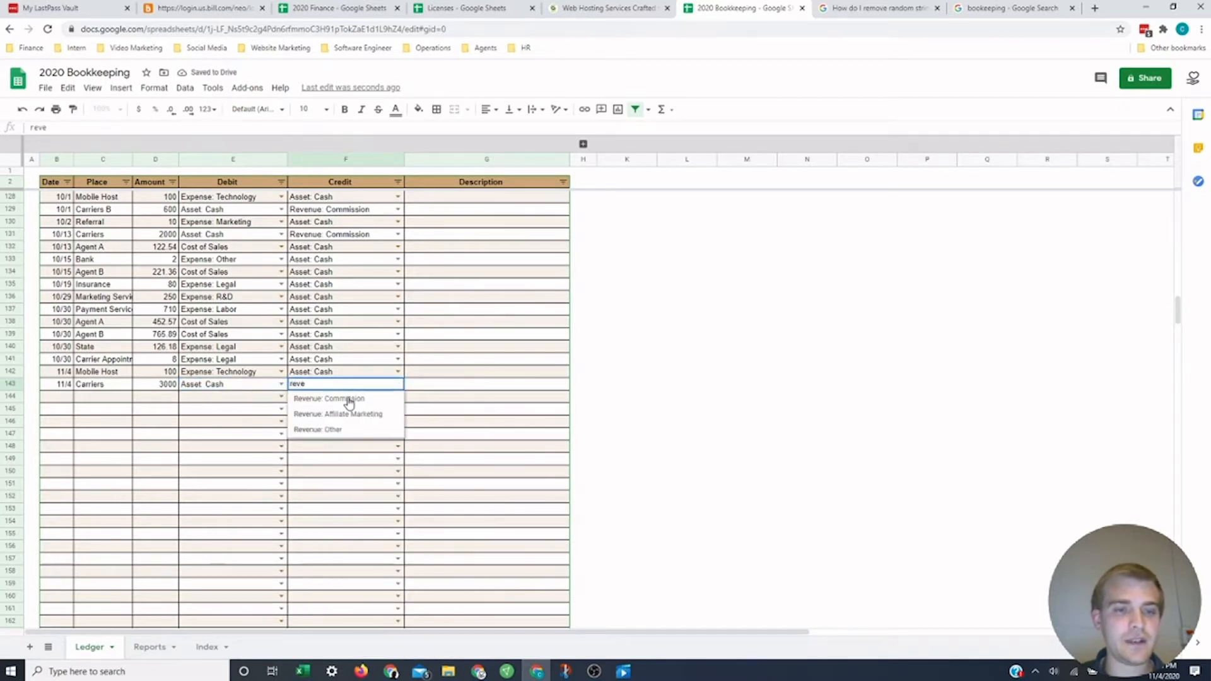
{"action": "left_click", "coordinate": [328, 398]}
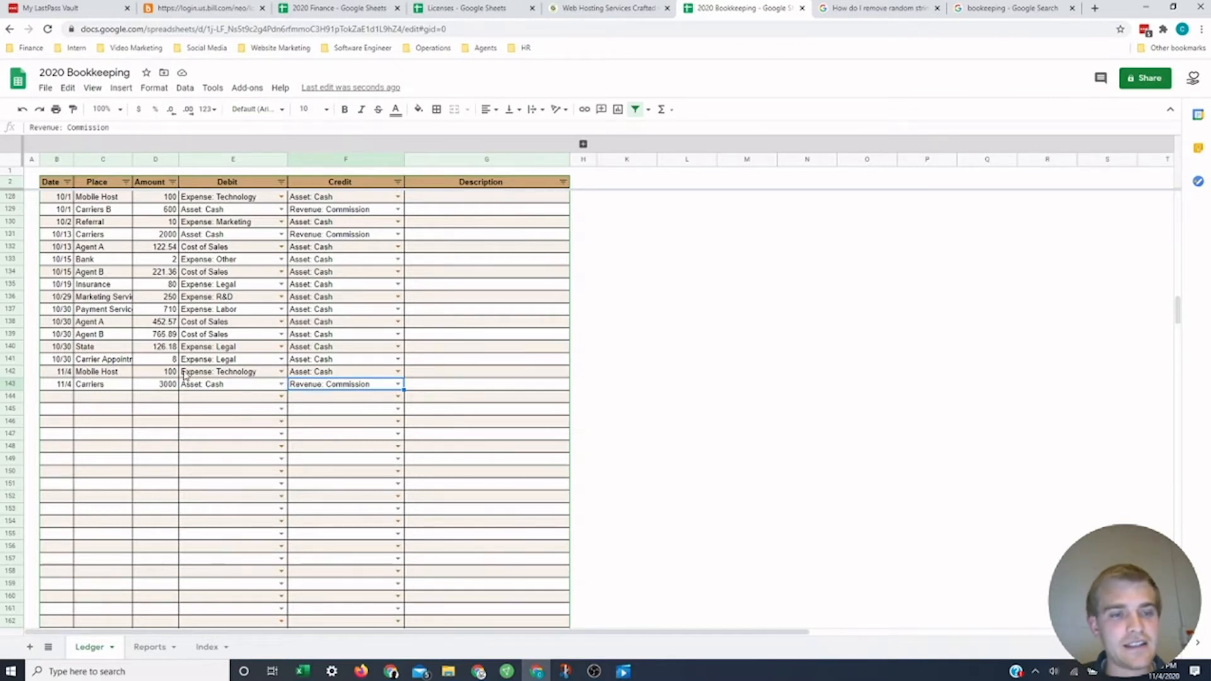
{"action": "mouse_move", "coordinate": [550, 250]}
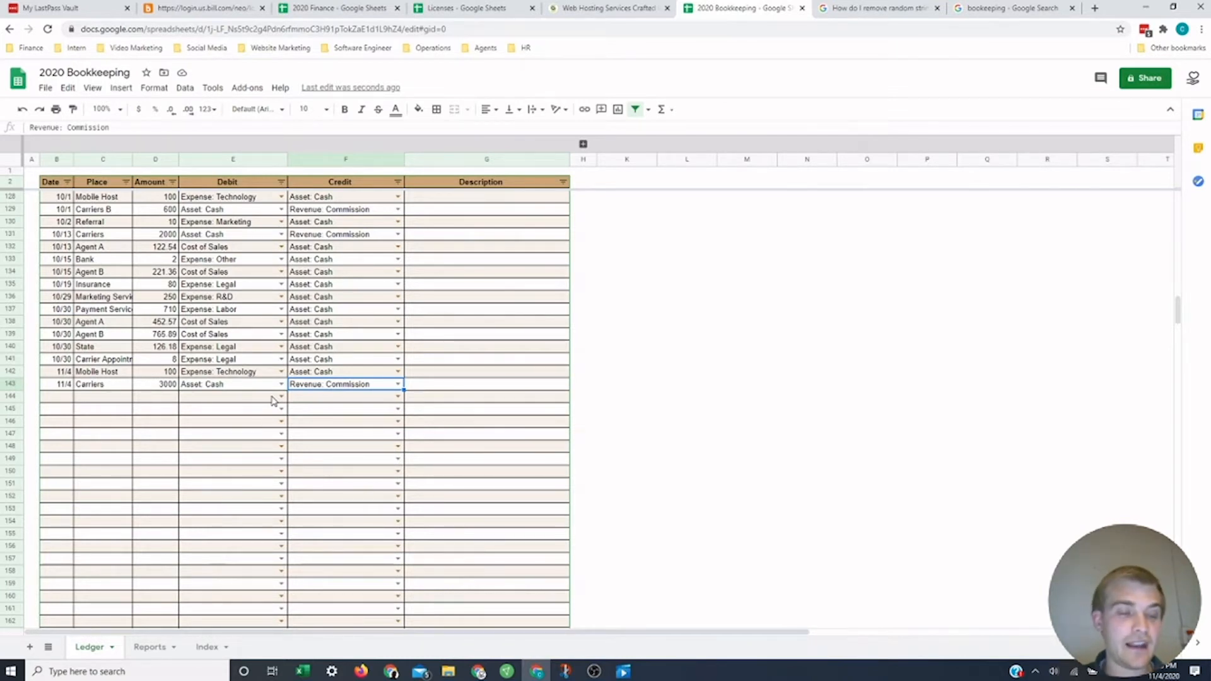
{"action": "mouse_move", "coordinate": [588, 152]}
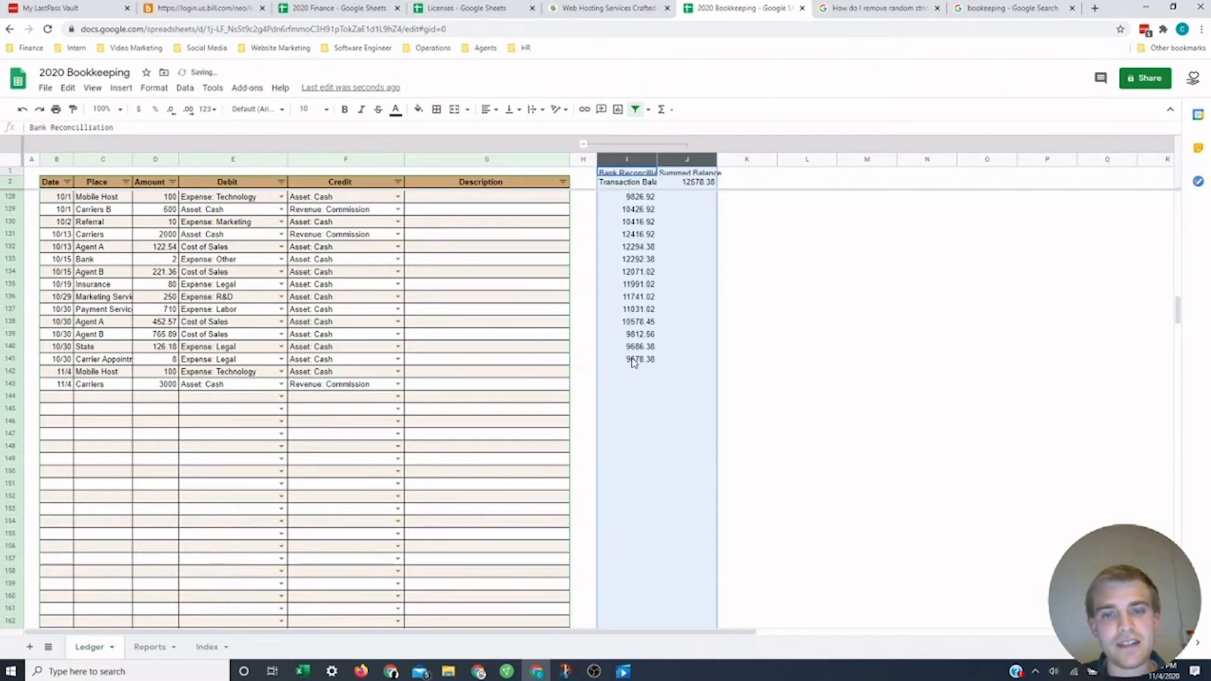
{"action": "left_click", "coordinate": [626, 358]}
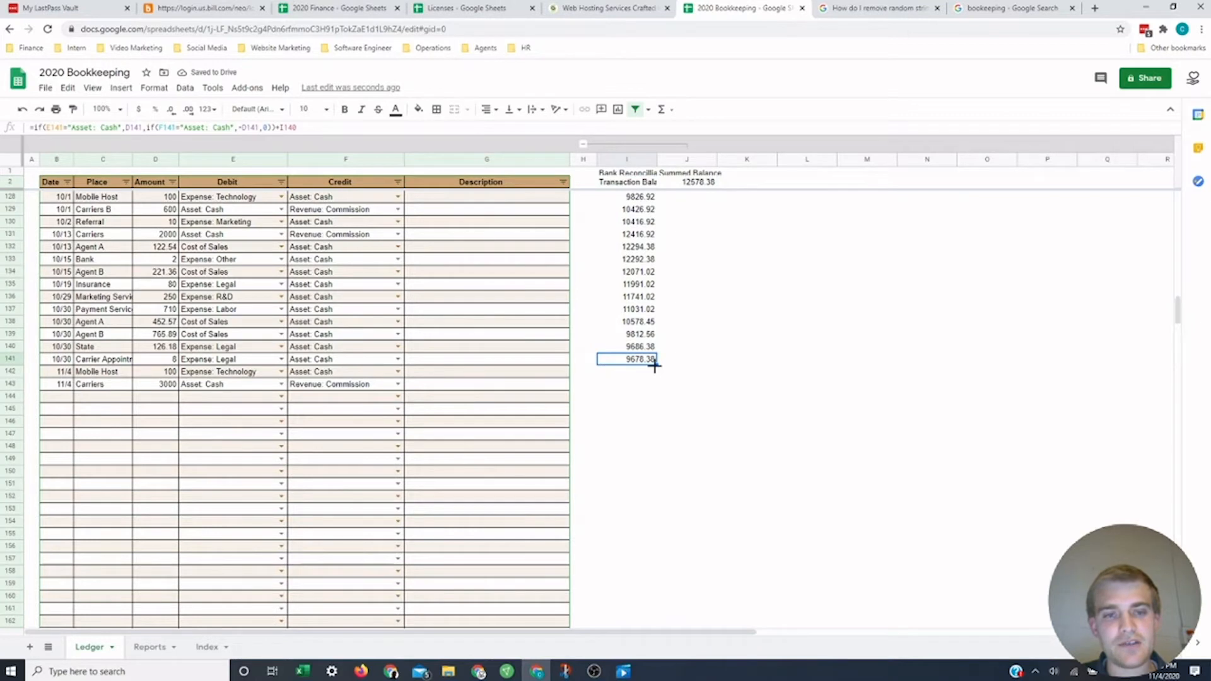
{"action": "left_click_drag", "start_coordinate": [627, 359], "coordinate": [627, 372]}
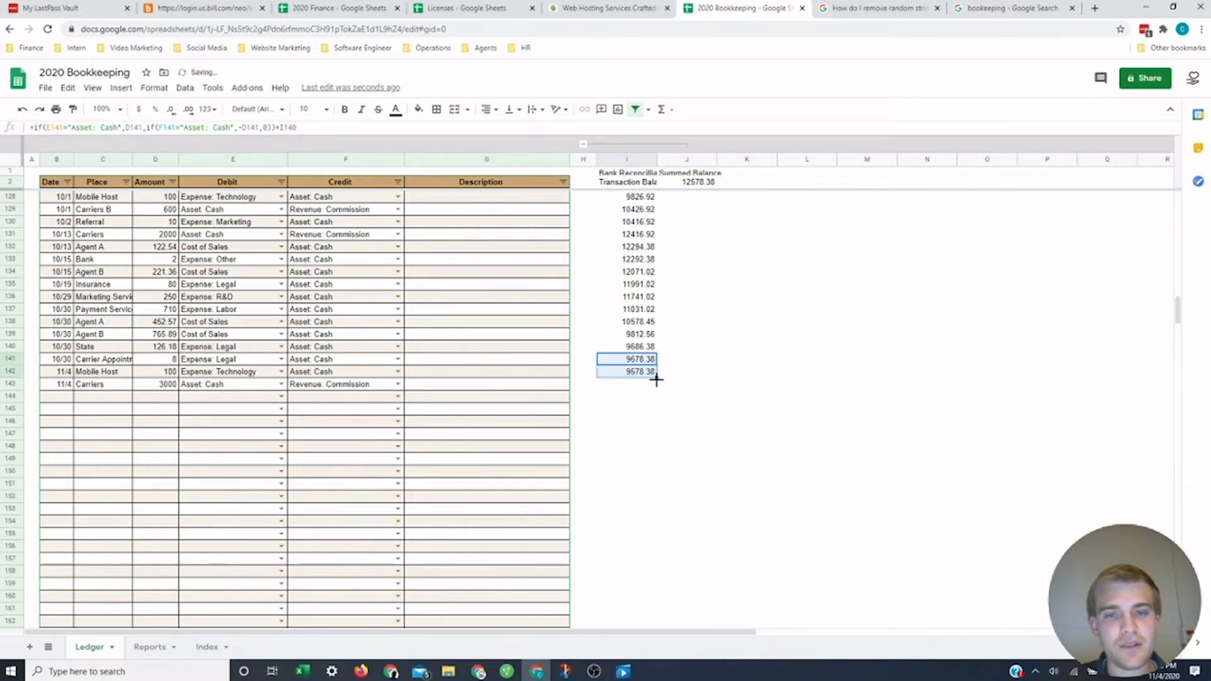
{"action": "left_click_drag", "start_coordinate": [657, 379], "coordinate": [656, 384]}
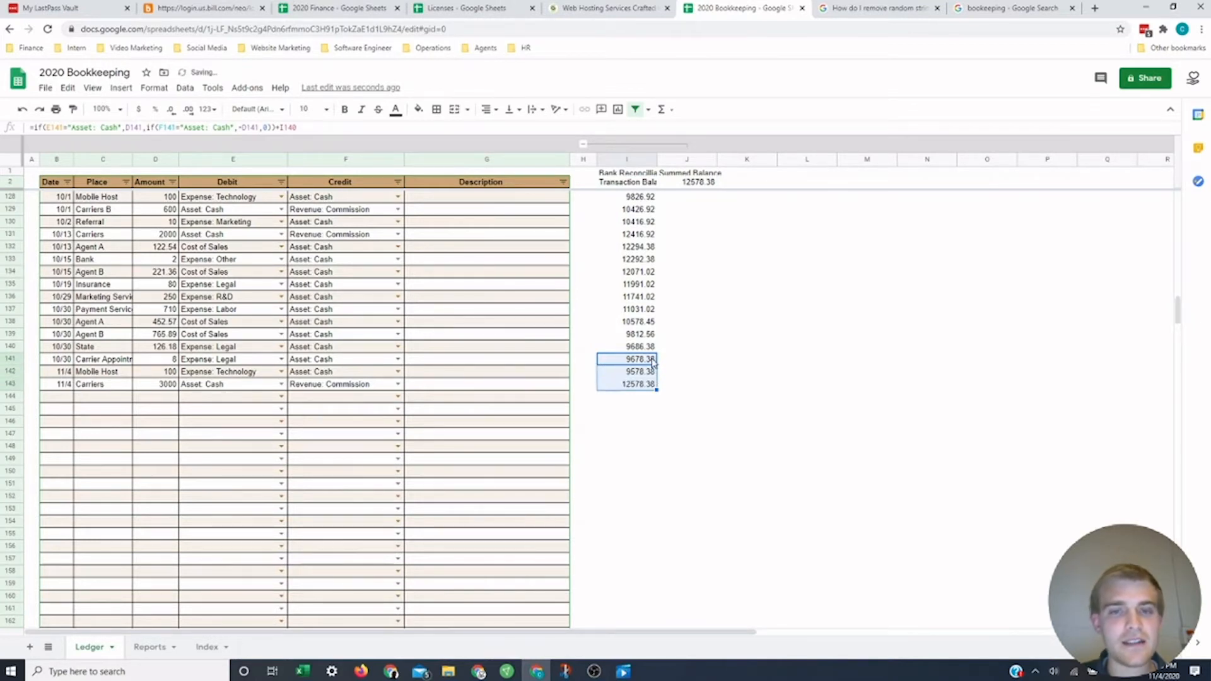
{"action": "left_click", "coordinate": [627, 359]}
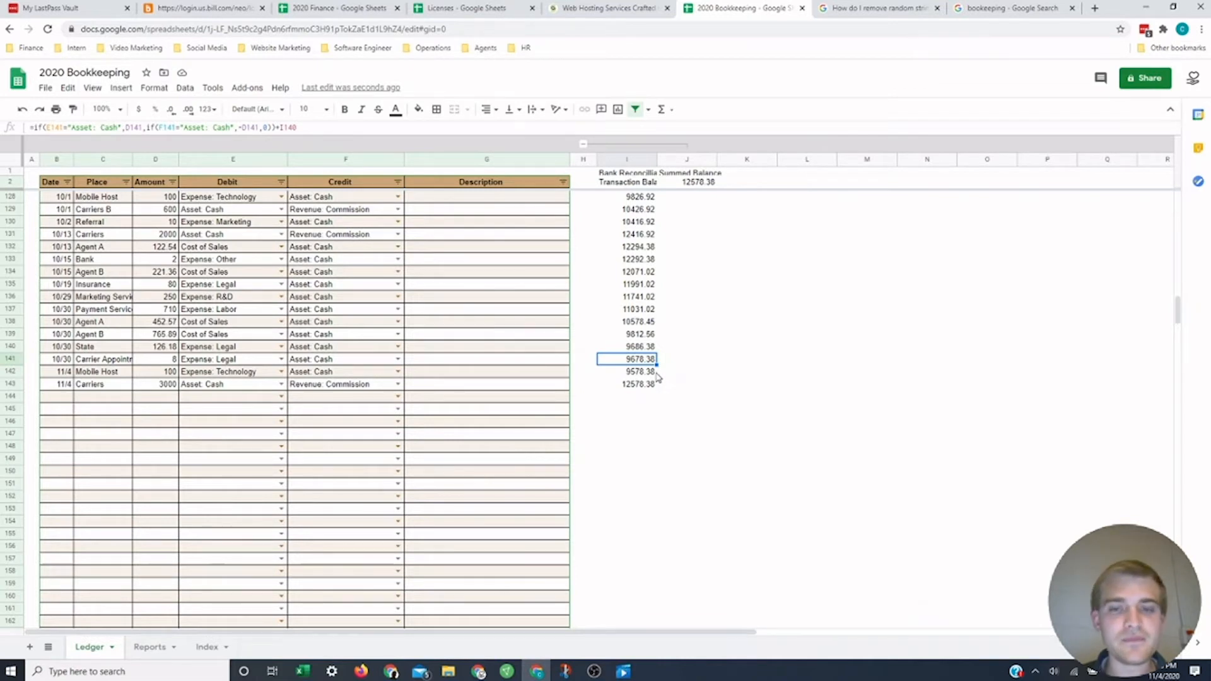
{"action": "left_click", "coordinate": [626, 384]}
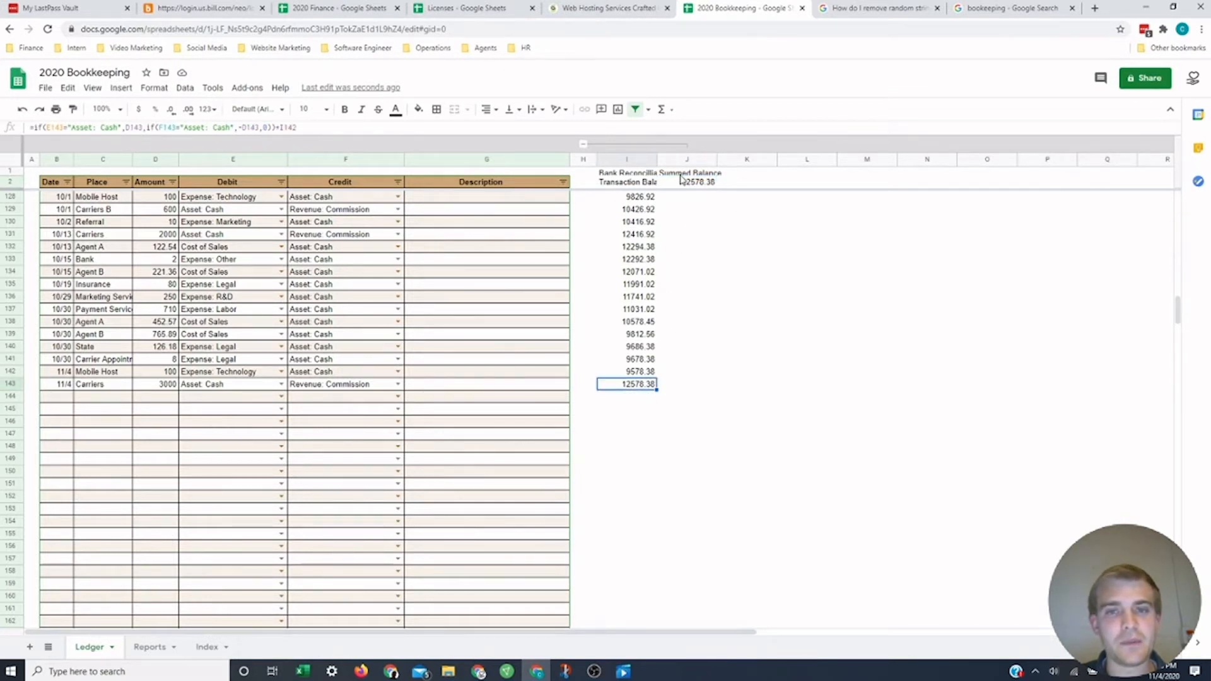
{"action": "left_click", "coordinate": [685, 182]}
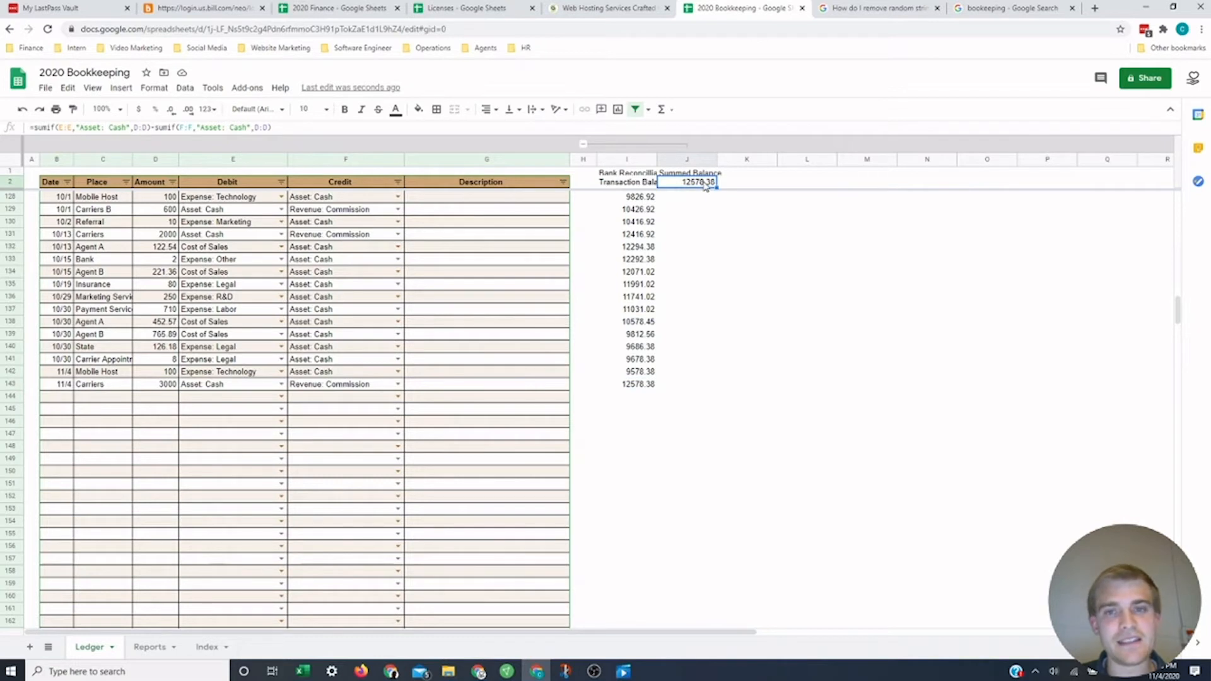
{"action": "mouse_move", "coordinate": [632, 200]}
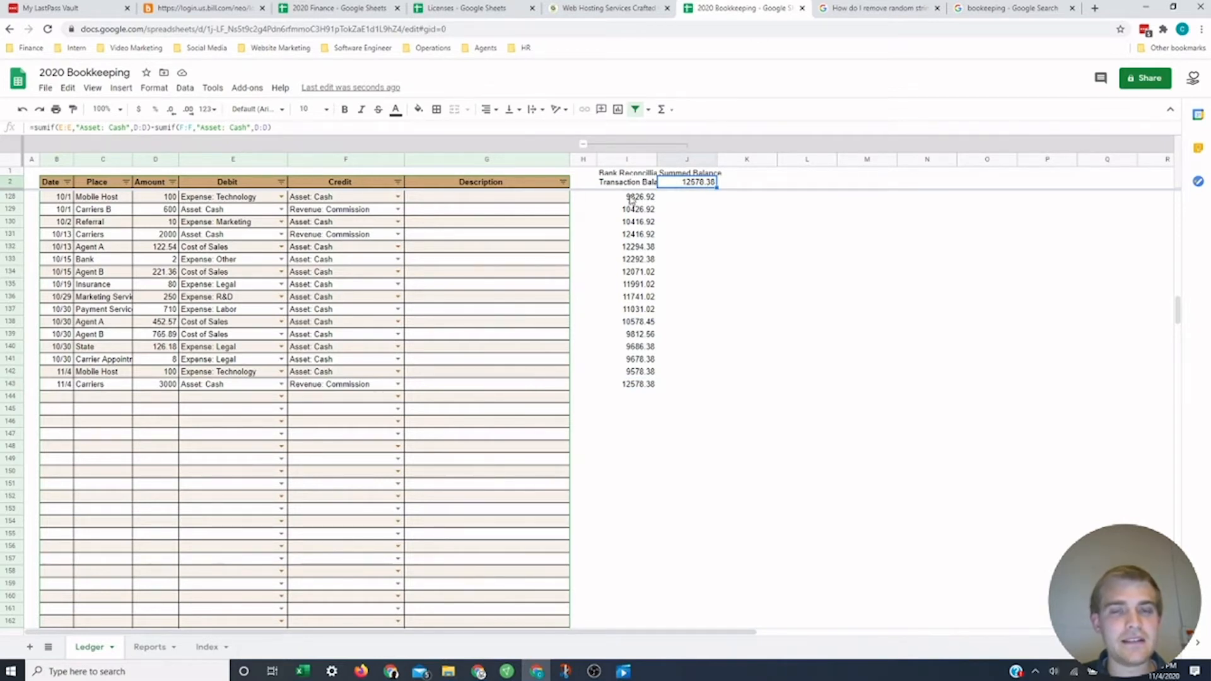
{"action": "mouse_move", "coordinate": [651, 374]}
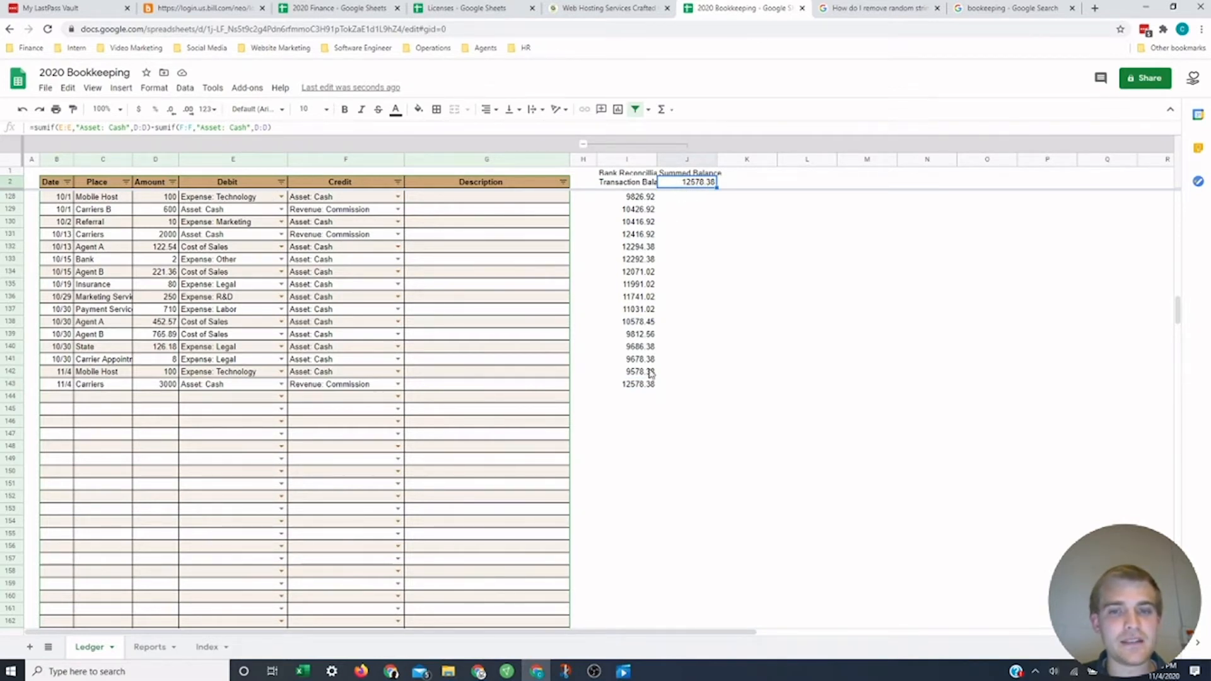
{"action": "mouse_move", "coordinate": [644, 390]}
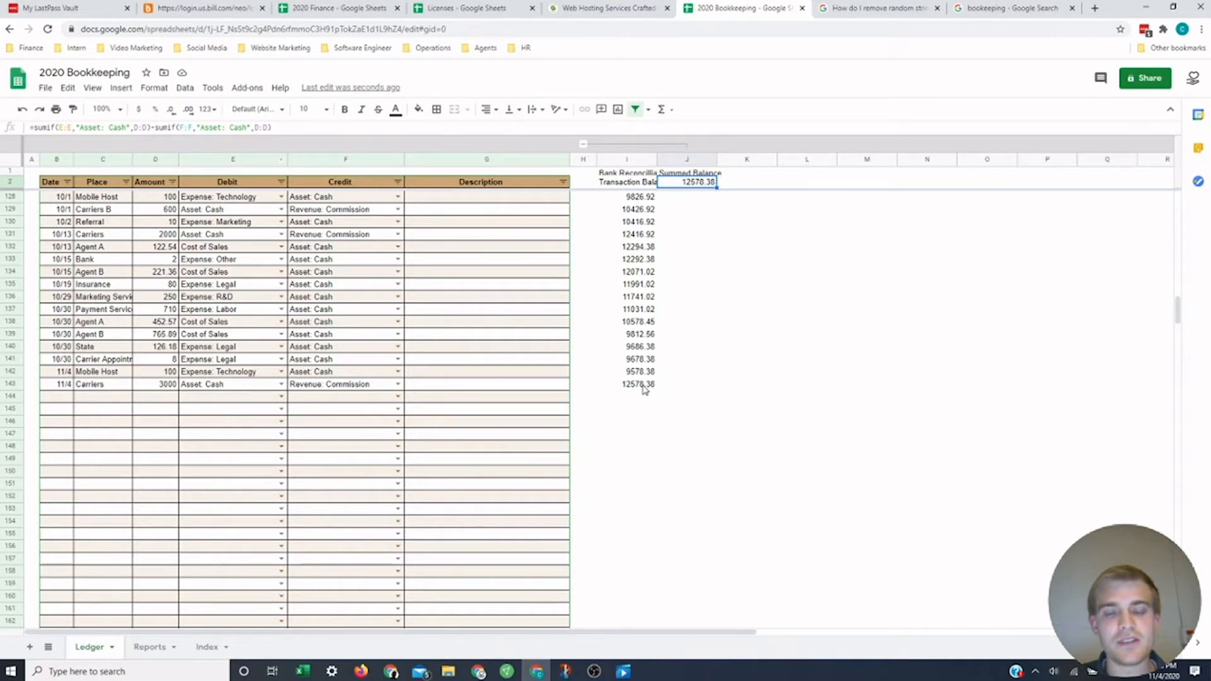
{"action": "left_click", "coordinate": [626, 384]}
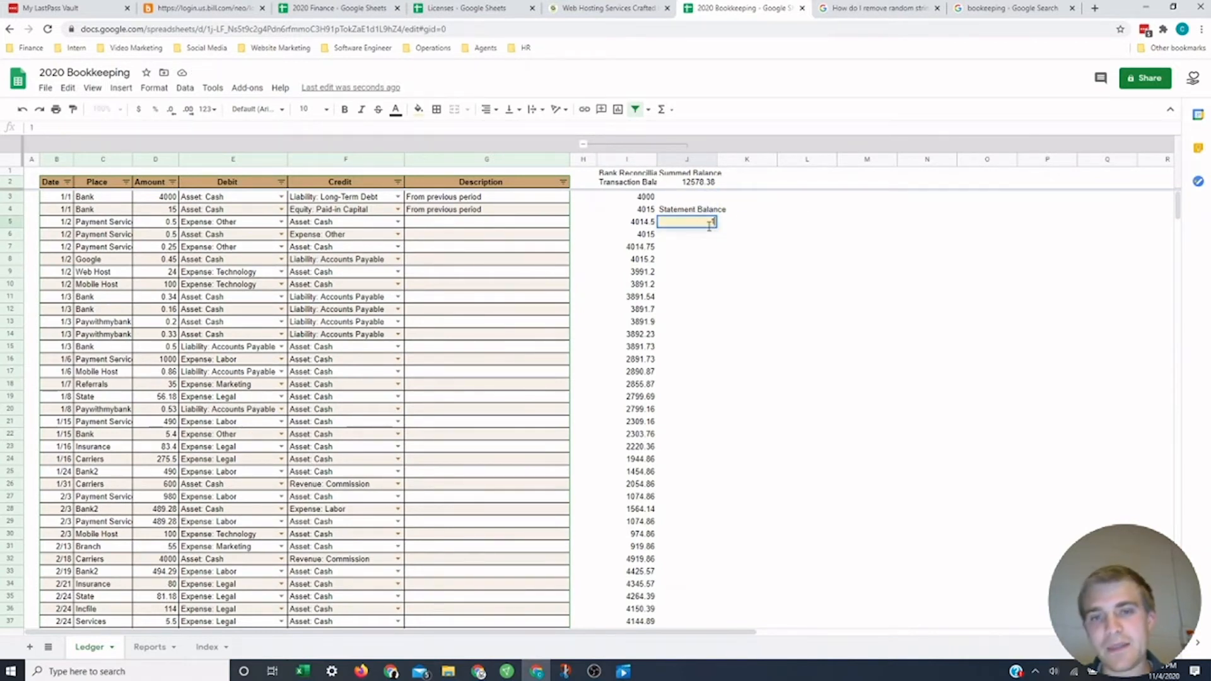
Step: Enter 10000 as the statement balance and compare it with the summed balance in J2
{"action": "type", "text": "10000"}
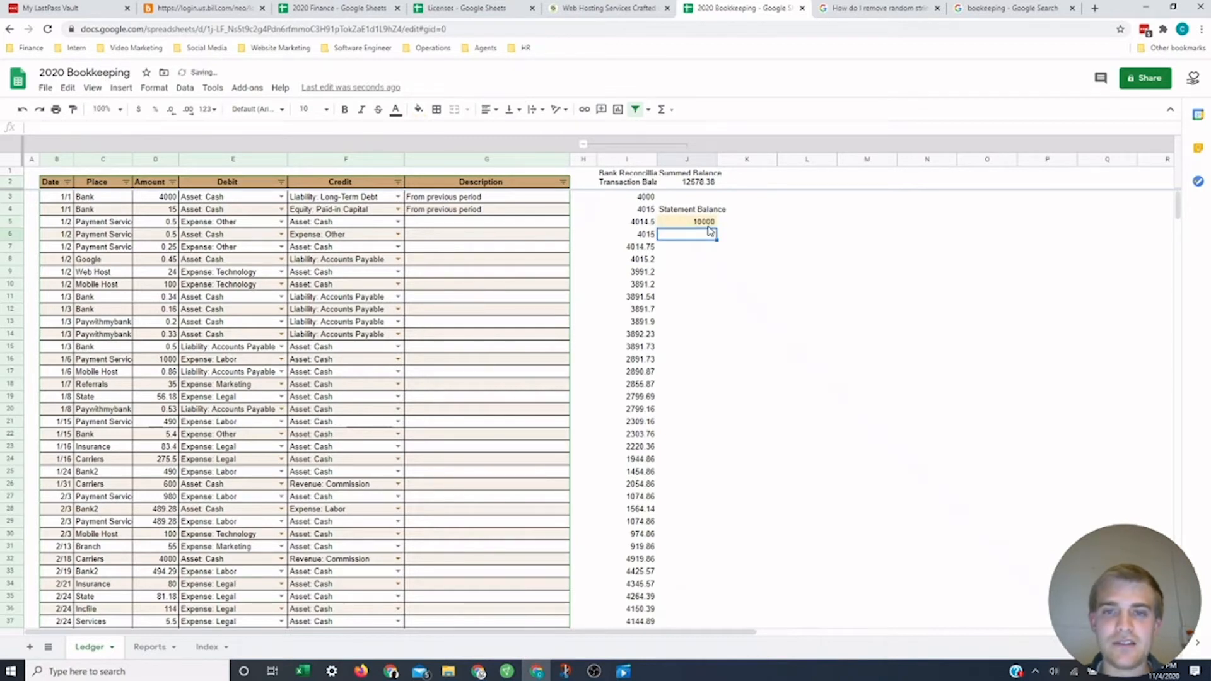
{"action": "left_click", "coordinate": [686, 221]}
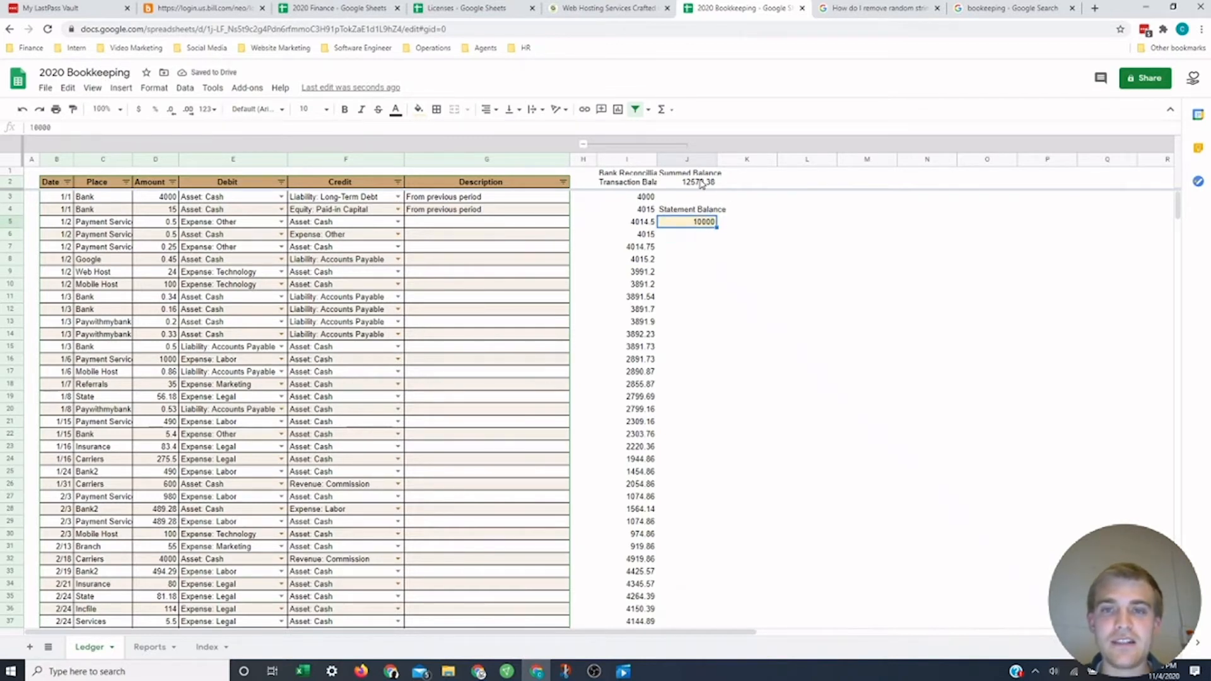
{"action": "left_click", "coordinate": [686, 181]}
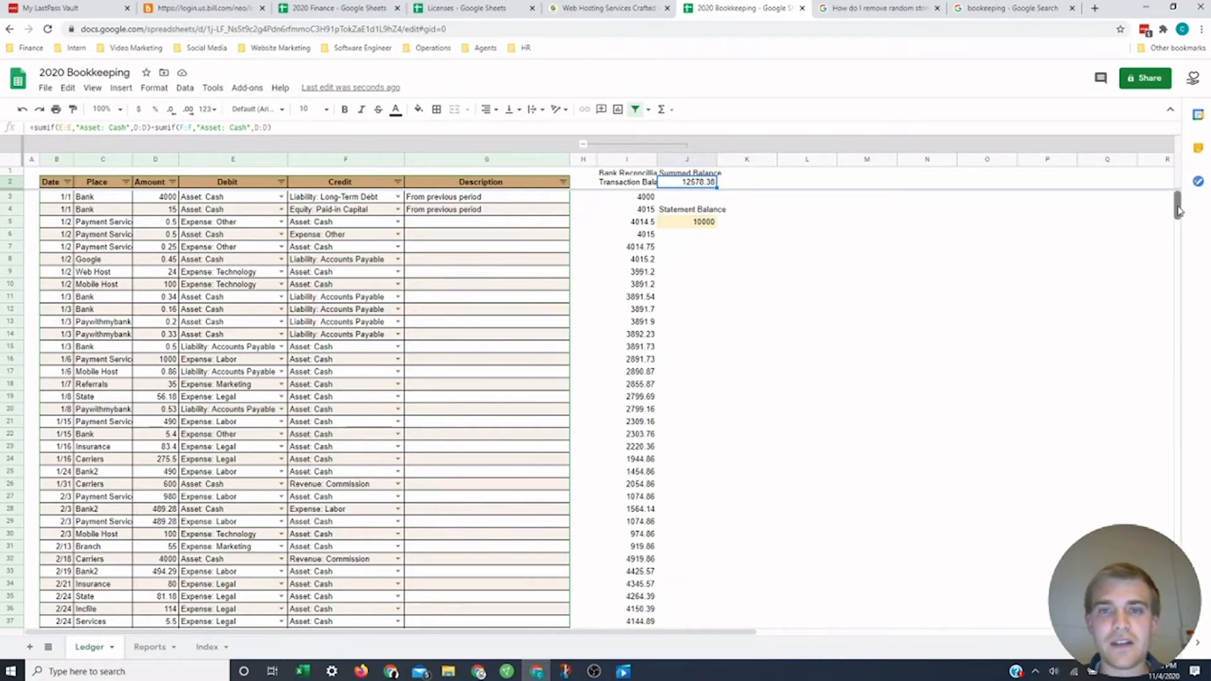
Step: Review the running balances in rows 138 through 143 of the Ledger
{"action": "scroll", "scroll_direction": "down", "scroll_amount": 3}
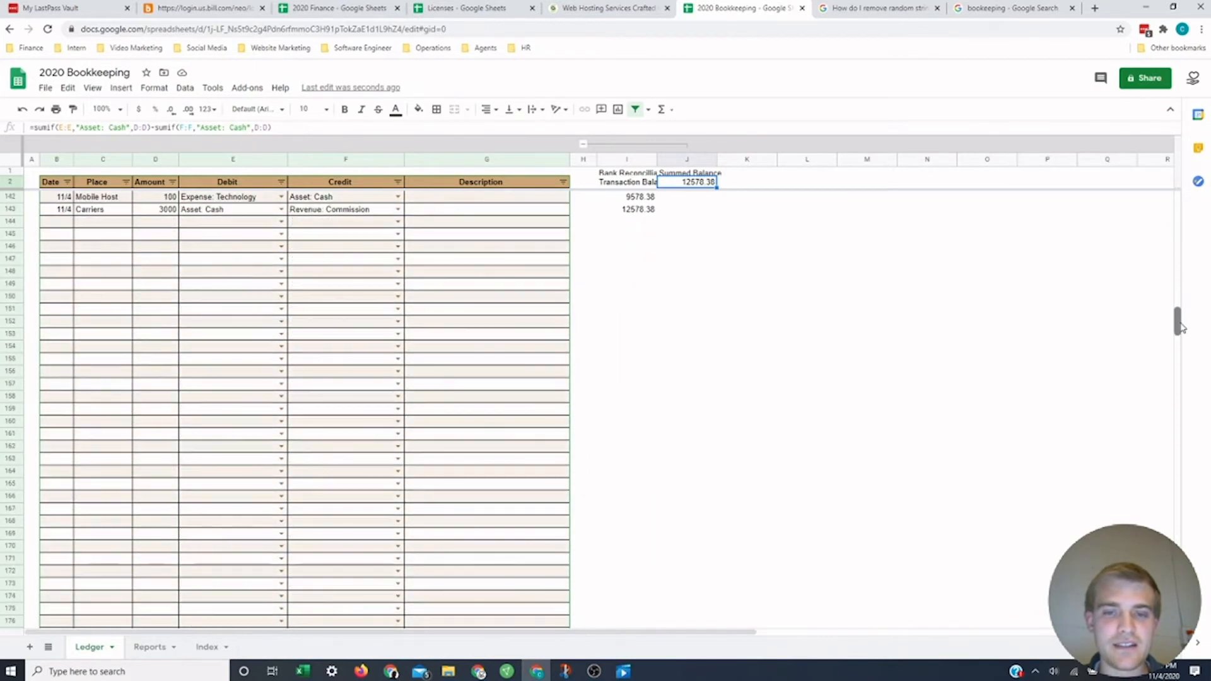
{"action": "scroll", "scroll_direction": "up", "scroll_amount": 3}
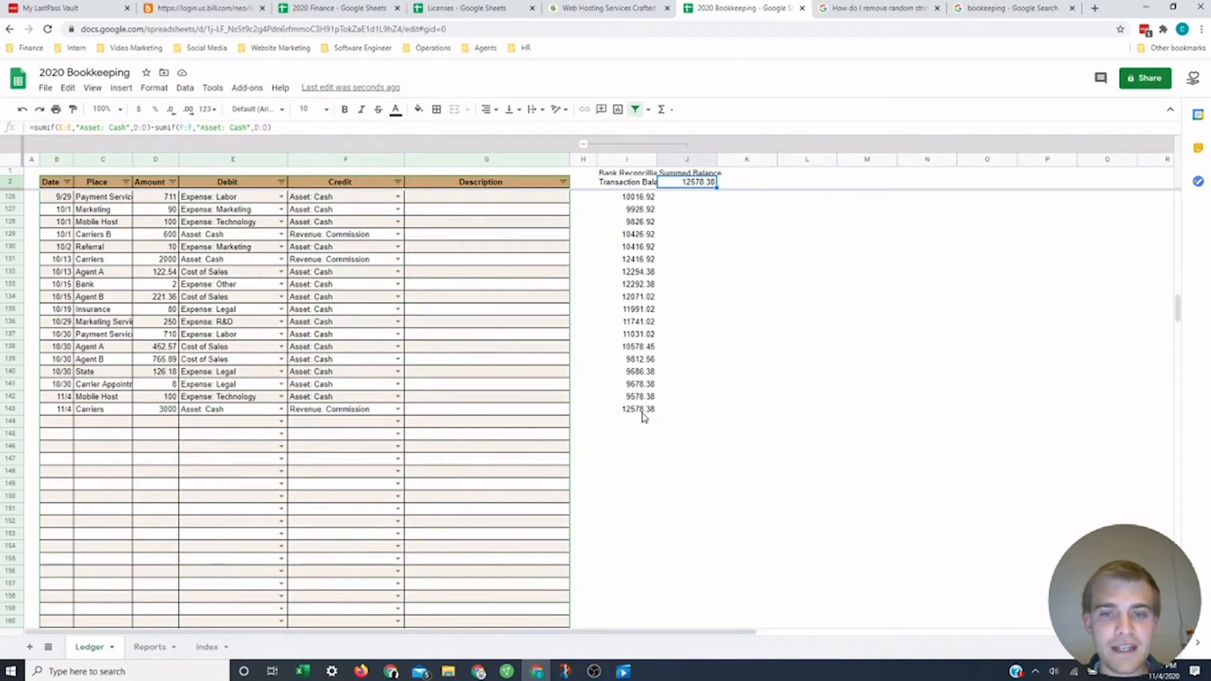
{"action": "left_click", "coordinate": [627, 410]}
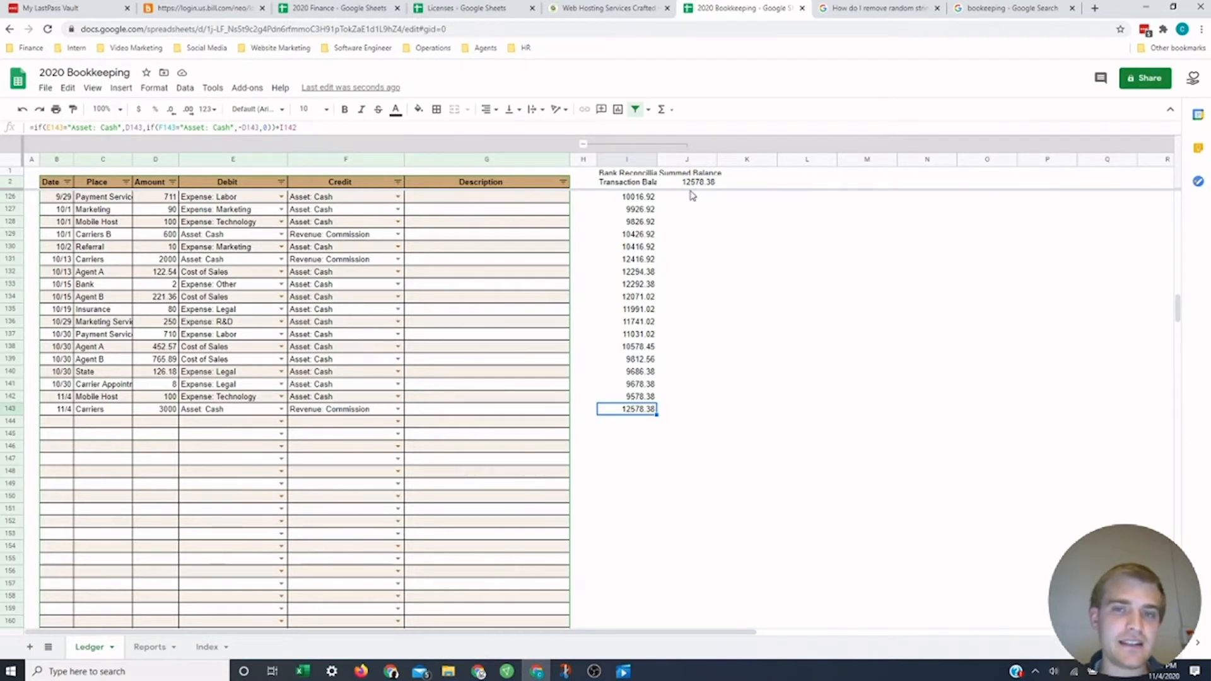
{"action": "mouse_move", "coordinate": [636, 417]}
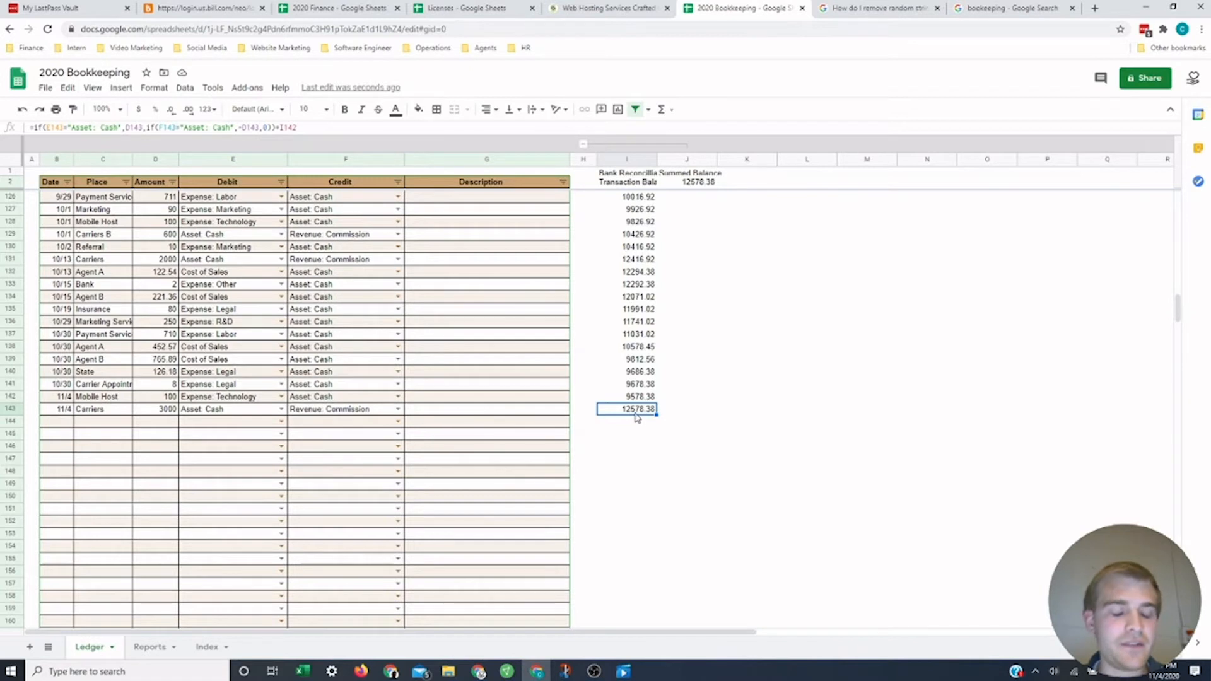
{"action": "mouse_move", "coordinate": [637, 413]}
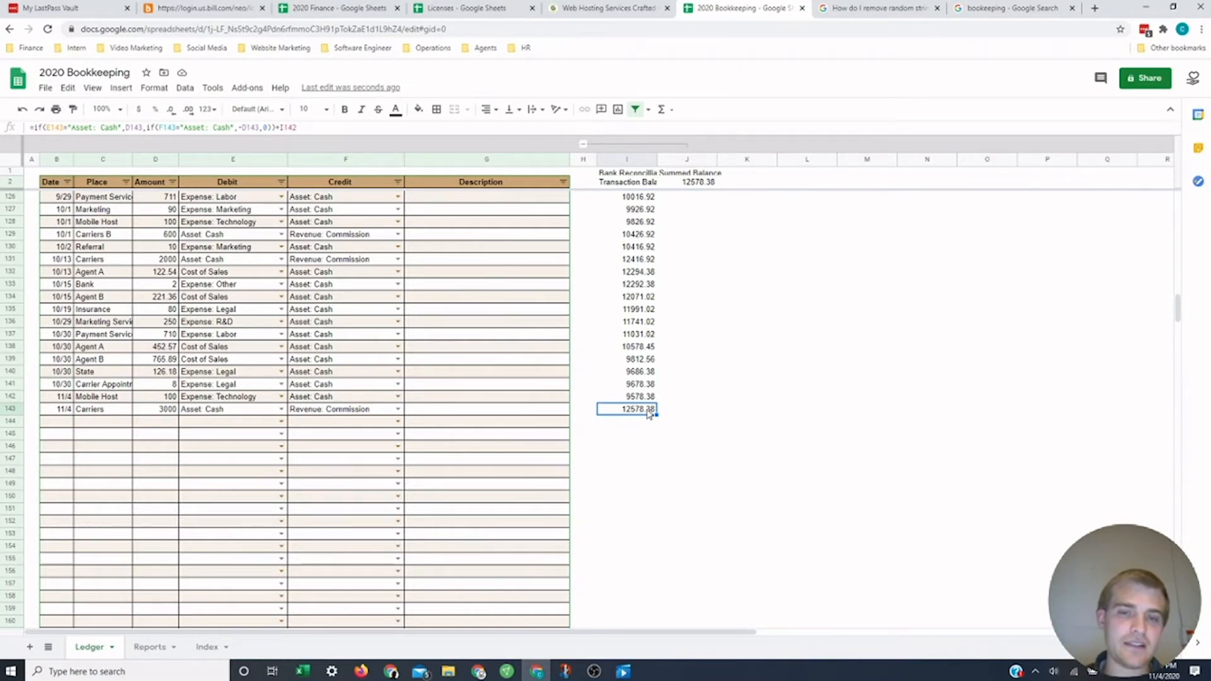
{"action": "left_click", "coordinate": [626, 347]}
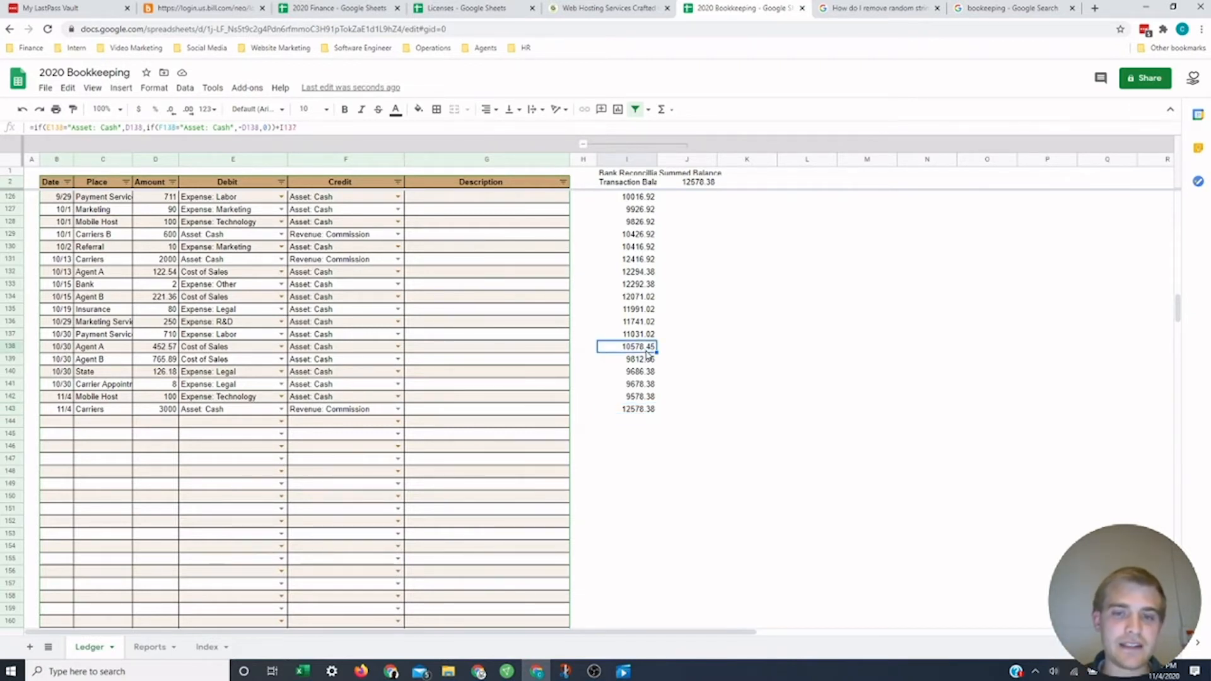
{"action": "left_click", "coordinate": [627, 358]}
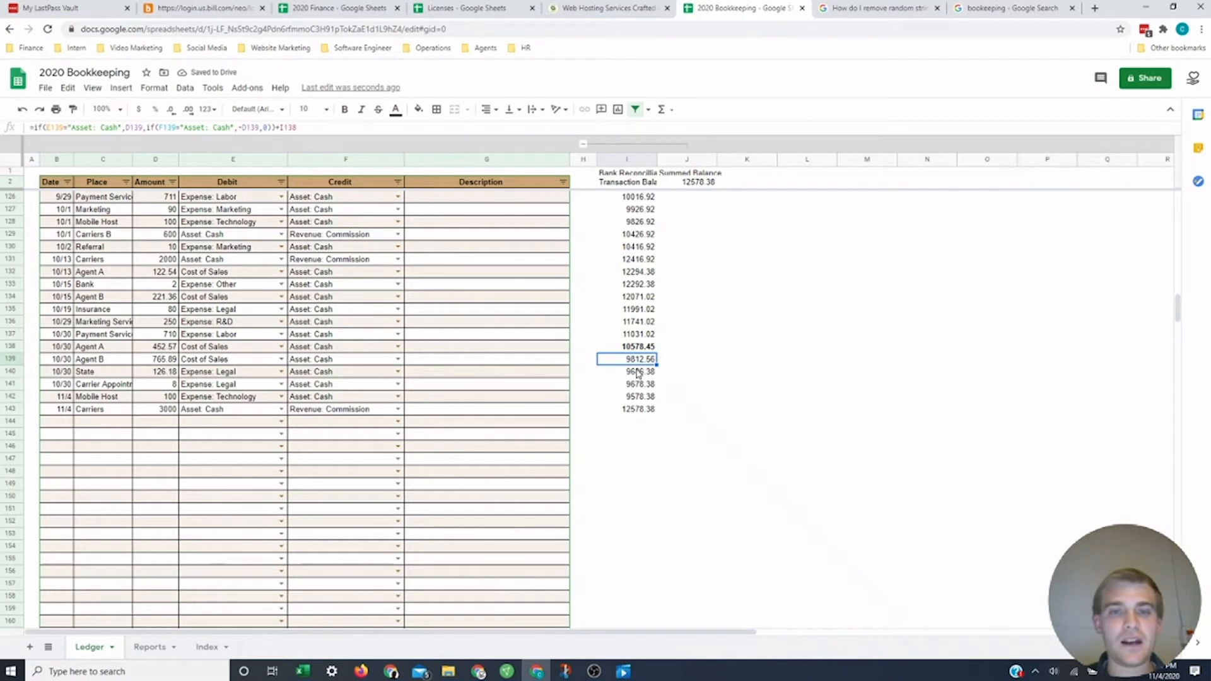
{"action": "left_click", "coordinate": [626, 347]}
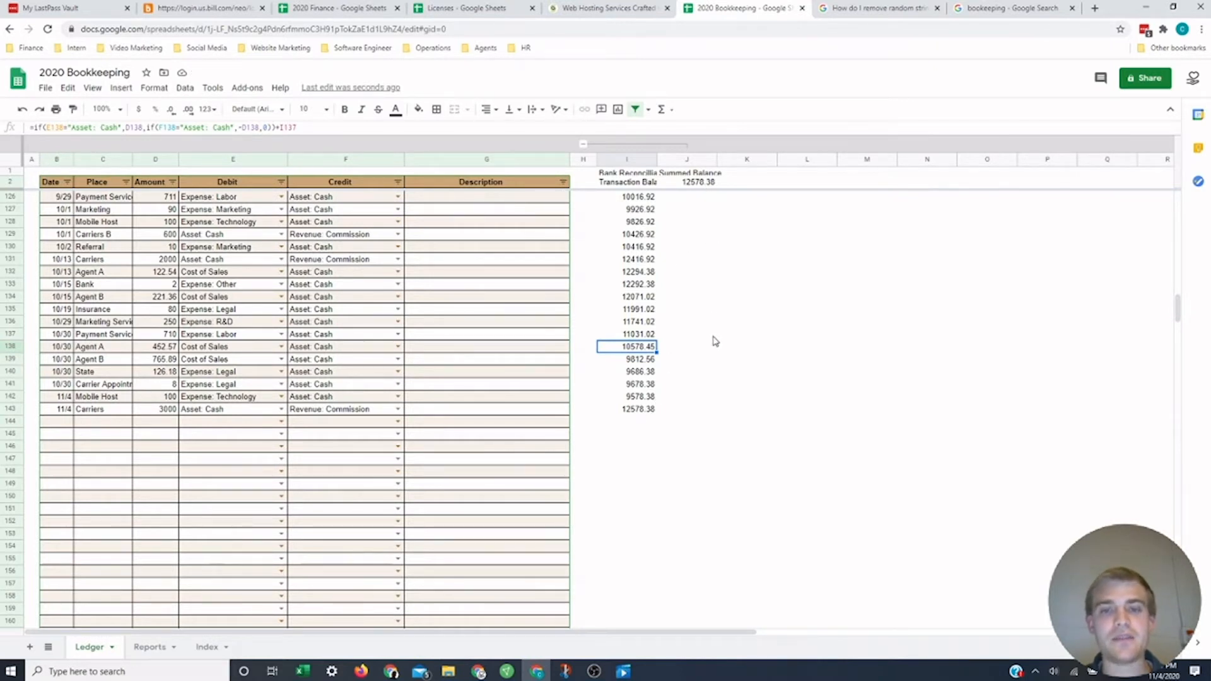
{"action": "left_click", "coordinate": [626, 397]}
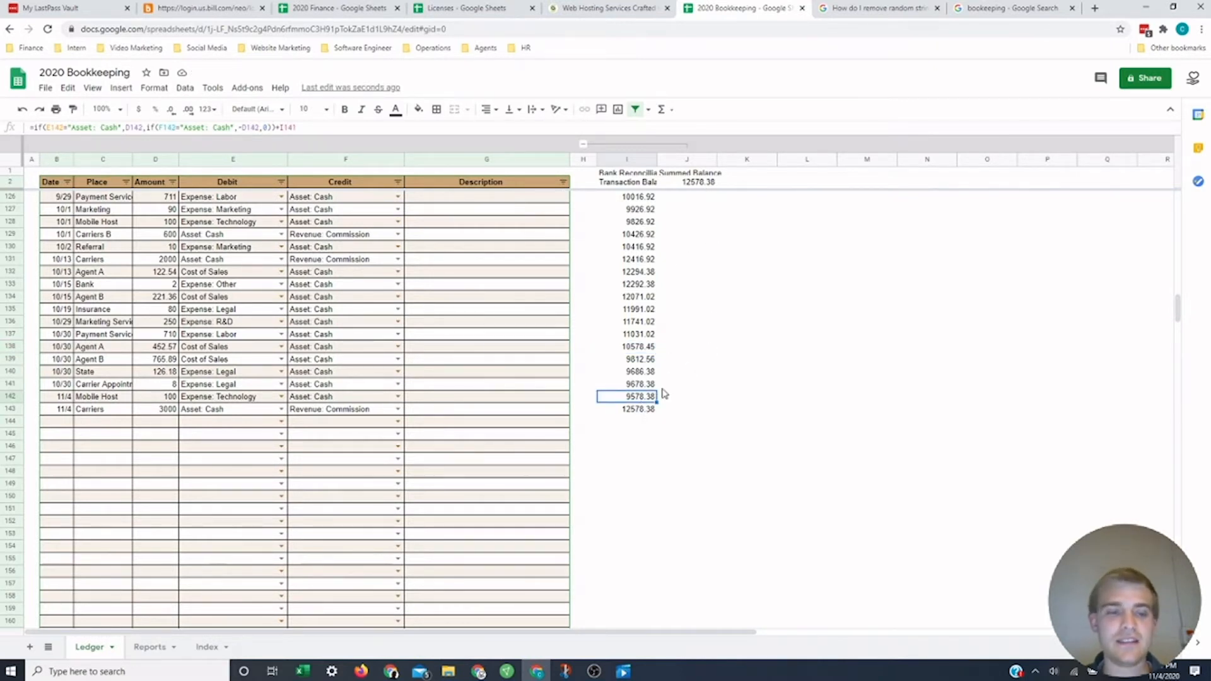
Step: Discard the stray 10000 entry and set the statement balance to 12578.38
{"action": "type", "text": "10000"}
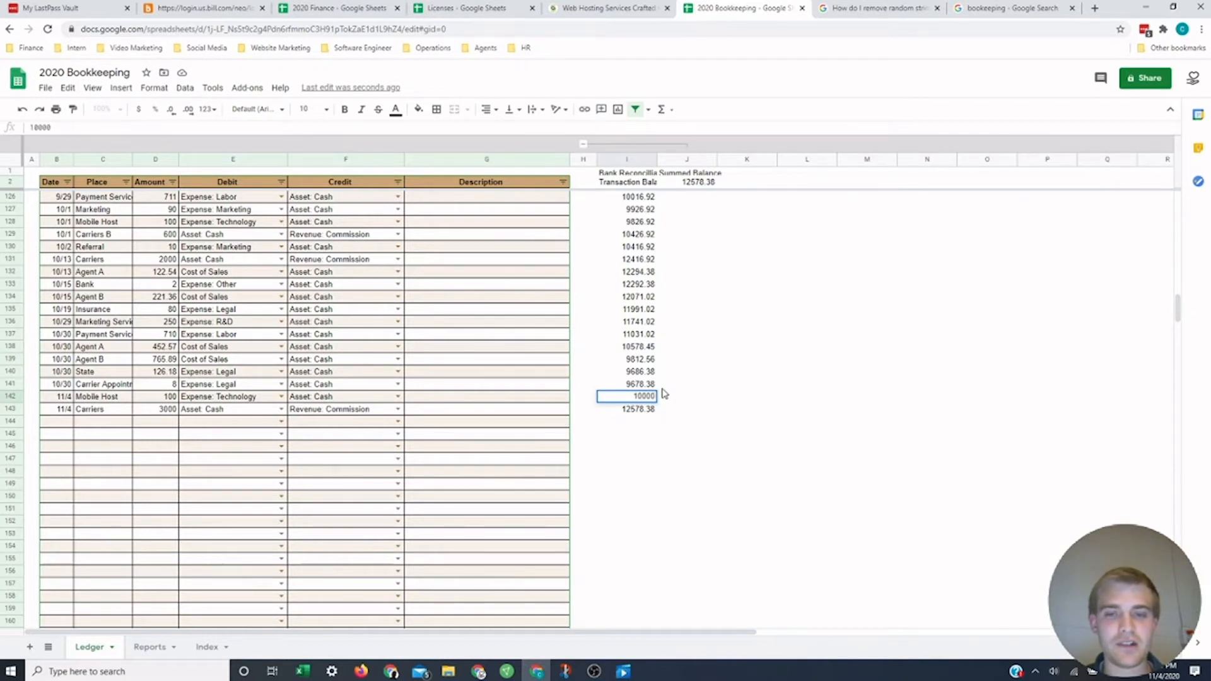
{"action": "key", "text": "enter"}
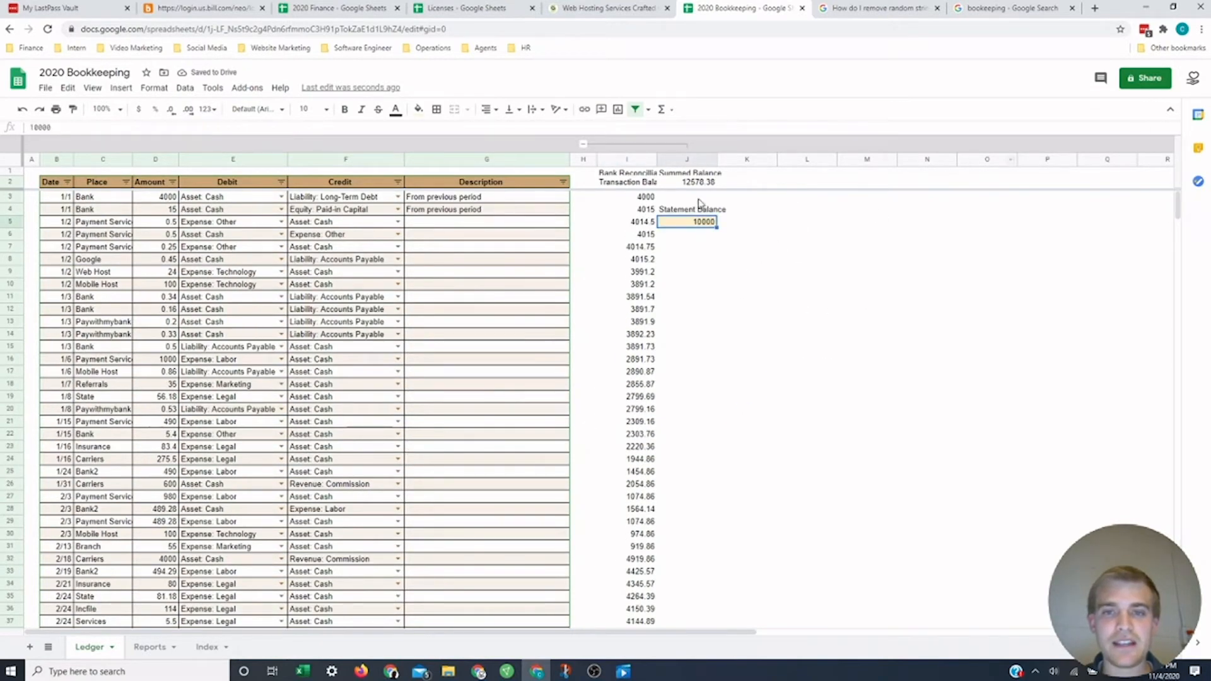
{"action": "type", "text": "12578."}
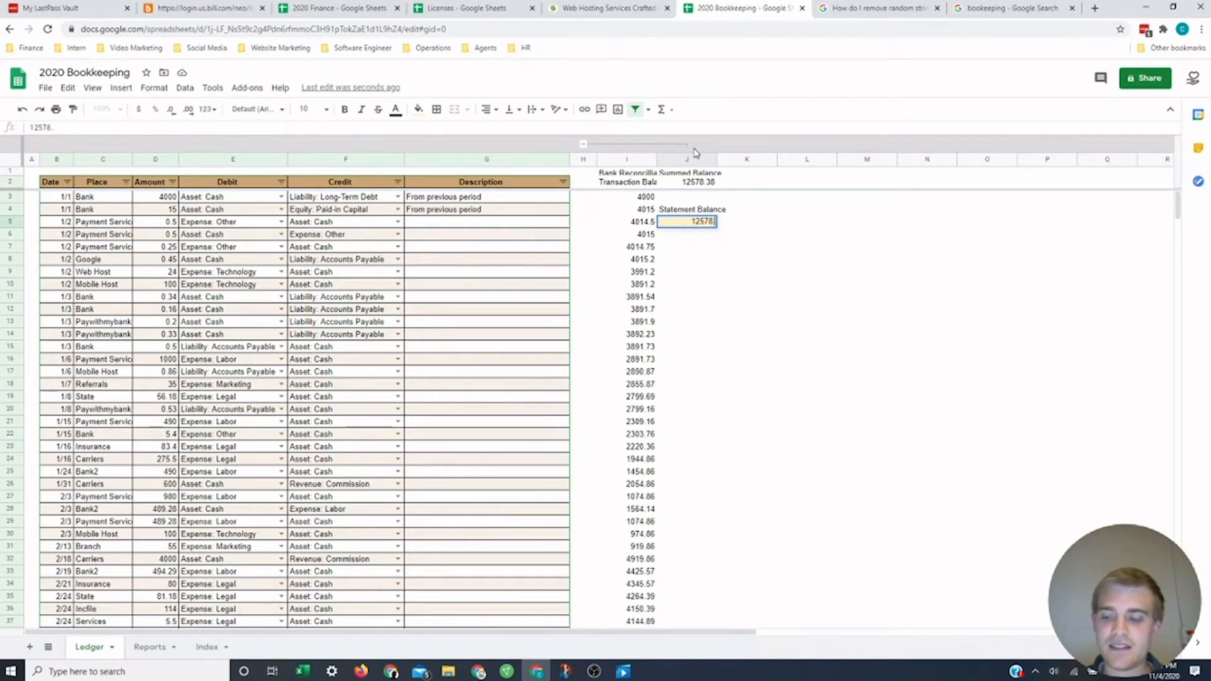
{"action": "key", "text": "enter"}
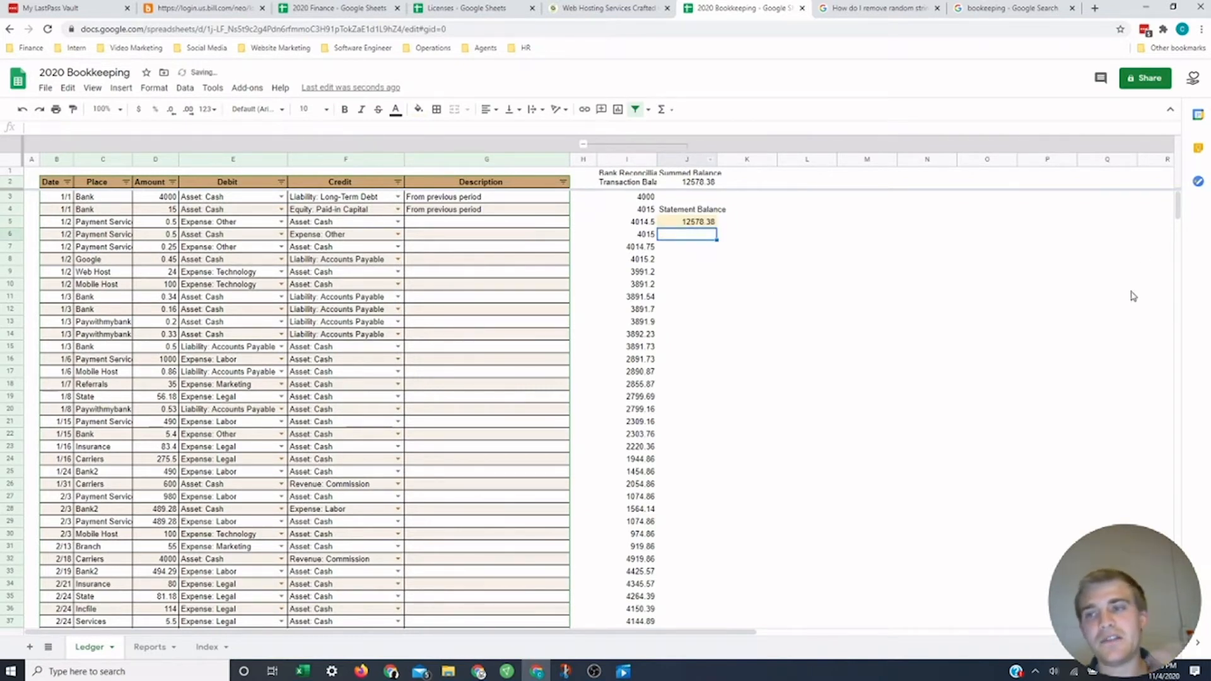
{"action": "scroll", "scroll_direction": "down", "scroll_amount": 3}
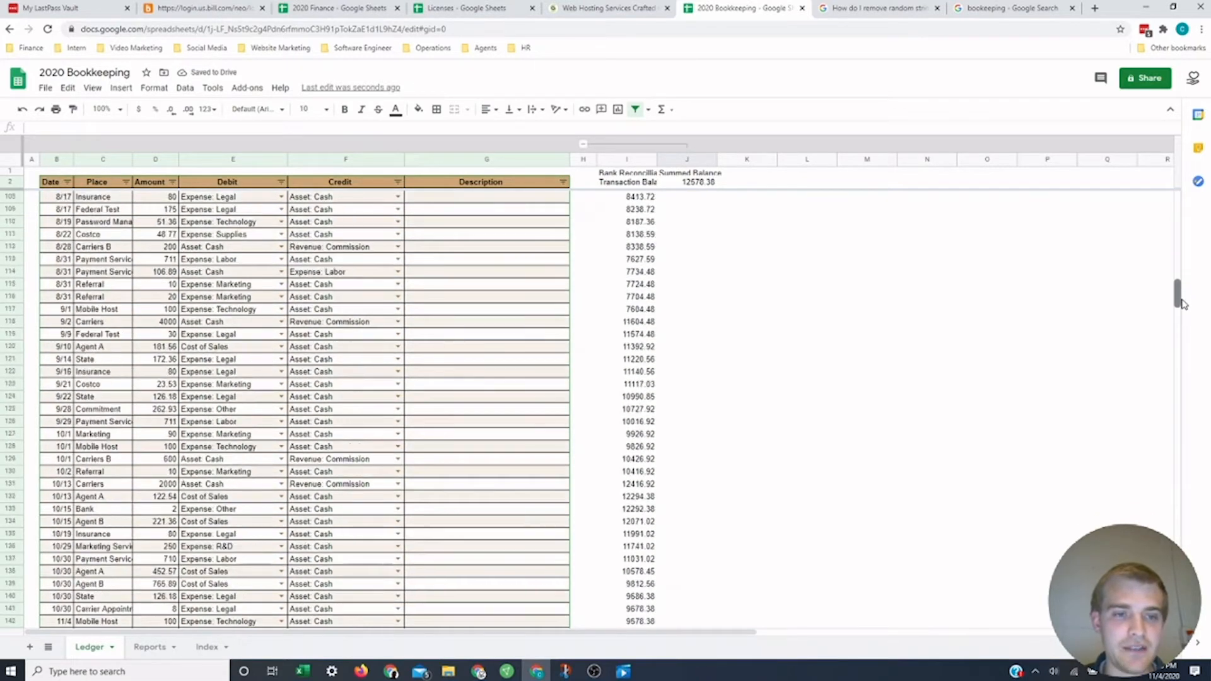
{"action": "scroll", "scroll_direction": "down", "scroll_amount": 3}
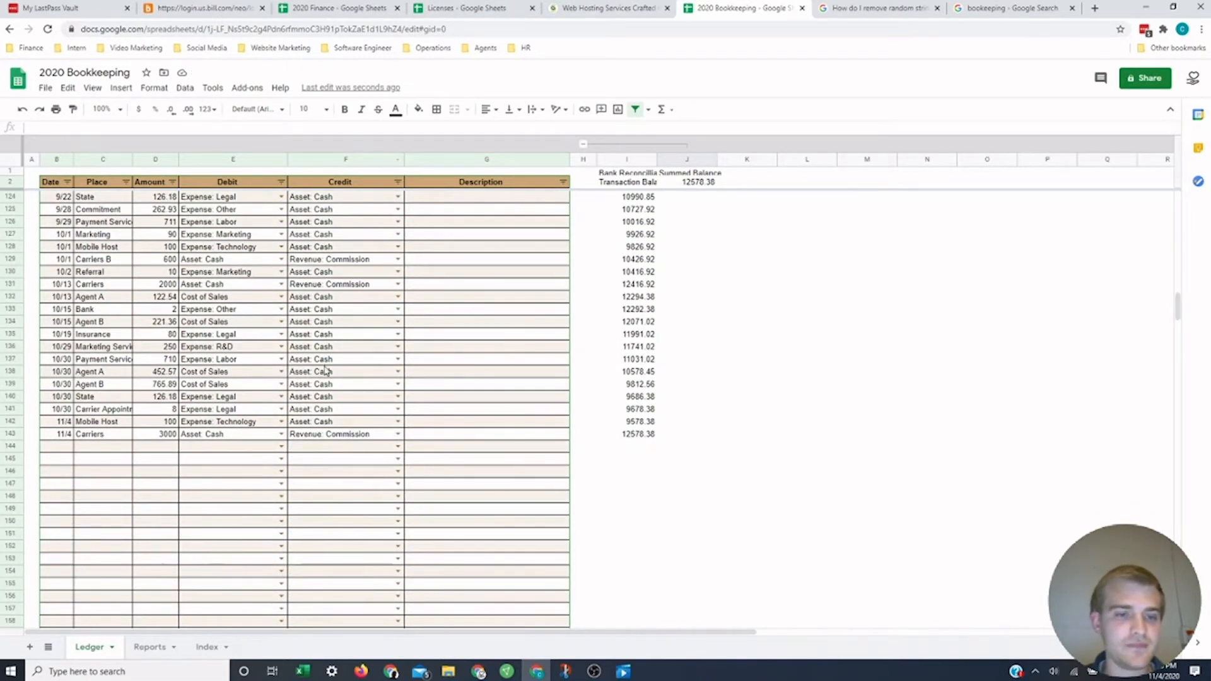
{"action": "left_click", "coordinate": [150, 646]}
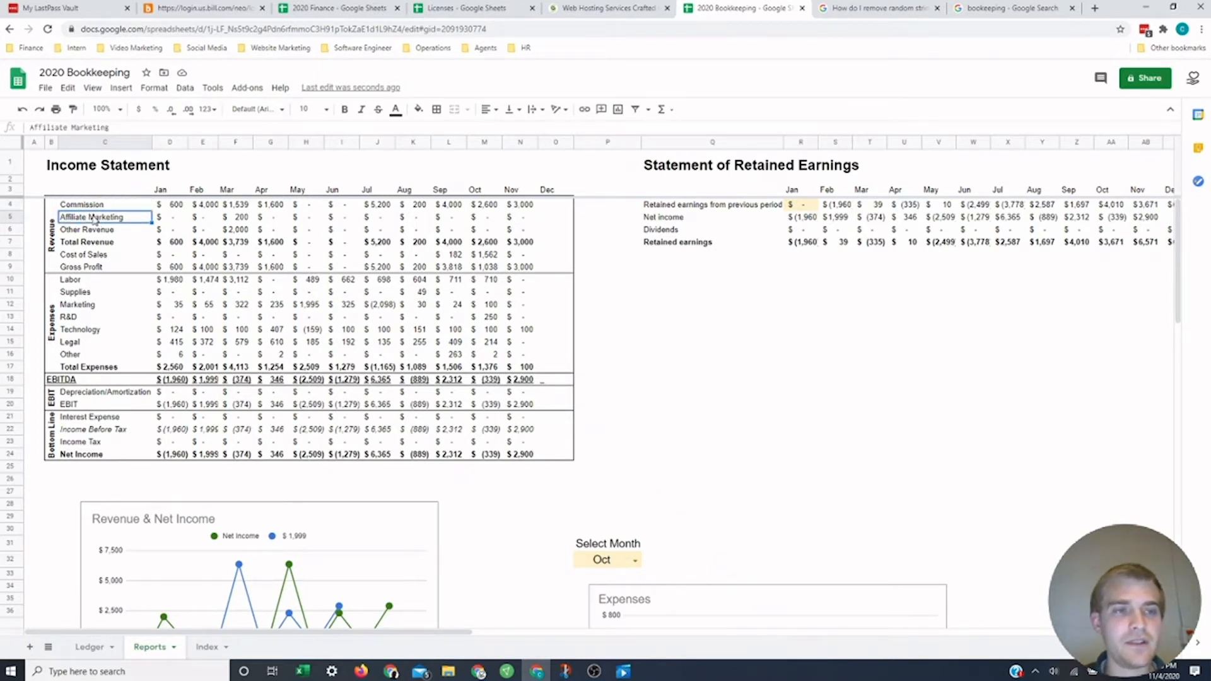
{"action": "left_click", "coordinate": [104, 230]}
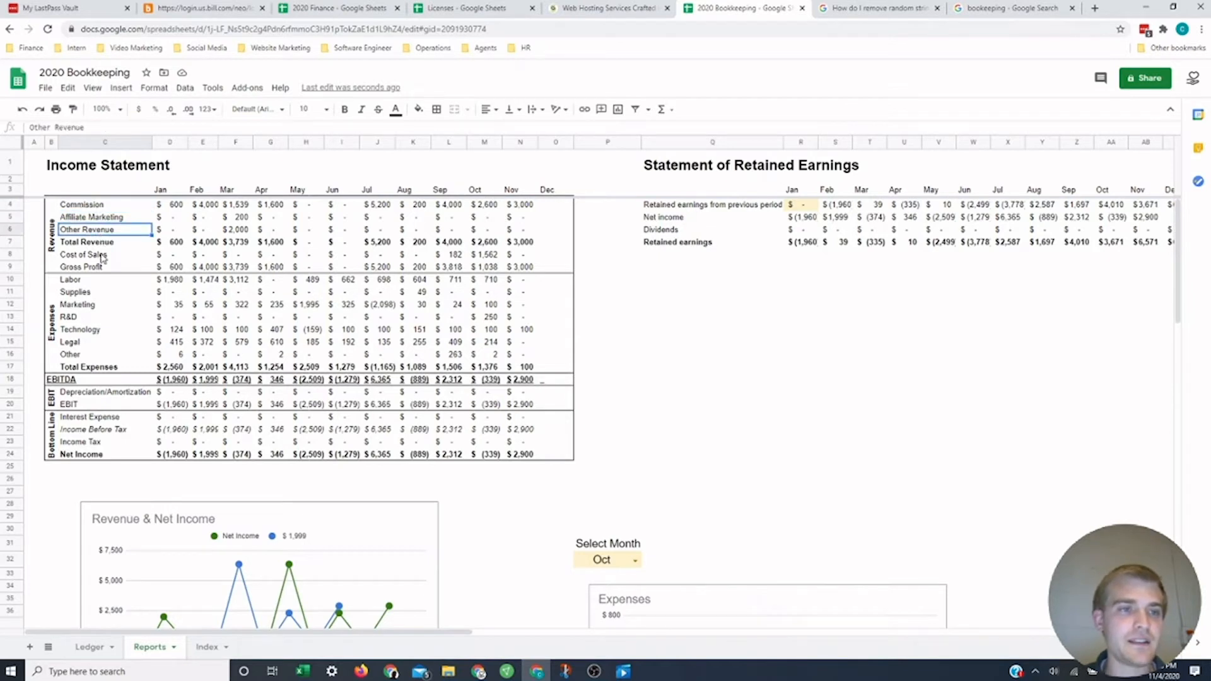
{"action": "left_click", "coordinate": [83, 255]}
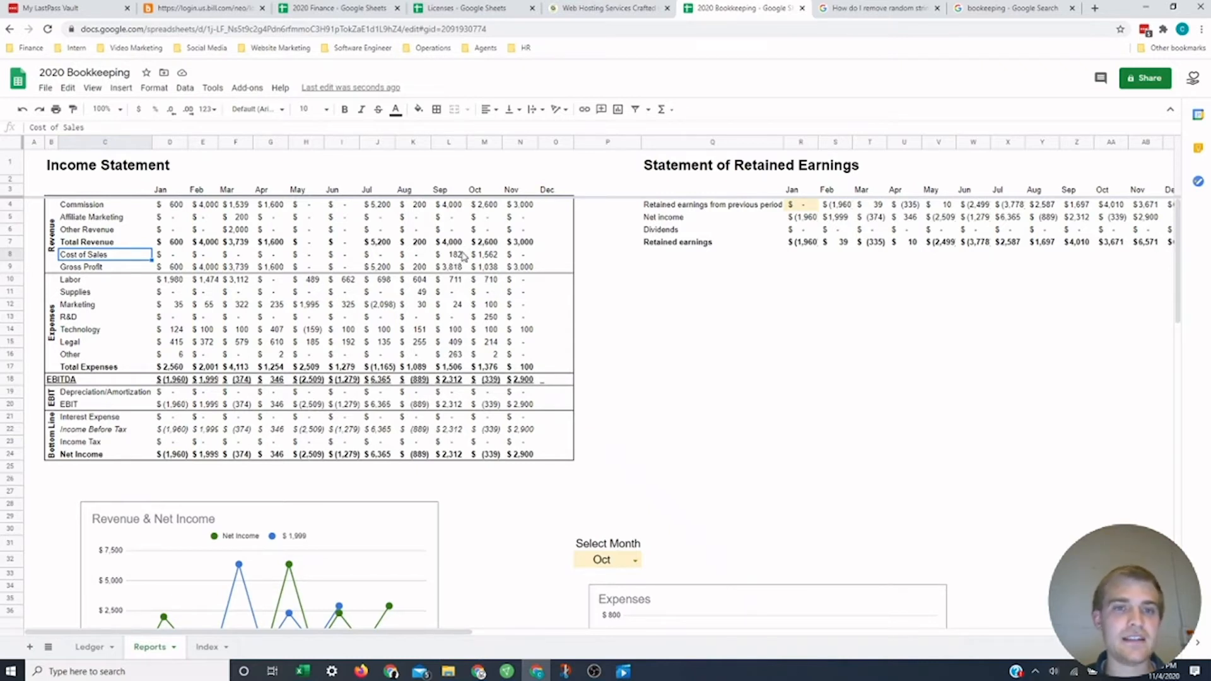
{"action": "mouse_move", "coordinate": [494, 259]}
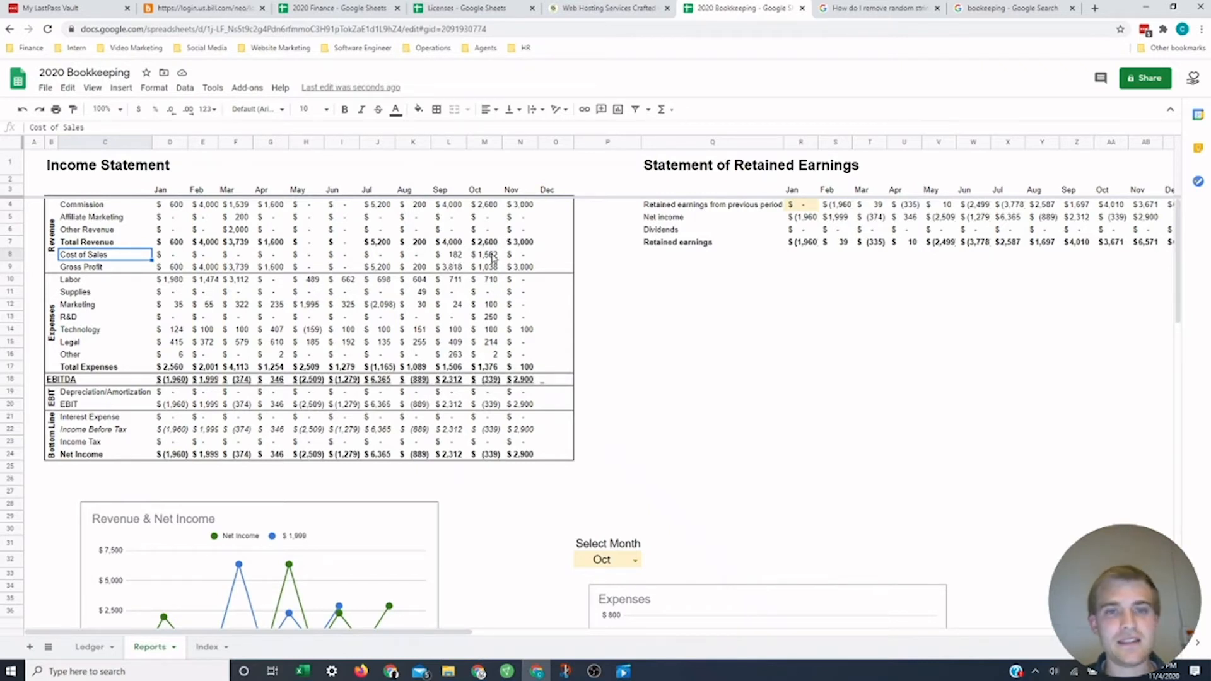
{"action": "mouse_move", "coordinate": [112, 212]}
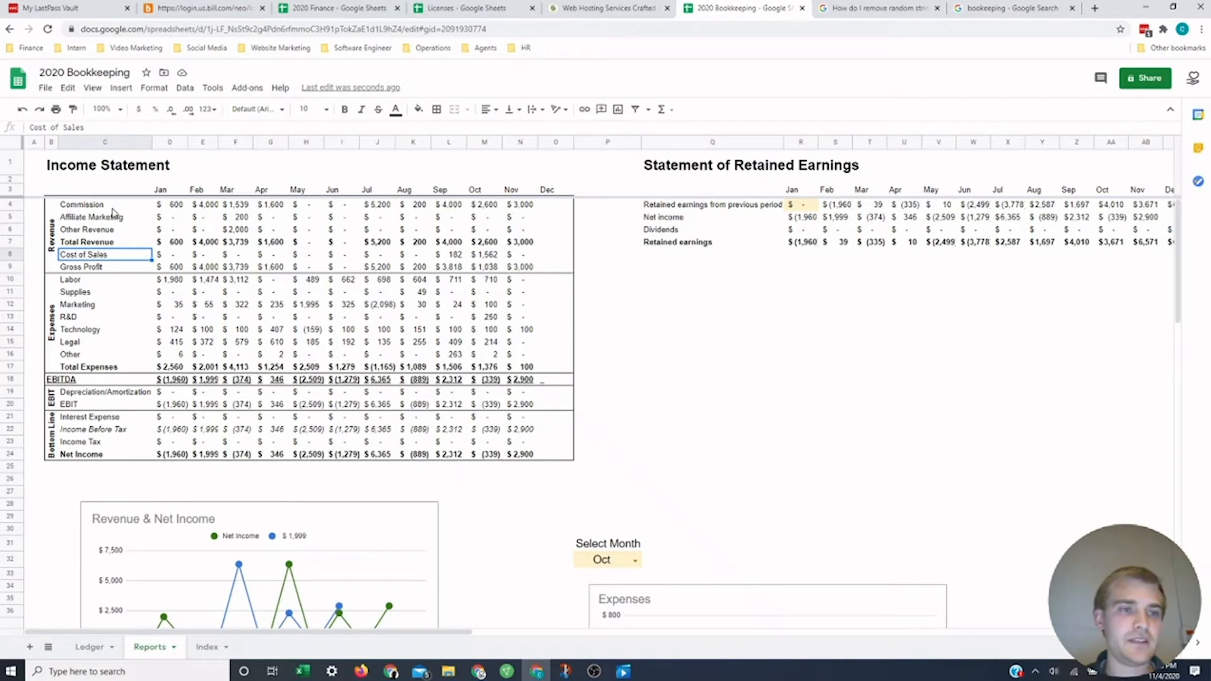
{"action": "left_click", "coordinate": [484, 254]}
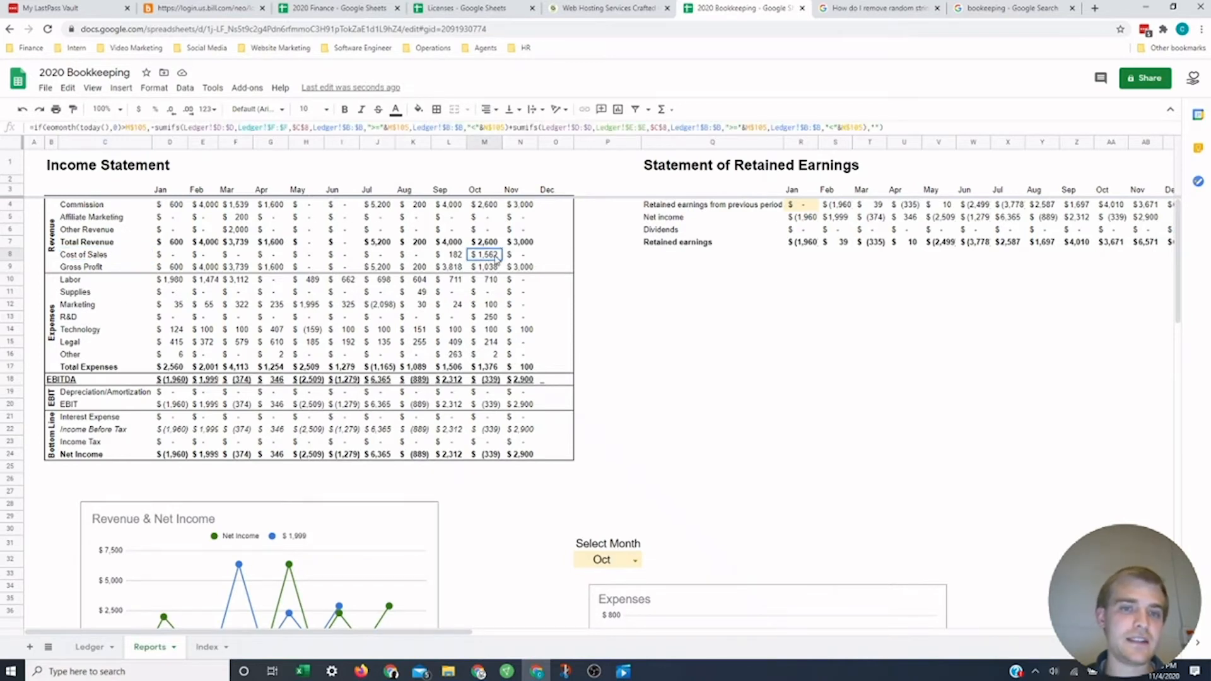
{"action": "left_click", "coordinate": [485, 266]}
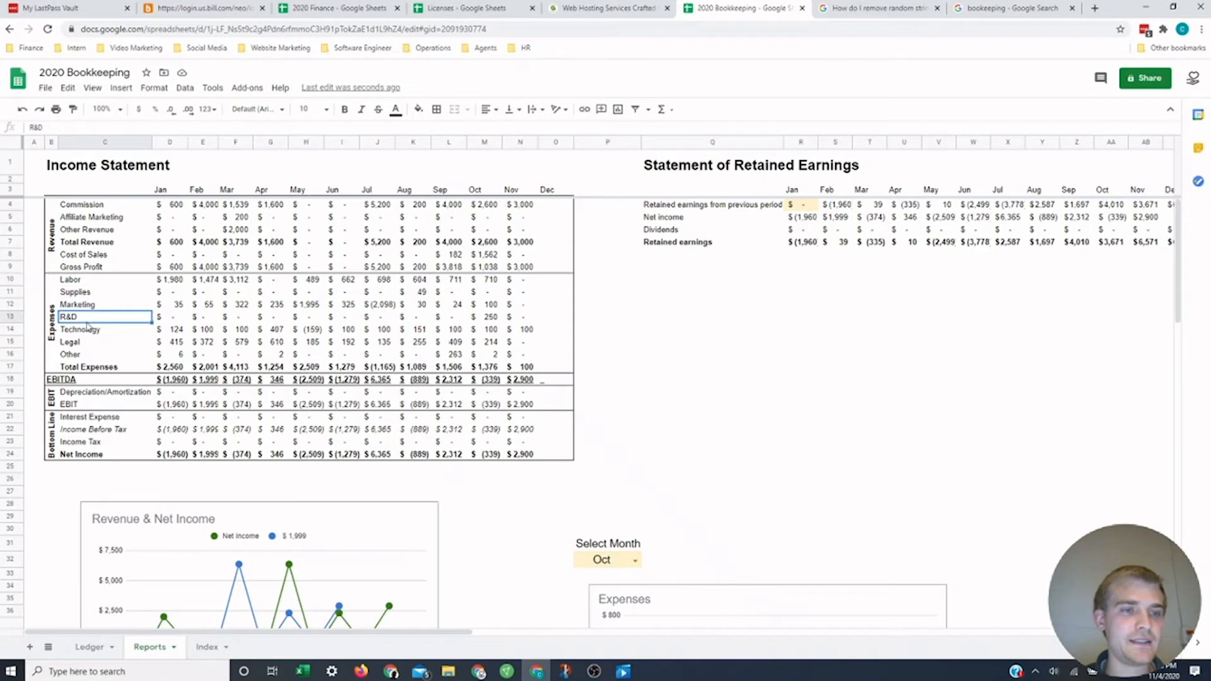
{"action": "left_click", "coordinate": [104, 341]}
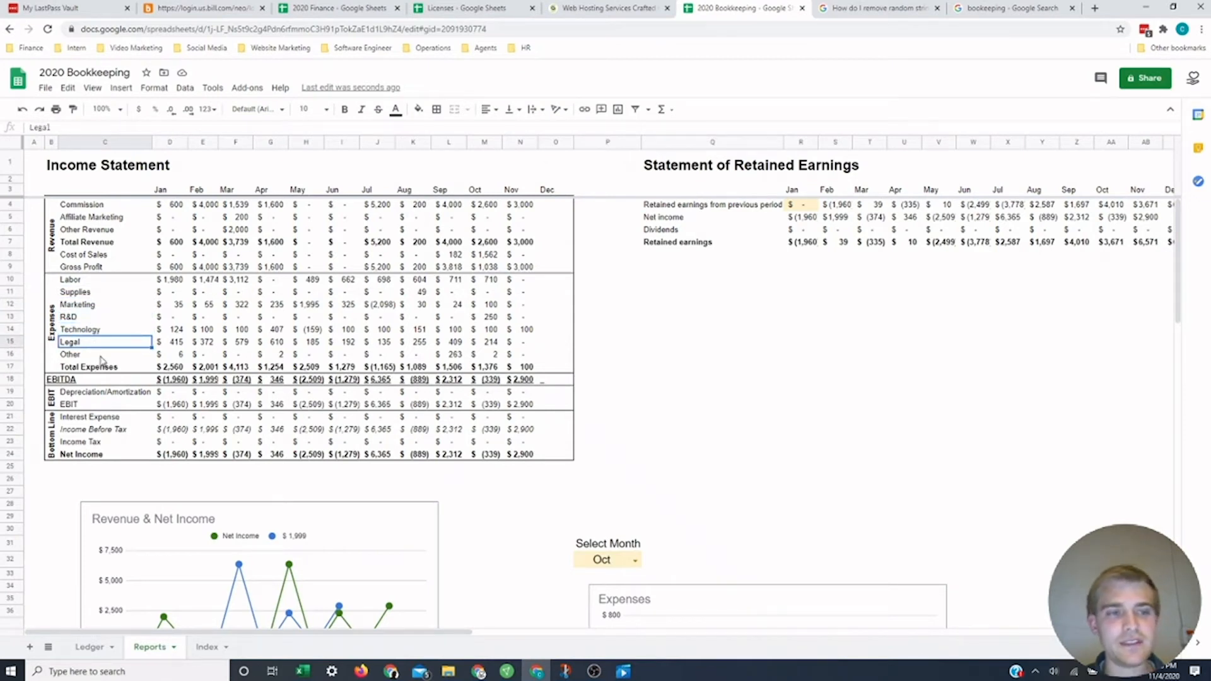
{"action": "left_click", "coordinate": [104, 354]}
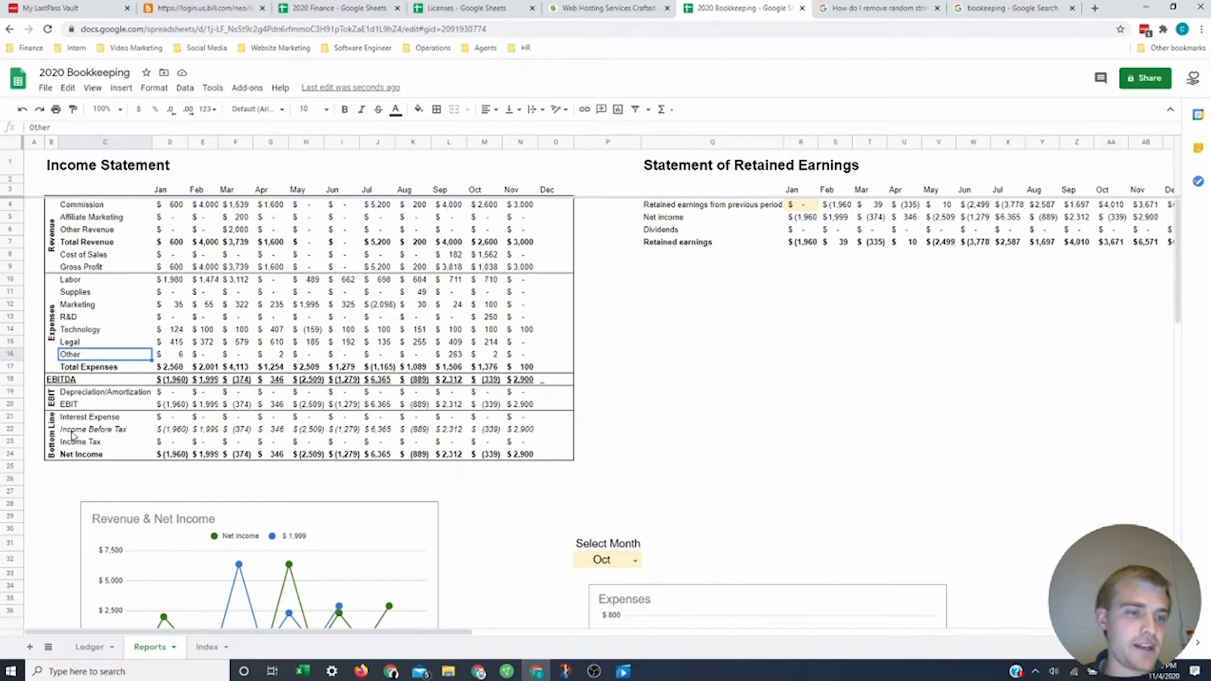
{"action": "mouse_move", "coordinate": [222, 541]}
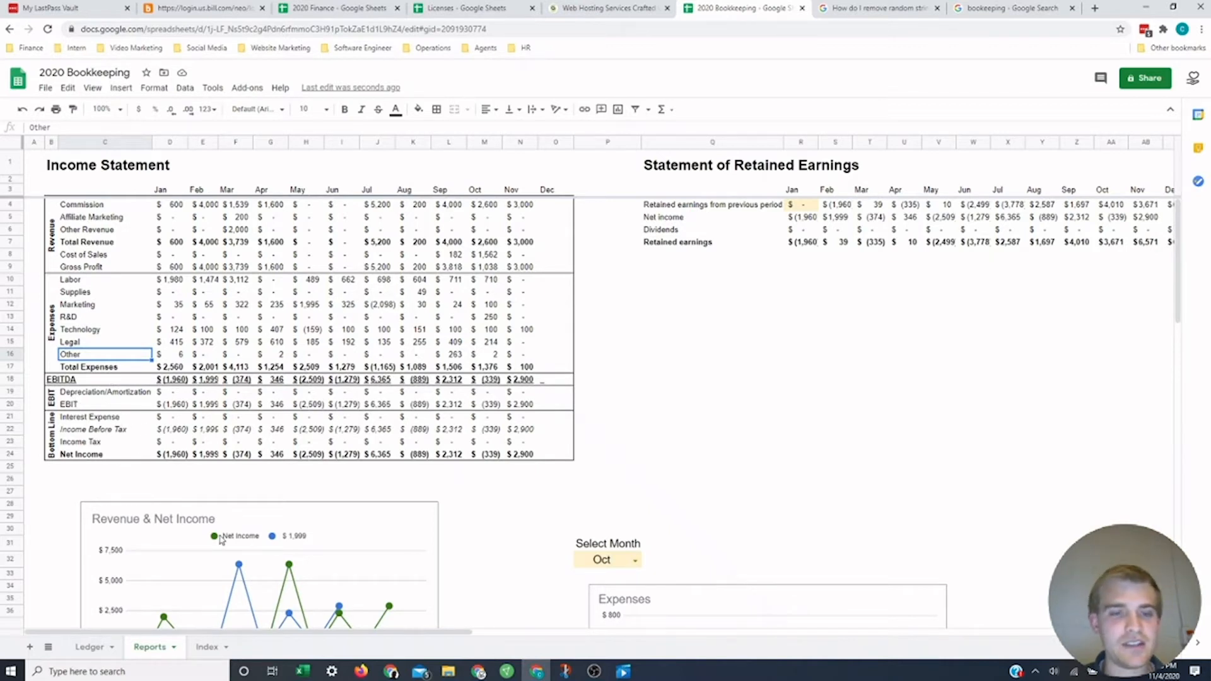
{"action": "mouse_move", "coordinate": [168, 423]}
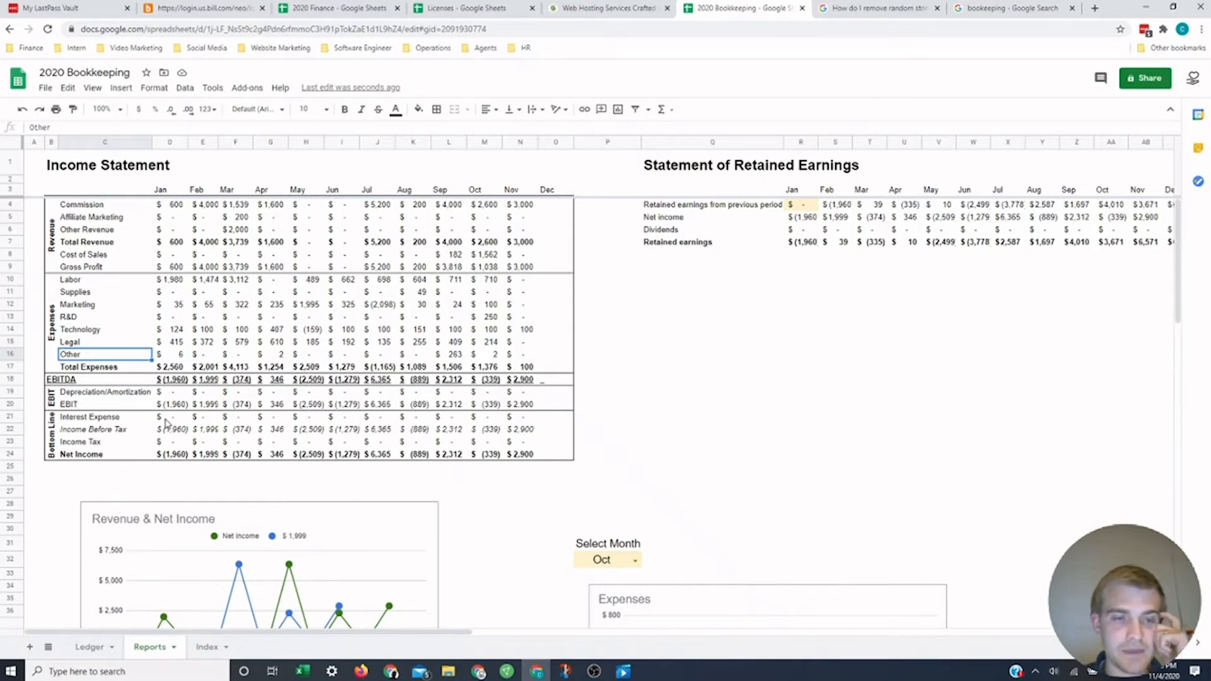
{"action": "scroll", "scroll_direction": "down", "scroll_amount": 3}
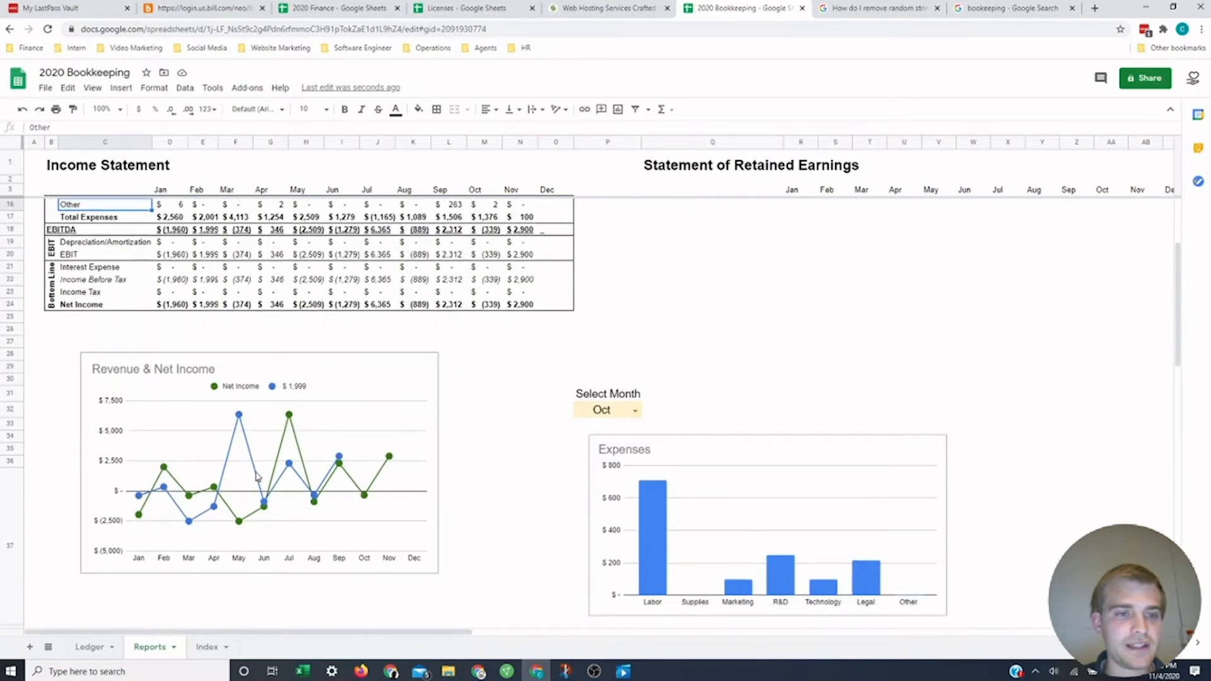
{"action": "mouse_move", "coordinate": [243, 494]}
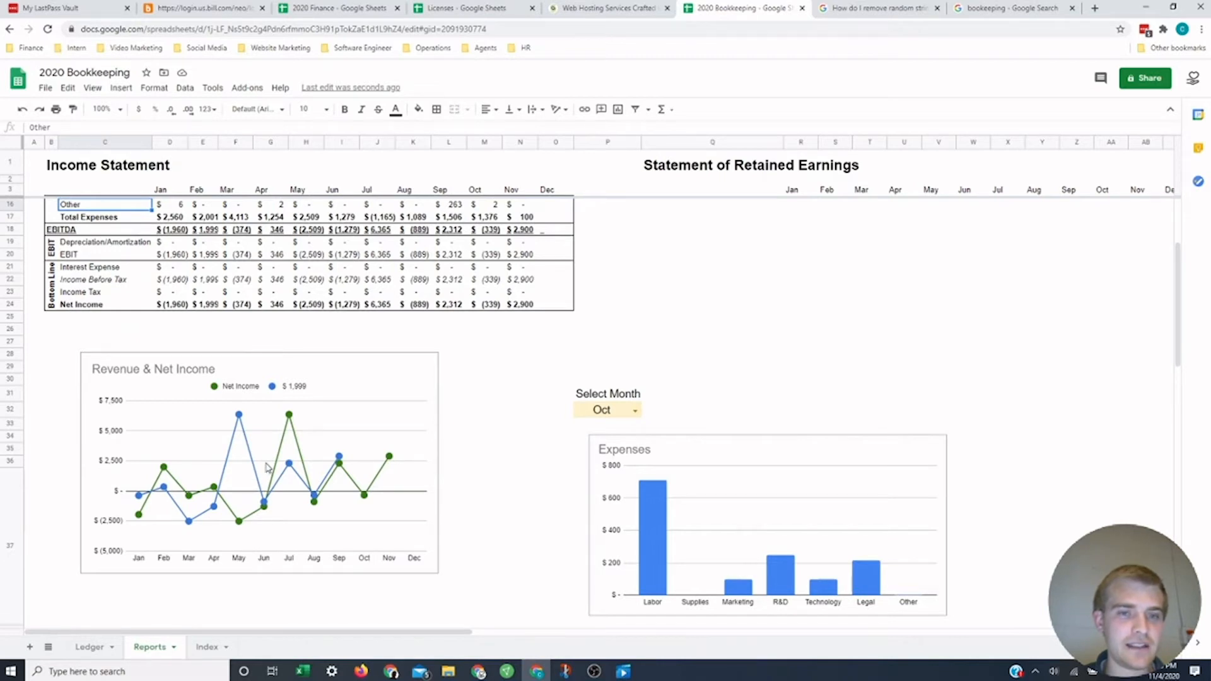
{"action": "mouse_move", "coordinate": [372, 466]}
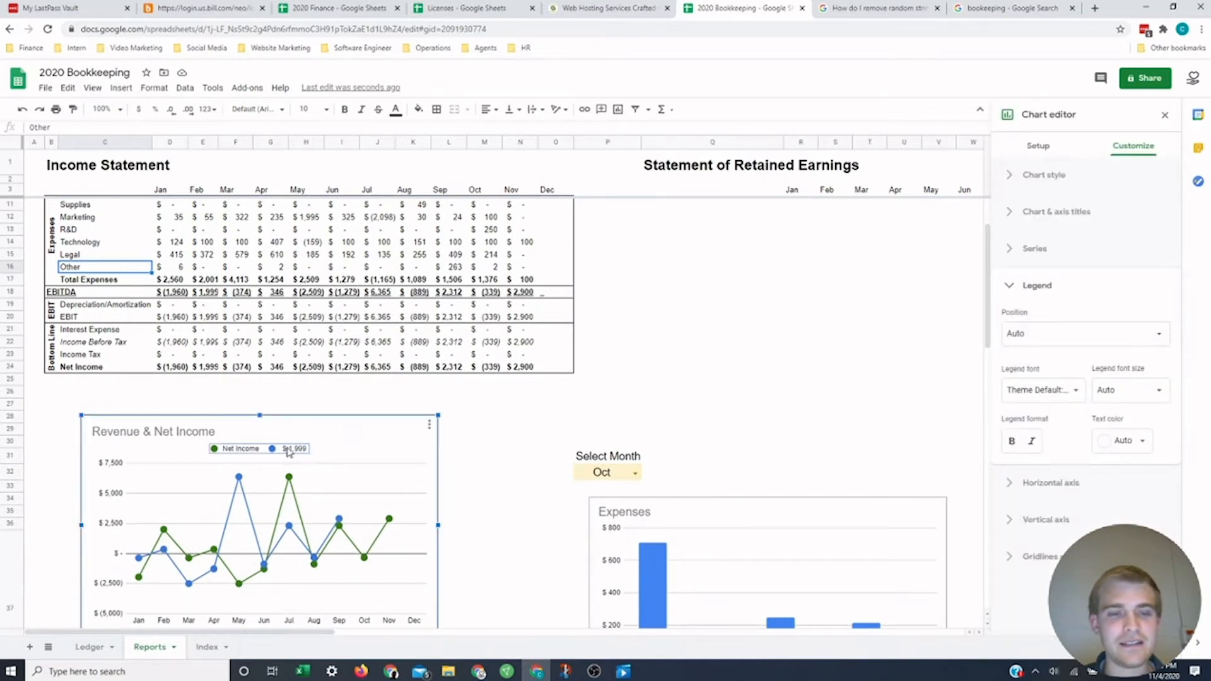
{"action": "scroll", "scroll_direction": "down", "scroll_amount": 3}
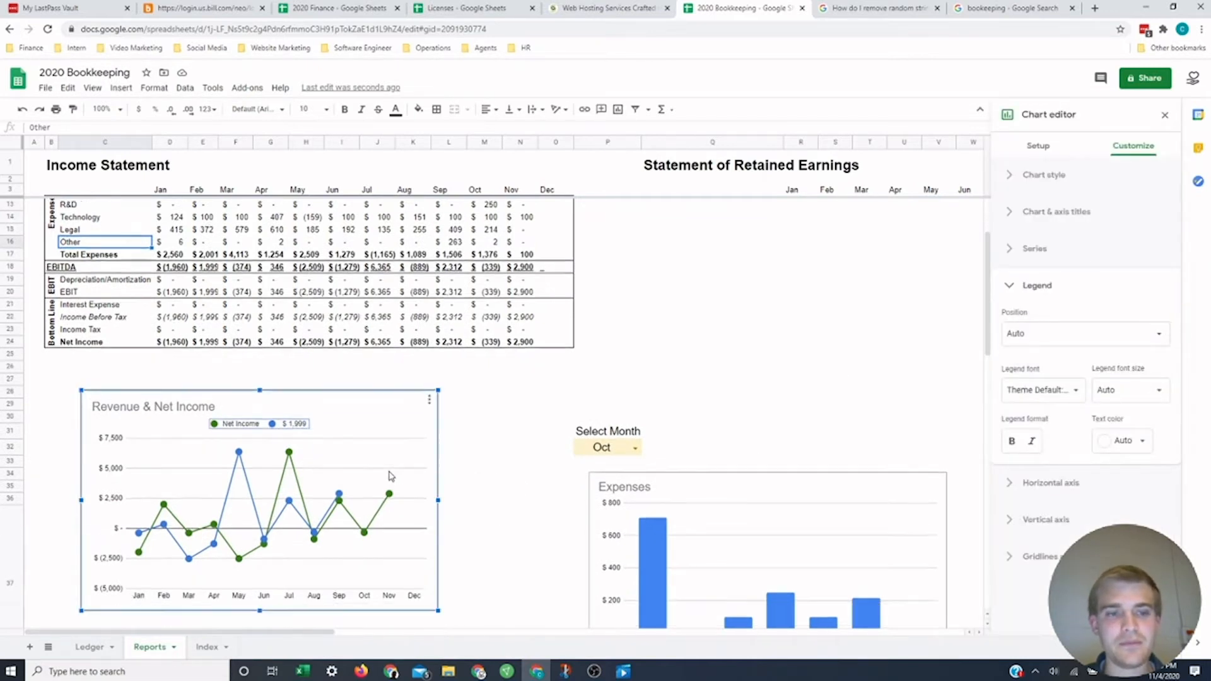
{"action": "scroll", "scroll_direction": "down", "scroll_amount": 3}
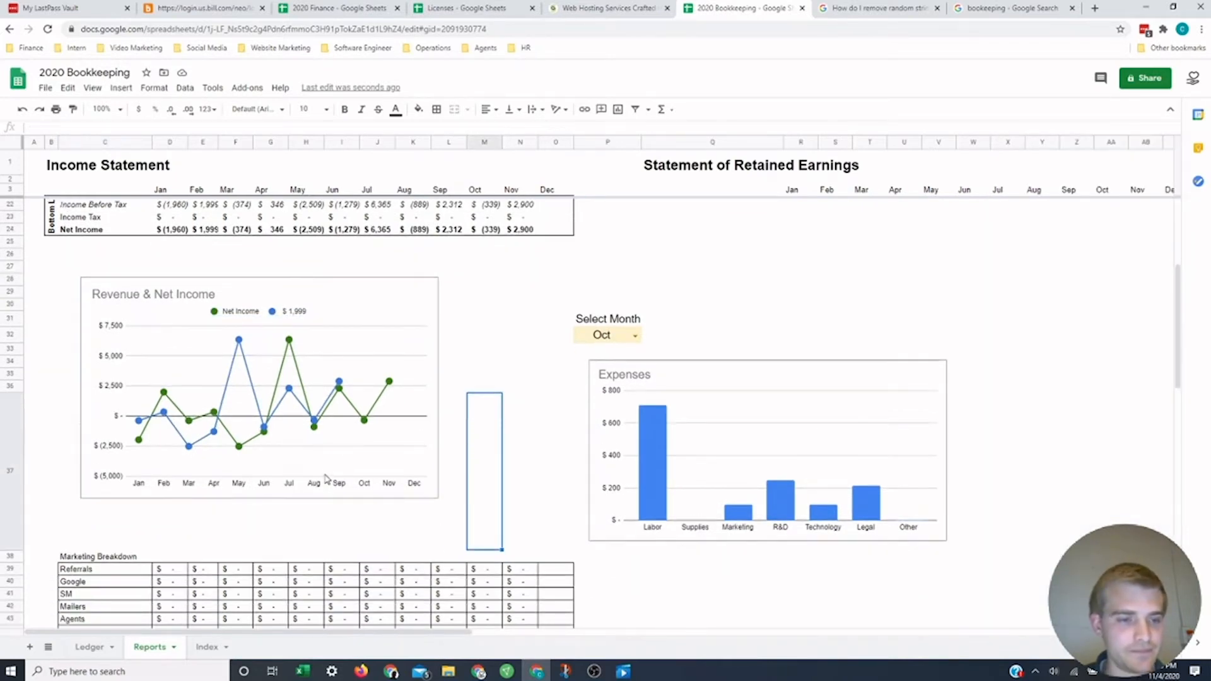
{"action": "scroll", "scroll_direction": "down", "scroll_amount": 3}
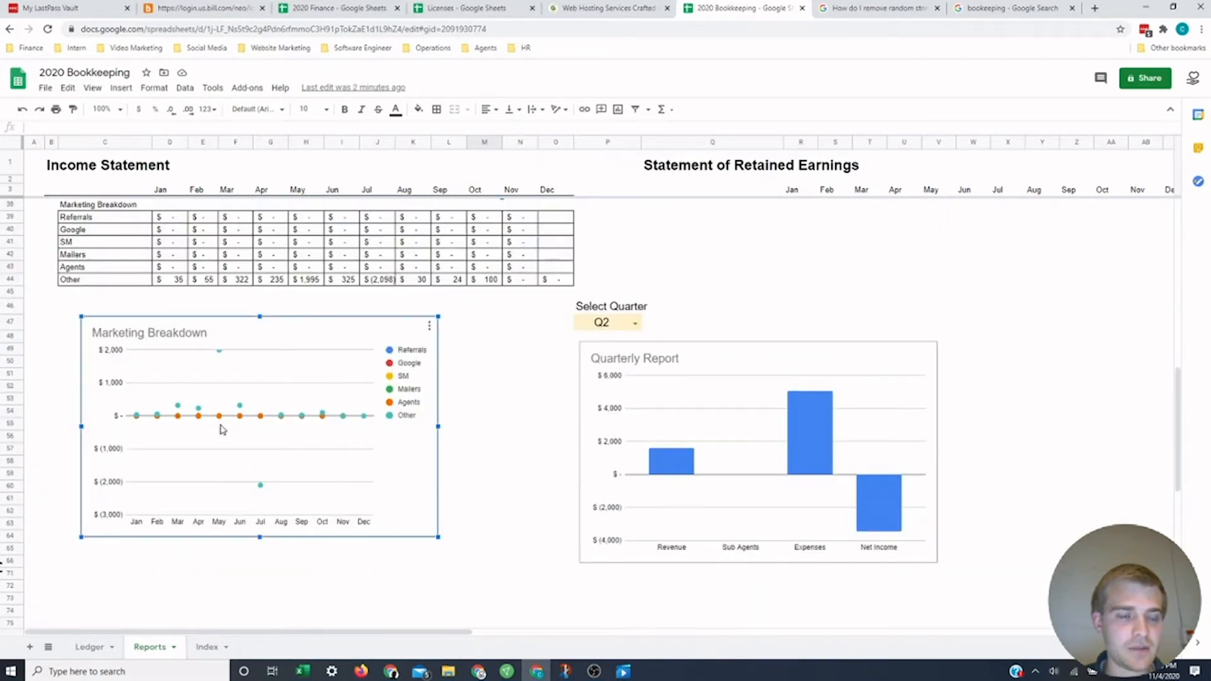
{"action": "mouse_move", "coordinate": [309, 412]}
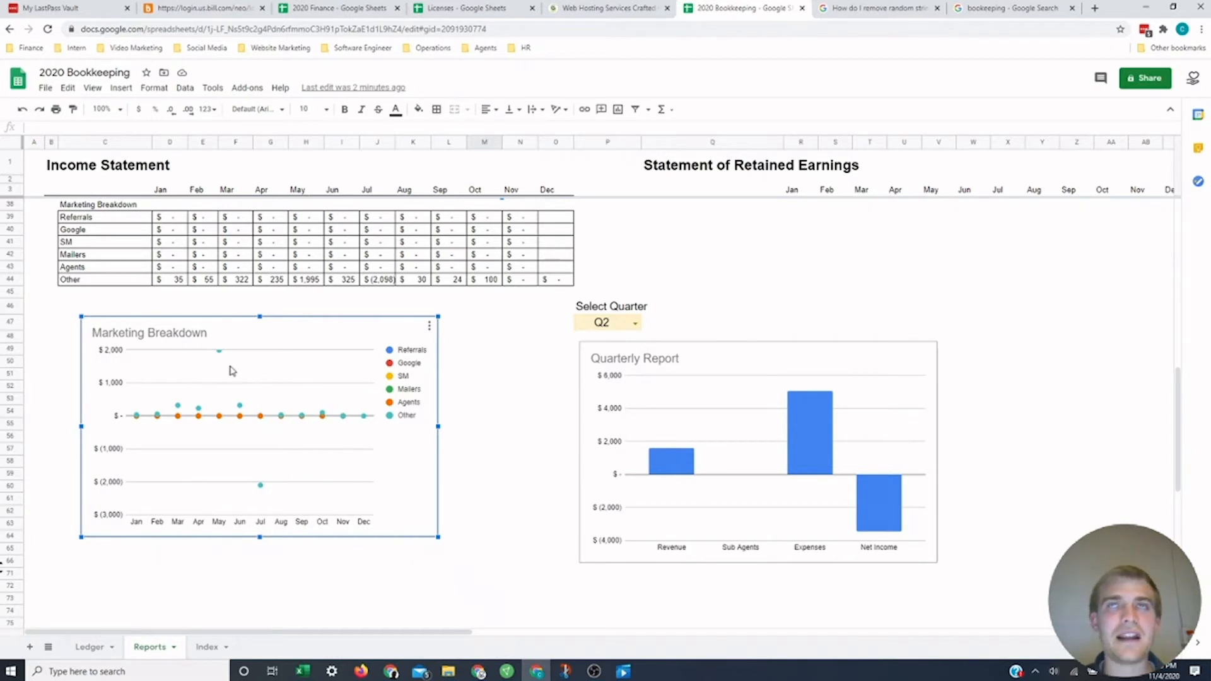
{"action": "mouse_move", "coordinate": [86, 179]}
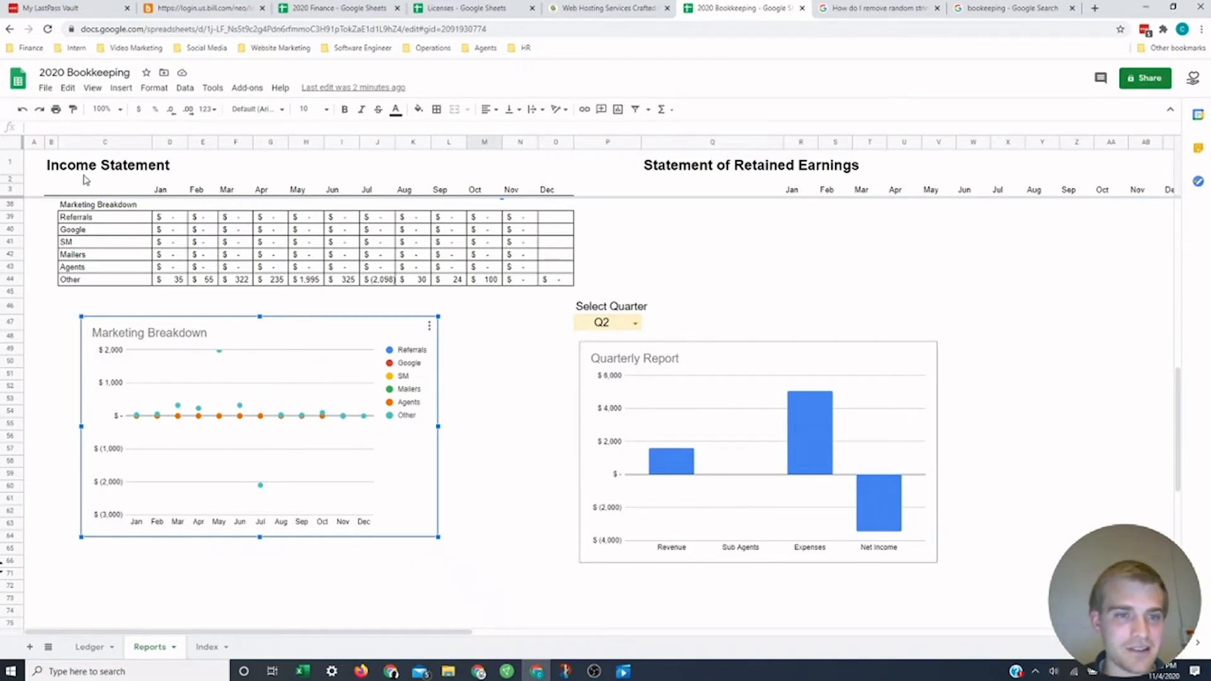
{"action": "left_click", "coordinate": [104, 217]}
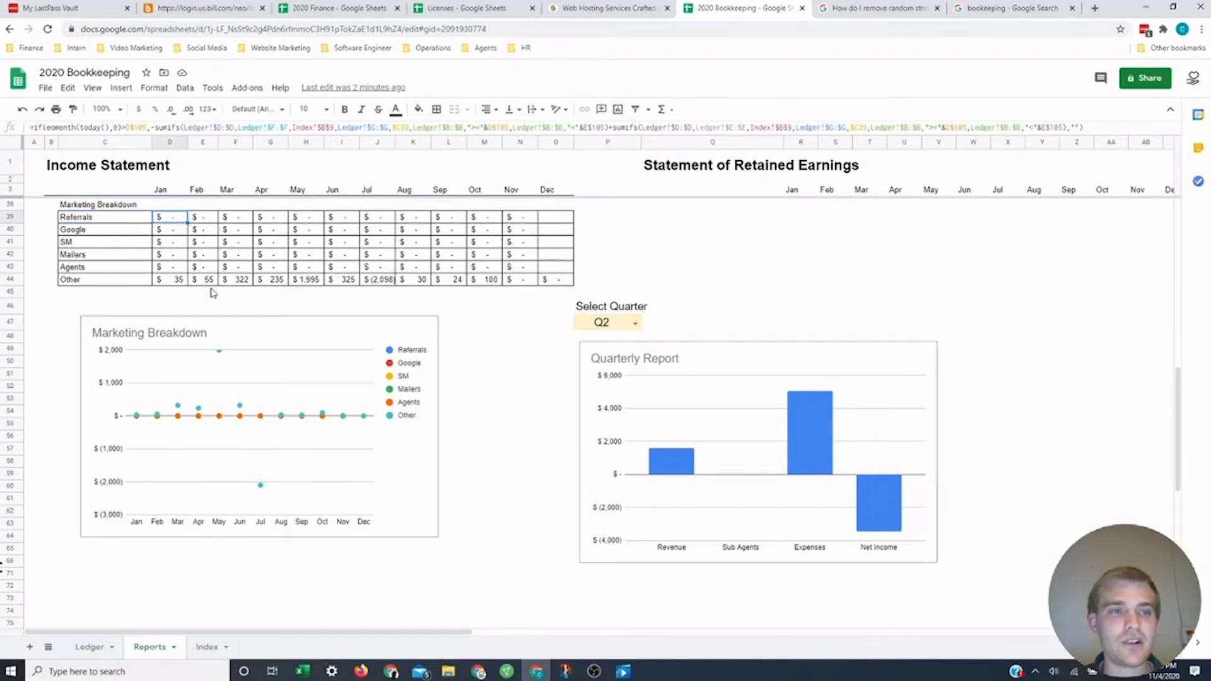
{"action": "mouse_move", "coordinate": [256, 436]}
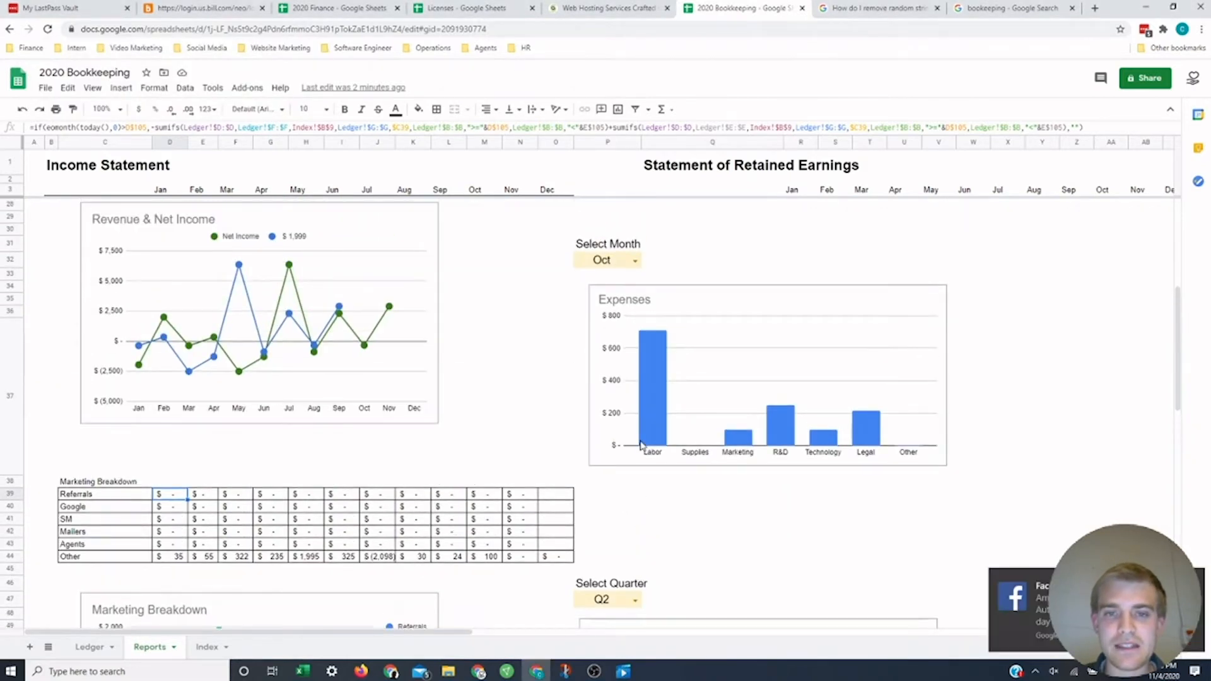
{"action": "mouse_move", "coordinate": [888, 396]}
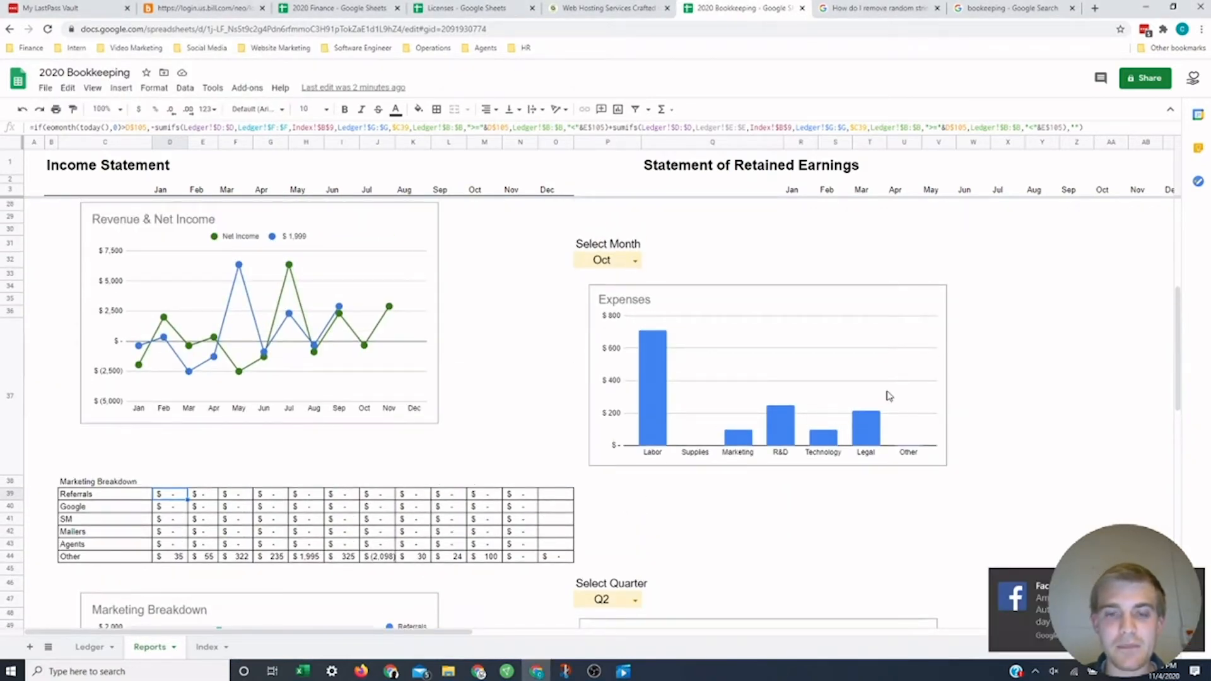
{"action": "left_click", "coordinate": [607, 259]}
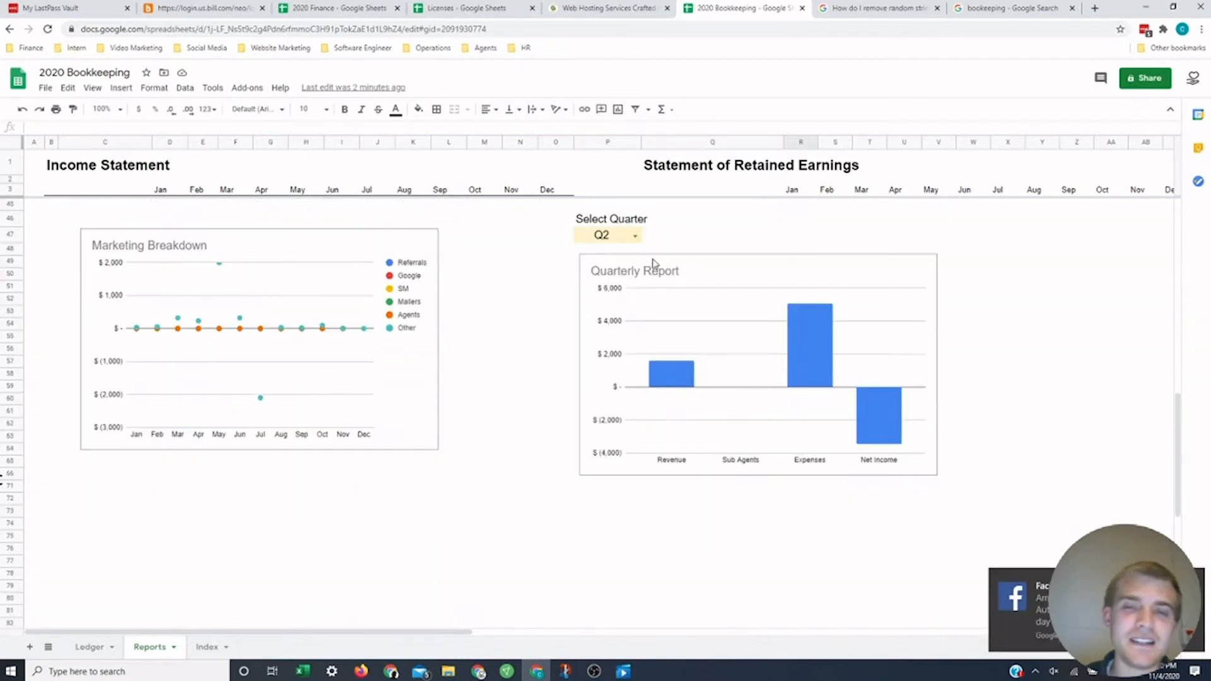
{"action": "mouse_move", "coordinate": [699, 373]}
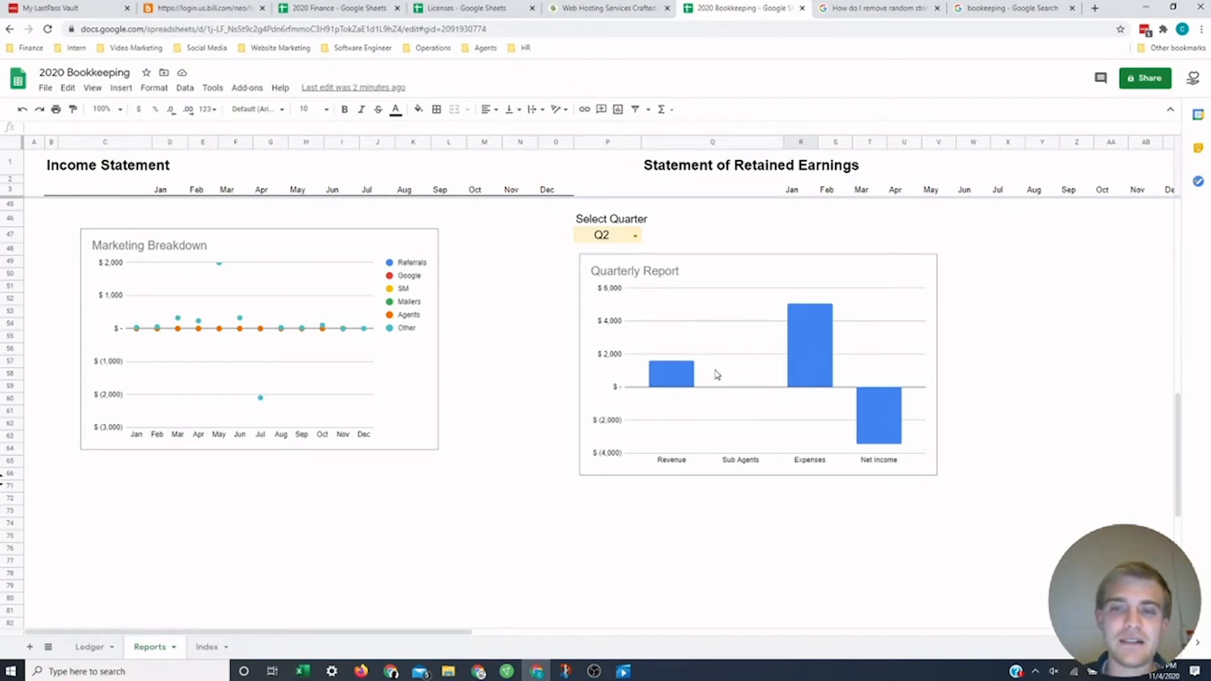
{"action": "mouse_move", "coordinate": [773, 392]}
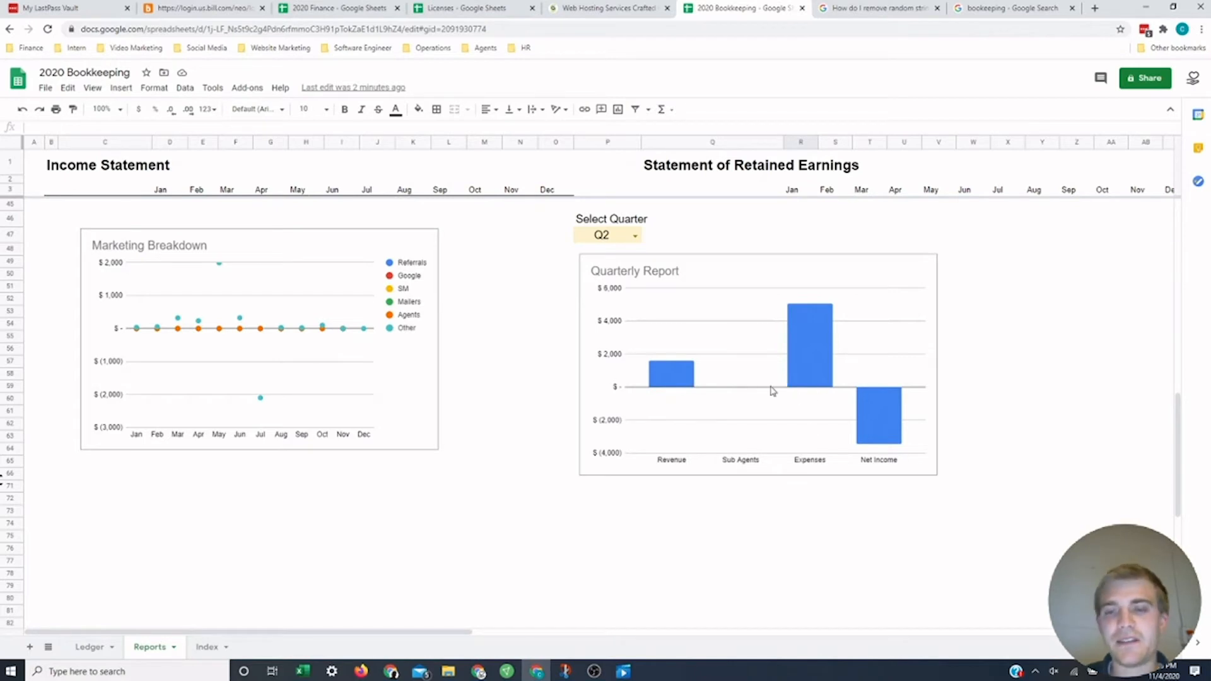
{"action": "mouse_move", "coordinate": [898, 448]}
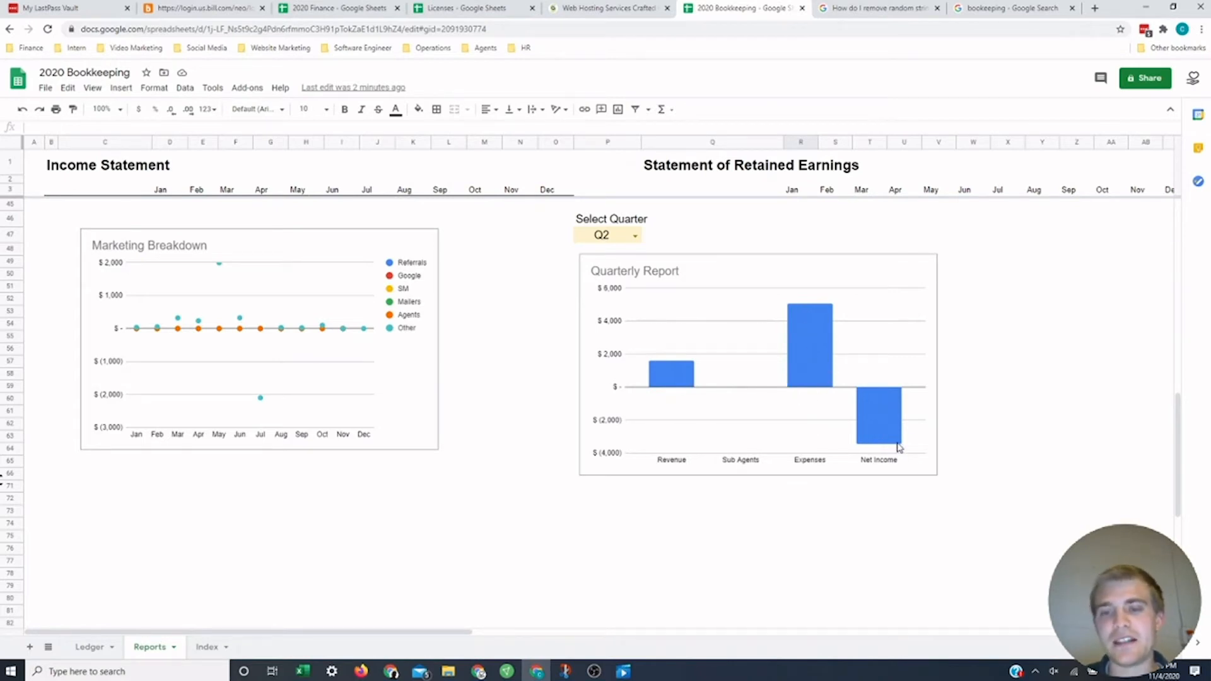
{"action": "mouse_move", "coordinate": [791, 368]}
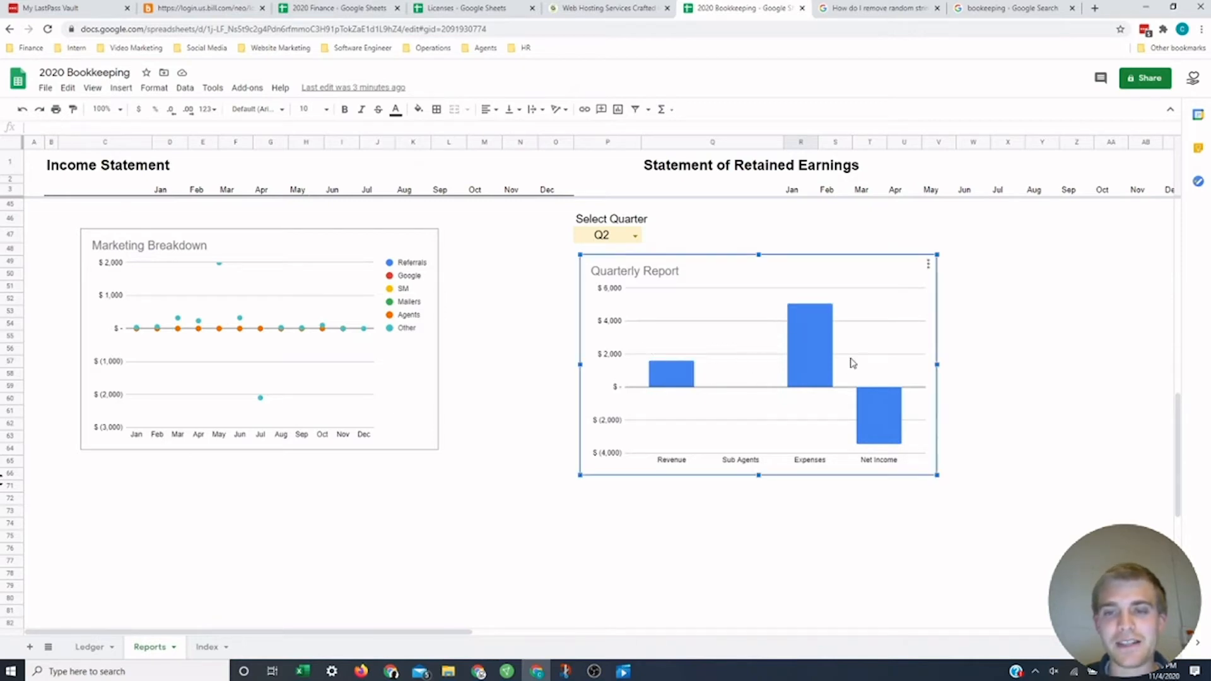
{"action": "mouse_move", "coordinate": [677, 444]}
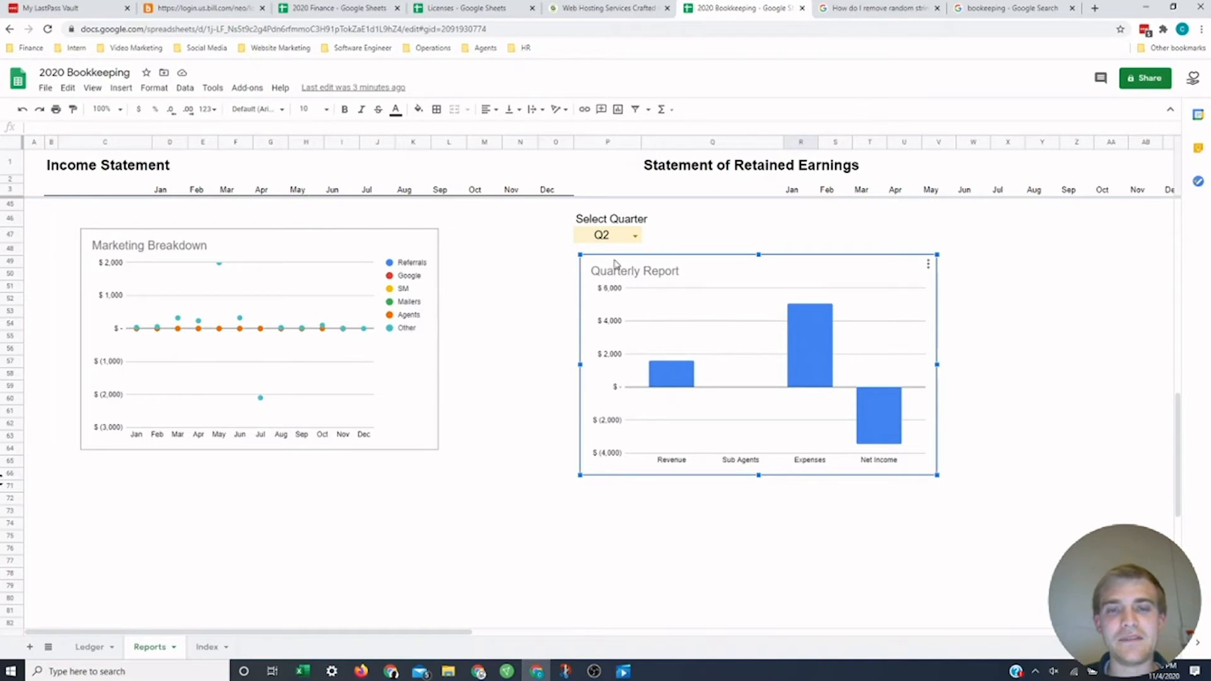
{"action": "left_click", "coordinate": [607, 235]}
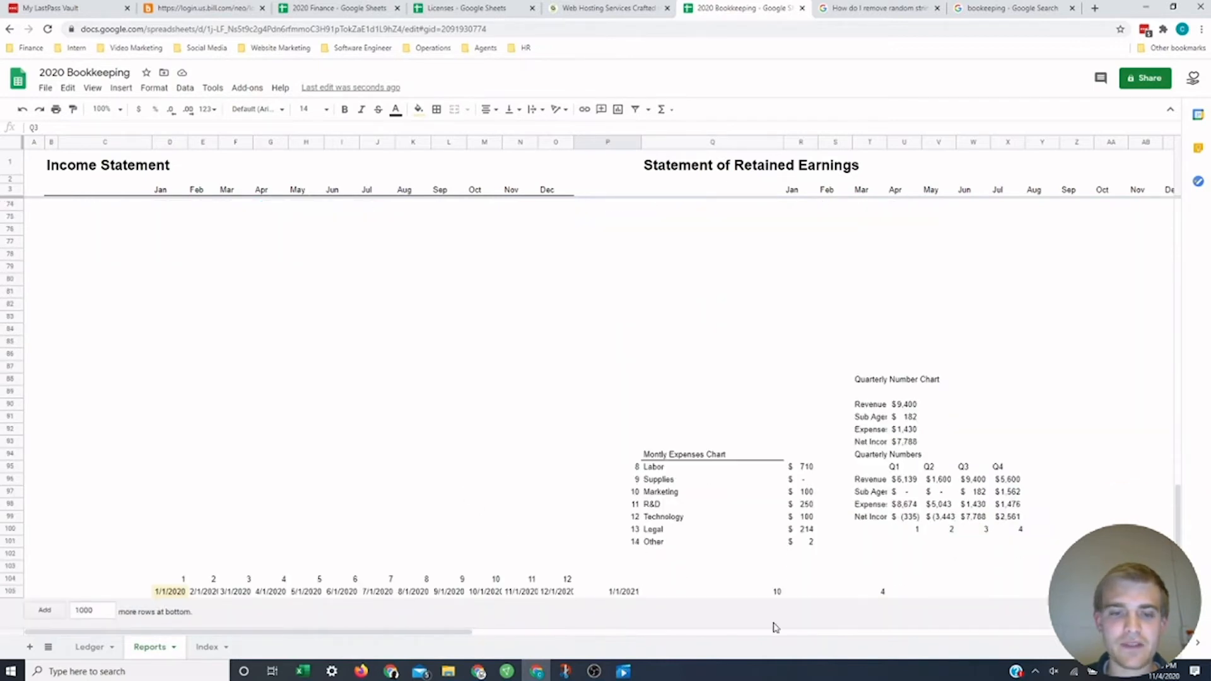
{"action": "mouse_move", "coordinate": [818, 481]}
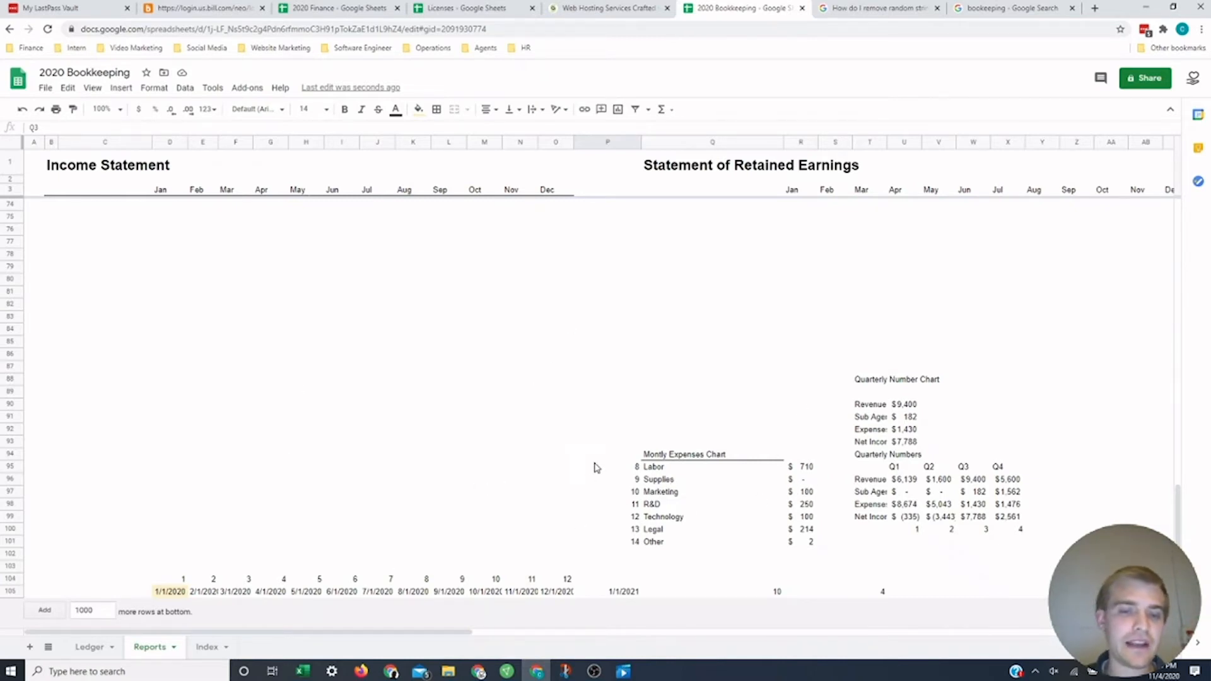
Step: Begin a date in the Reports date cell, then try a trial 11/5/2020 date on the Ledger
{"action": "left_click", "coordinate": [169, 590]}
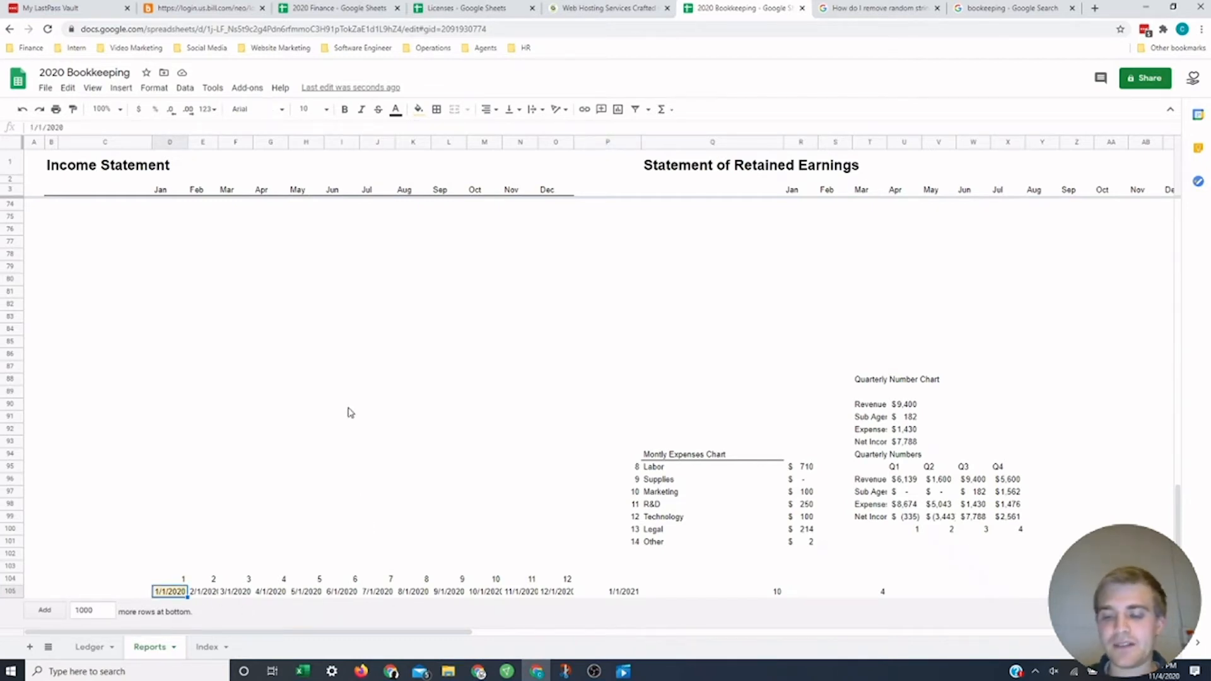
{"action": "type", "text": "1/"}
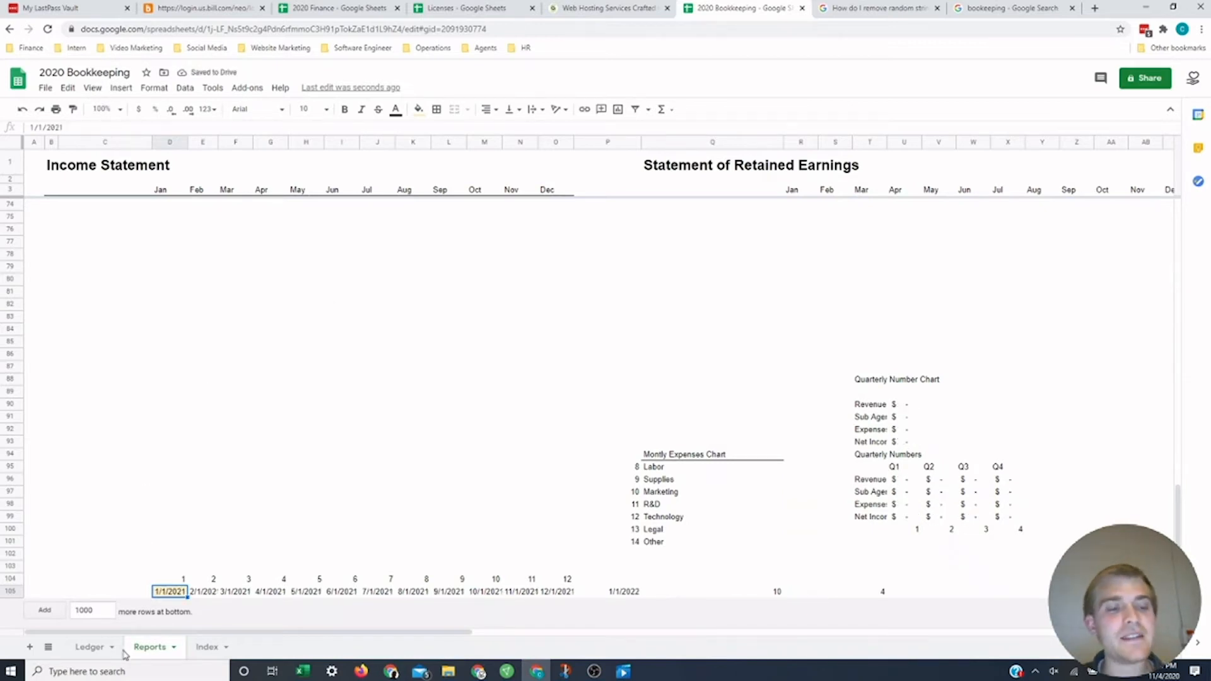
{"action": "left_click", "coordinate": [88, 646]}
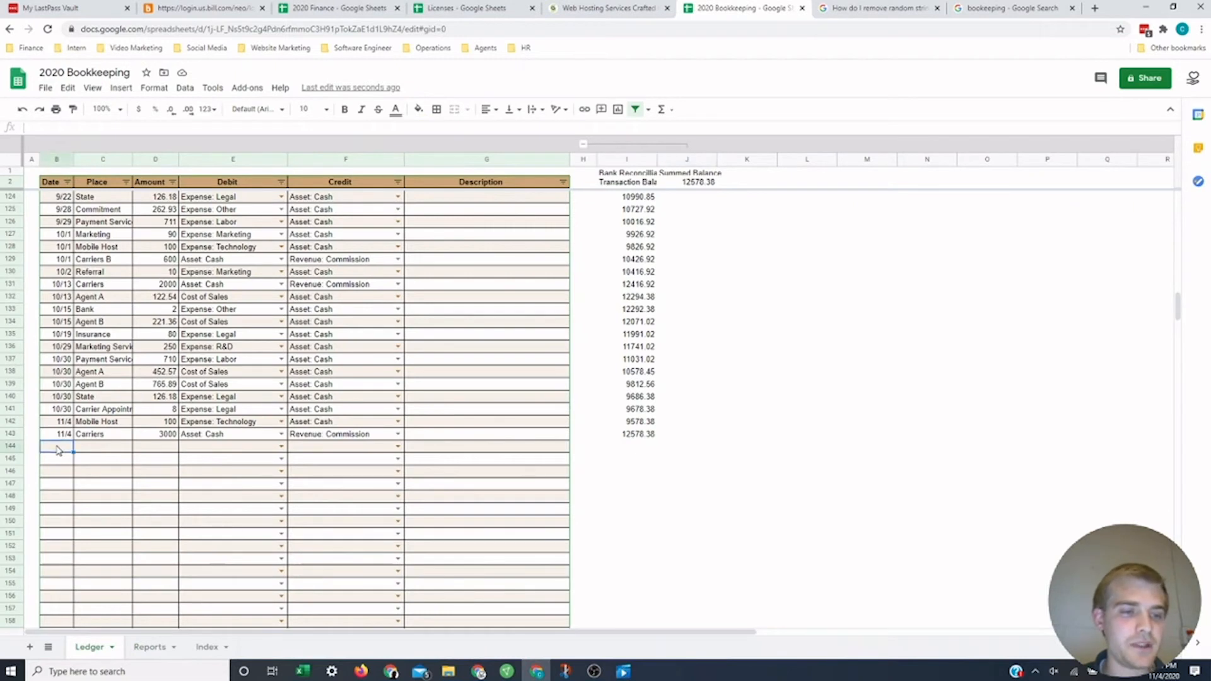
{"action": "type", "text": "11/5"}
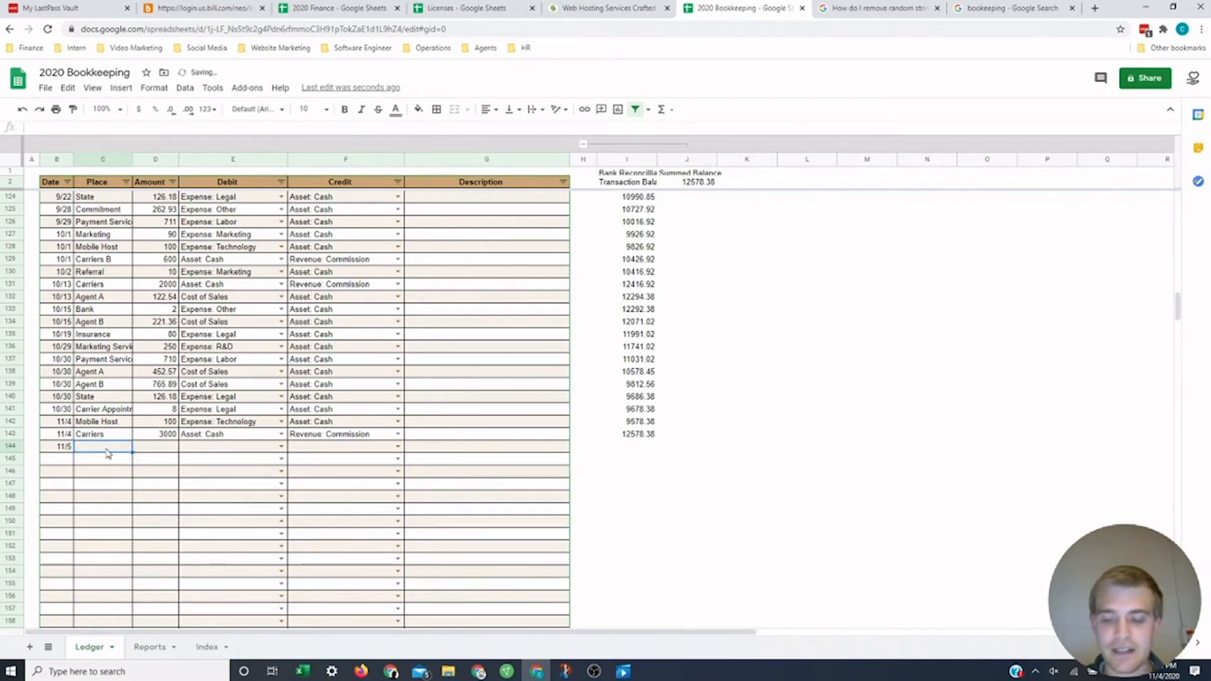
{"action": "type", "text": "11/5/2020"}
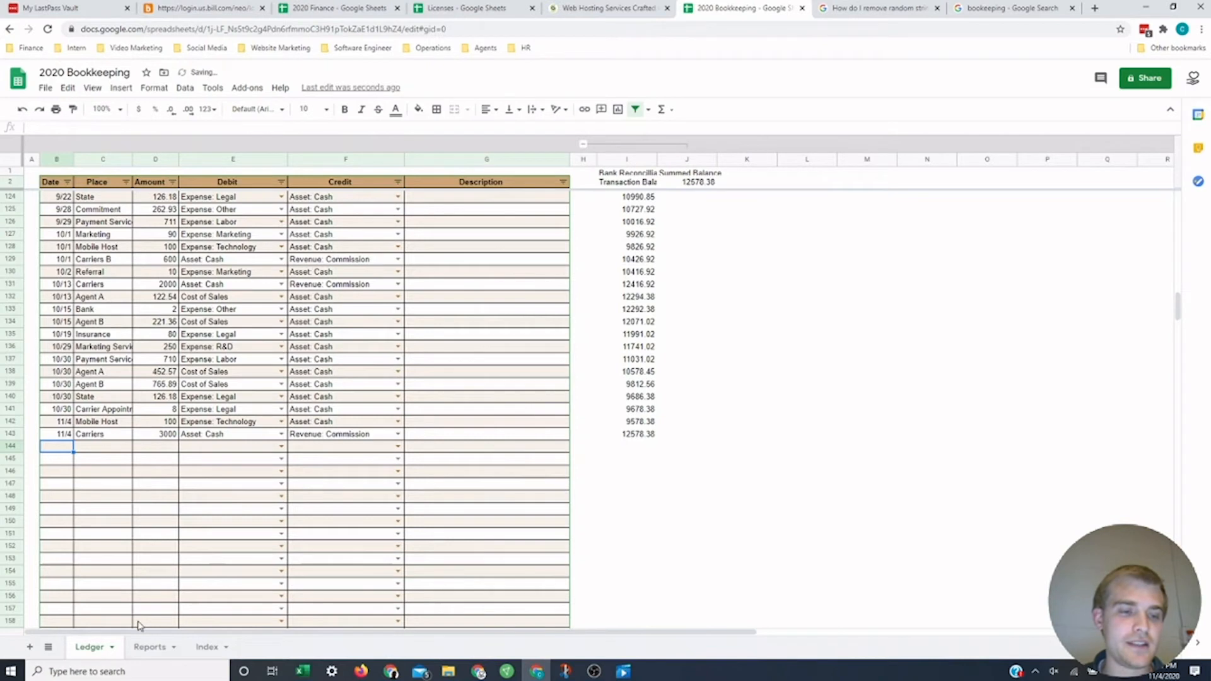
Step: Change the Reports start date in D105 from 1/1/2021 to 1/1/2020
{"action": "left_click", "coordinate": [149, 646]}
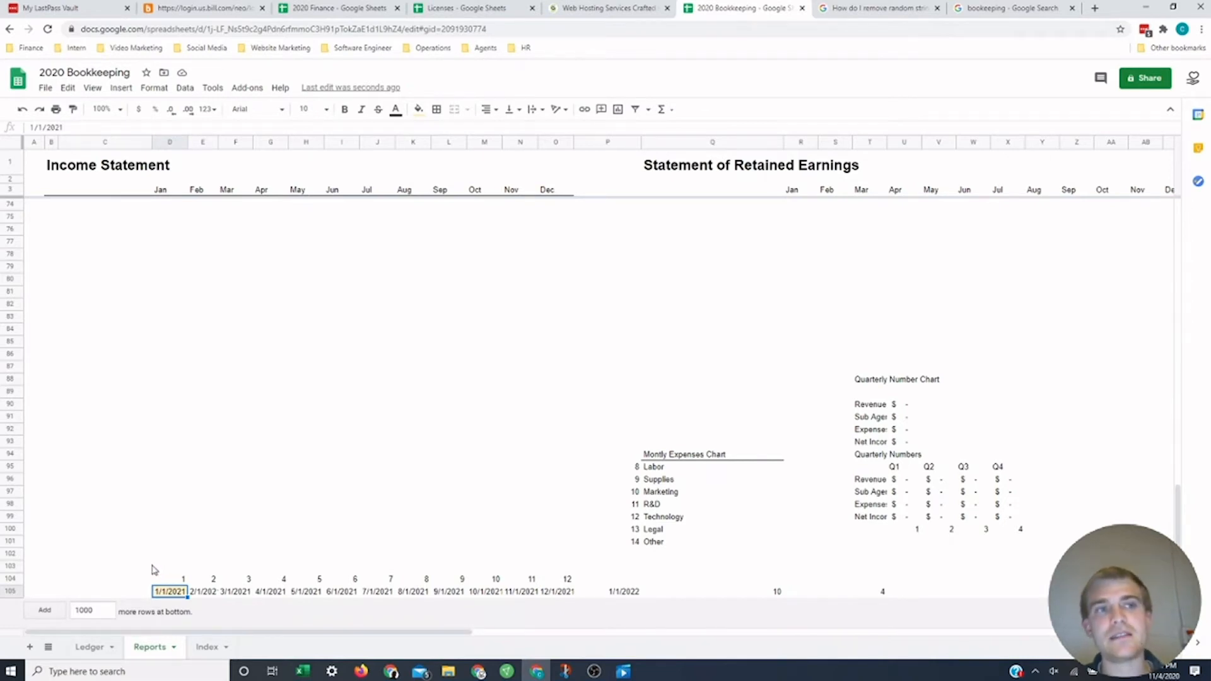
{"action": "mouse_move", "coordinate": [171, 605]}
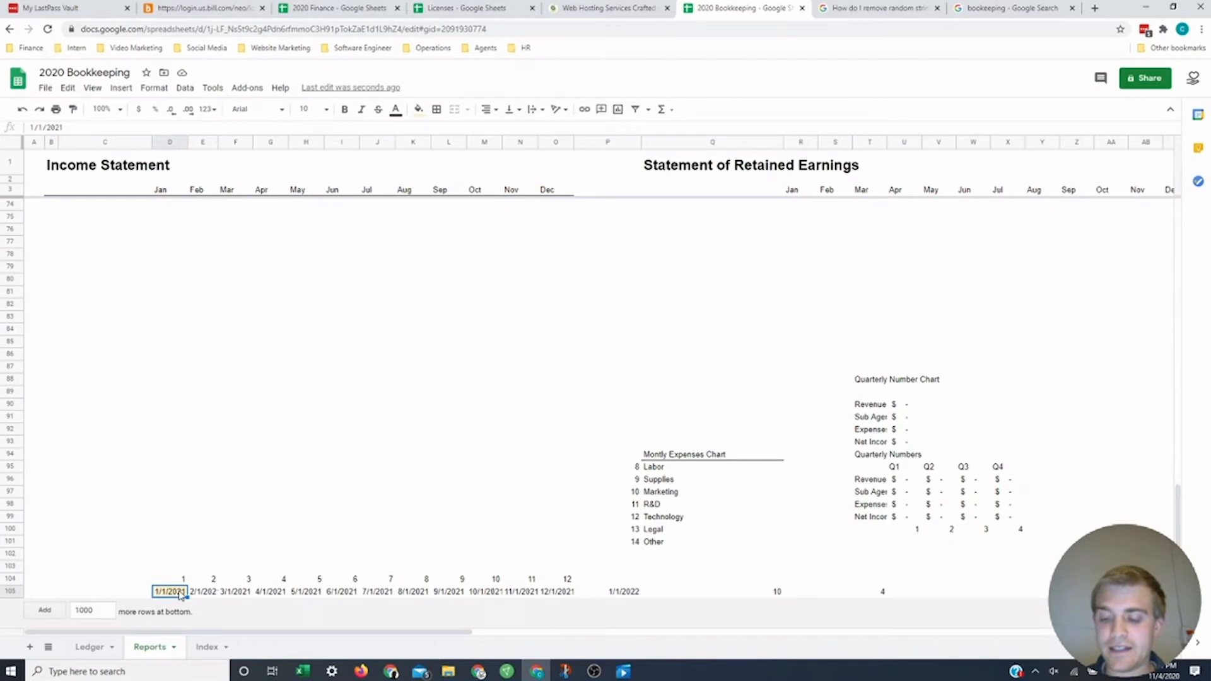
{"action": "double_click", "coordinate": [169, 592]}
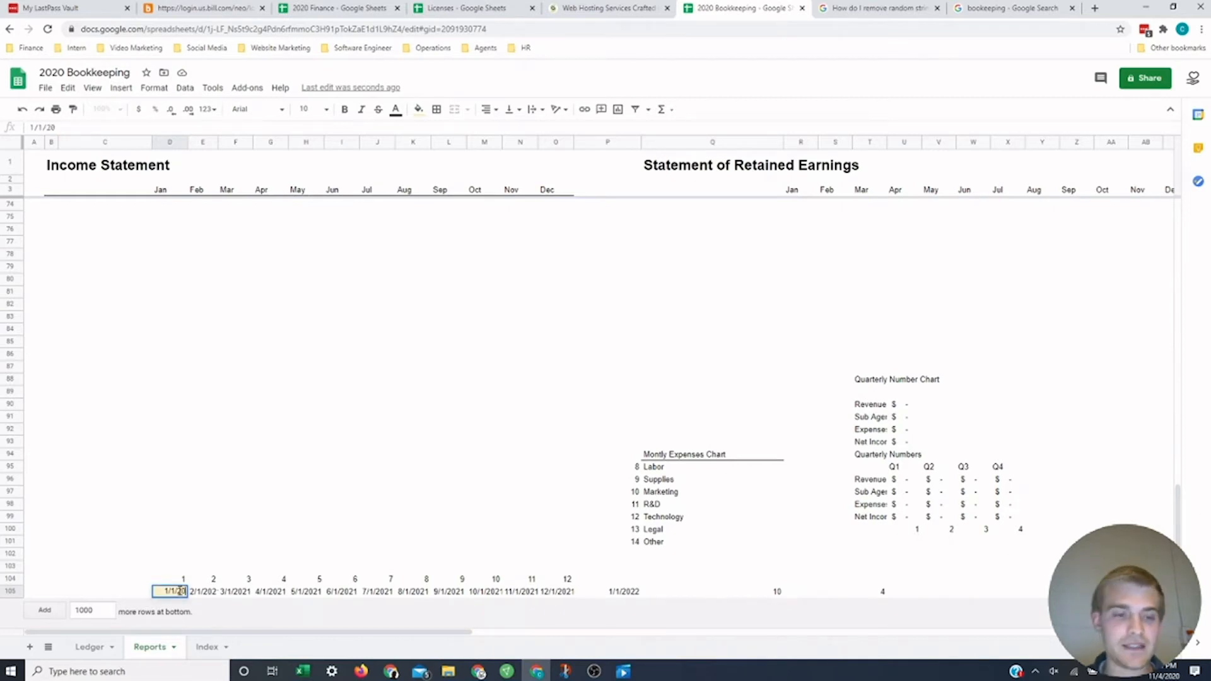
{"action": "scroll", "scroll_direction": "up", "scroll_amount": 3}
{"action": "type", "text": "20"}
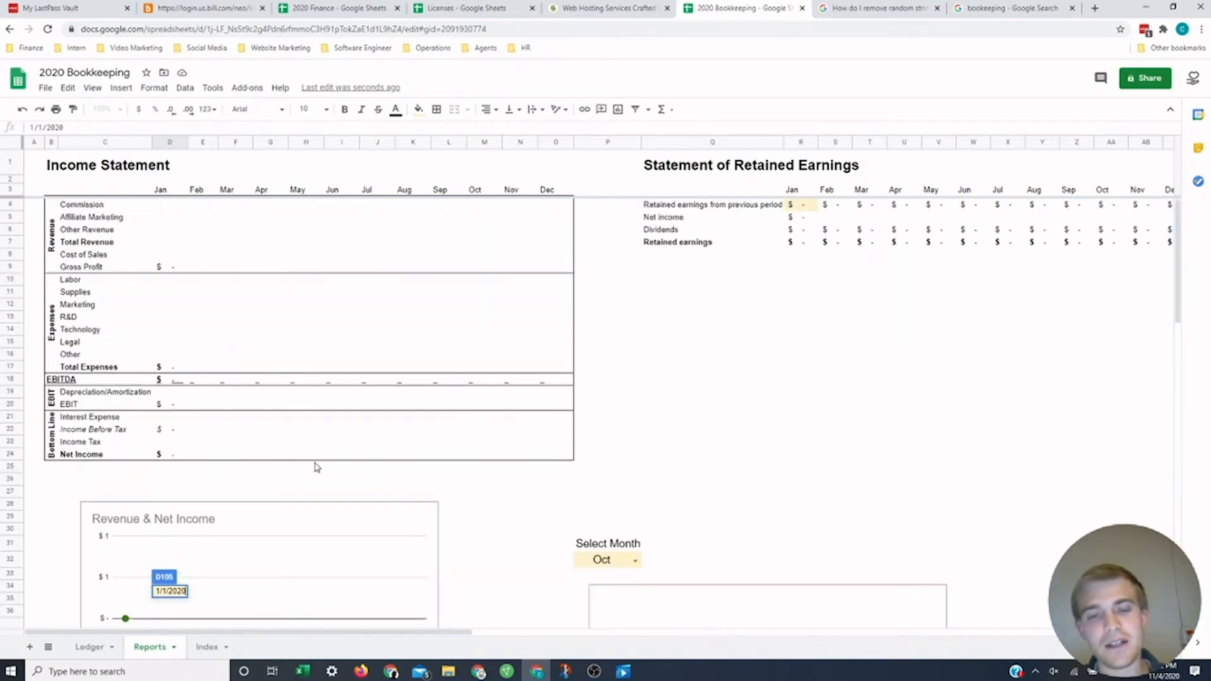
{"action": "scroll", "scroll_direction": "down", "scroll_amount": 3}
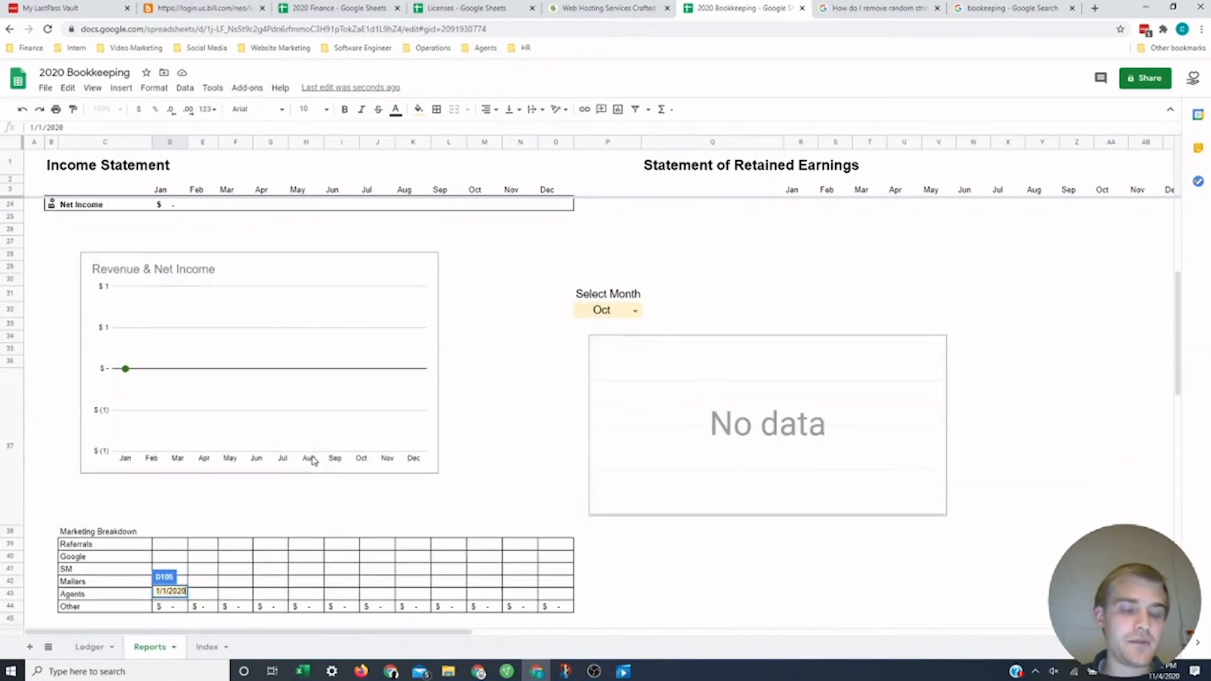
{"action": "scroll", "scroll_direction": "down", "scroll_amount": 3}
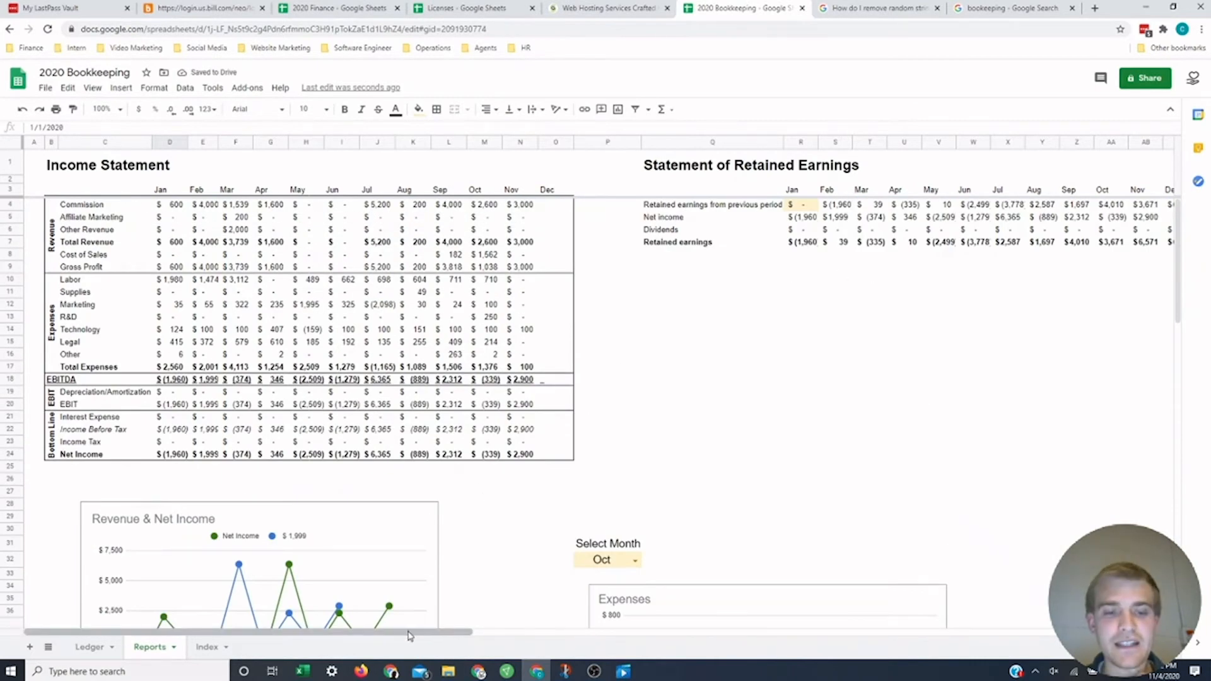
{"action": "scroll", "scroll_direction": "right", "scroll_amount": 3}
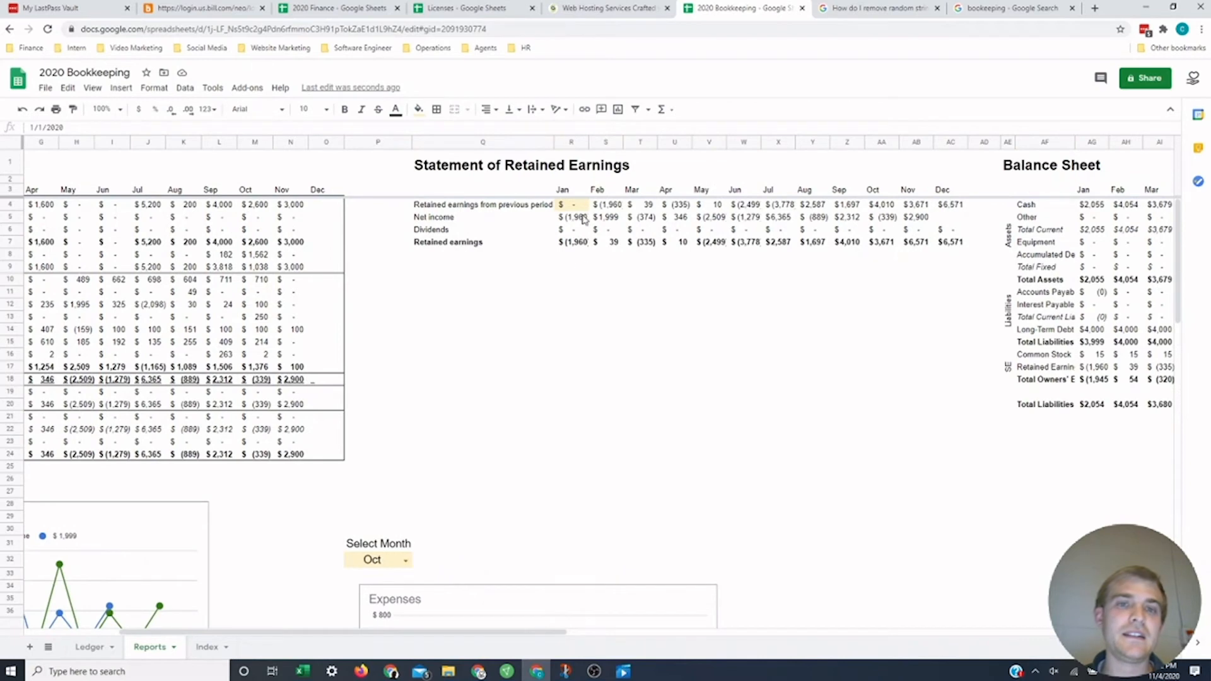
{"action": "left_click", "coordinate": [571, 204]}
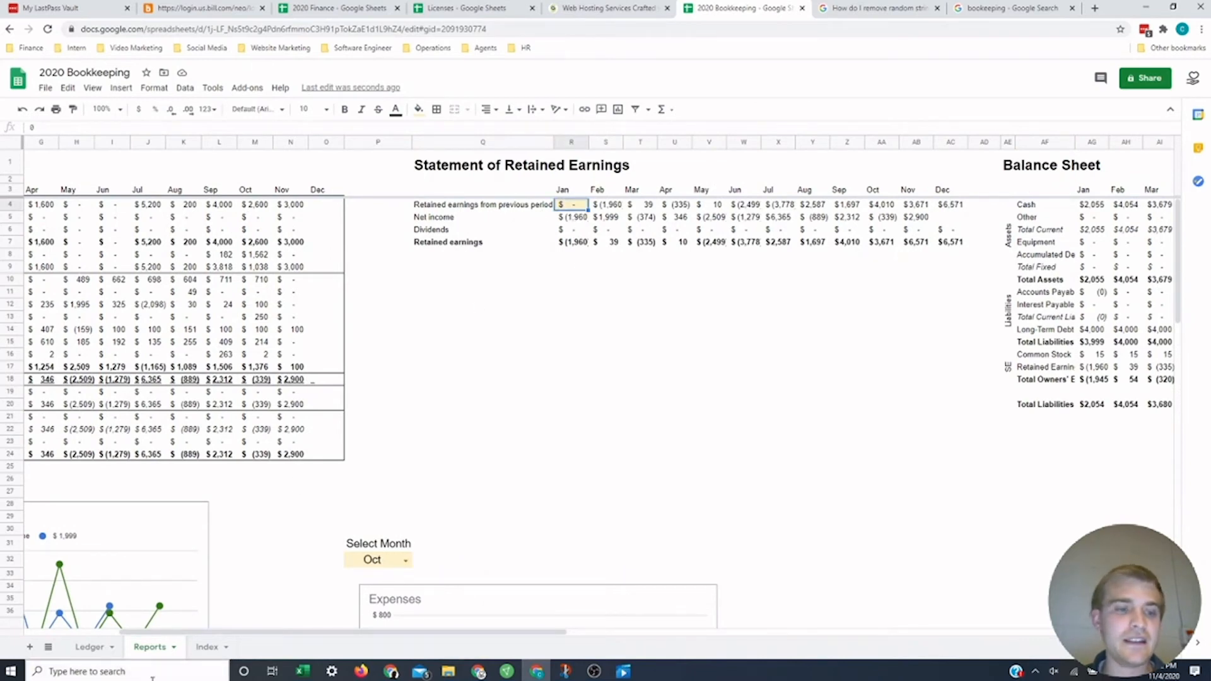
{"action": "left_click", "coordinate": [89, 647]}
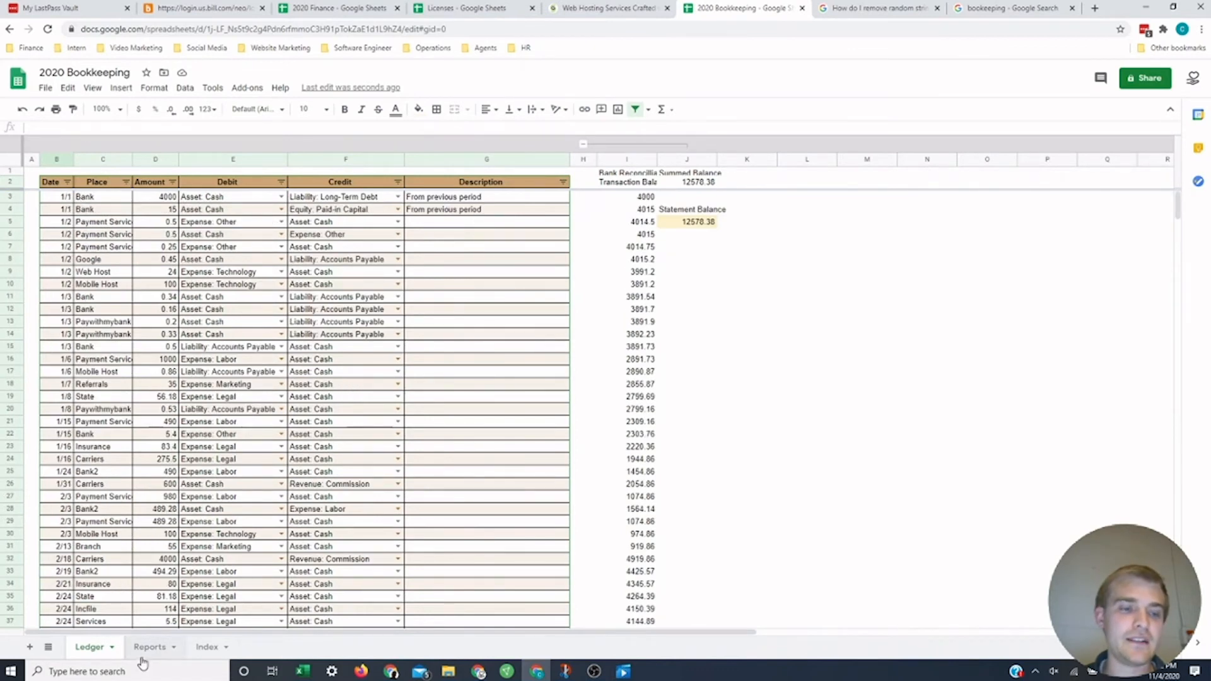
{"action": "left_click", "coordinate": [150, 646]}
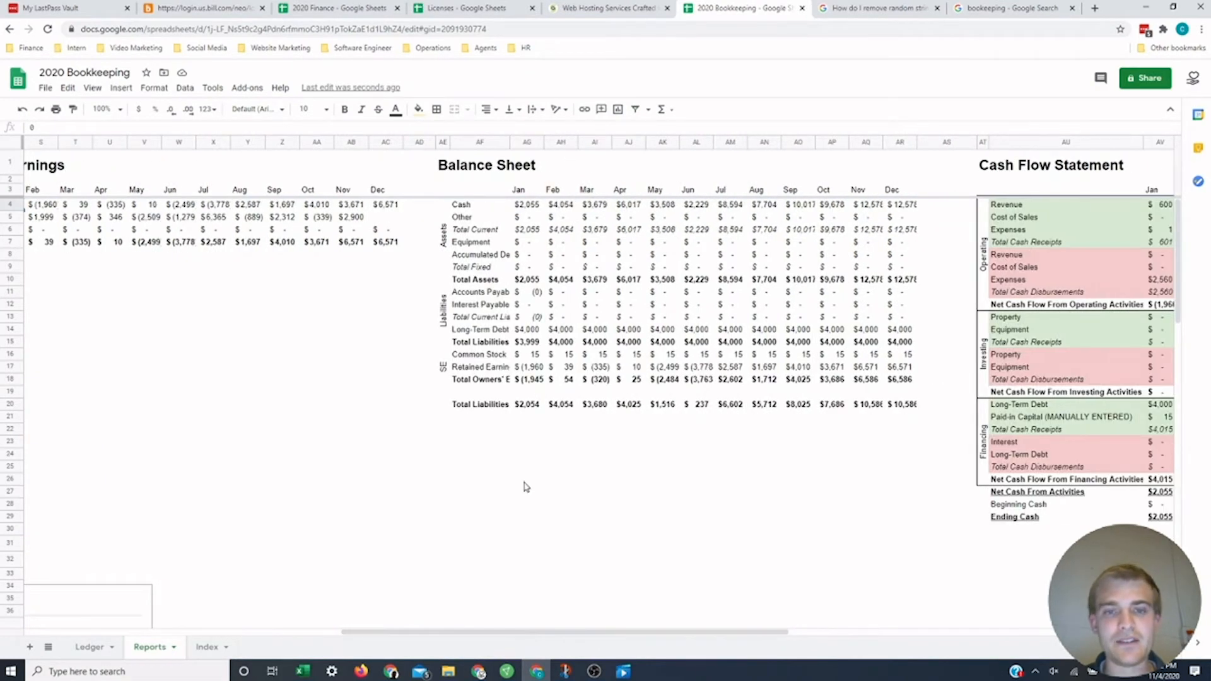
{"action": "mouse_move", "coordinate": [639, 325]}
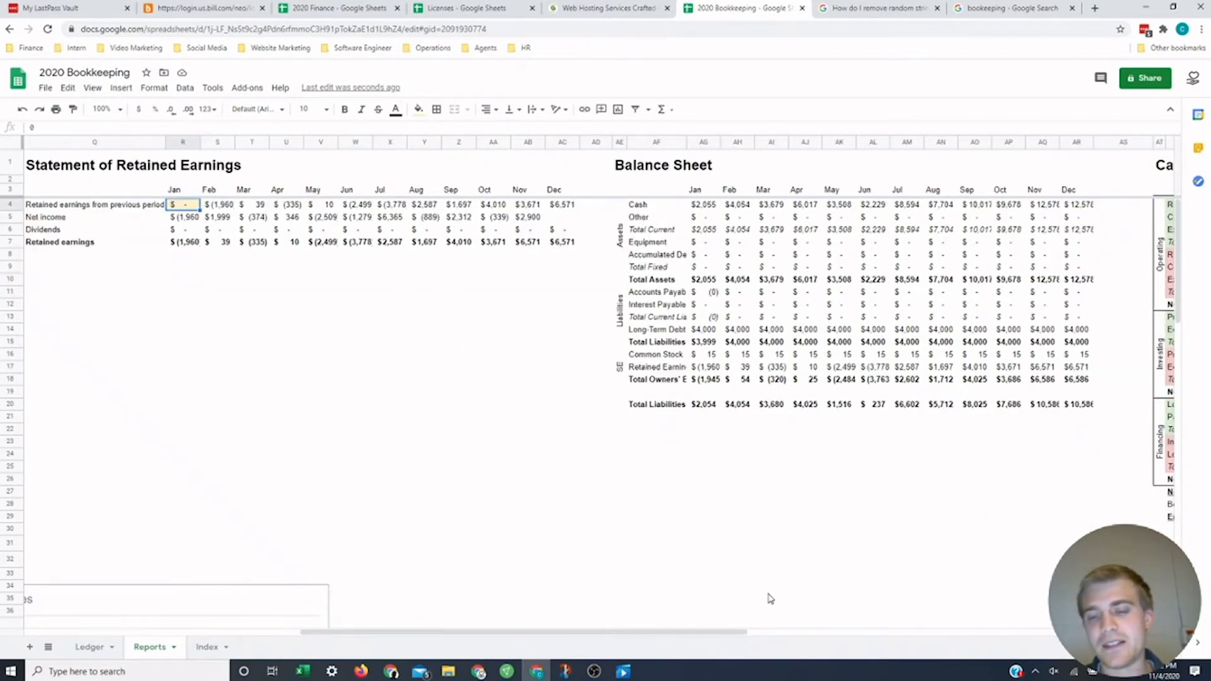
{"action": "scroll", "scroll_direction": "right", "scroll_amount": 3}
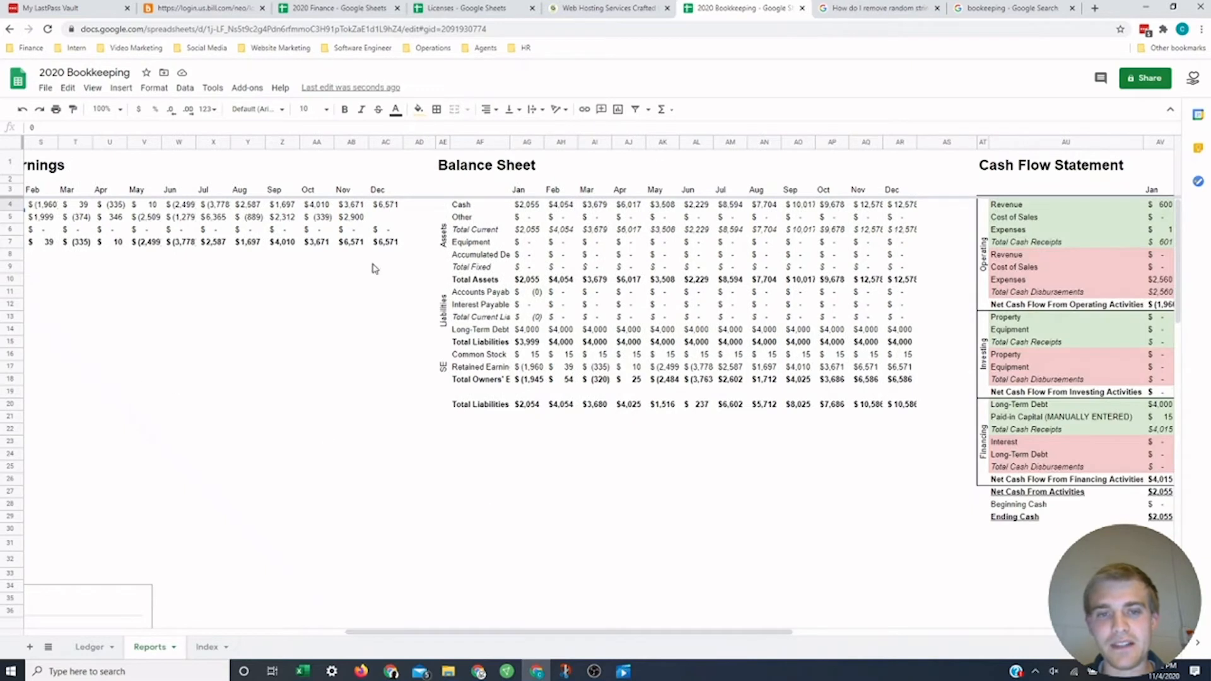
{"action": "left_click", "coordinate": [479, 292]}
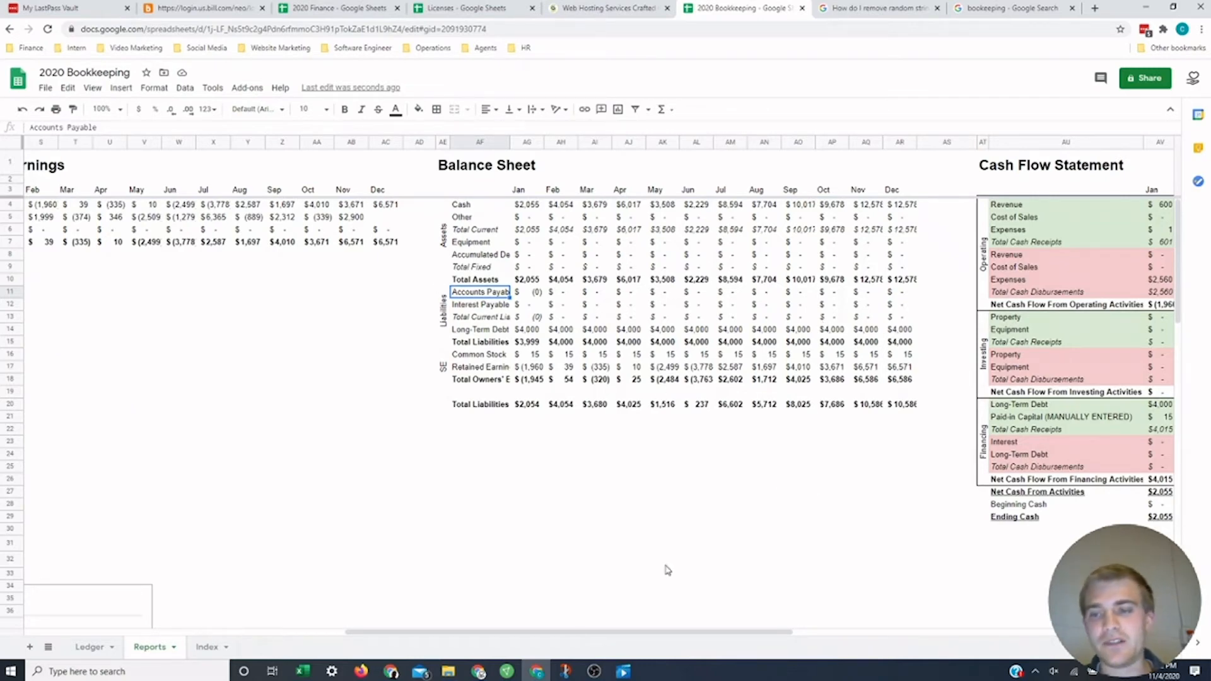
{"action": "scroll", "scroll_direction": "right", "scroll_amount": 3}
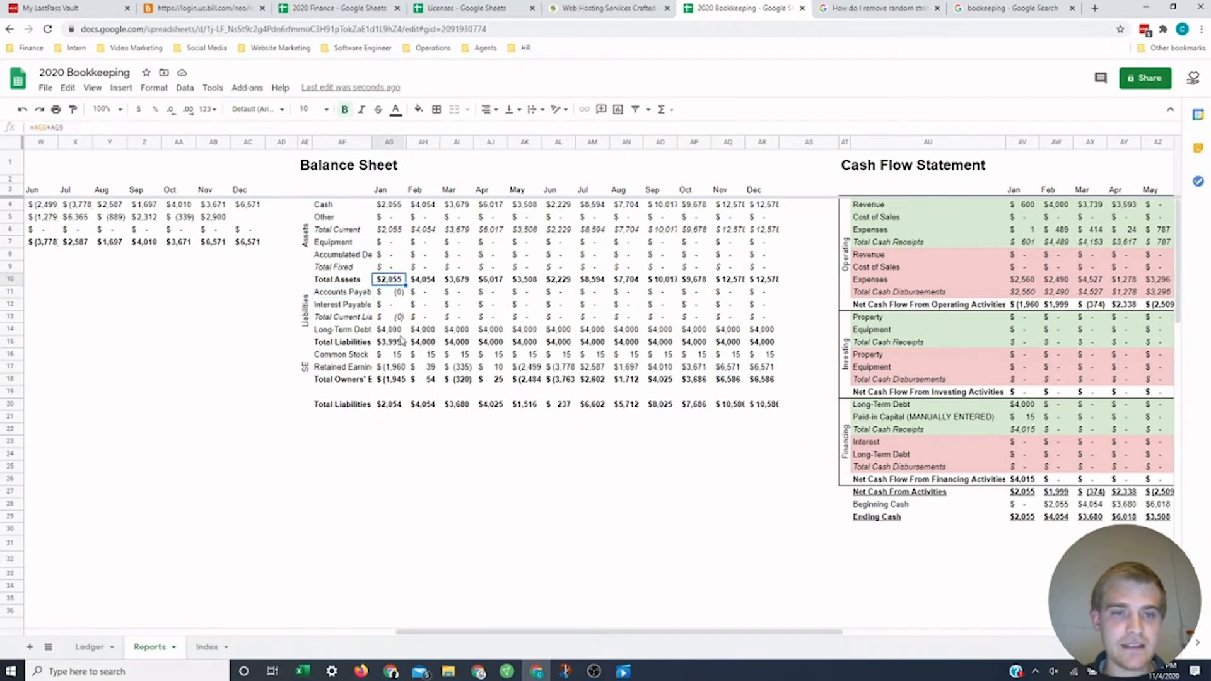
{"action": "left_click", "coordinate": [389, 404]}
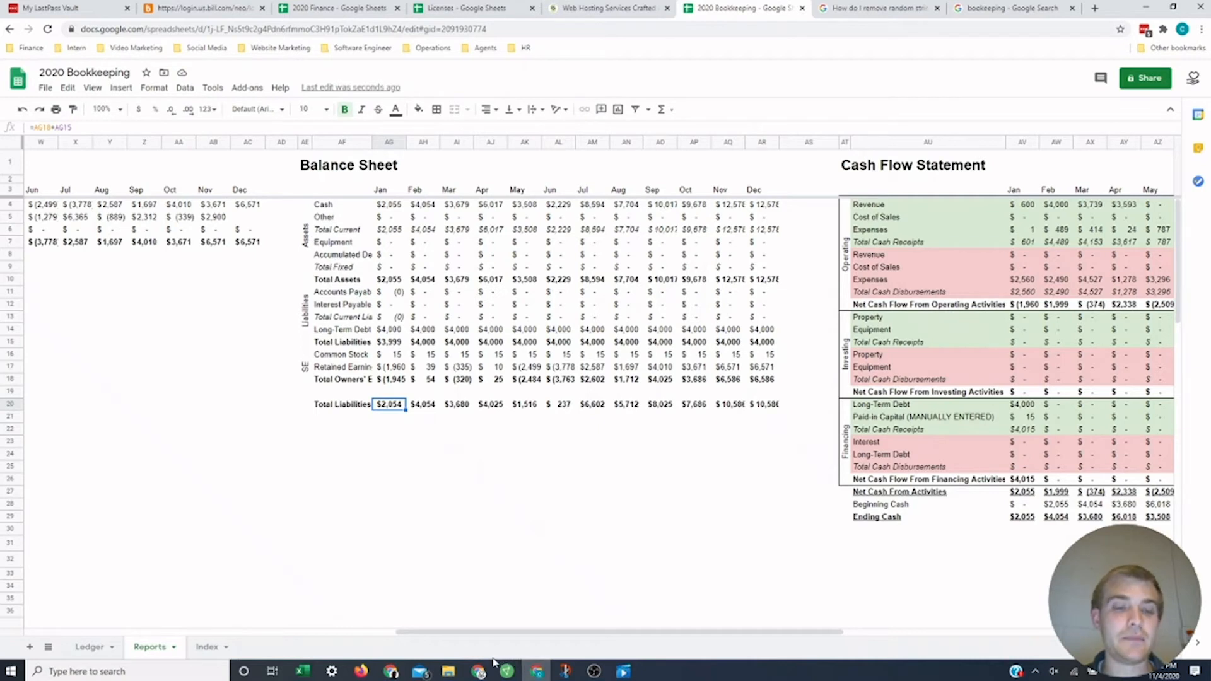
{"action": "mouse_move", "coordinate": [477, 471]}
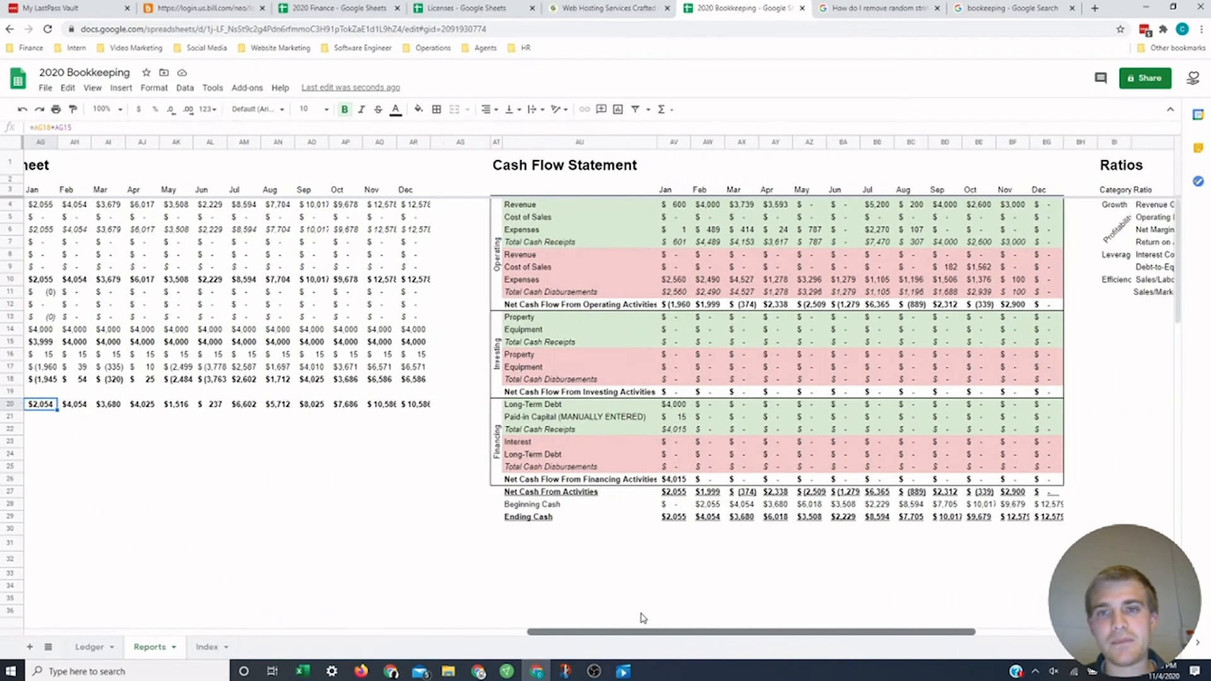
{"action": "scroll", "scroll_direction": "right", "scroll_amount": 3}
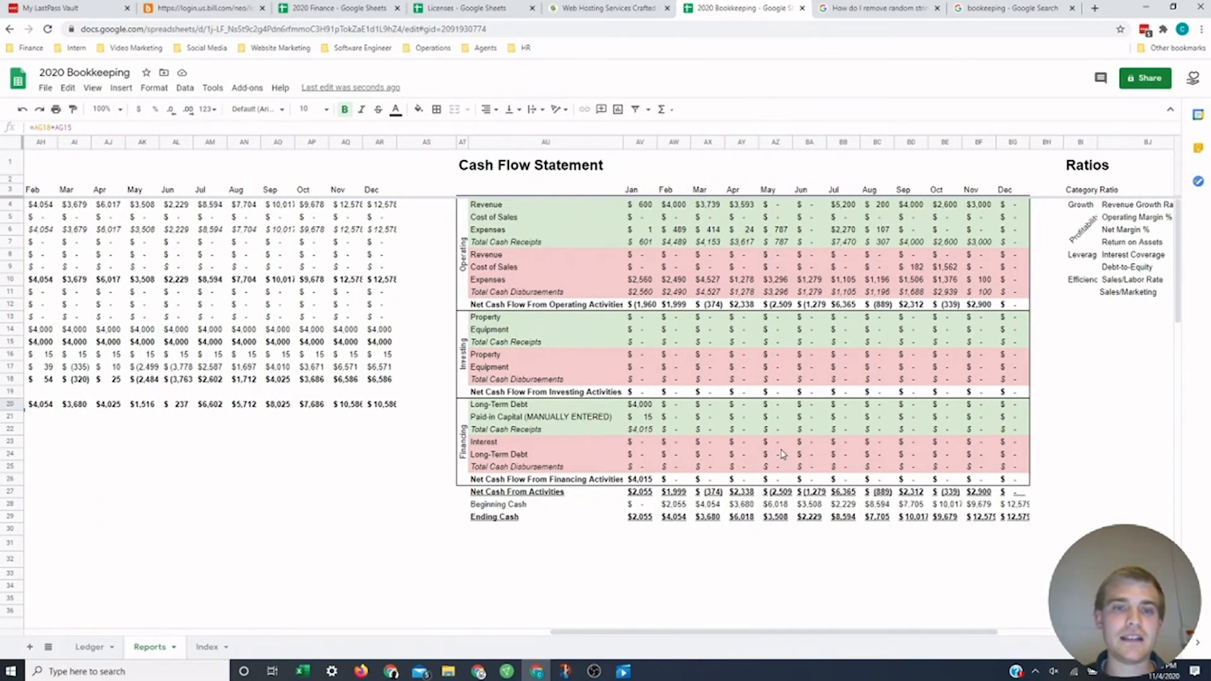
{"action": "mouse_move", "coordinate": [1032, 541]}
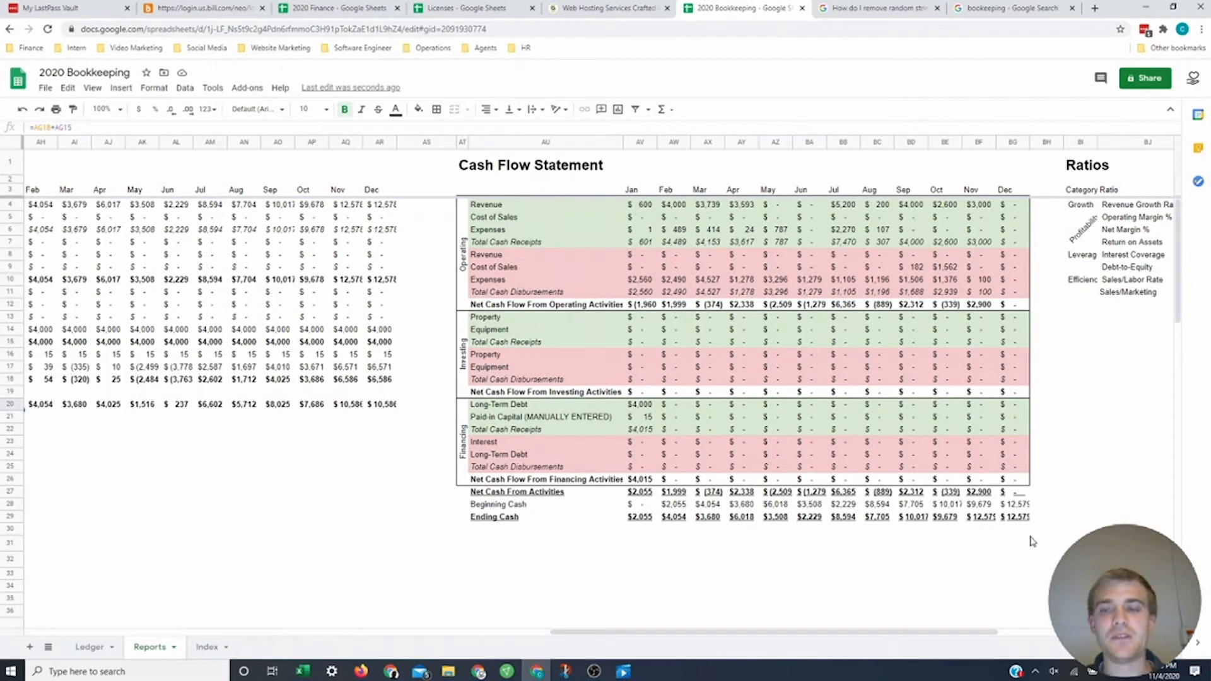
{"action": "left_click", "coordinate": [1012, 517]}
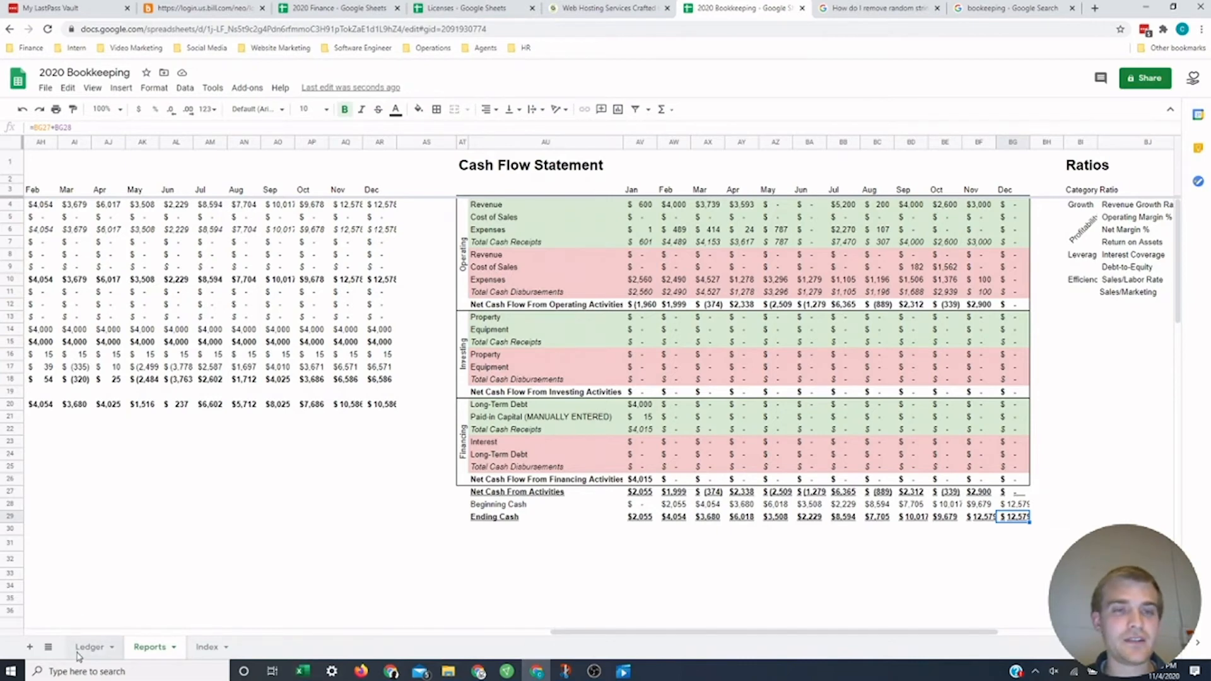
{"action": "left_click", "coordinate": [90, 647]}
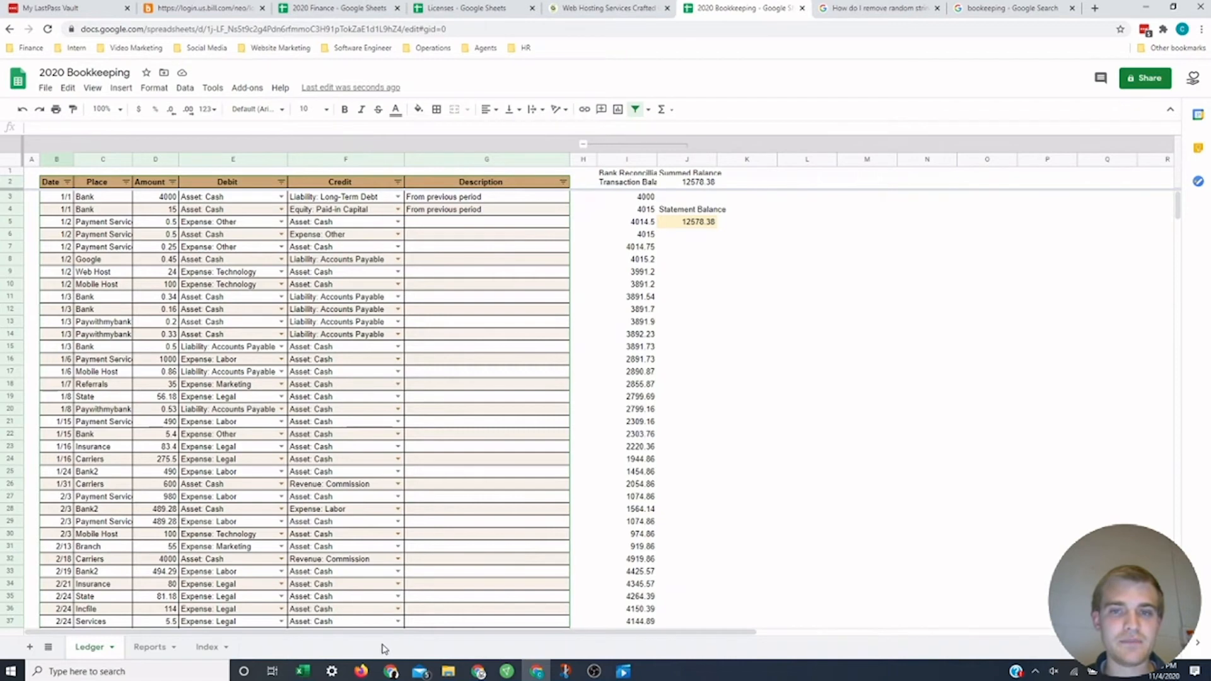
{"action": "left_click", "coordinate": [150, 647]}
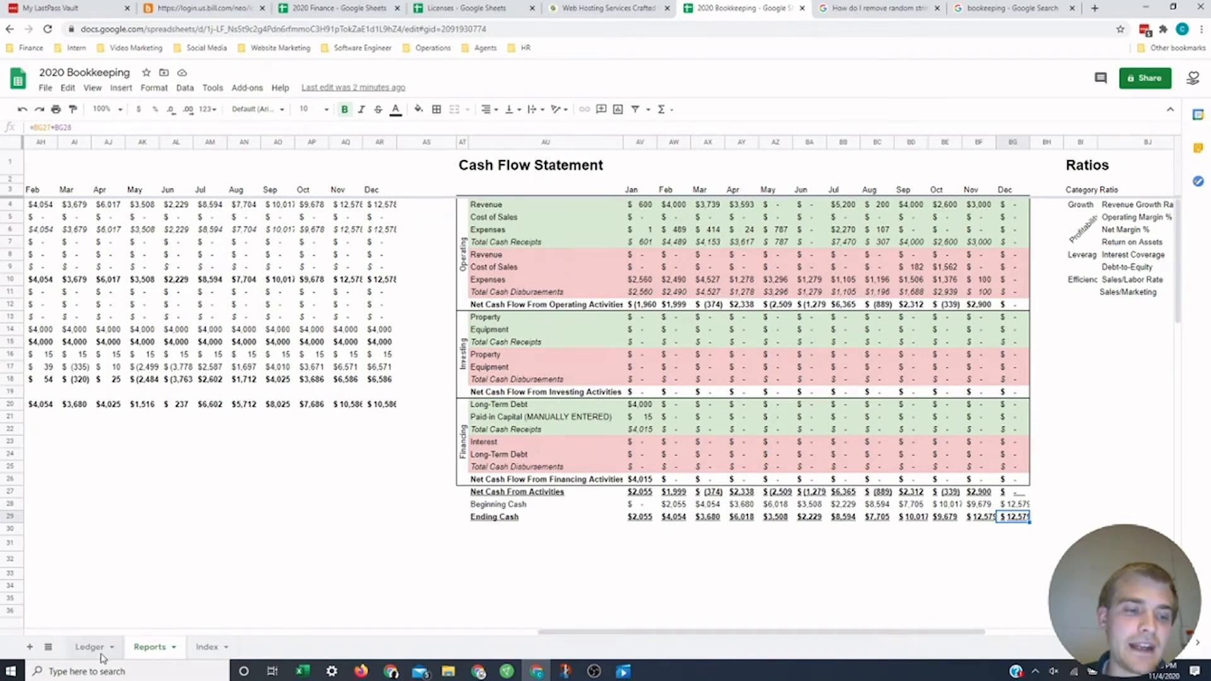
{"action": "left_click", "coordinate": [89, 647]}
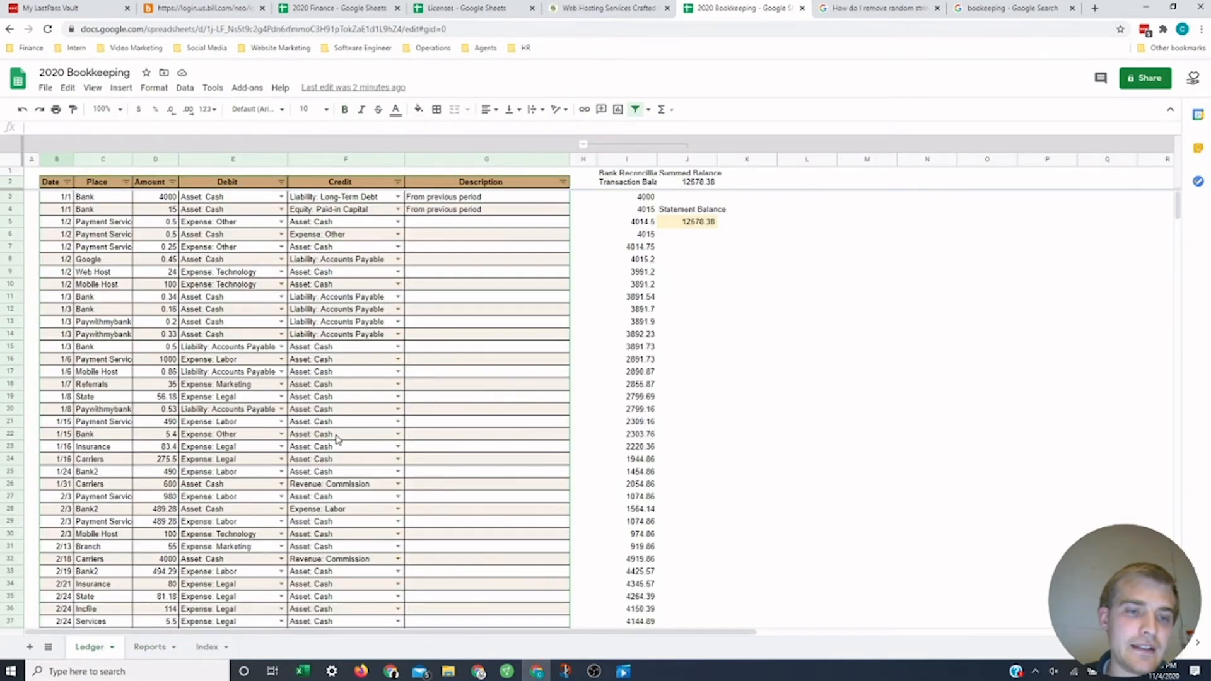
{"action": "scroll", "scroll_direction": "down", "scroll_amount": 3}
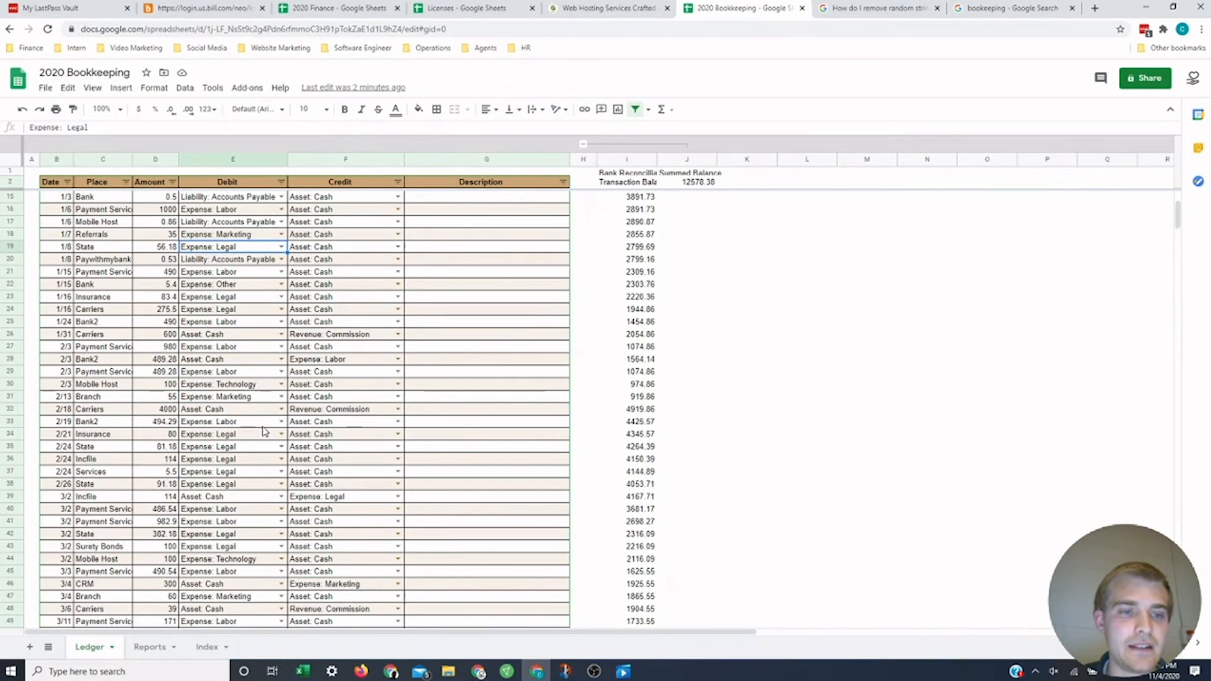
{"action": "scroll", "scroll_direction": "down", "scroll_amount": 3}
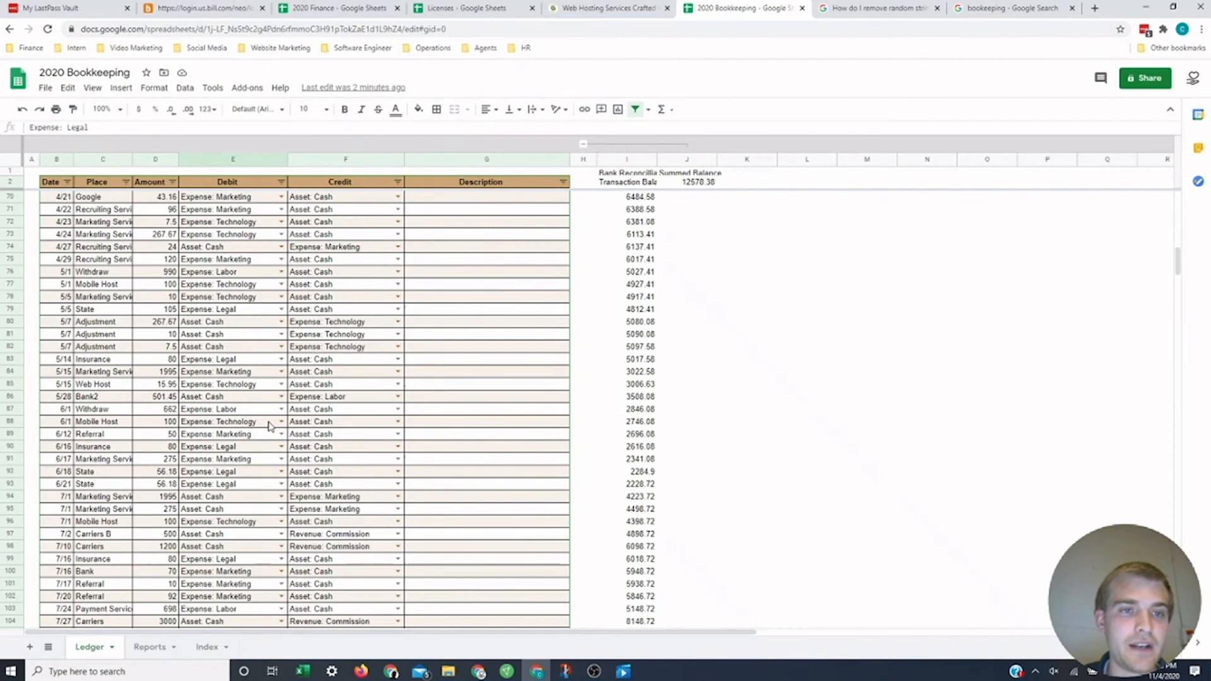
{"action": "scroll", "scroll_direction": "down", "scroll_amount": 3}
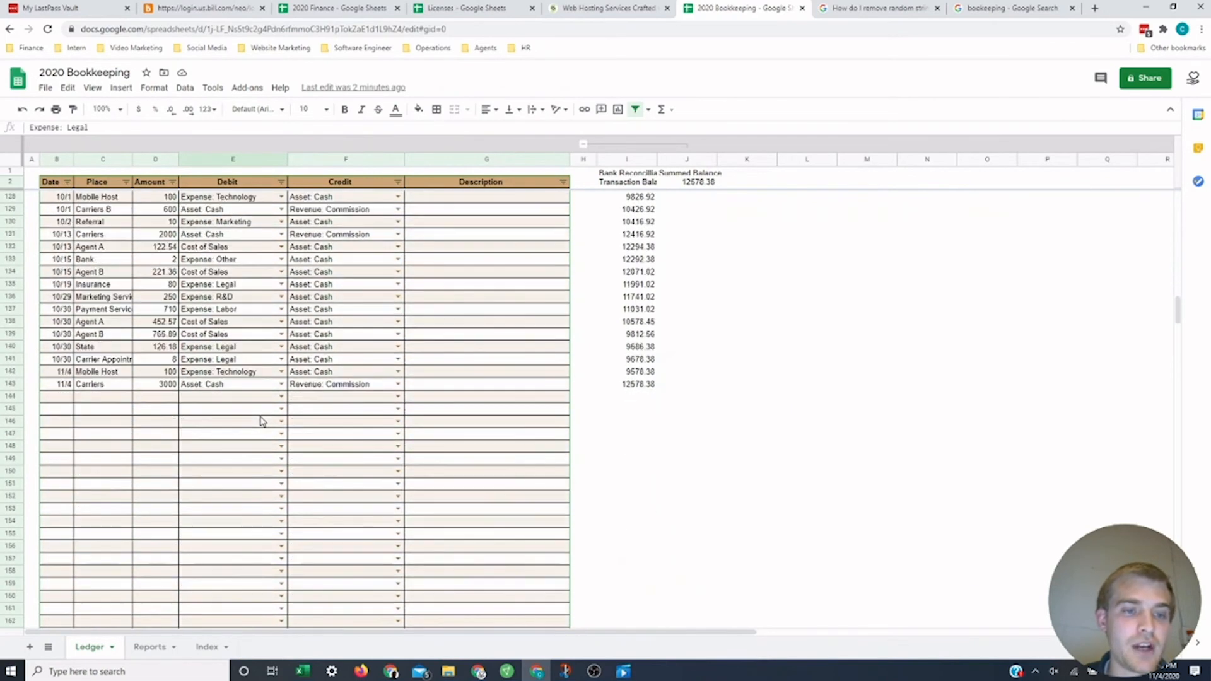
{"action": "left_click", "coordinate": [231, 384]}
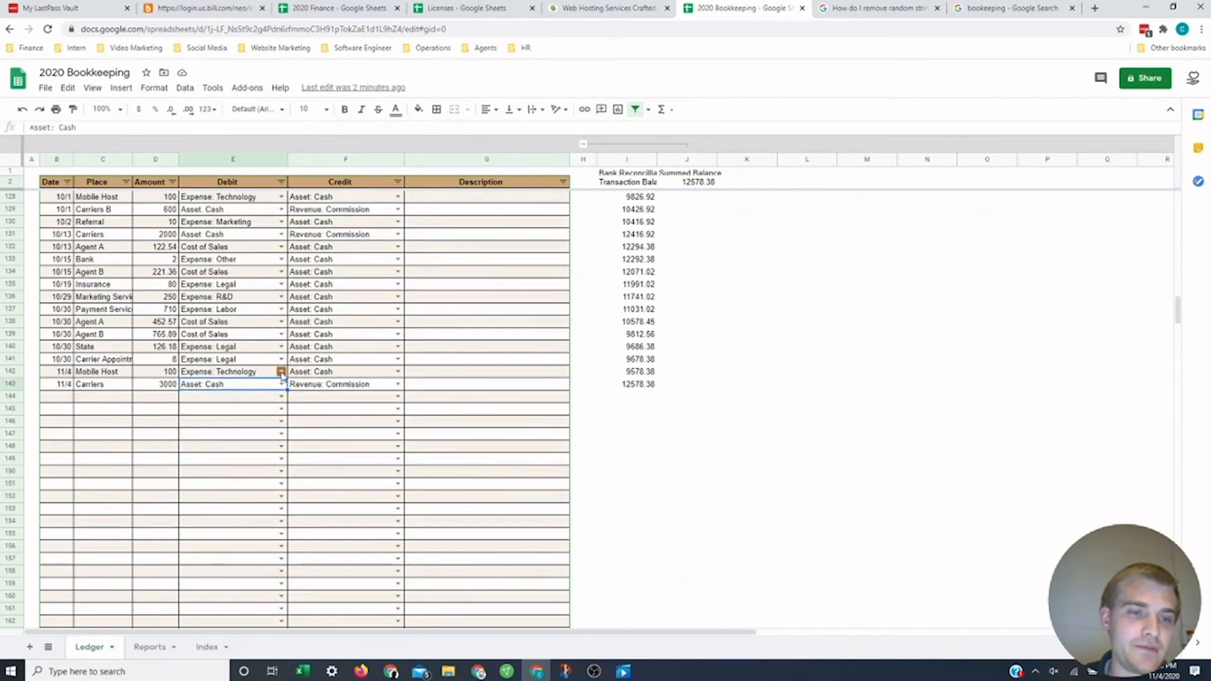
{"action": "left_click", "coordinate": [281, 371]}
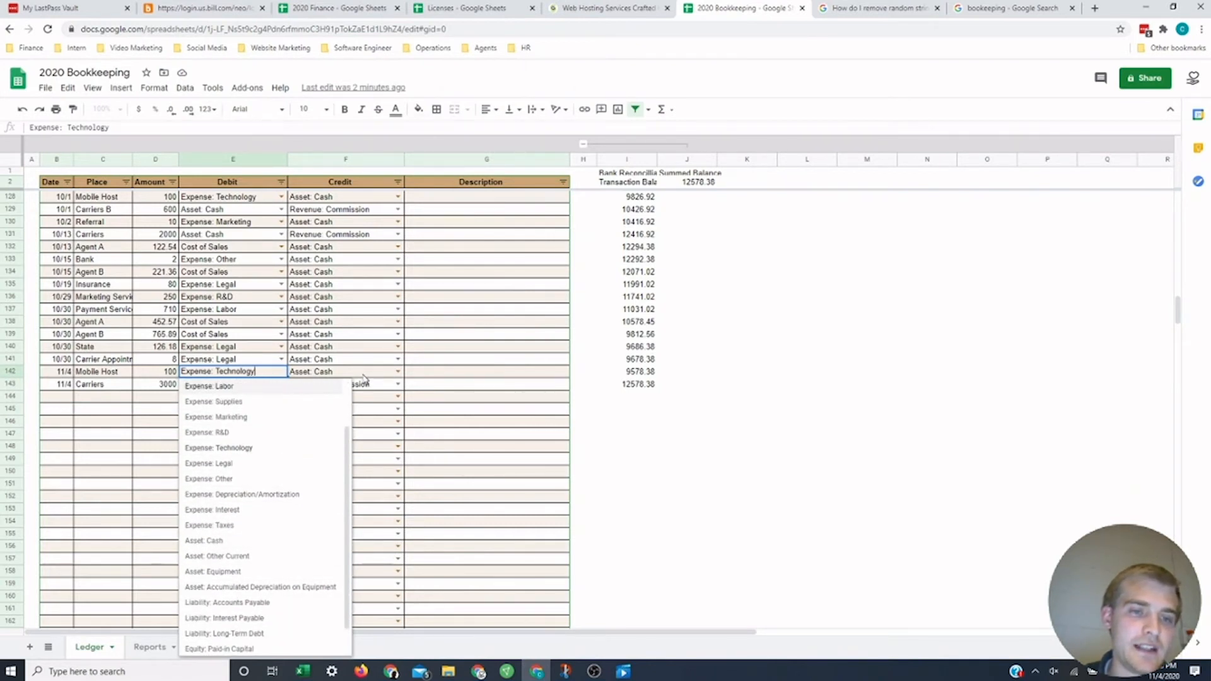
{"action": "left_click", "coordinate": [344, 371]}
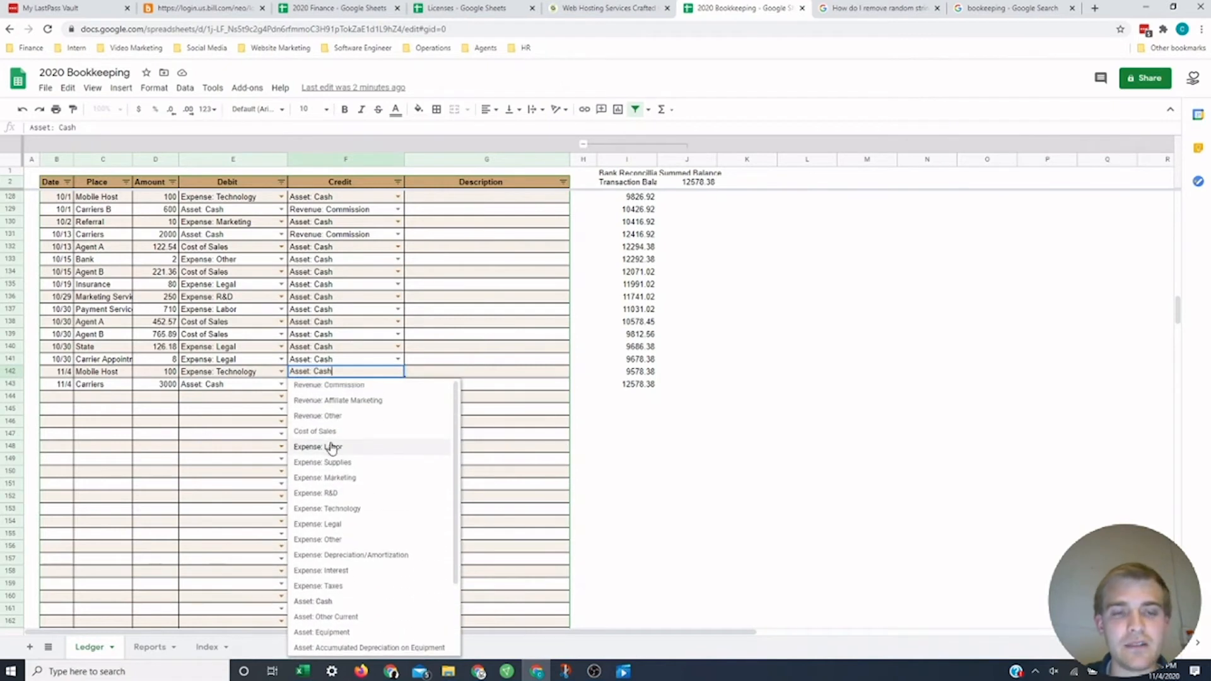
{"action": "left_click", "coordinate": [329, 385]}
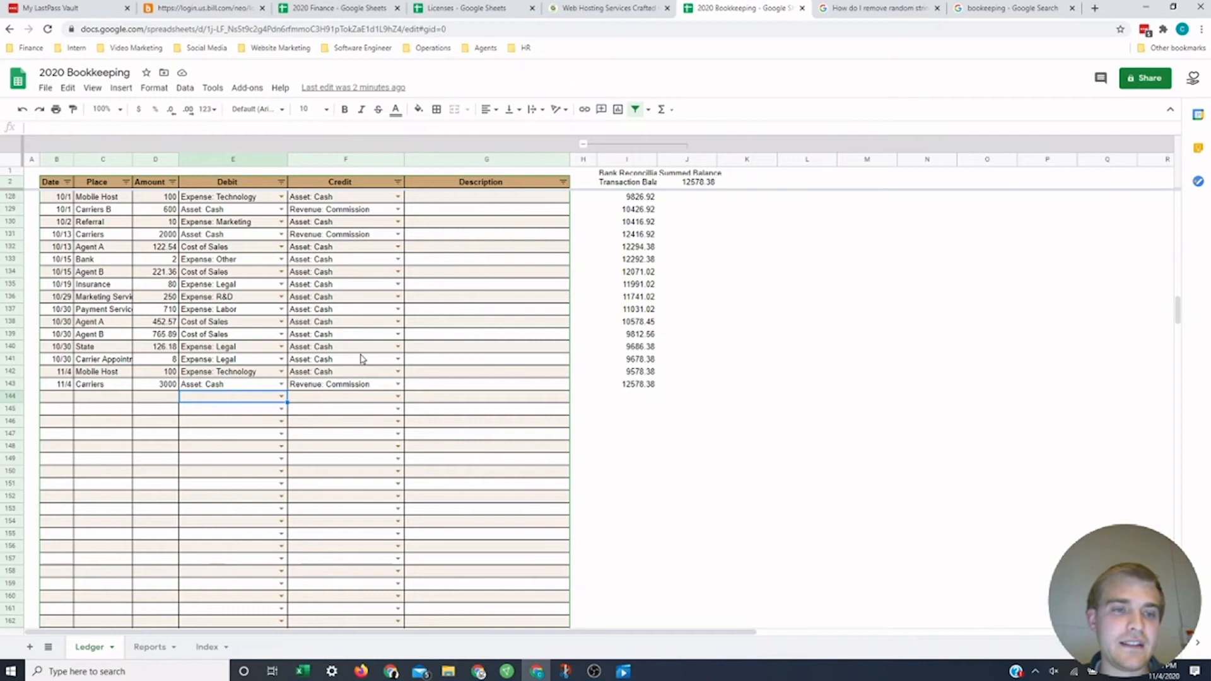
{"action": "mouse_move", "coordinate": [292, 354]}
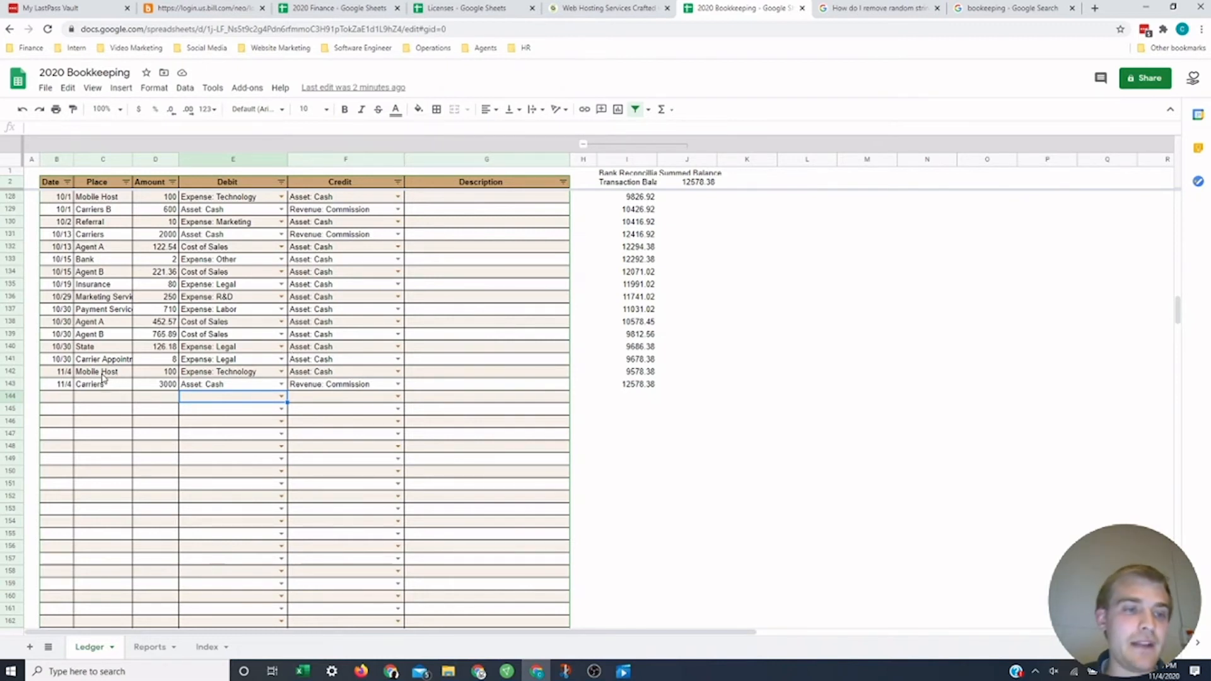
Step: Enter 11/5, Mobile Host, 100 in row 144, debiting Asset: Cash and crediting Expense: Technology
{"action": "left_click", "coordinate": [96, 372]}
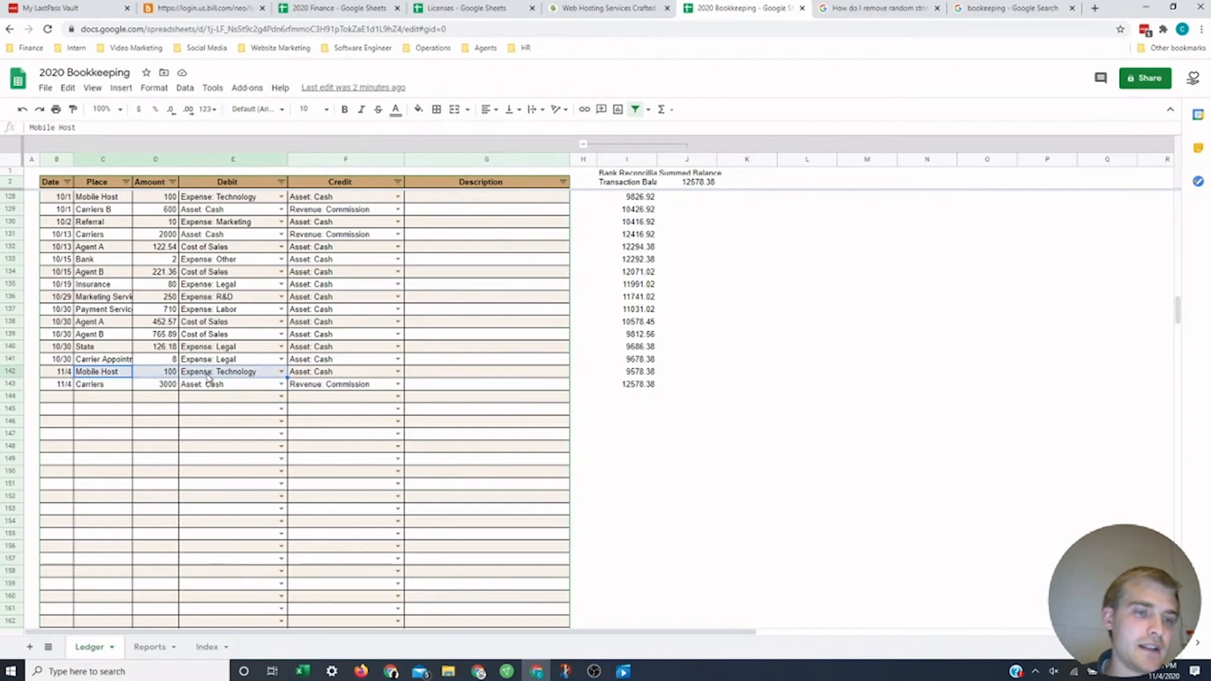
{"action": "left_click", "coordinate": [56, 397]}
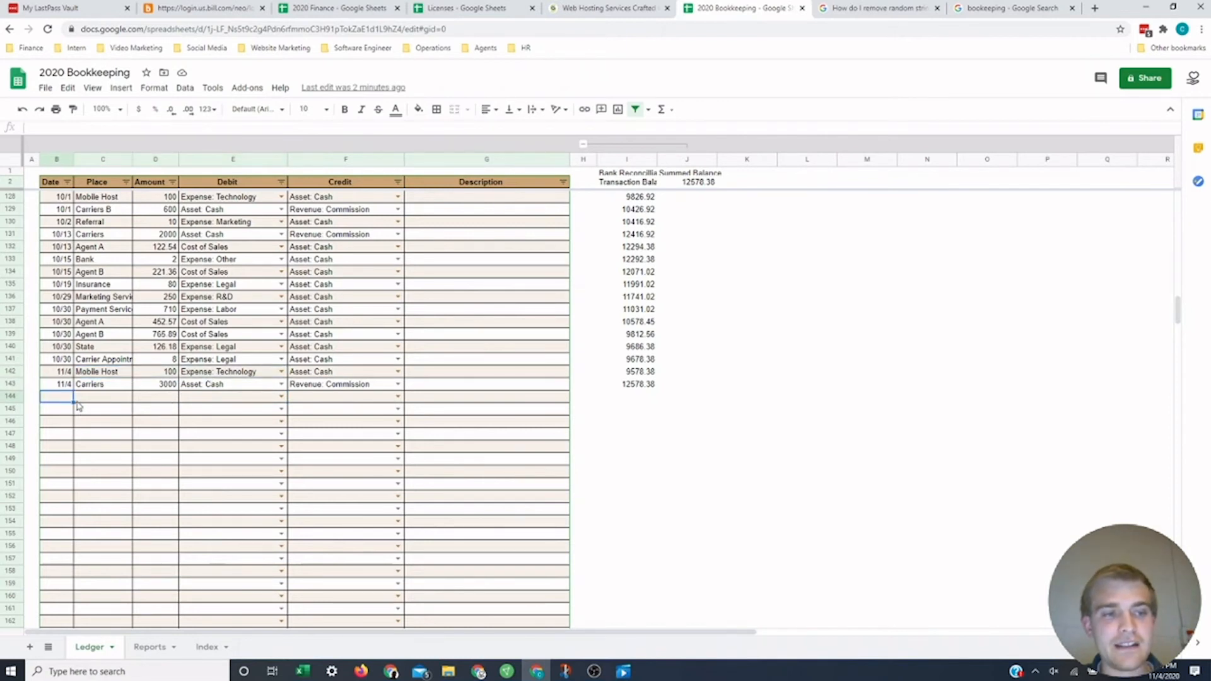
{"action": "type", "text": "11/55"}
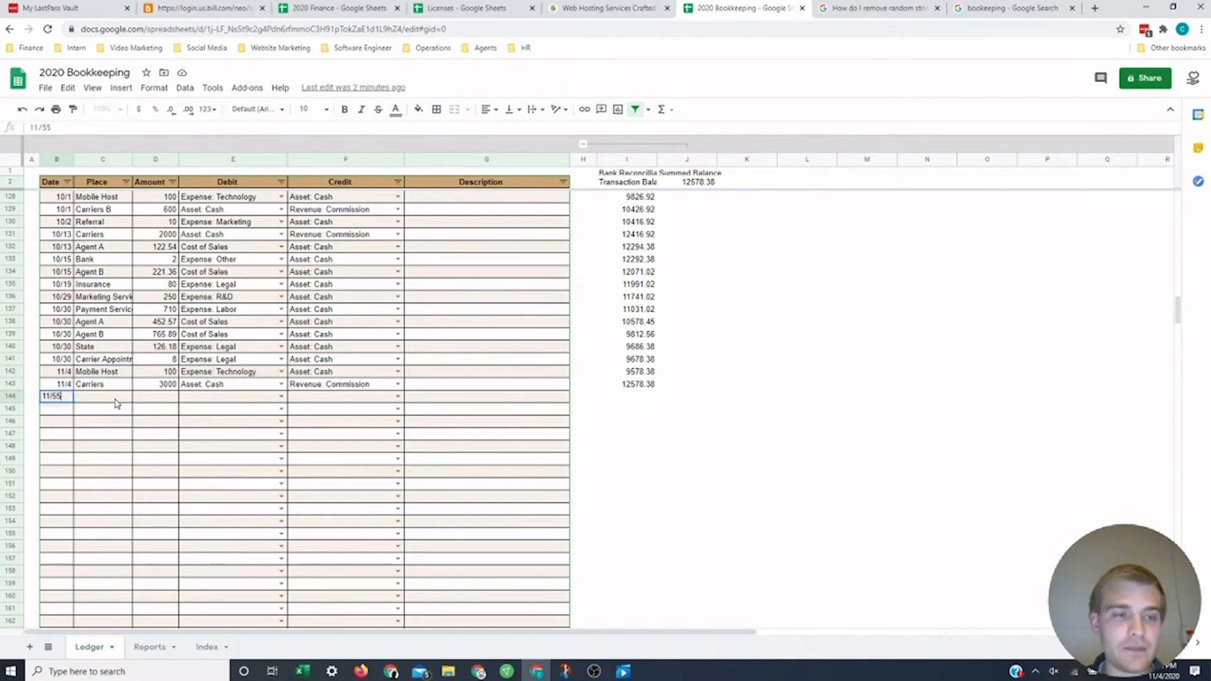
{"action": "key", "text": "Enter"}
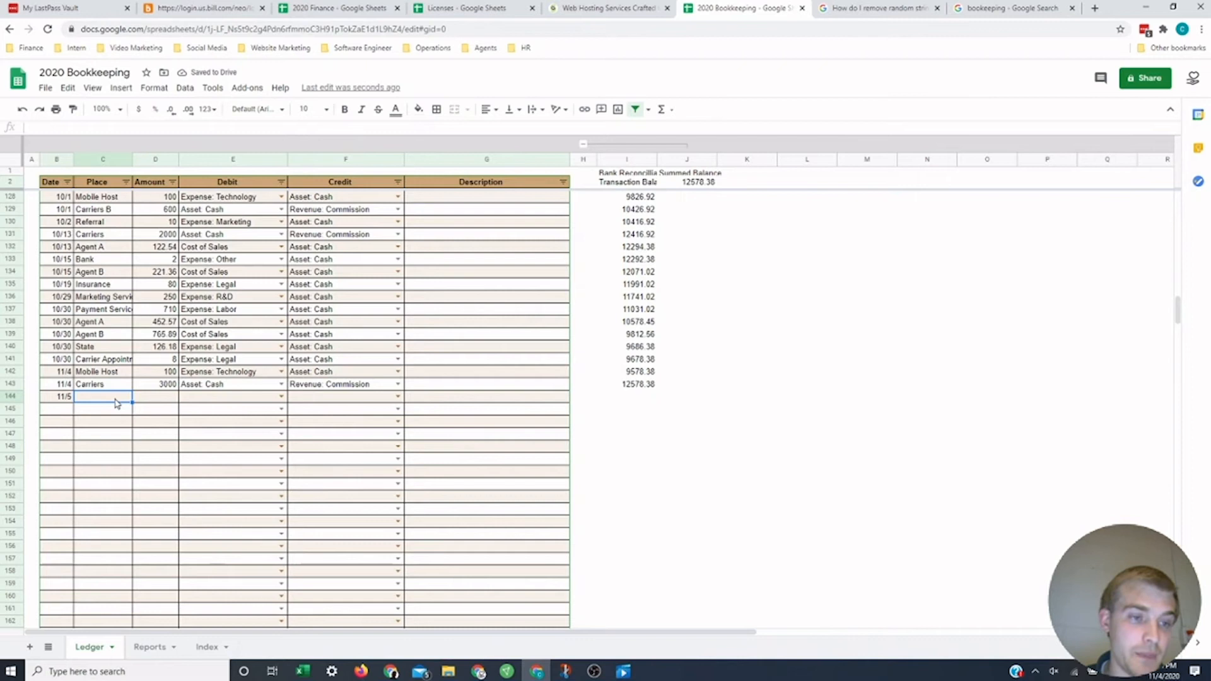
{"action": "type", "text": "Mobile Host"}
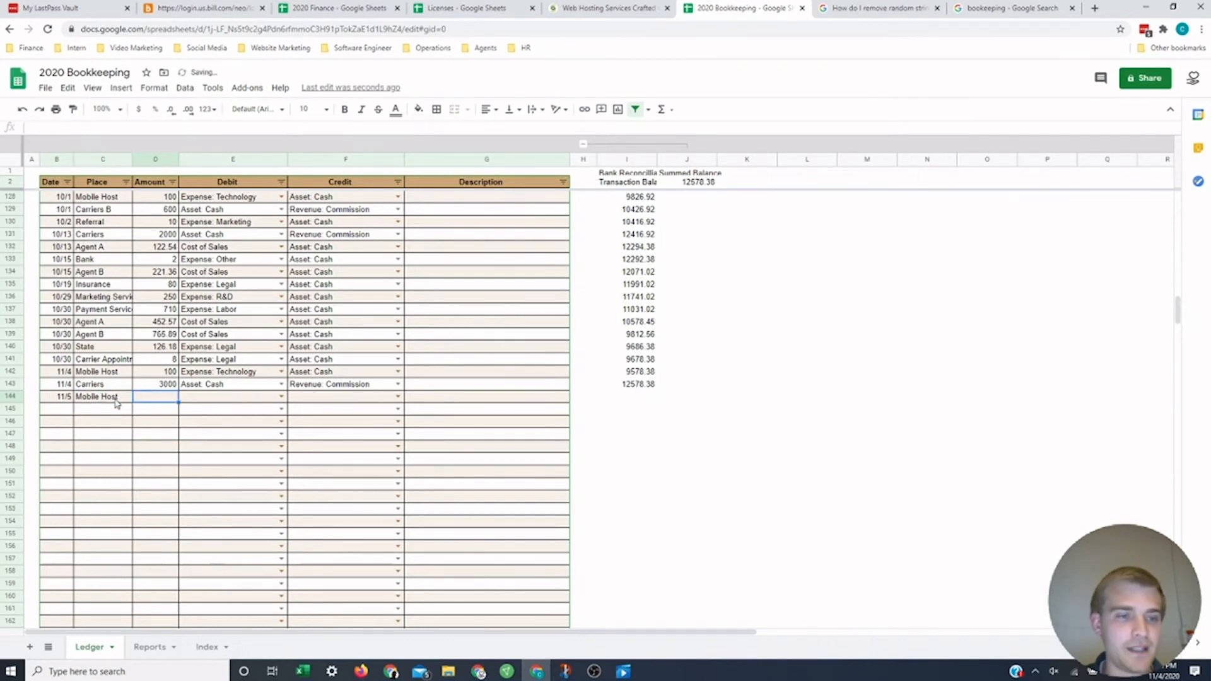
{"action": "type", "text": "100"}
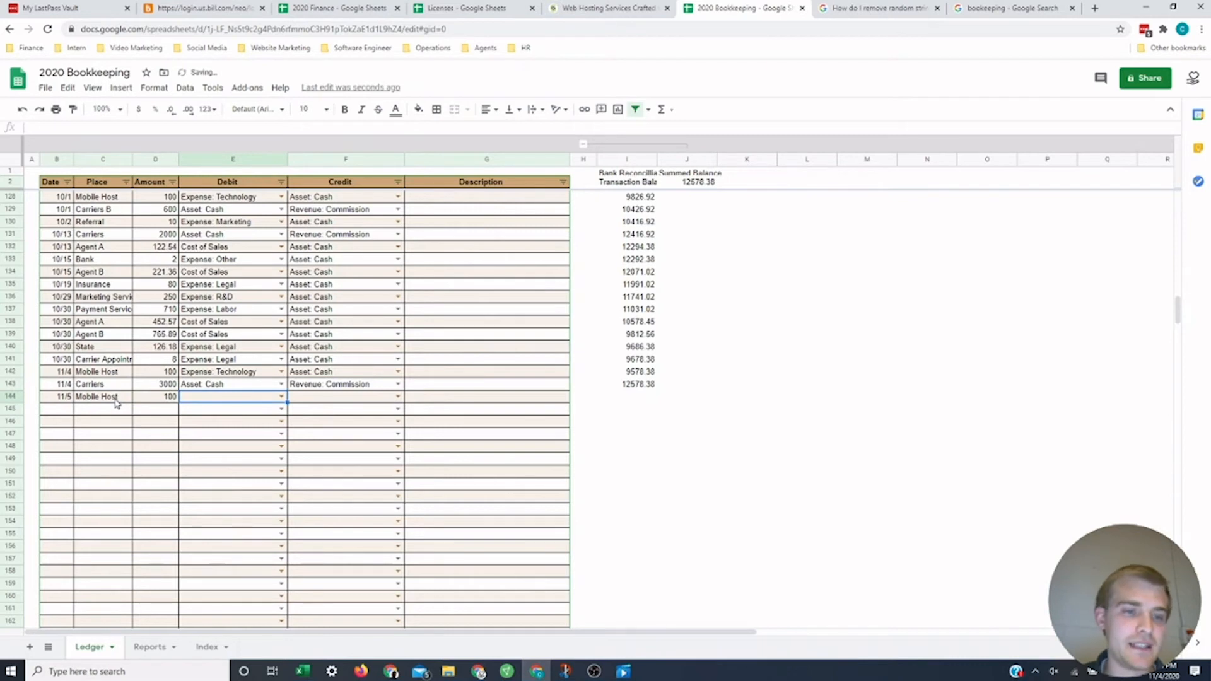
{"action": "type", "text": "cash"}
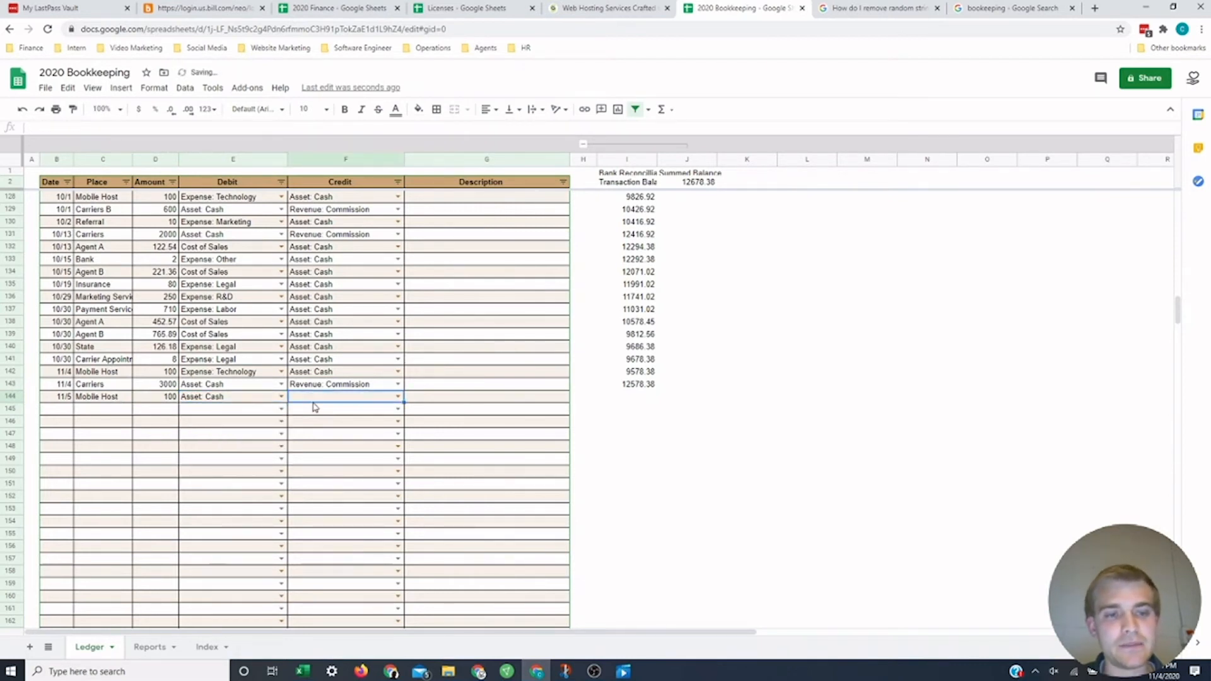
{"action": "type", "text": "expense"}
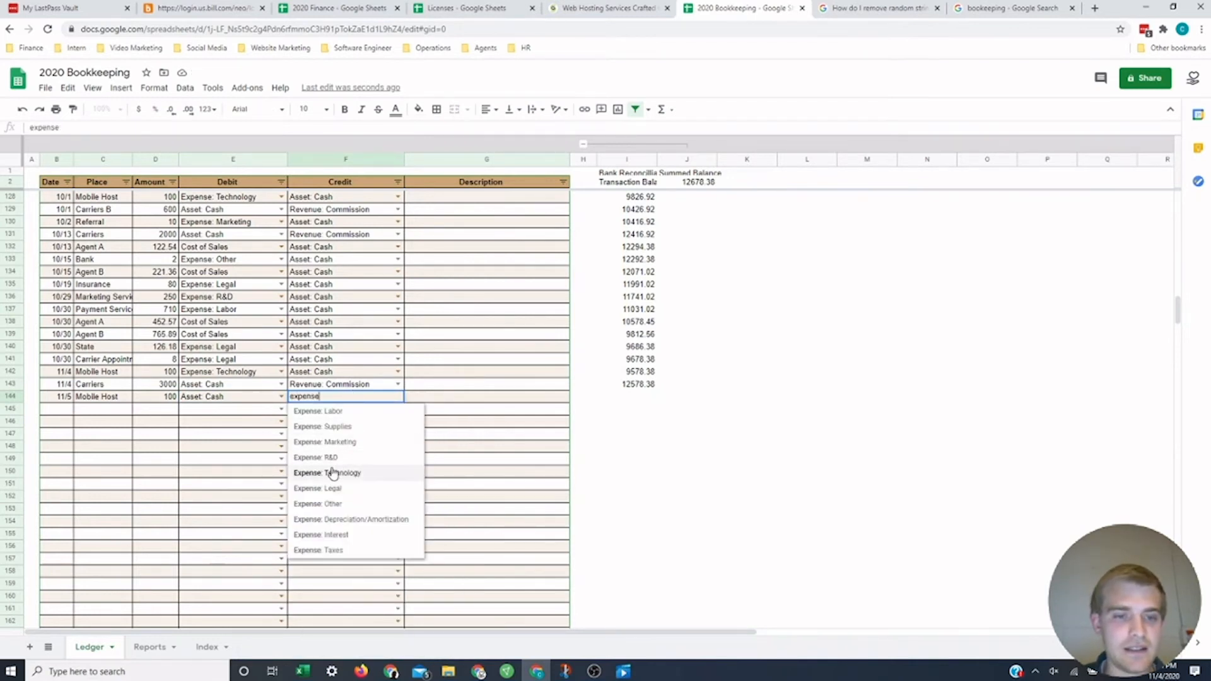
{"action": "left_click", "coordinate": [332, 473]}
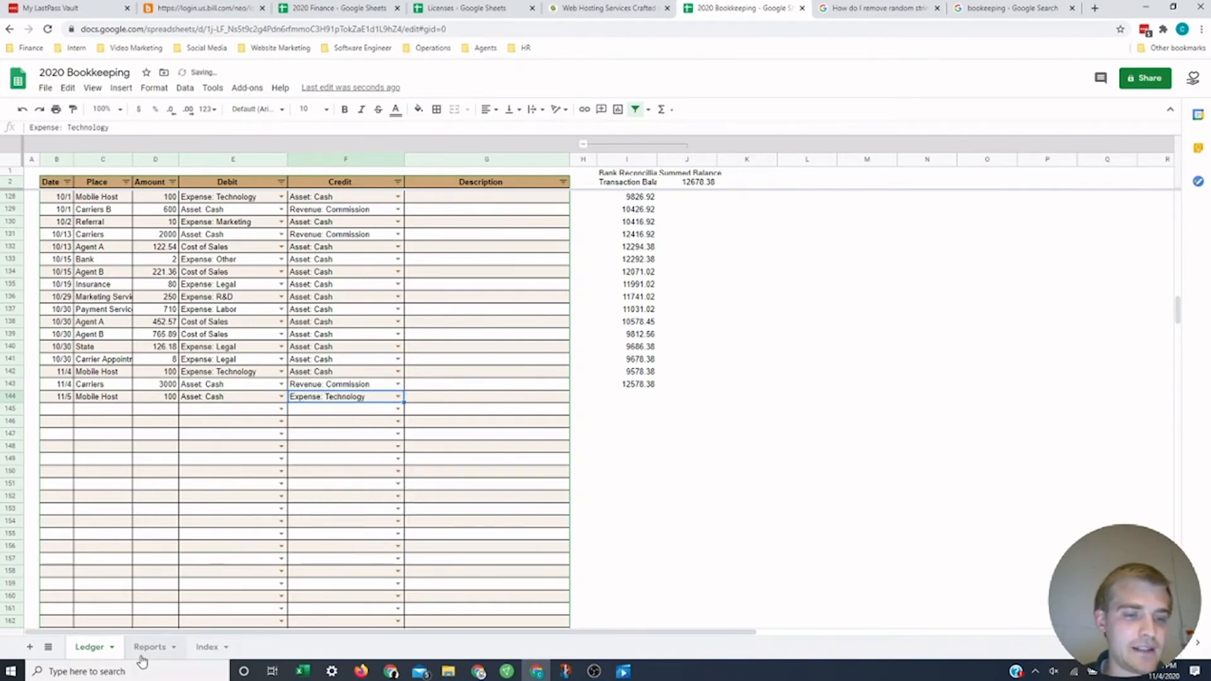
{"action": "left_click", "coordinate": [150, 647]}
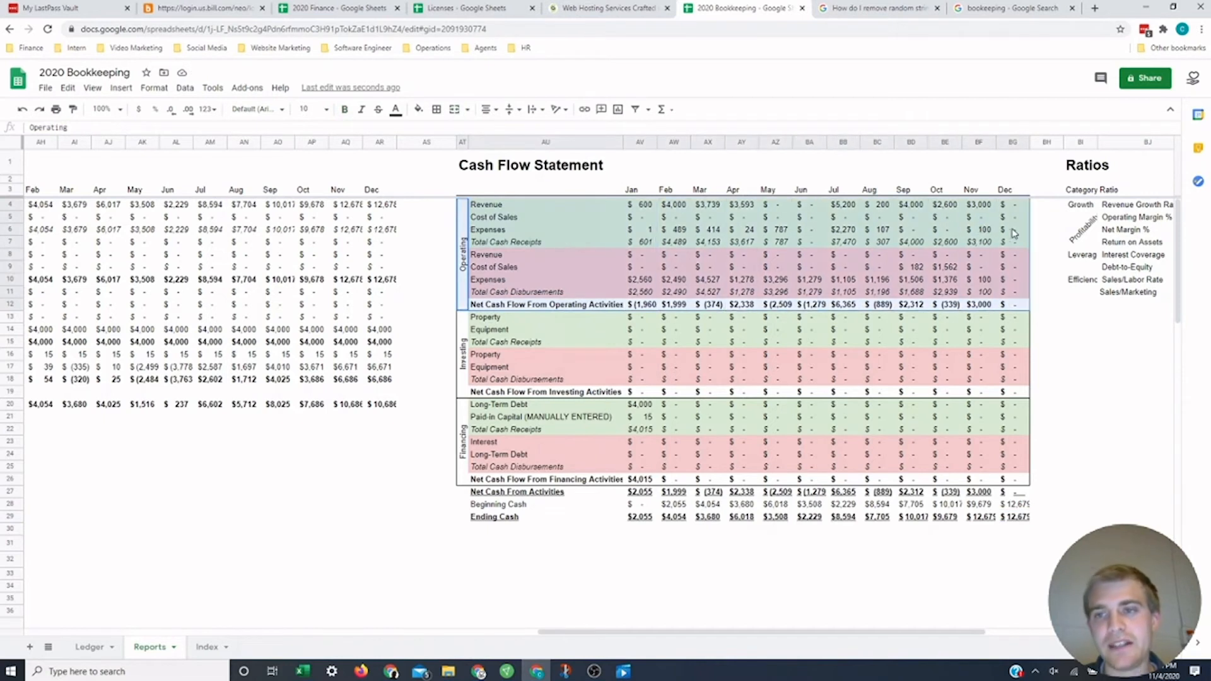
{"action": "mouse_move", "coordinate": [984, 289]}
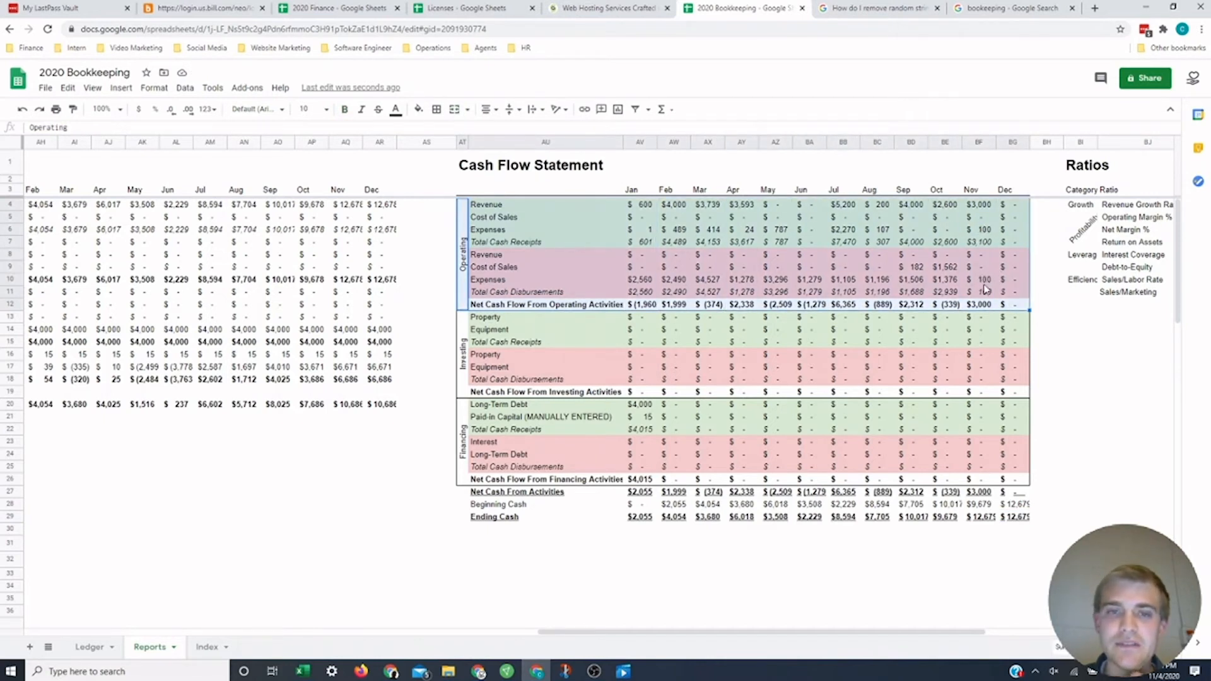
Step: Inspect November's cash receipts, disbursements and net operating cash on the cash flow statement
{"action": "left_click", "coordinate": [981, 230]}
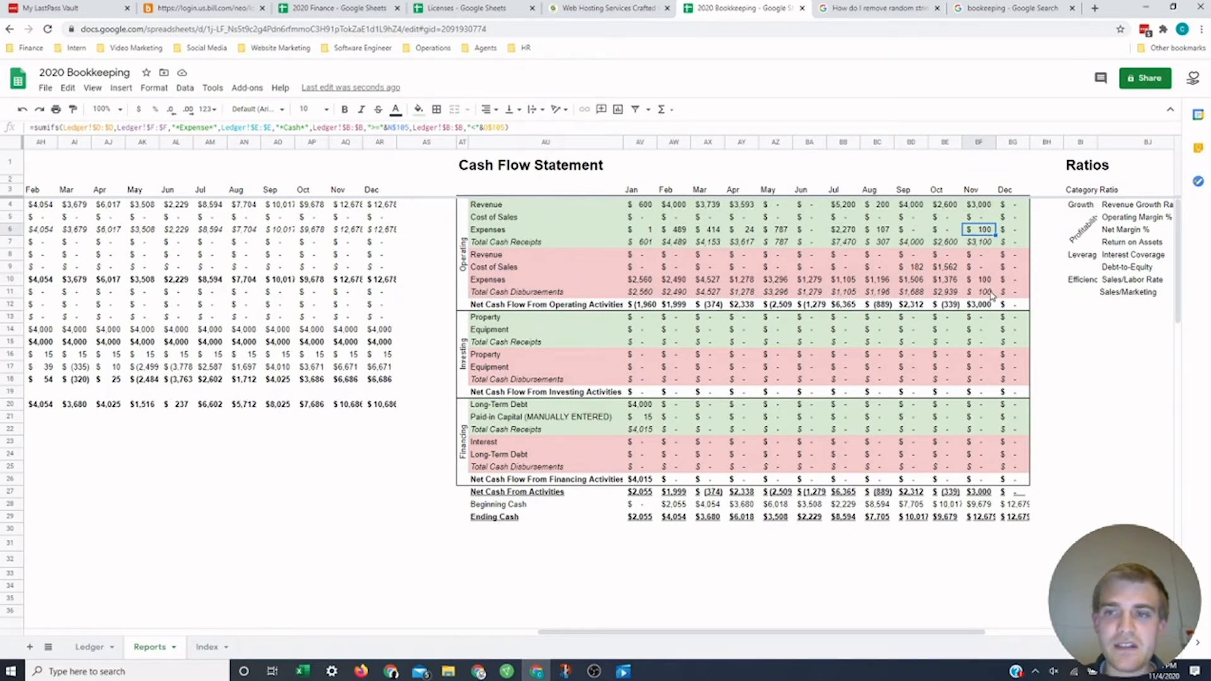
{"action": "left_click", "coordinate": [981, 279]}
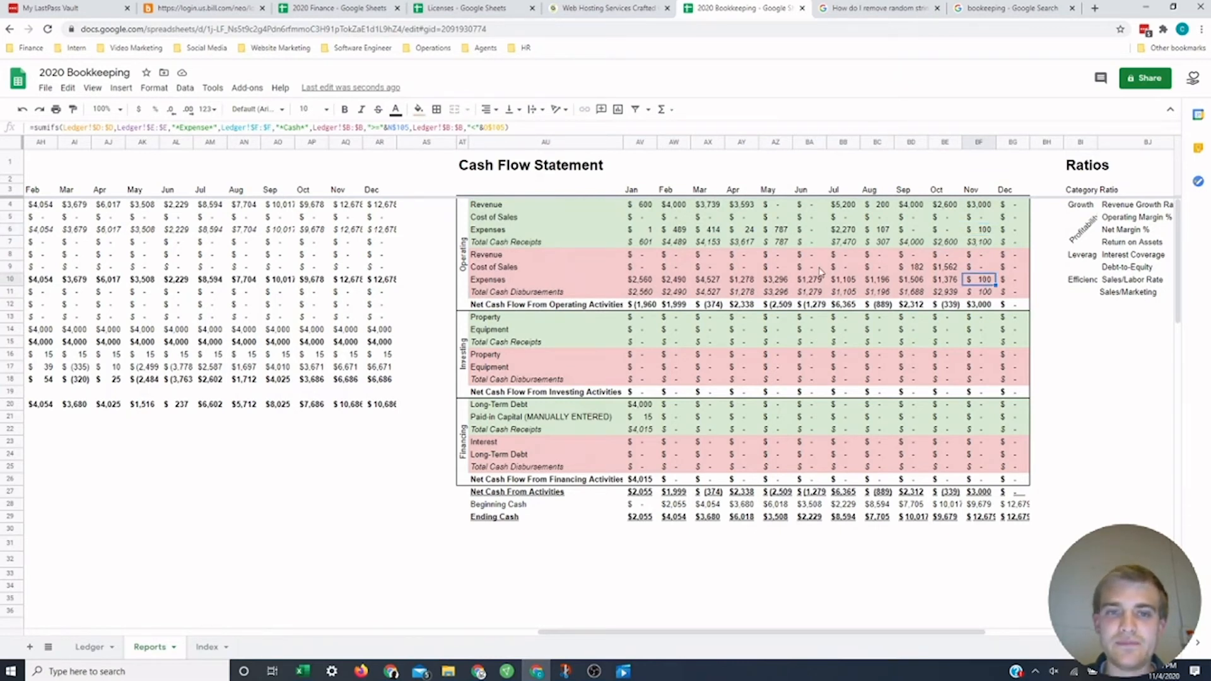
{"action": "mouse_move", "coordinate": [987, 233]}
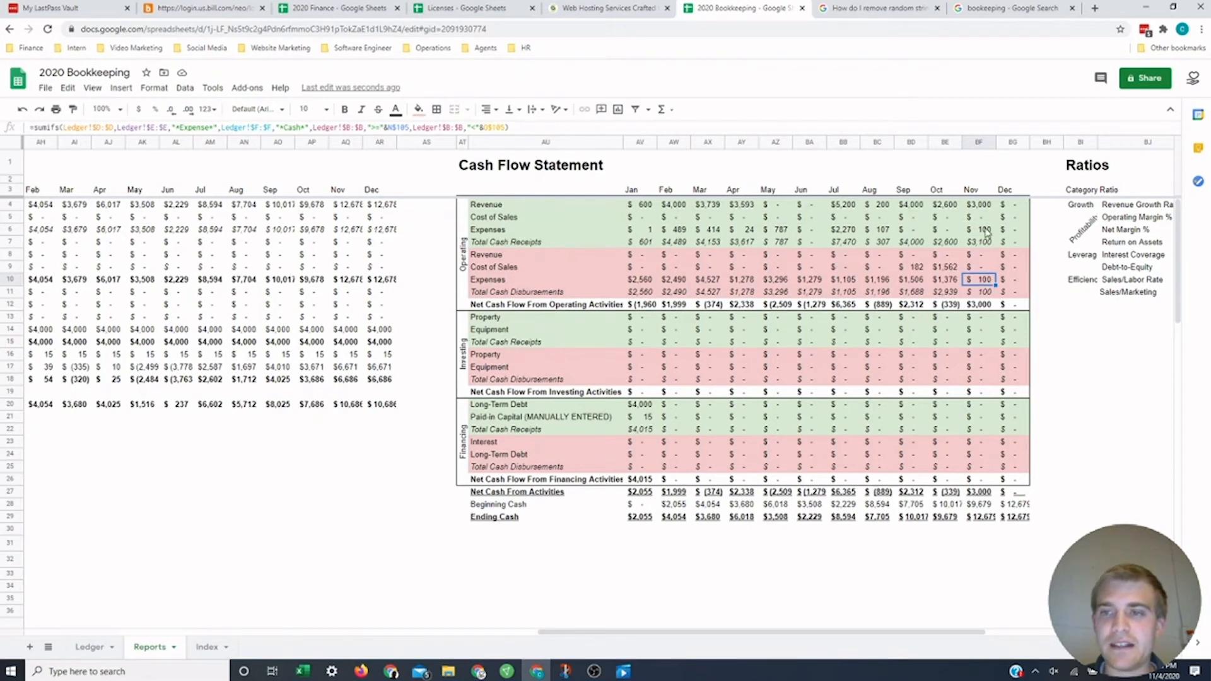
{"action": "left_click", "coordinate": [981, 279]}
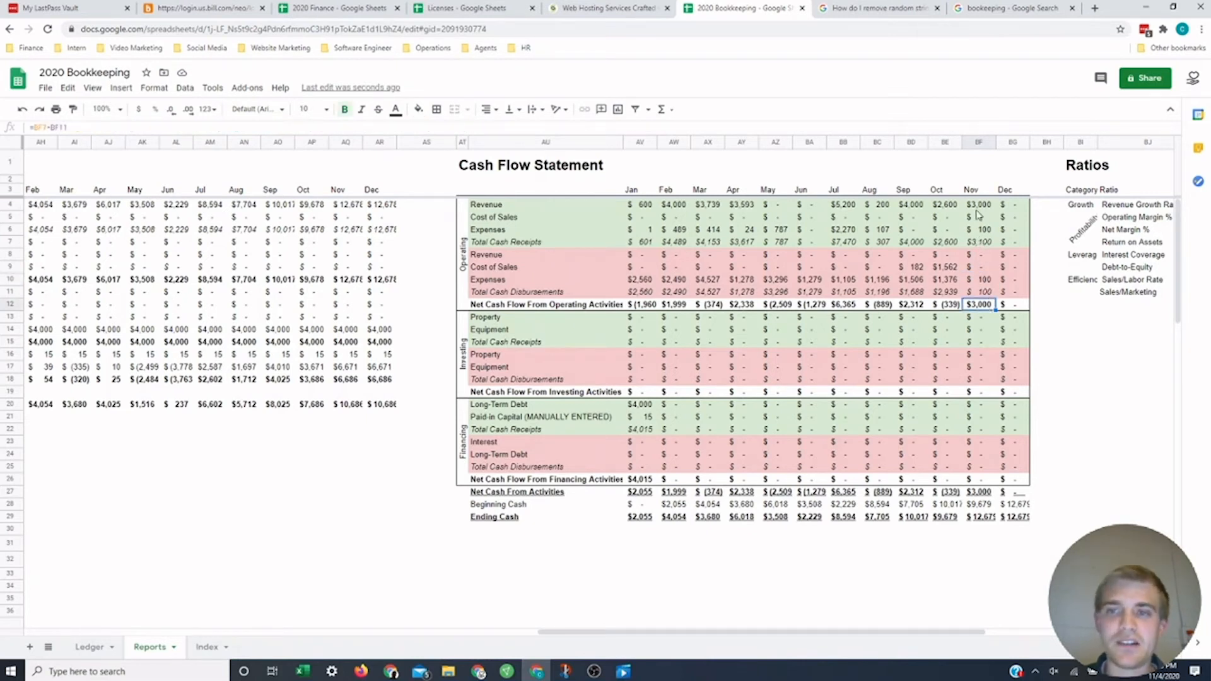
{"action": "left_click", "coordinate": [978, 230]}
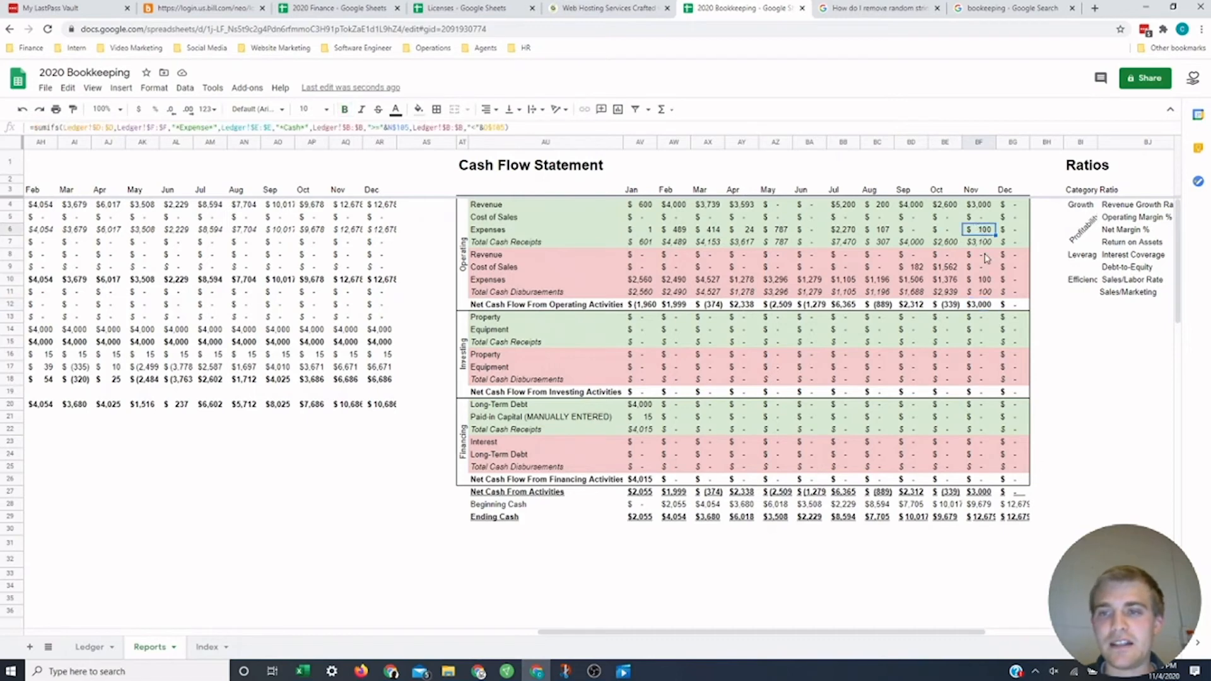
{"action": "left_click", "coordinate": [88, 647]}
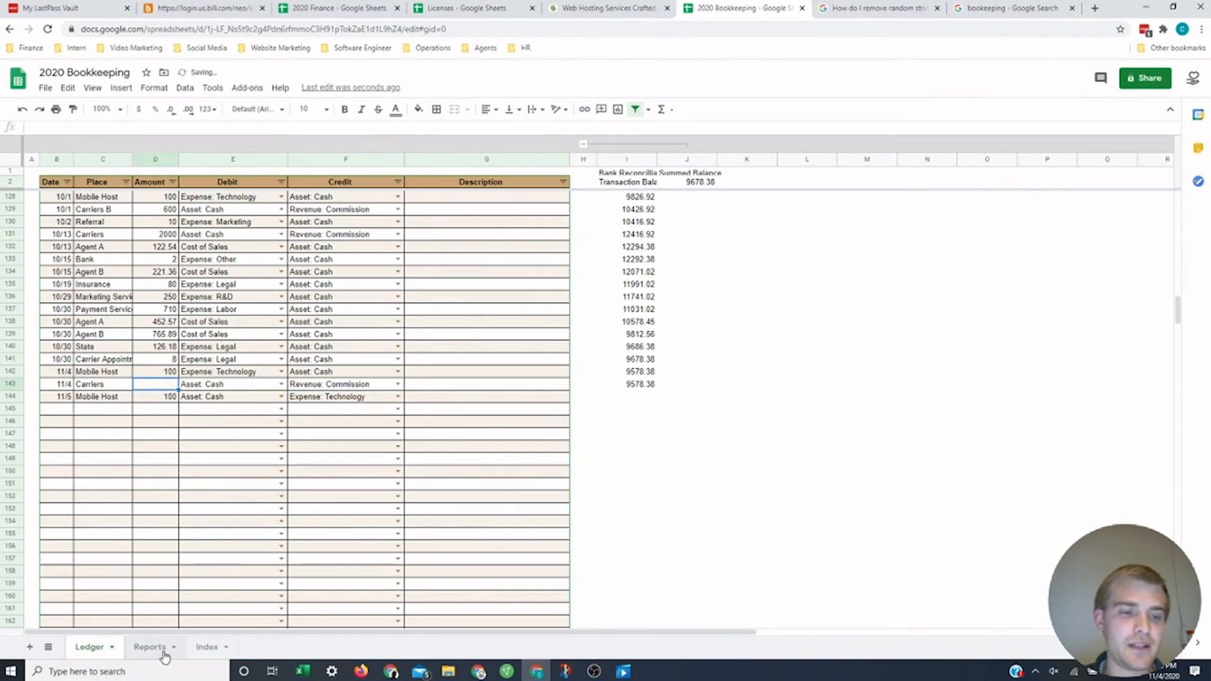
Step: Return to Reports to see November's zero revenue and $9,679 ending cash
{"action": "left_click", "coordinate": [150, 646]}
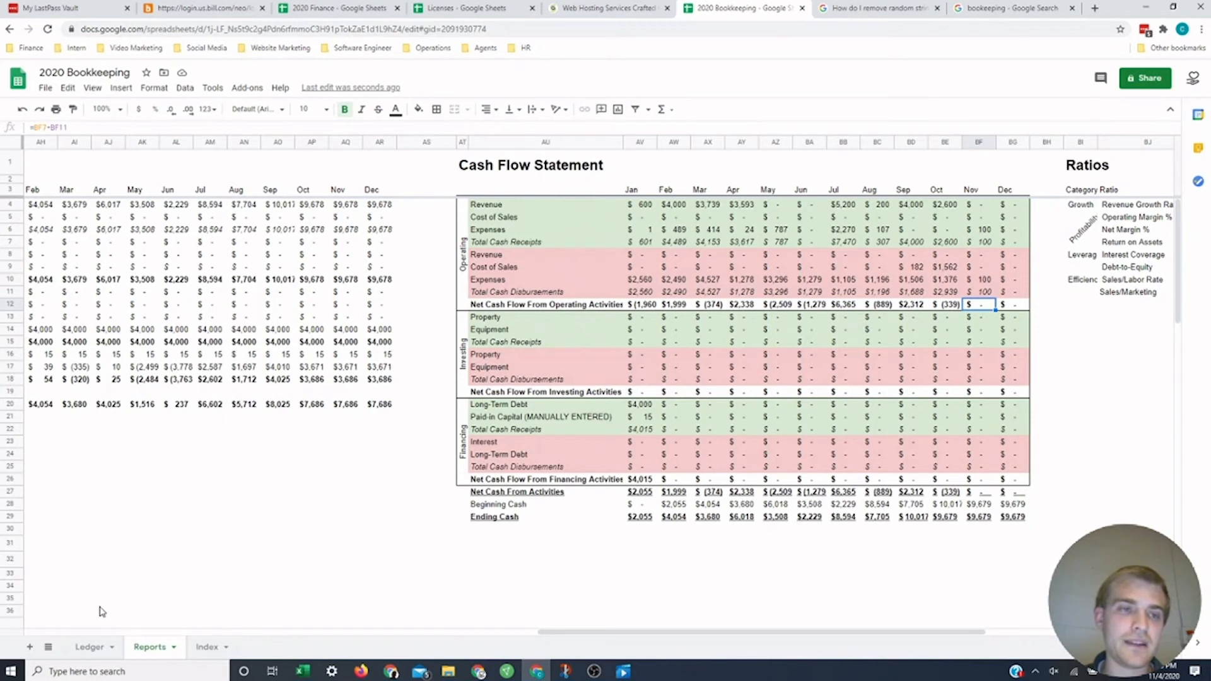
{"action": "mouse_move", "coordinate": [93, 614]}
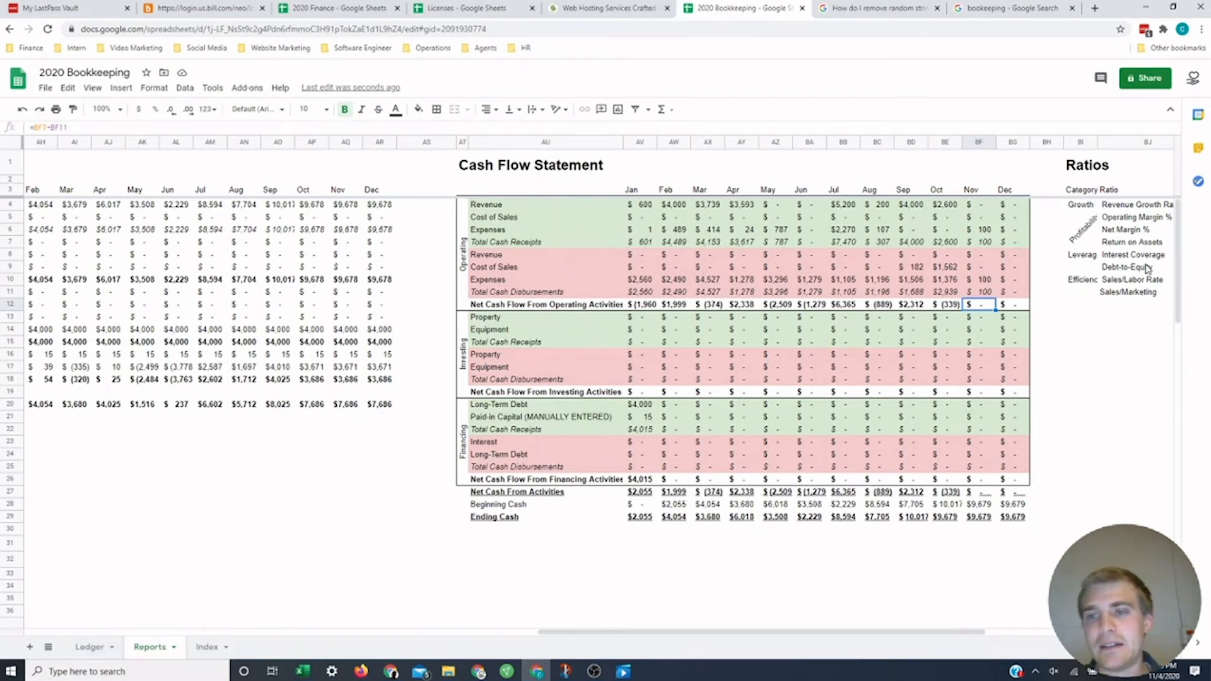
{"action": "mouse_move", "coordinate": [1052, 476]}
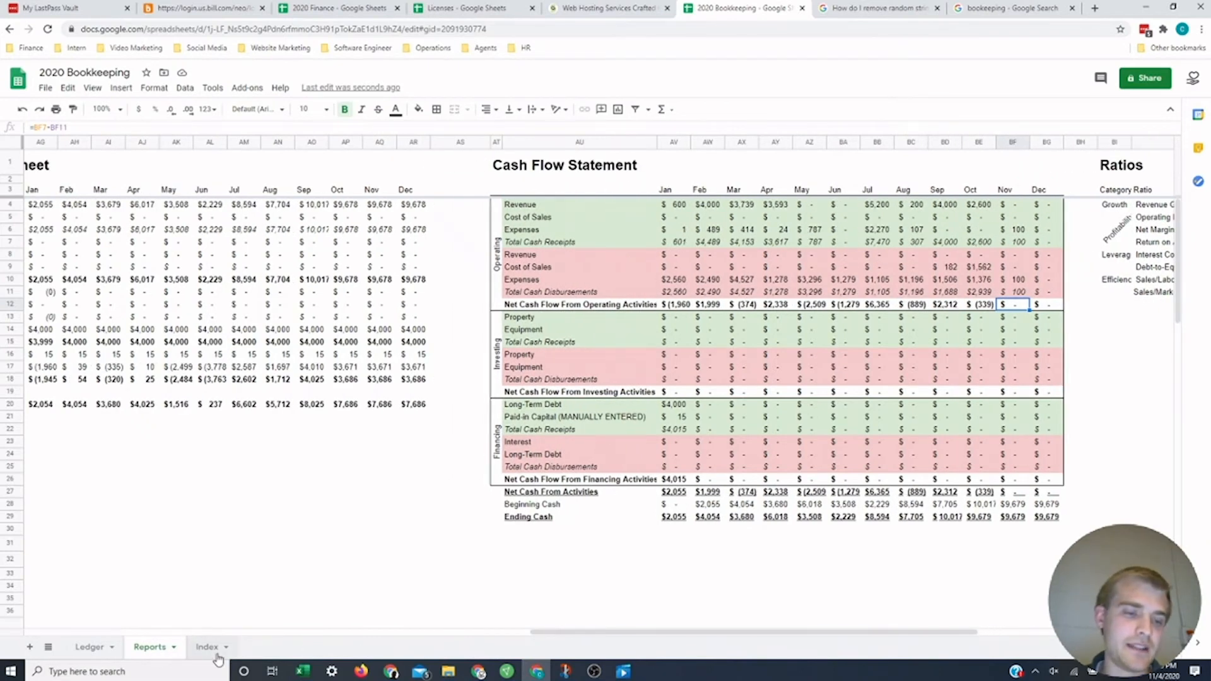
Step: On the Index sheet, rename the Revenue: Commission account in B3 to Services
{"action": "left_click", "coordinate": [206, 646]}
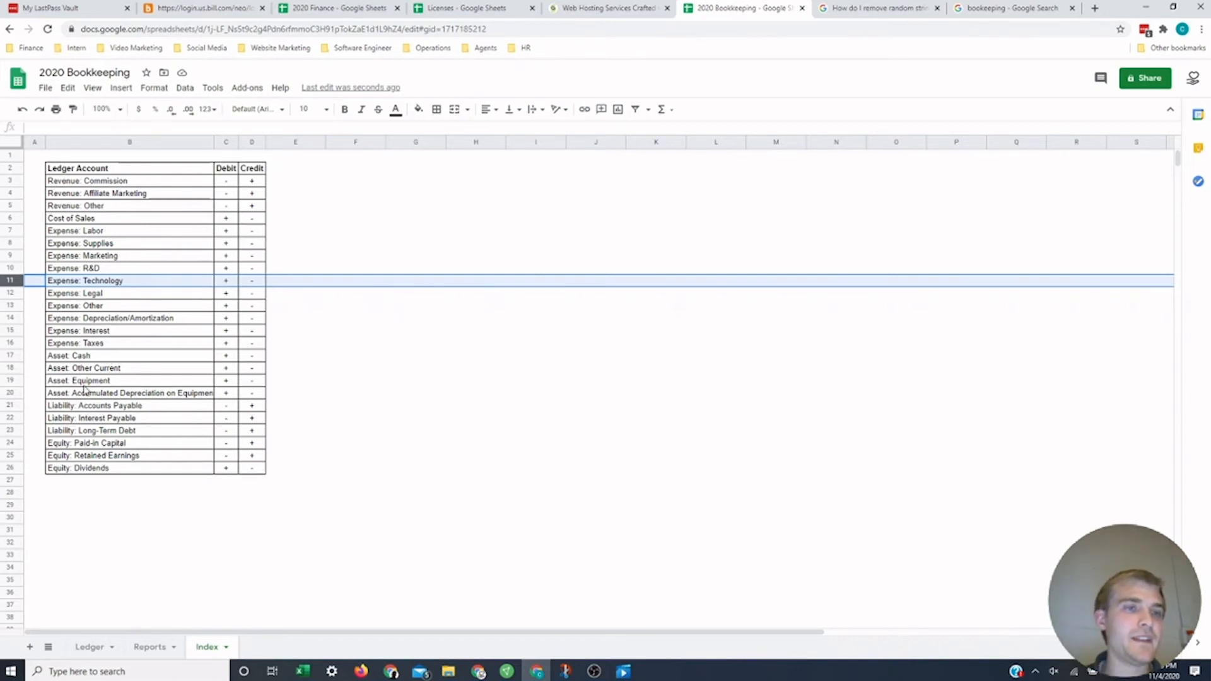
{"action": "left_click", "coordinate": [129, 181]}
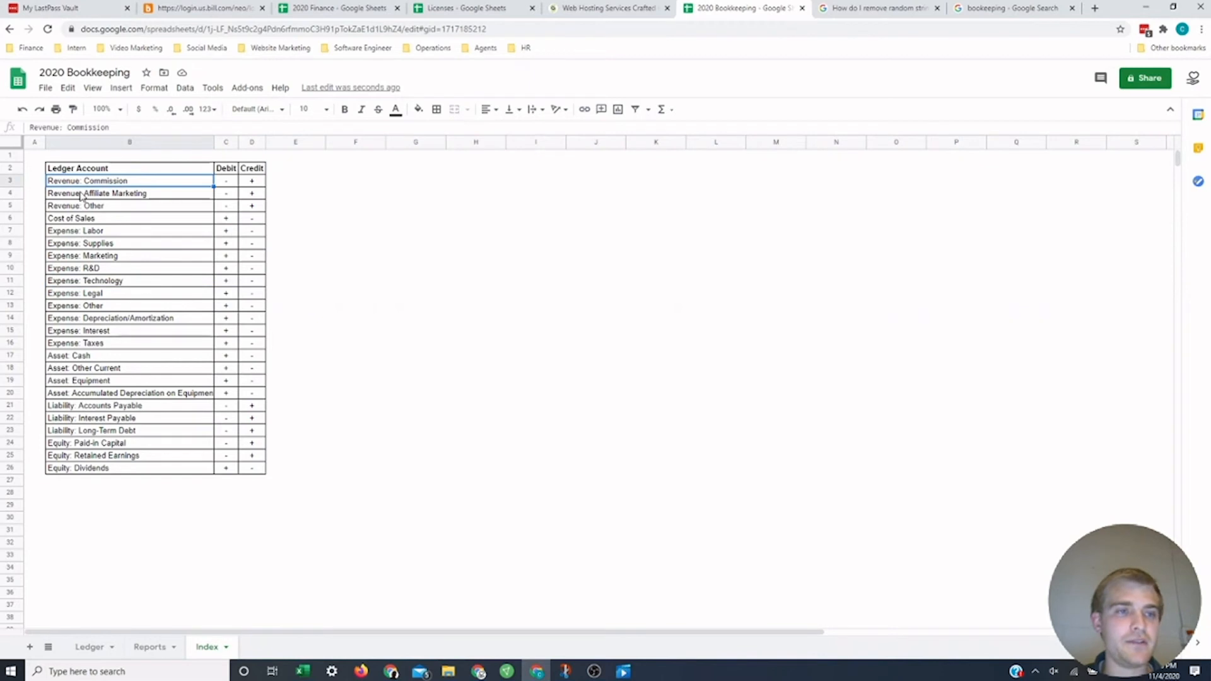
{"action": "double_click", "coordinate": [102, 180]}
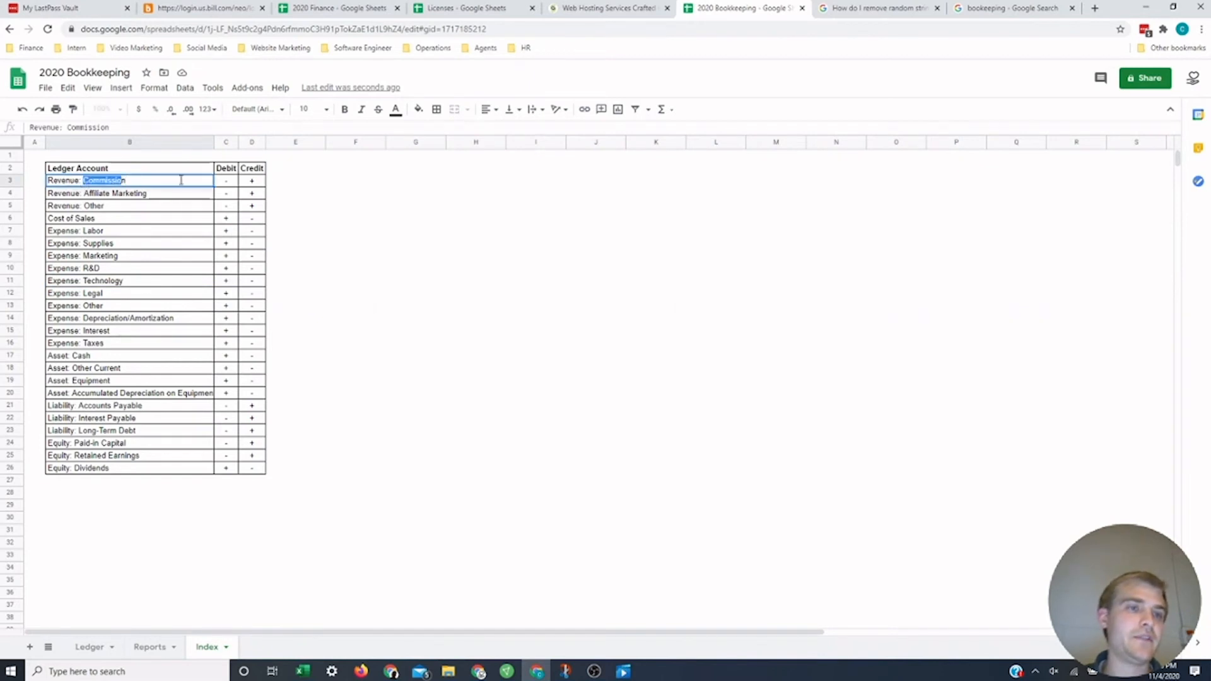
{"action": "type", "text": "Services"}
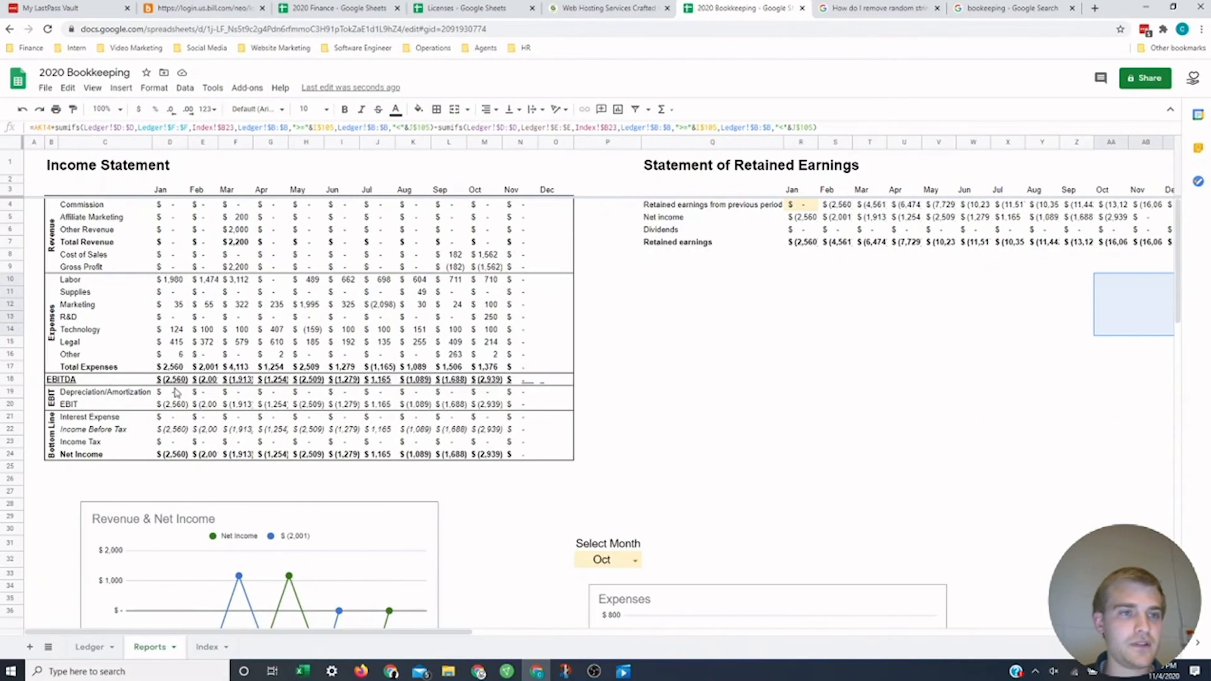
Step: Rename the income statement's Commission row label to Services
{"action": "left_click", "coordinate": [104, 204]}
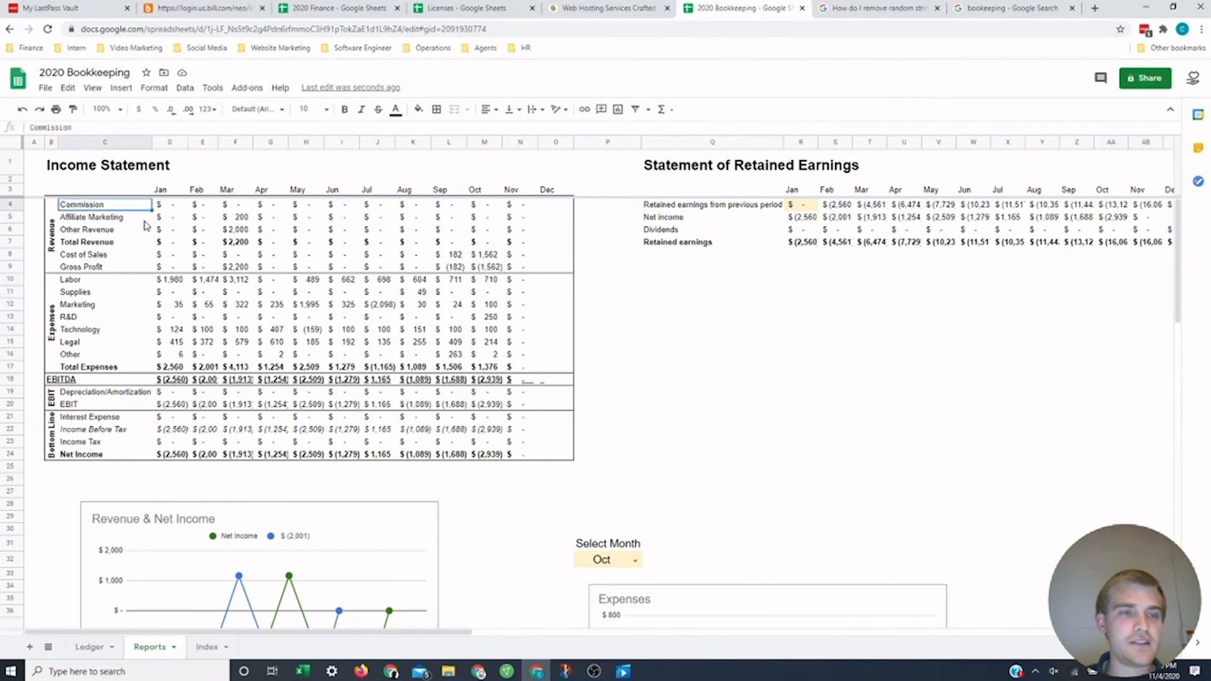
{"action": "type", "text": "Services"}
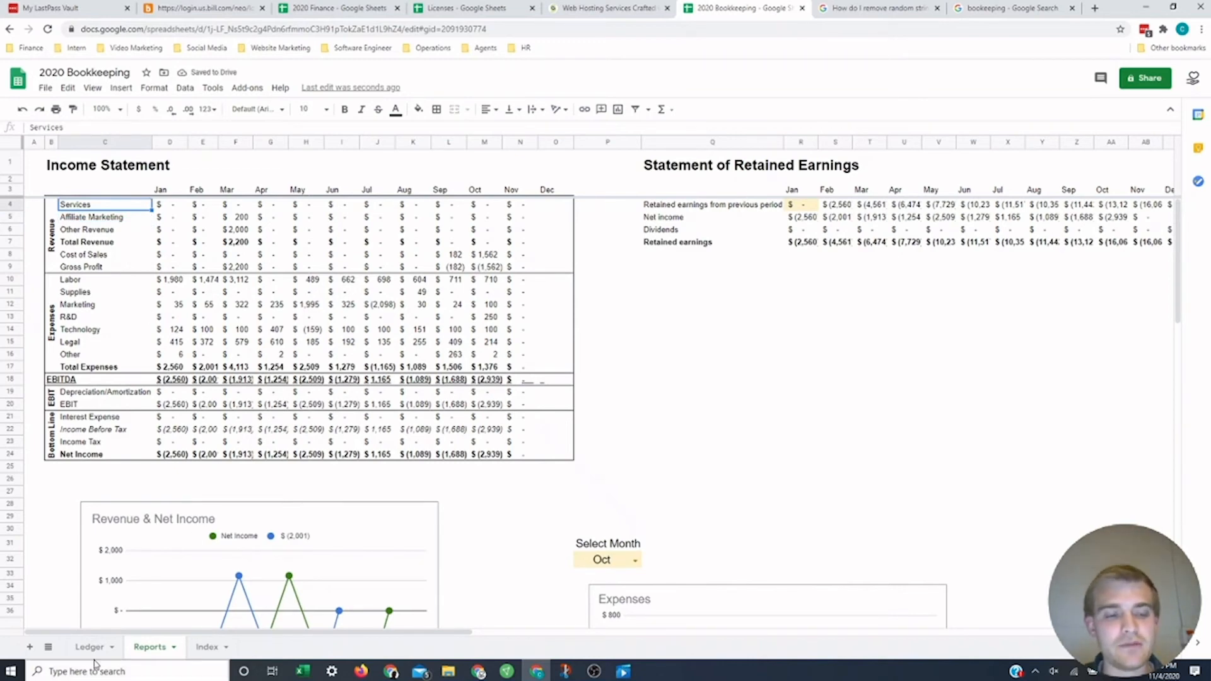
{"action": "left_click", "coordinate": [89, 647]}
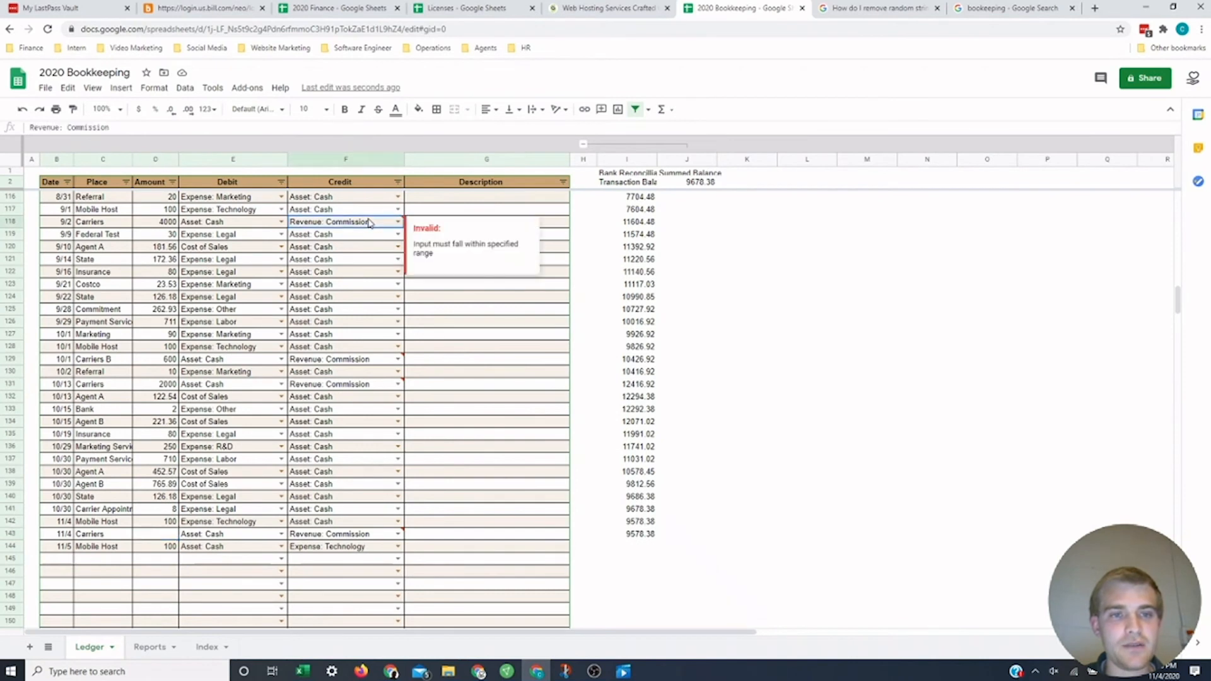
Step: Credit the 9/2 Carriers entry to Revenue: Services and confirm September Services shows $4,000
{"action": "left_click", "coordinate": [398, 221]}
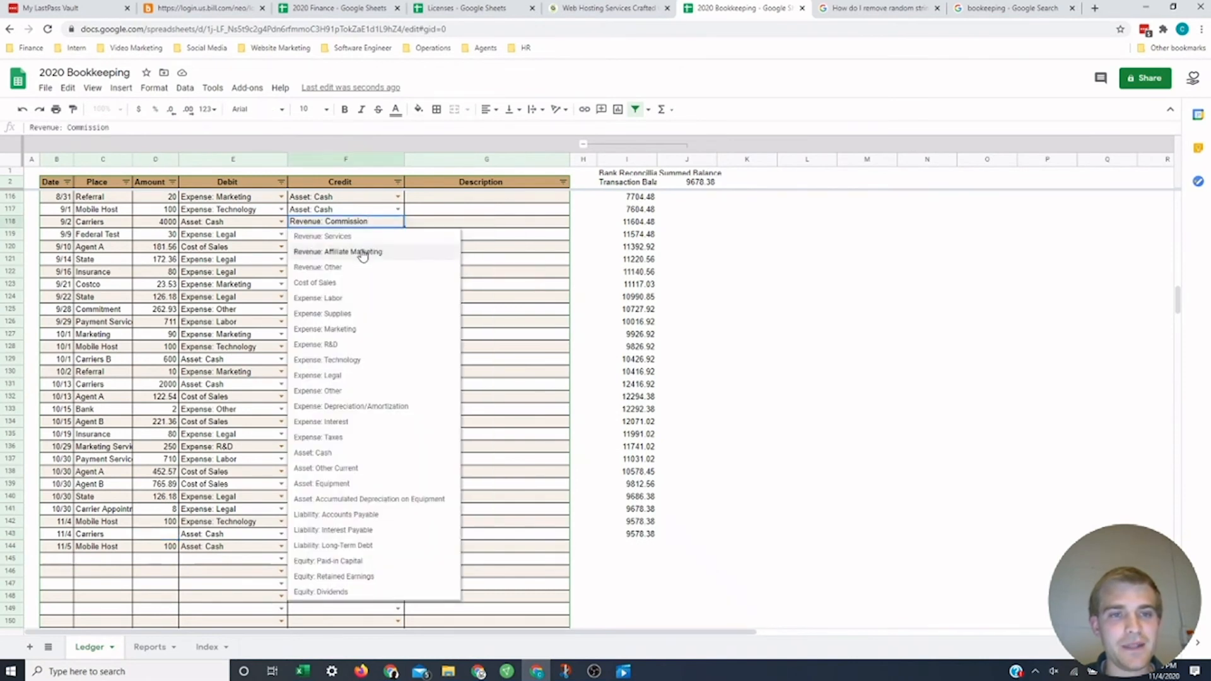
{"action": "mouse_move", "coordinate": [338, 238]}
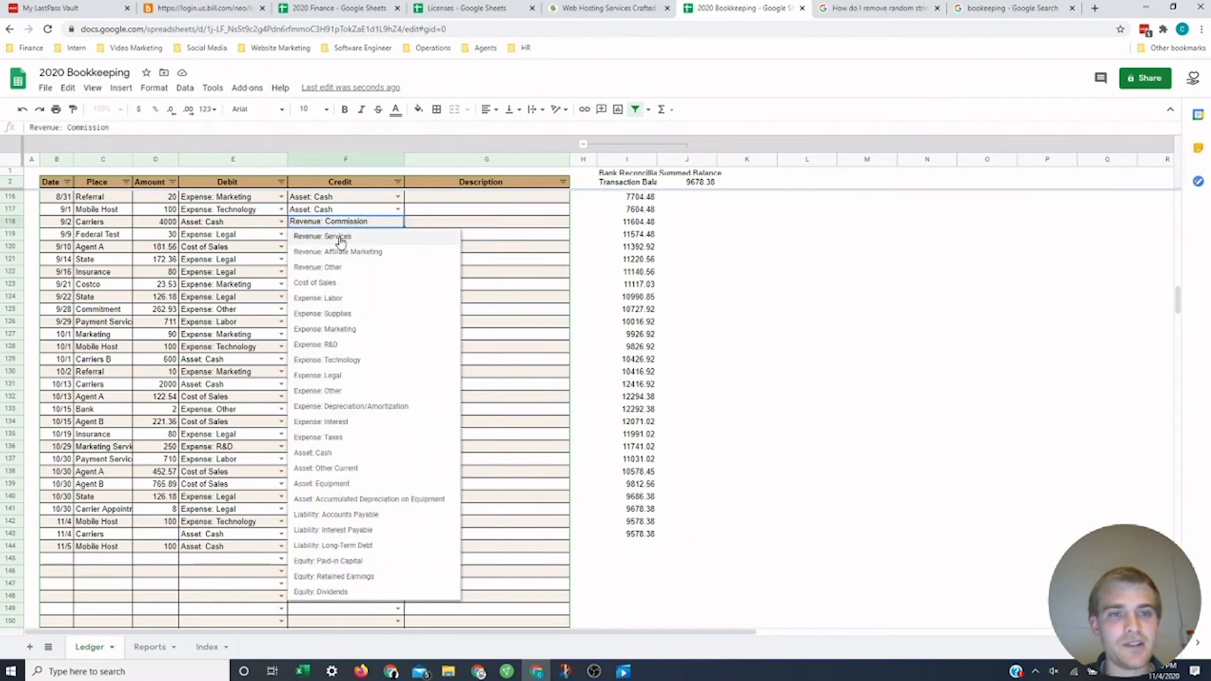
{"action": "mouse_move", "coordinate": [498, 235]}
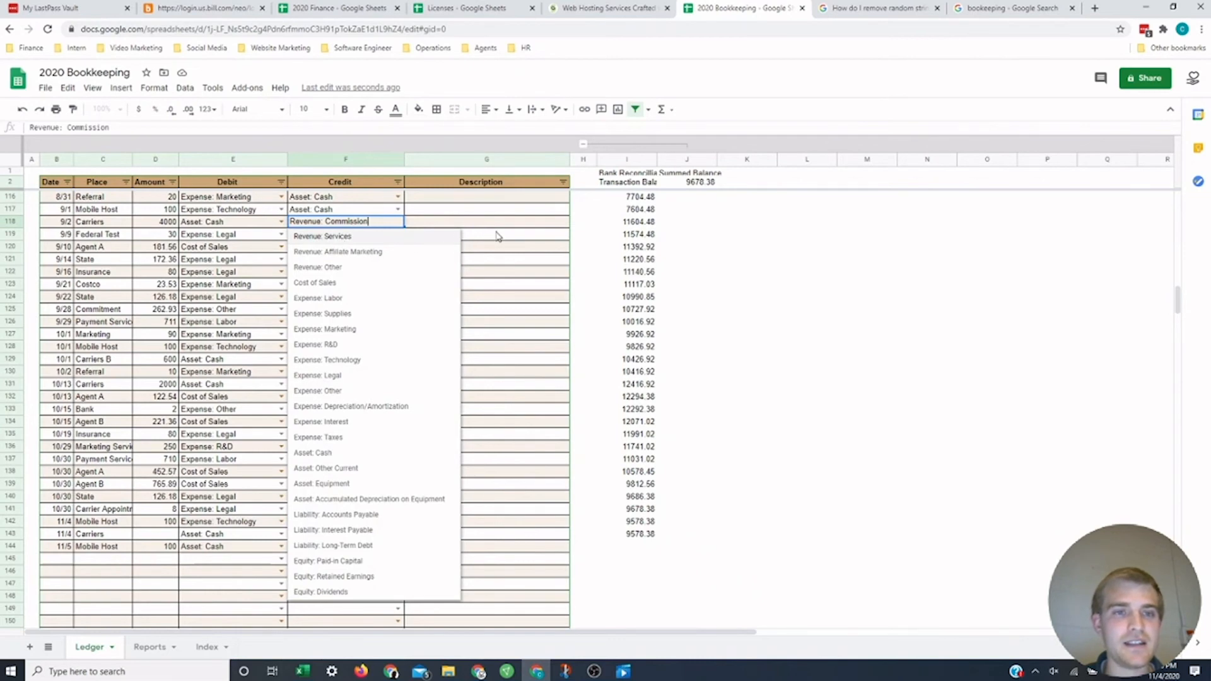
{"action": "left_click", "coordinate": [150, 647]}
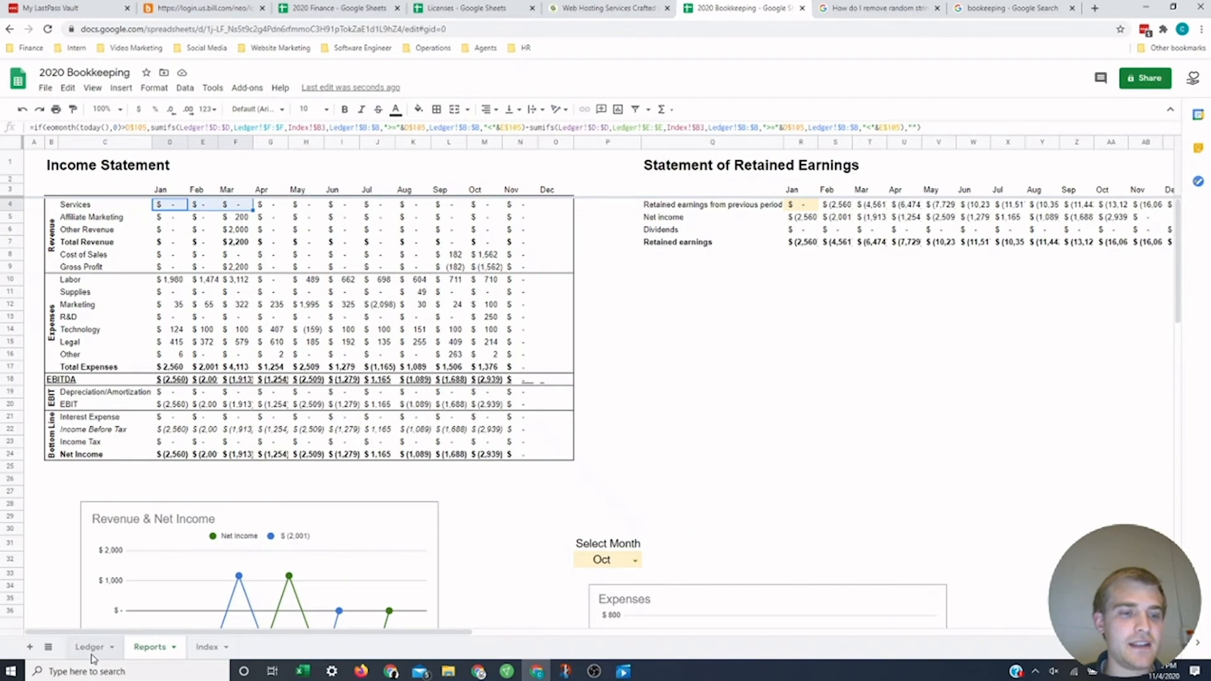
{"action": "left_click", "coordinate": [90, 646]}
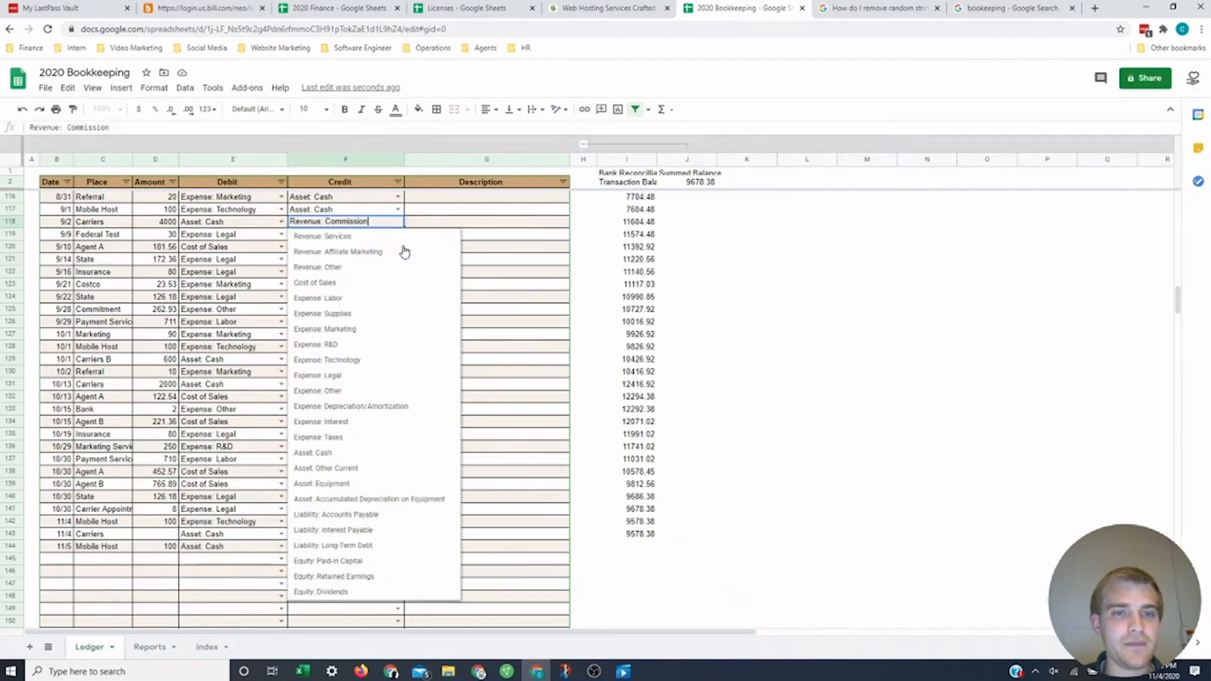
{"action": "left_click", "coordinate": [322, 237]}
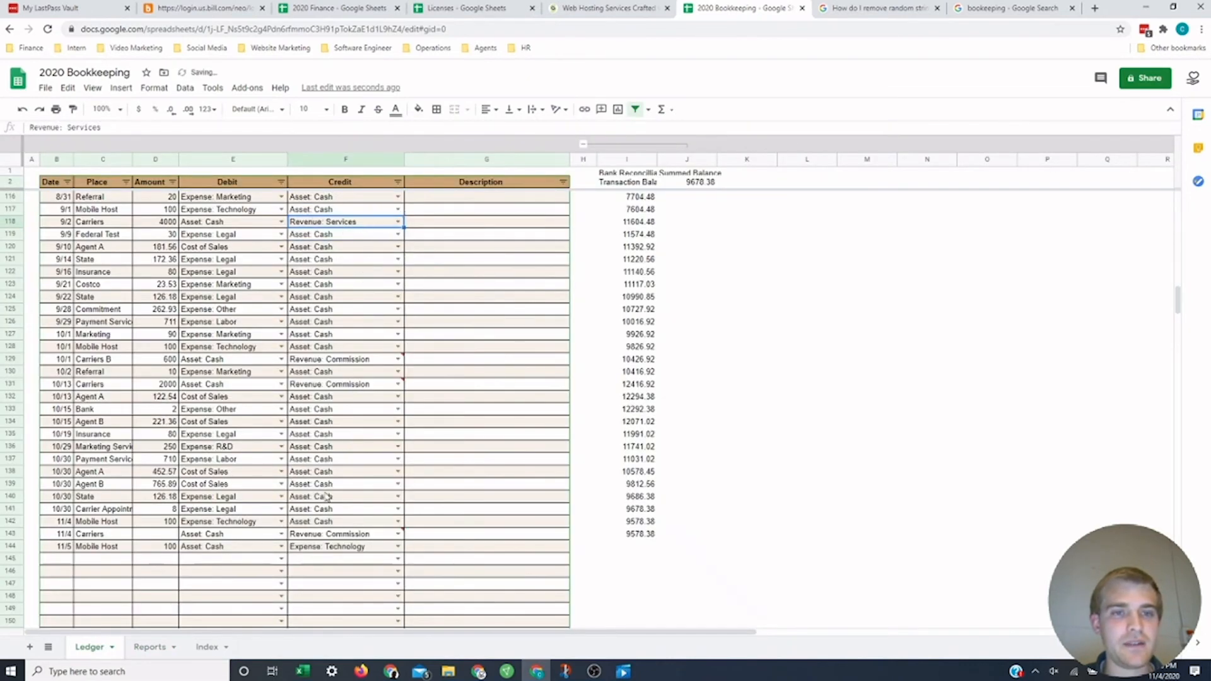
{"action": "left_click", "coordinate": [149, 646]}
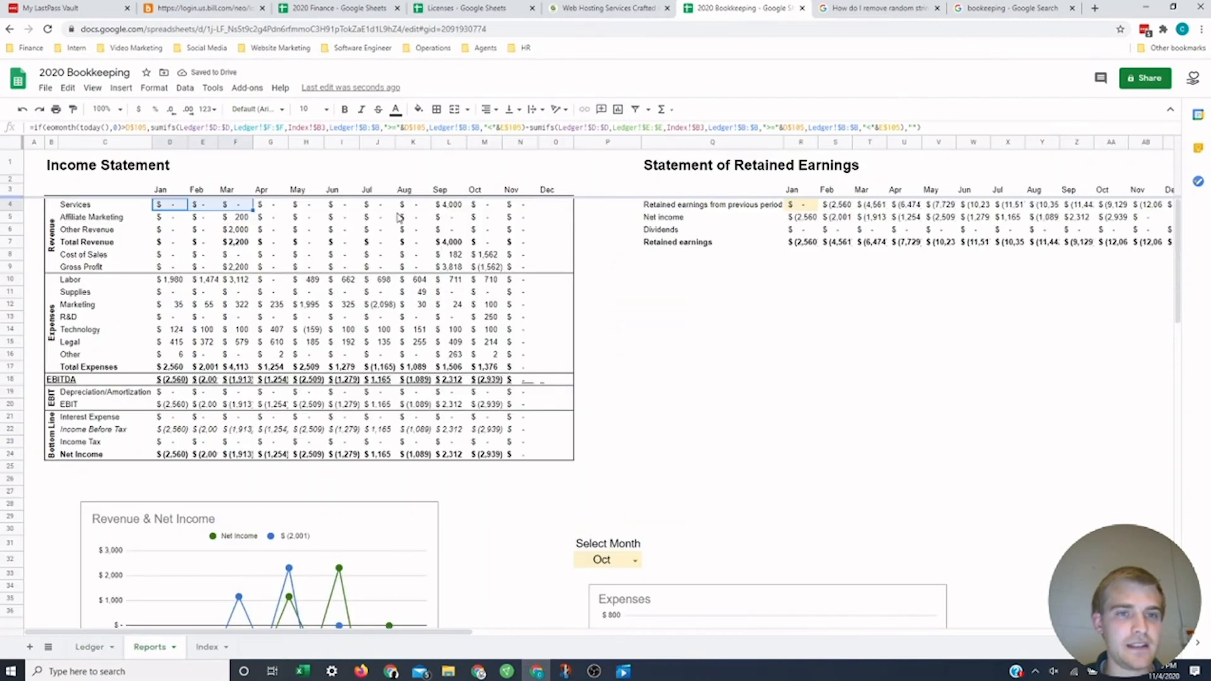
{"action": "left_click", "coordinate": [448, 204]}
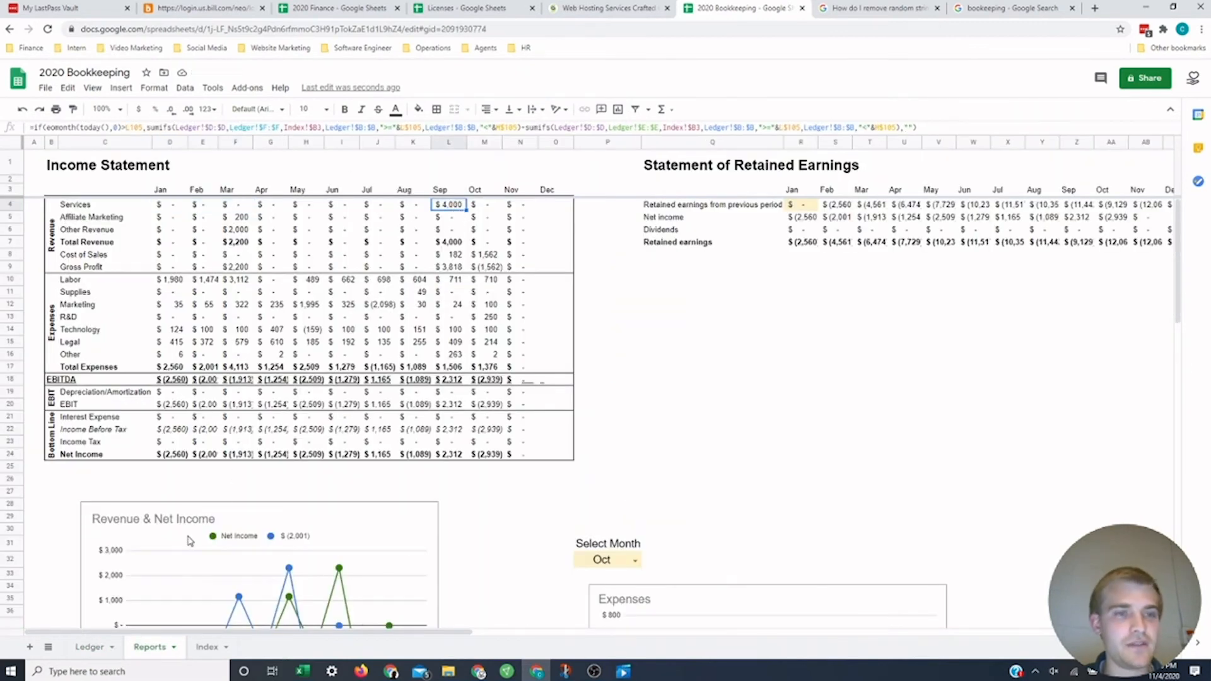
{"action": "left_click", "coordinate": [207, 646]}
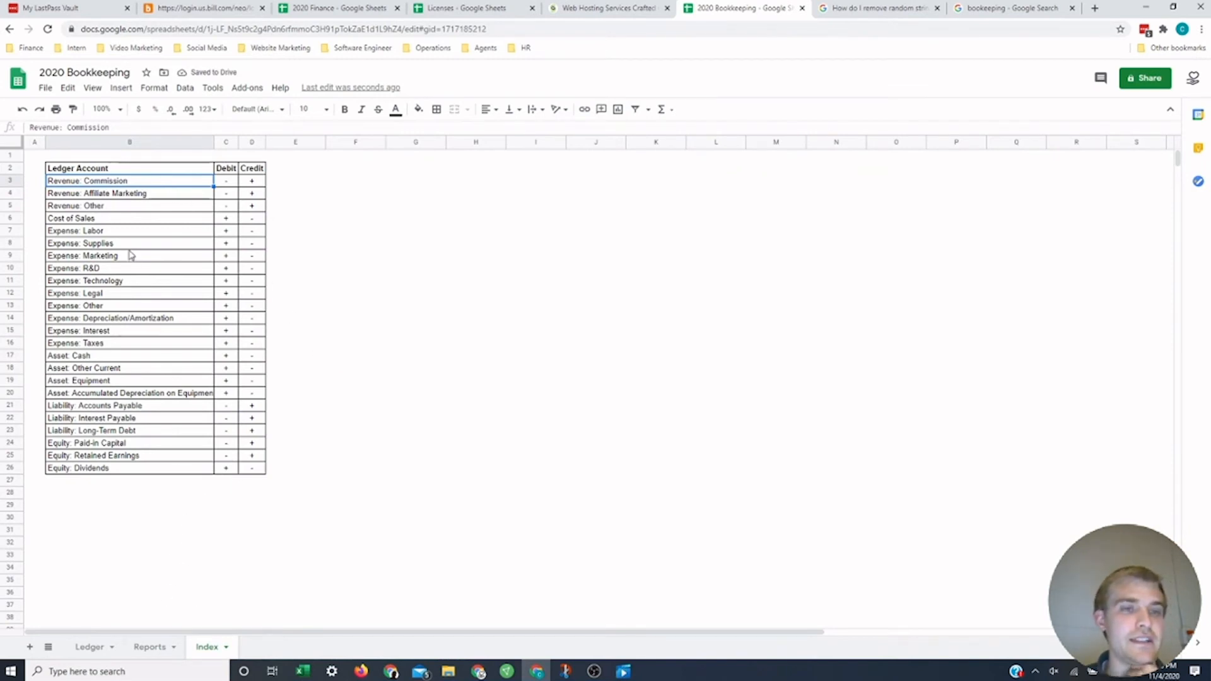
{"action": "mouse_move", "coordinate": [50, 253]}
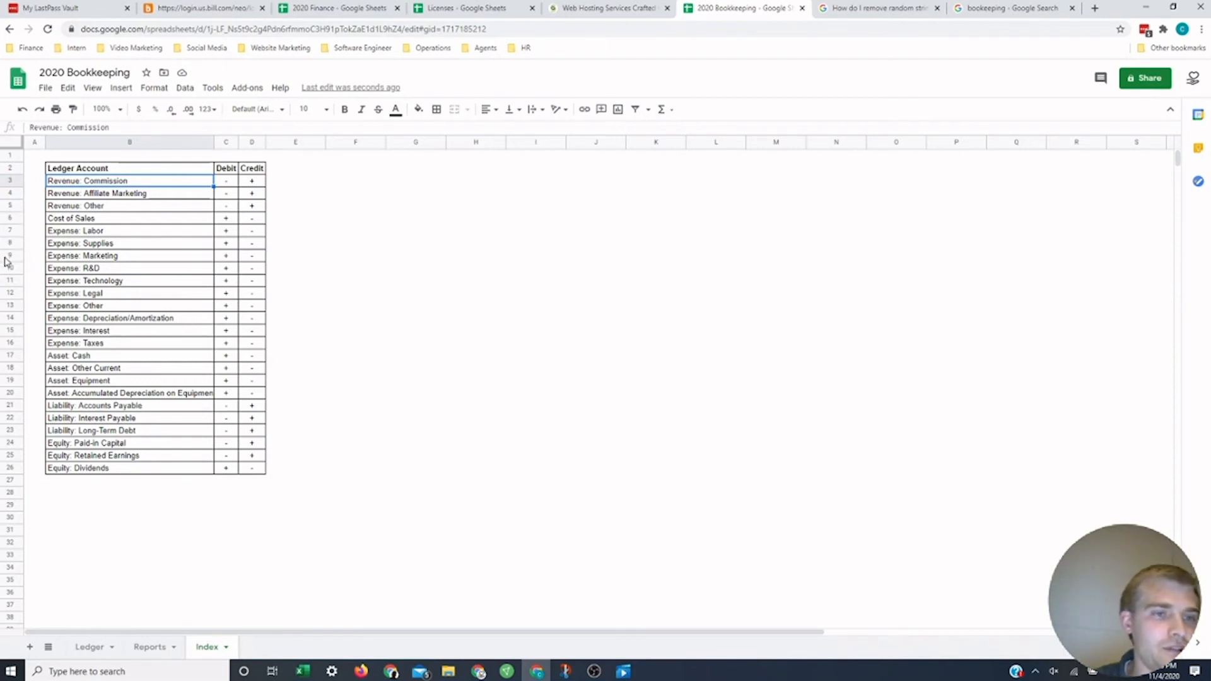
Step: Insert a row above Technology in the Index and name it Expense: Rent, debit +, credit −
{"action": "right_click", "coordinate": [10, 280]}
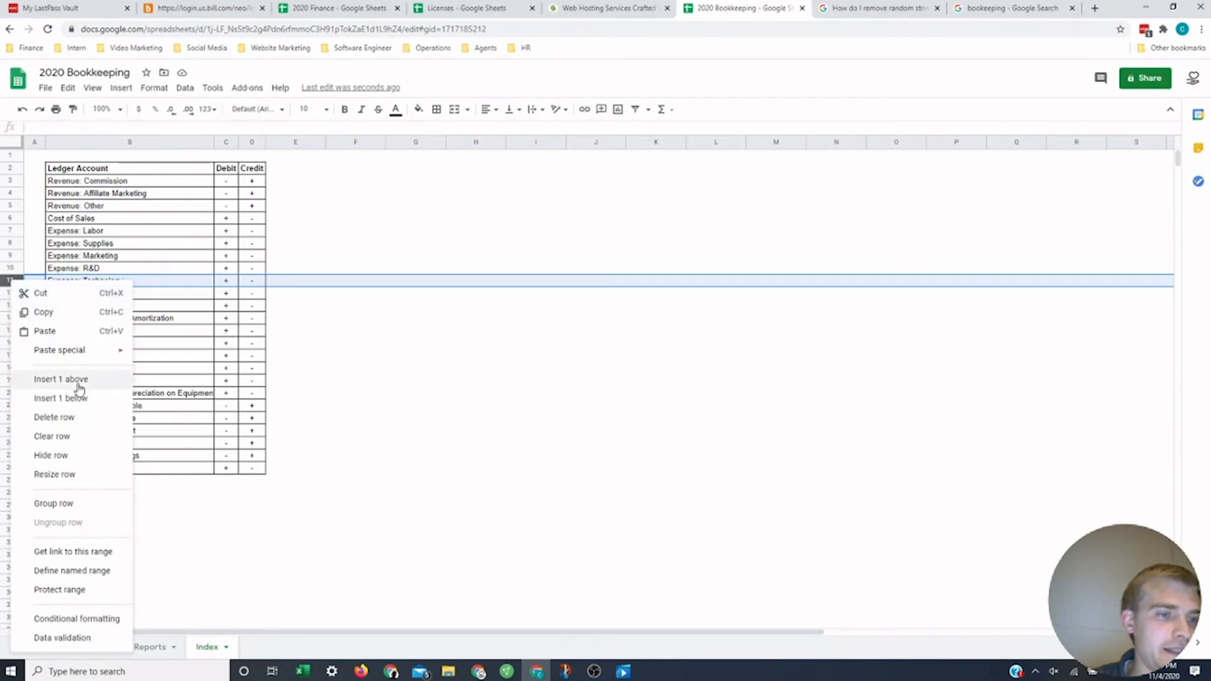
{"action": "left_click", "coordinate": [61, 378]}
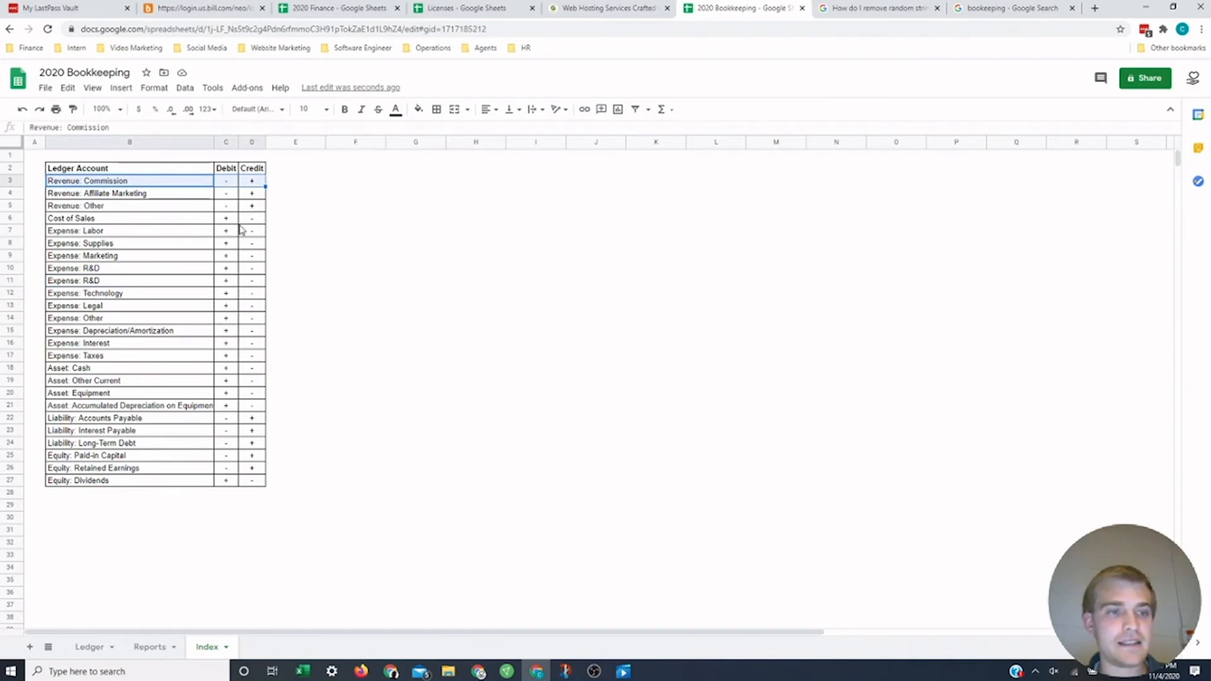
{"action": "mouse_move", "coordinate": [122, 356]}
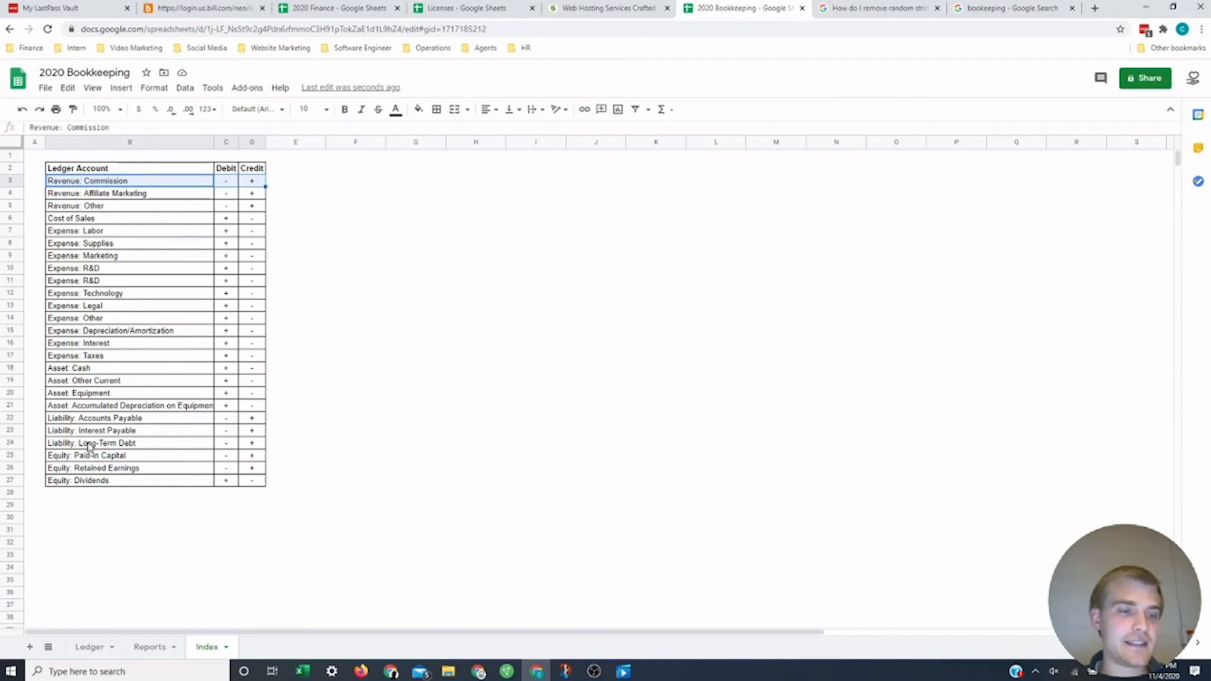
{"action": "mouse_move", "coordinate": [153, 451]}
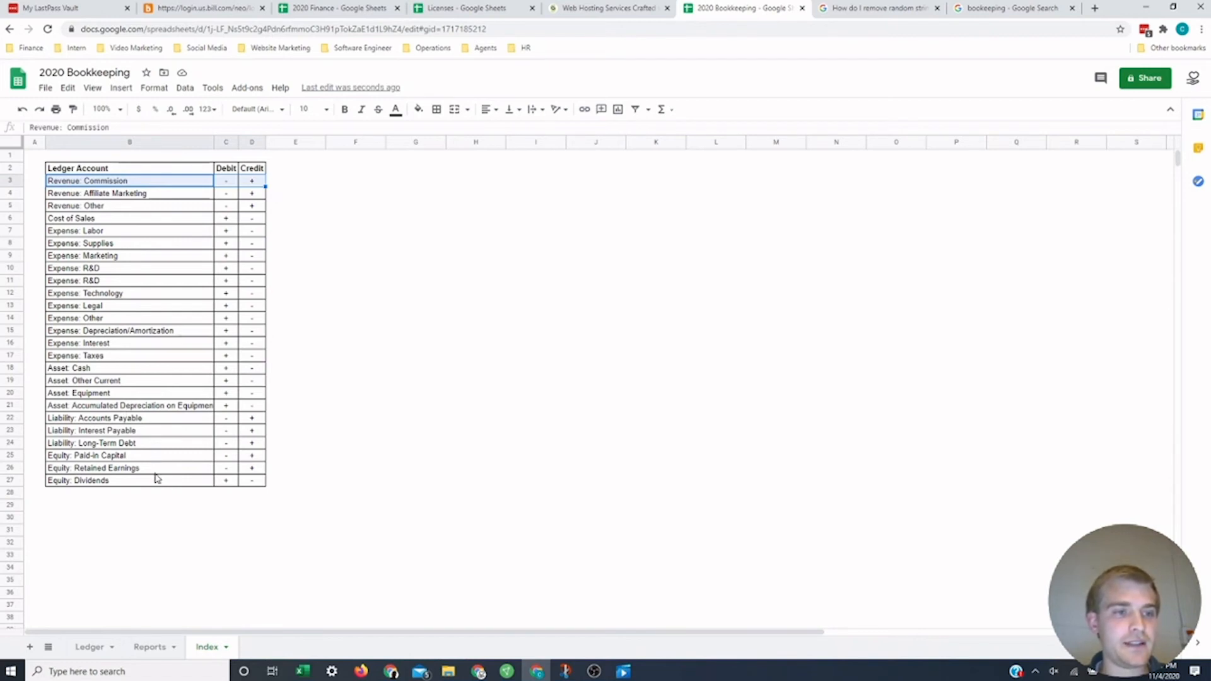
{"action": "left_click", "coordinate": [128, 479]}
{"action": "type", "text": "ent"}
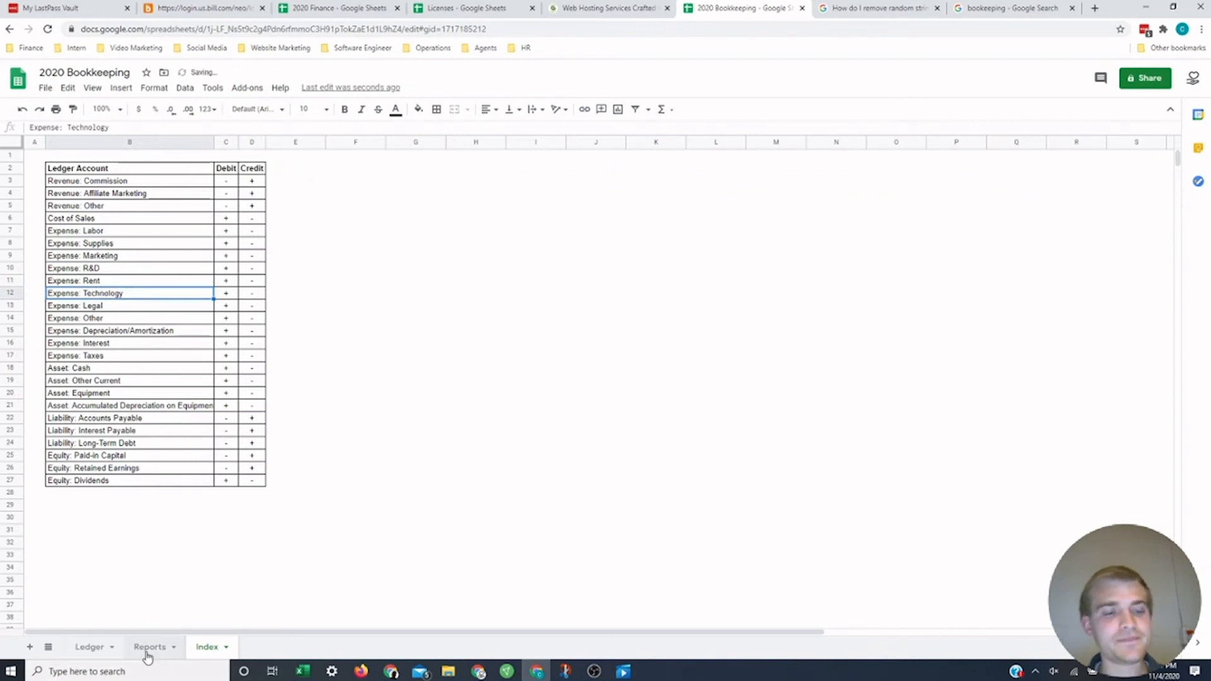
Step: On Reports, insert a Rent row below R&D with R&D's monthly formulas copied in
{"action": "left_click", "coordinate": [150, 647]}
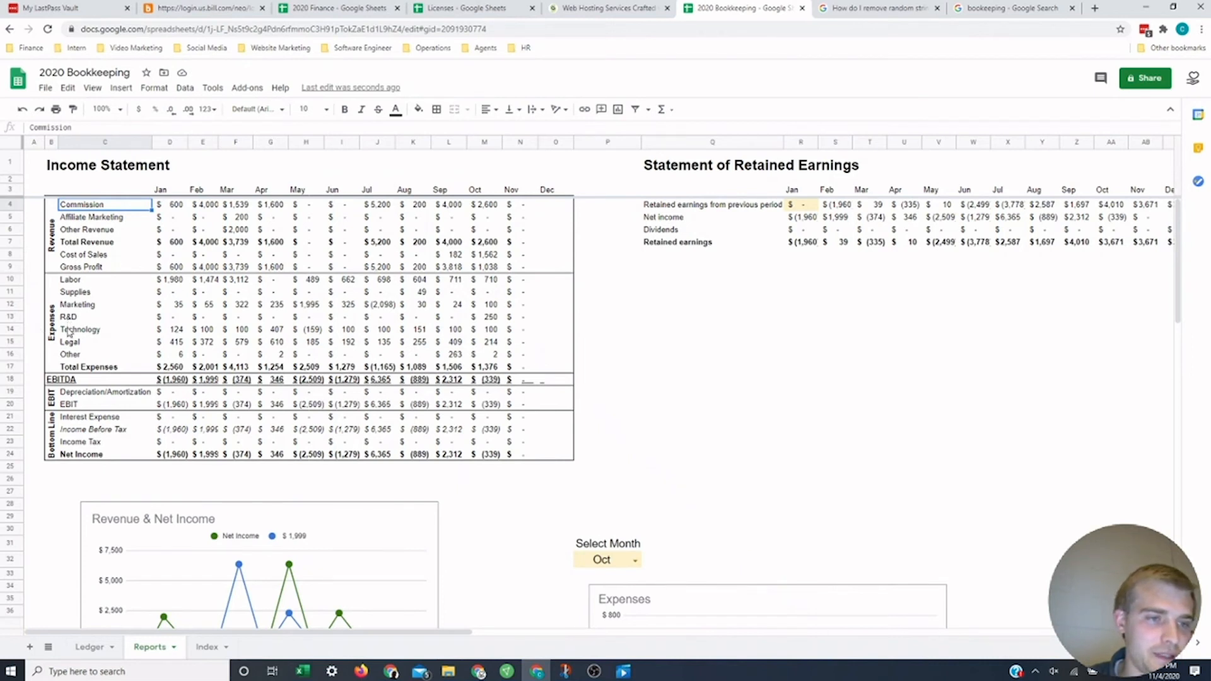
{"action": "left_click", "coordinate": [104, 329]}
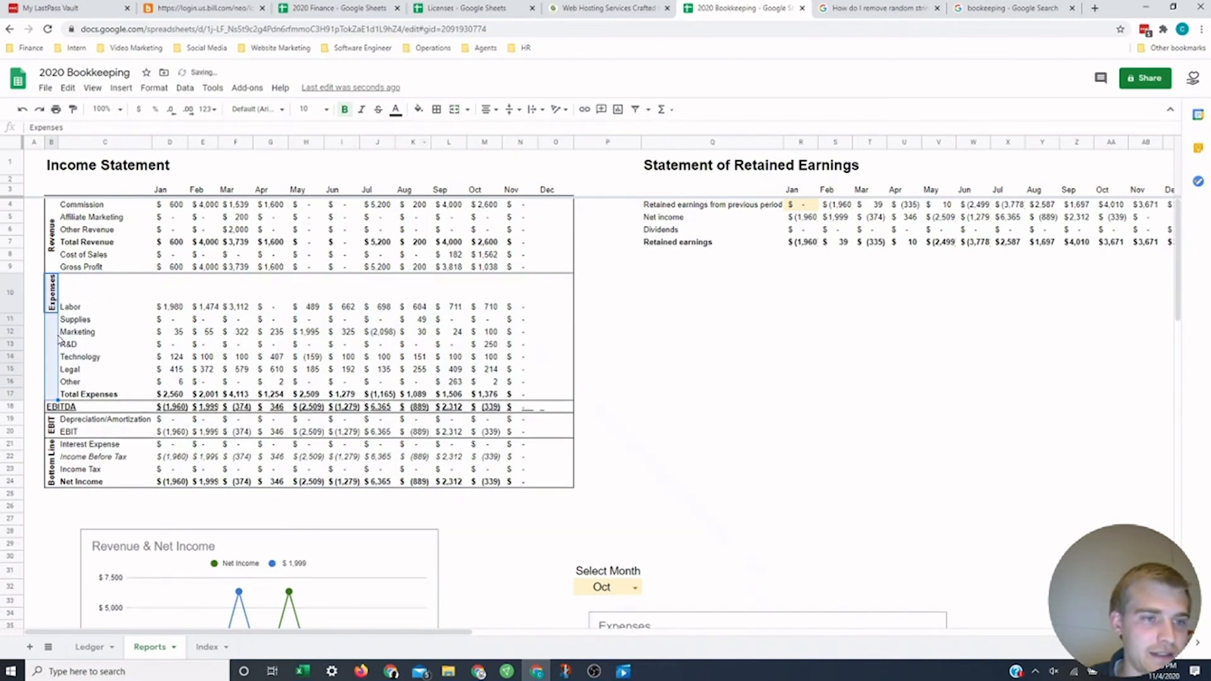
{"action": "left_click", "coordinate": [106, 344]}
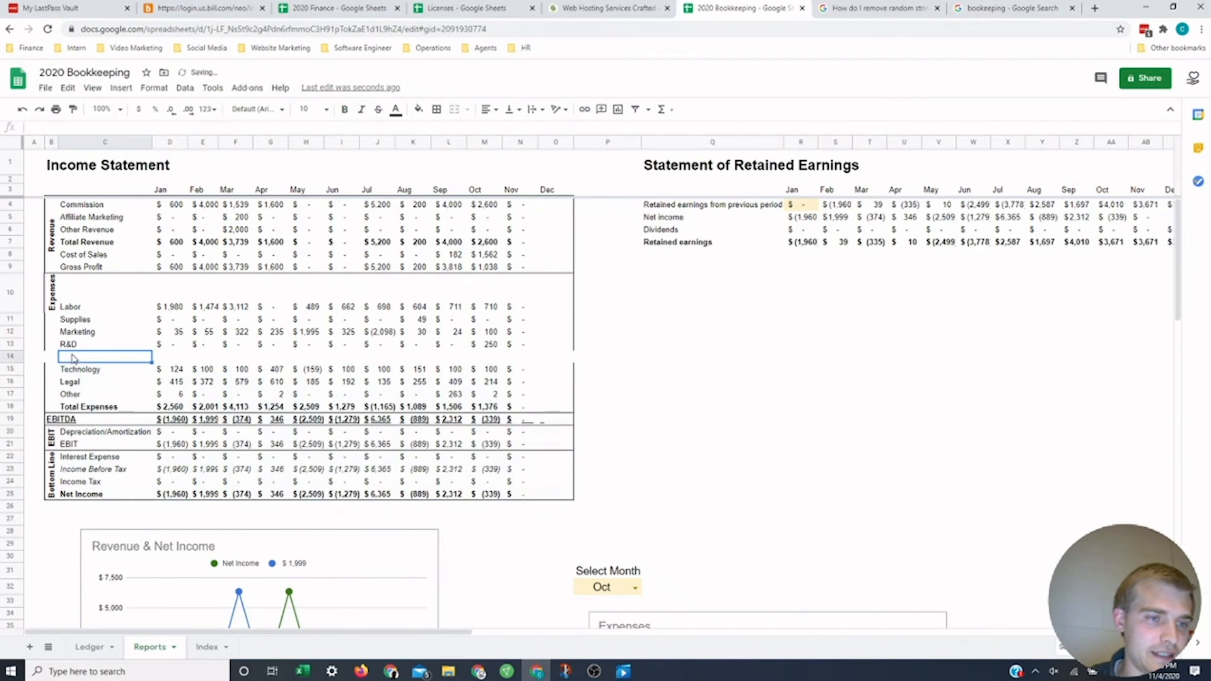
{"action": "type", "text": "Rebt"}
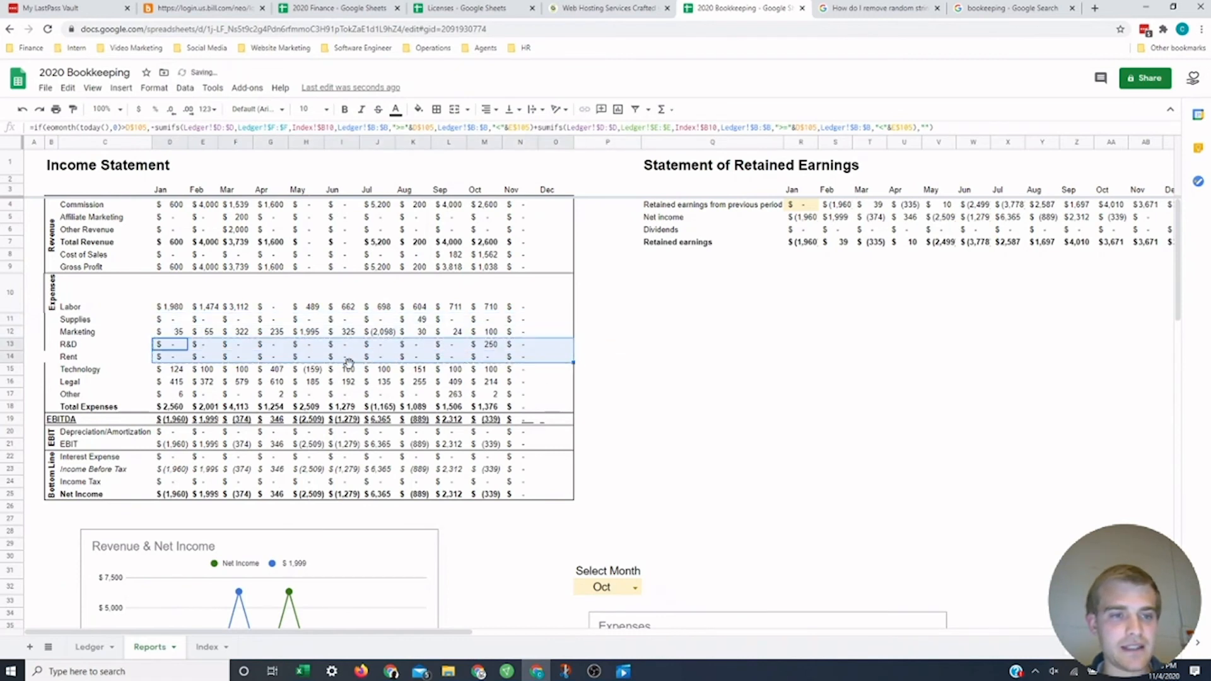
{"action": "left_click", "coordinate": [169, 344]}
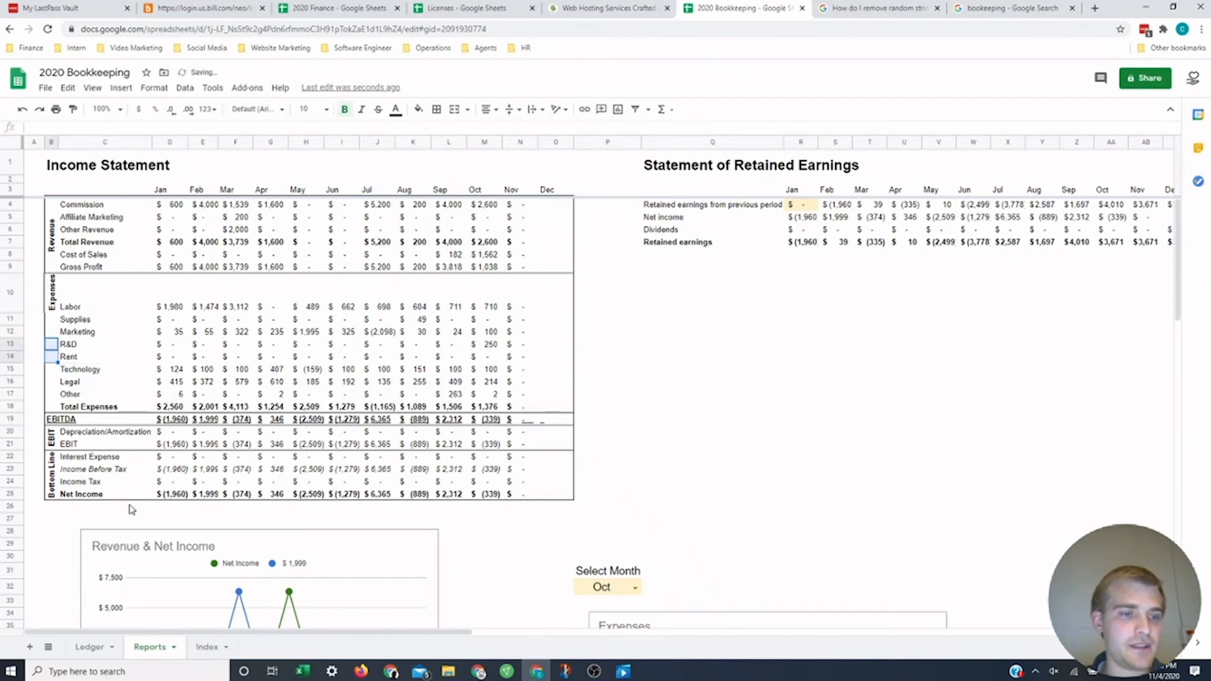
{"action": "left_click", "coordinate": [104, 320]}
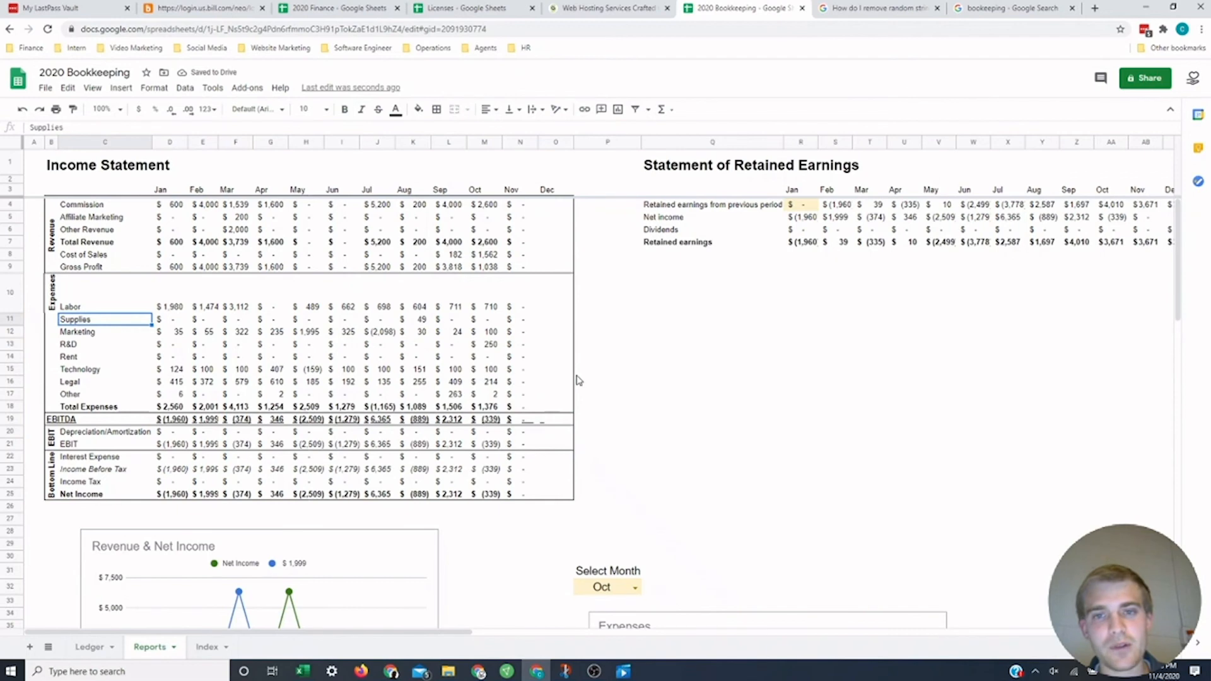
{"action": "mouse_move", "coordinate": [231, 597]}
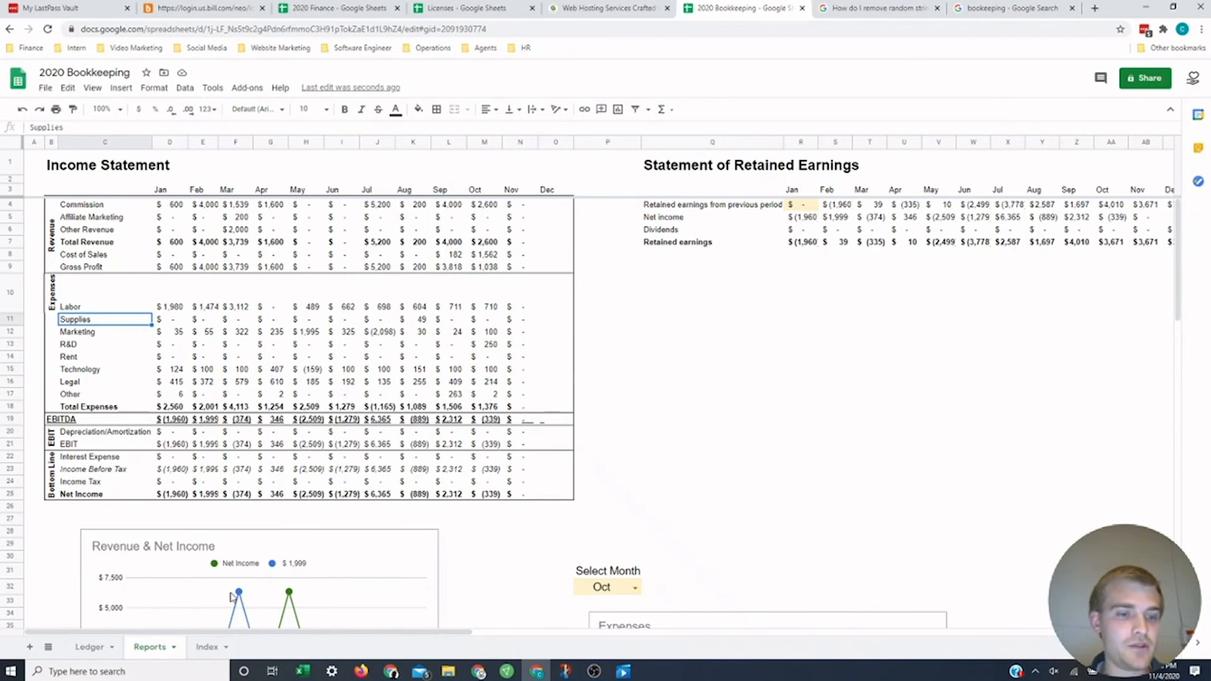
{"action": "scroll", "scroll_direction": "right", "scroll_amount": 3}
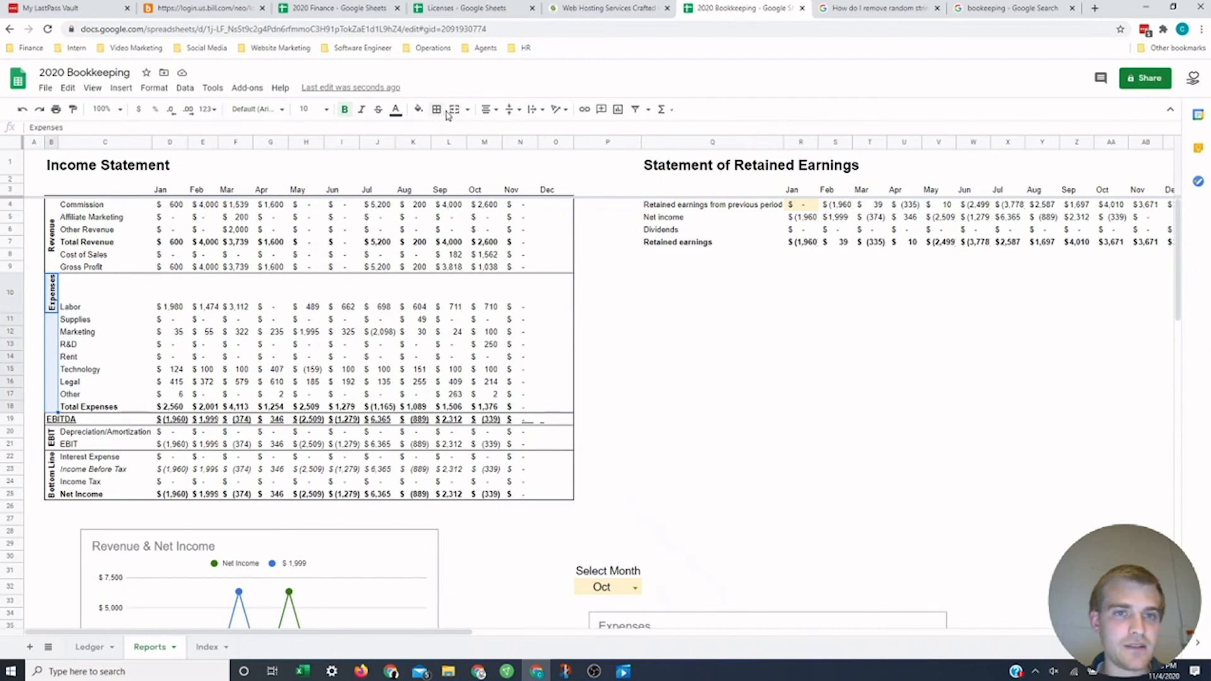
{"action": "scroll", "scroll_direction": "right", "scroll_amount": 3}
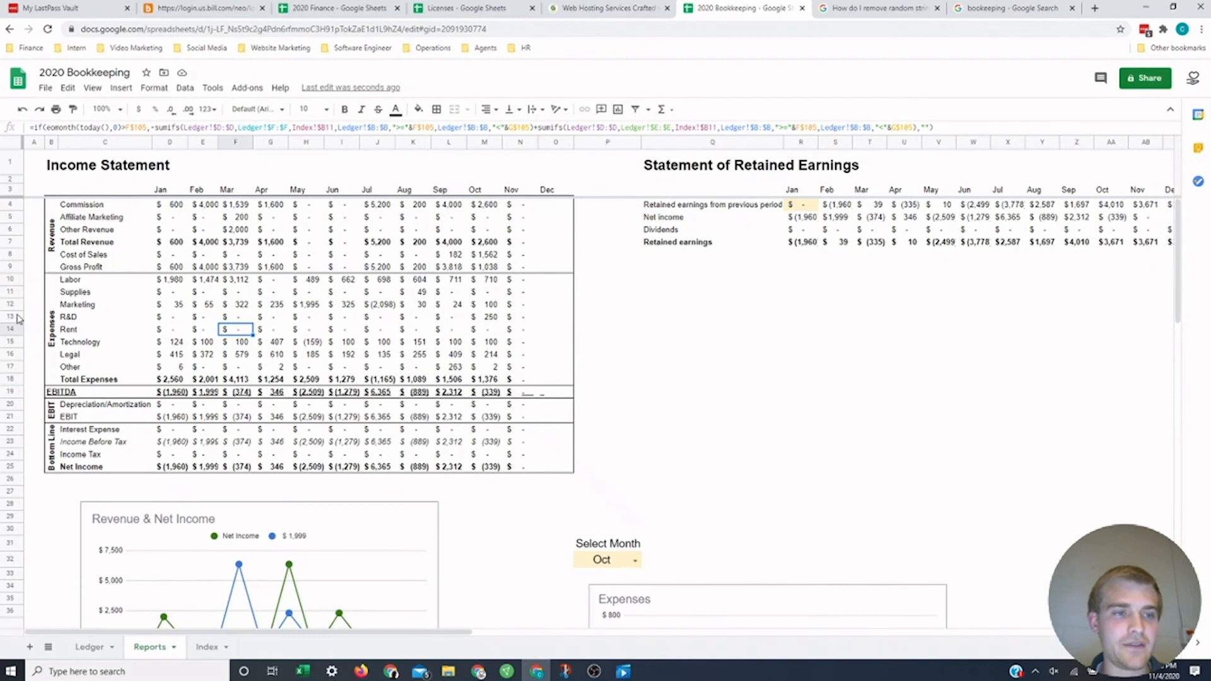
{"action": "mouse_move", "coordinate": [595, 386]}
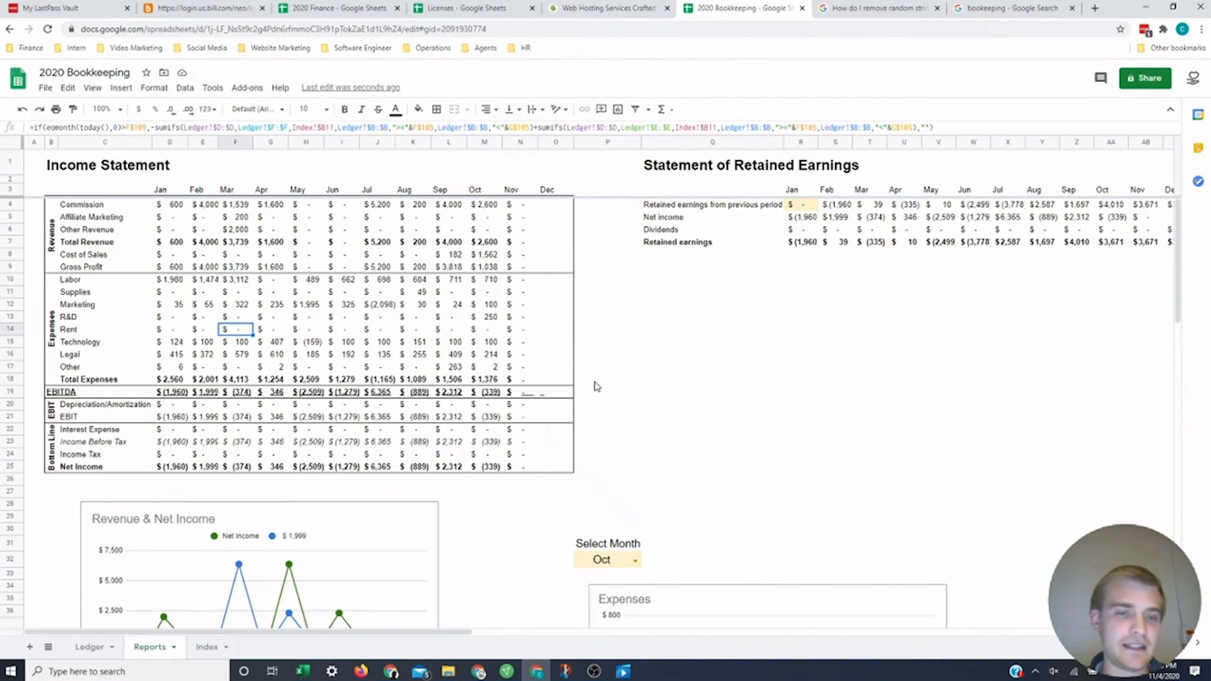
Step: Add Rent after R&D in the Monthly Expenses Chart table and renumber the items below
{"action": "scroll", "scroll_direction": "down", "scroll_amount": 3}
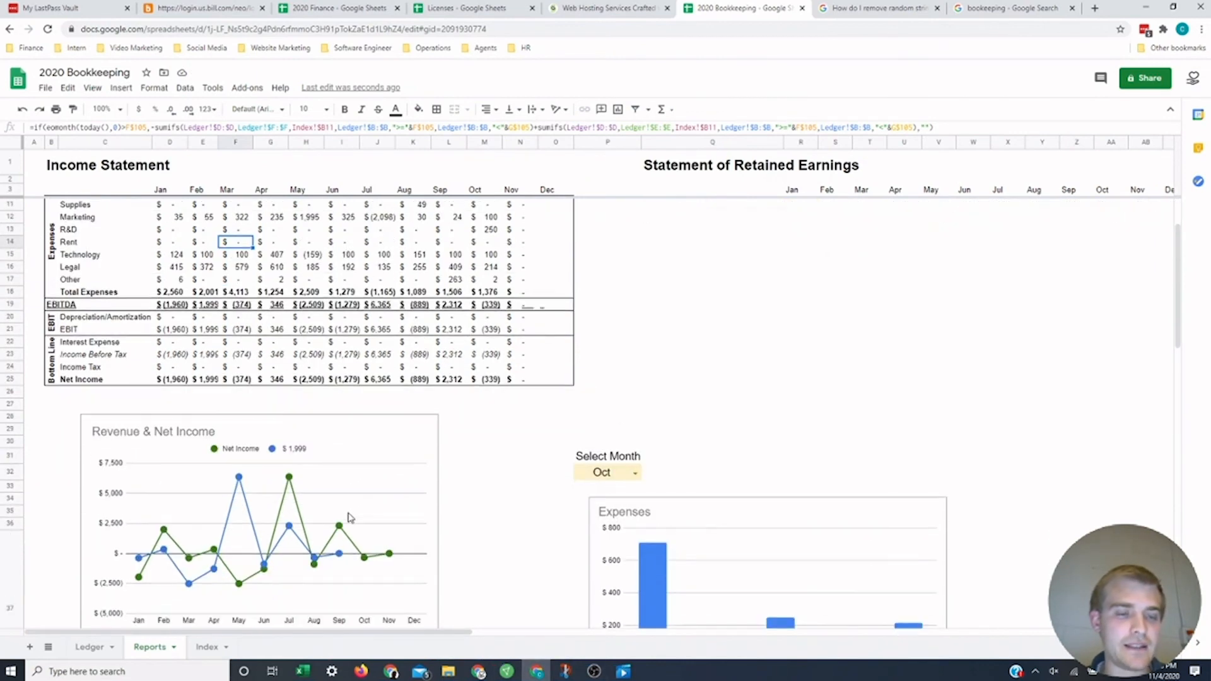
{"action": "scroll", "scroll_direction": "down", "scroll_amount": 3}
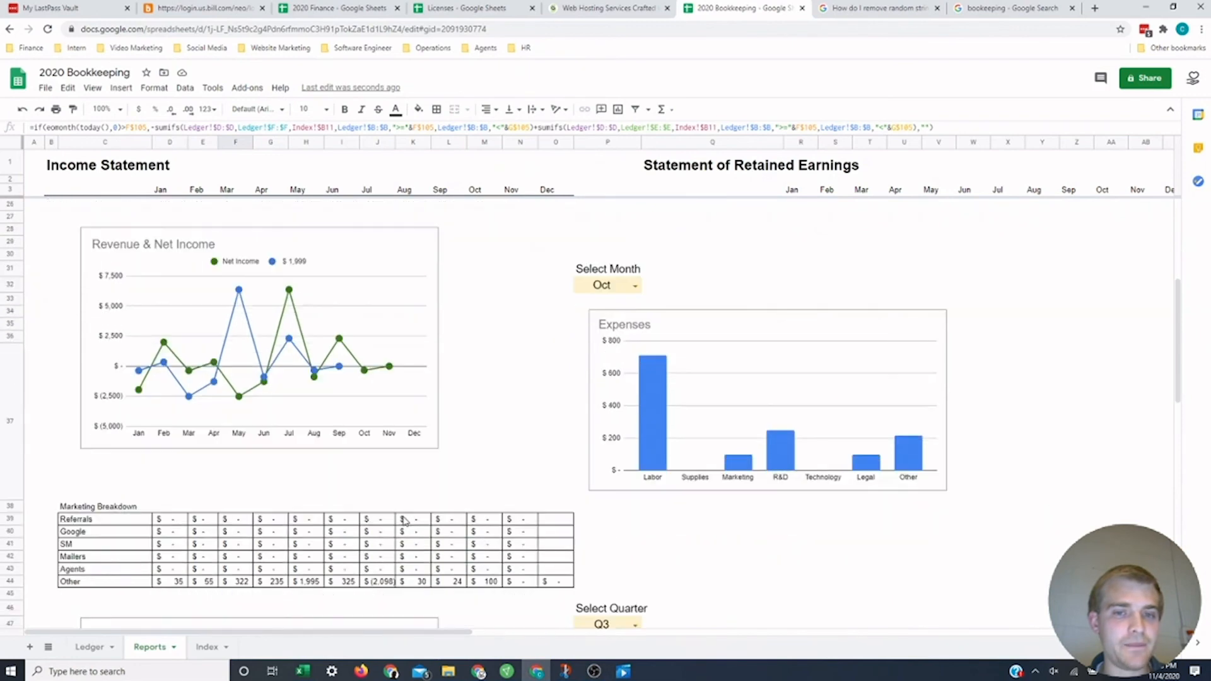
{"action": "scroll", "scroll_direction": "down", "scroll_amount": 3}
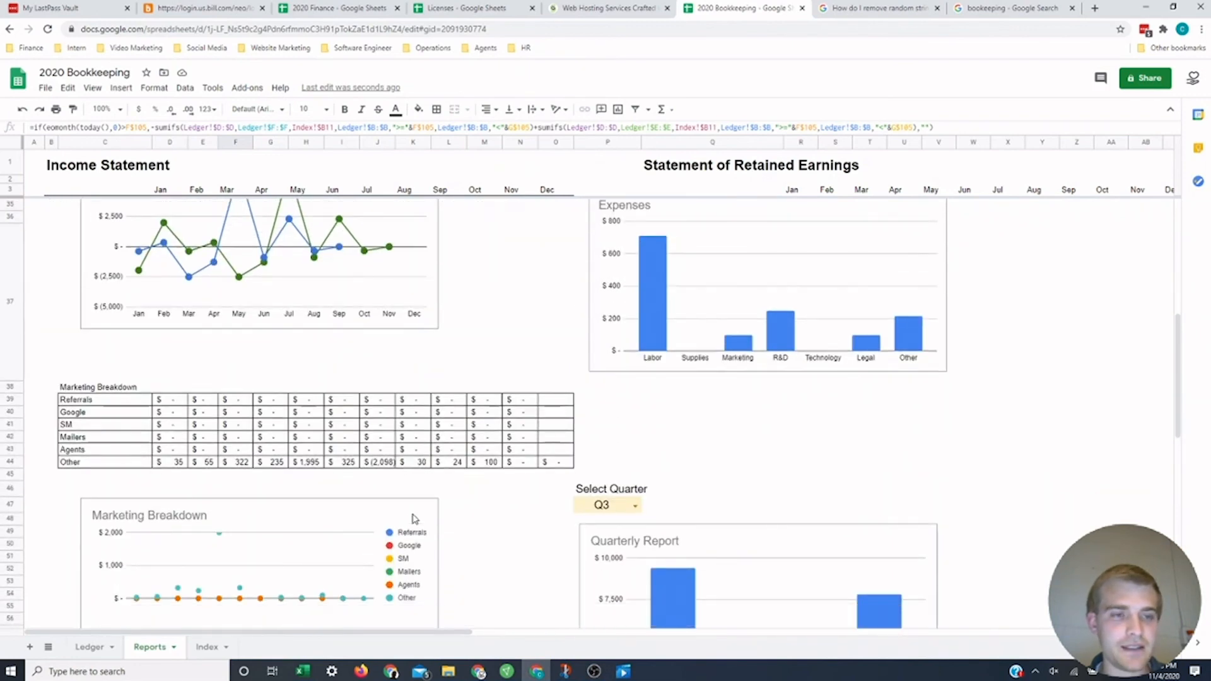
{"action": "scroll", "scroll_direction": "down", "scroll_amount": 3}
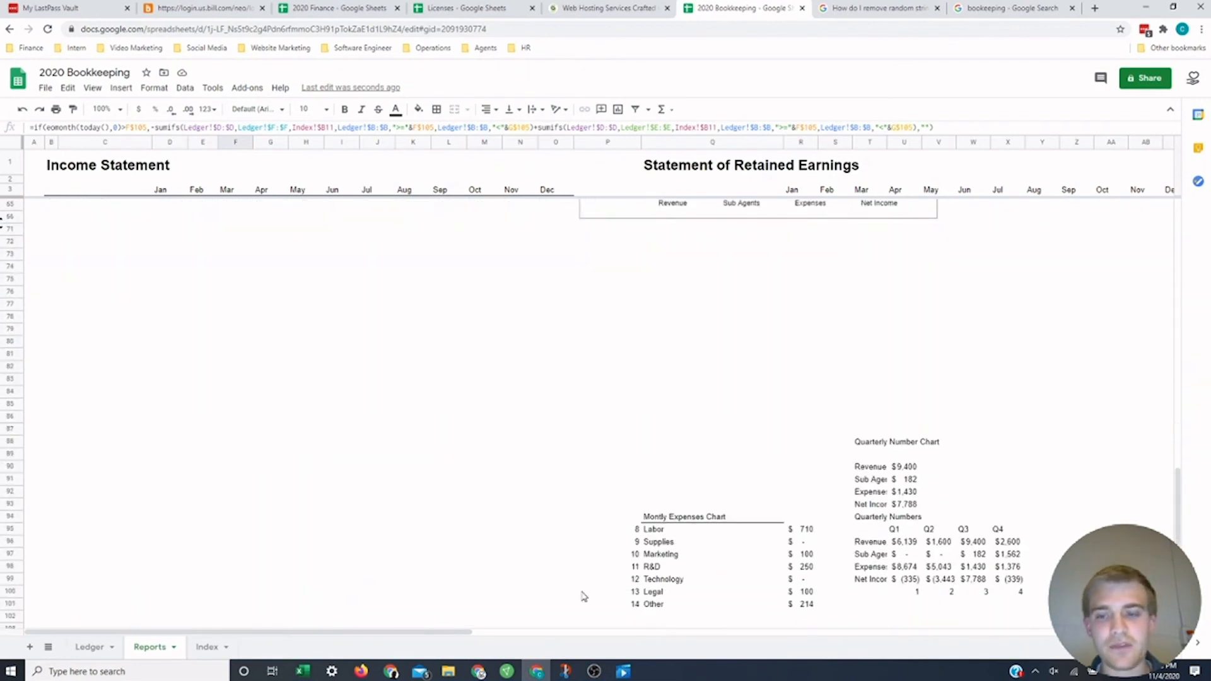
{"action": "scroll", "scroll_direction": "down", "scroll_amount": 3}
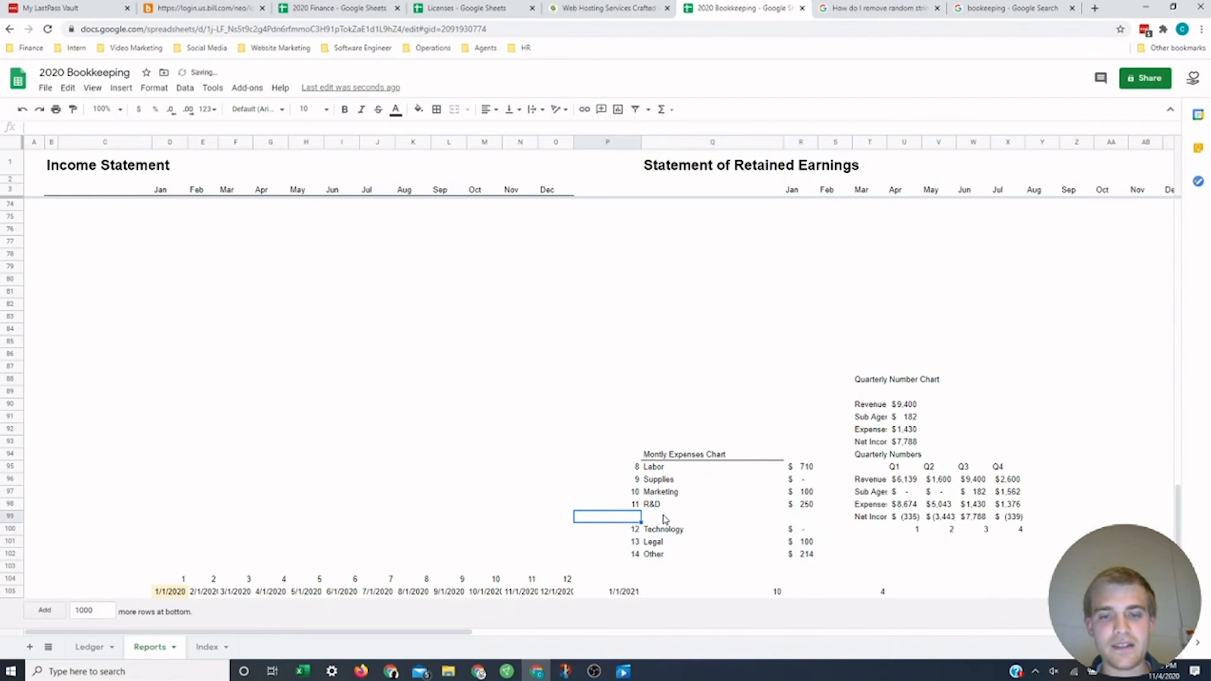
{"action": "type", "text": "Re"}
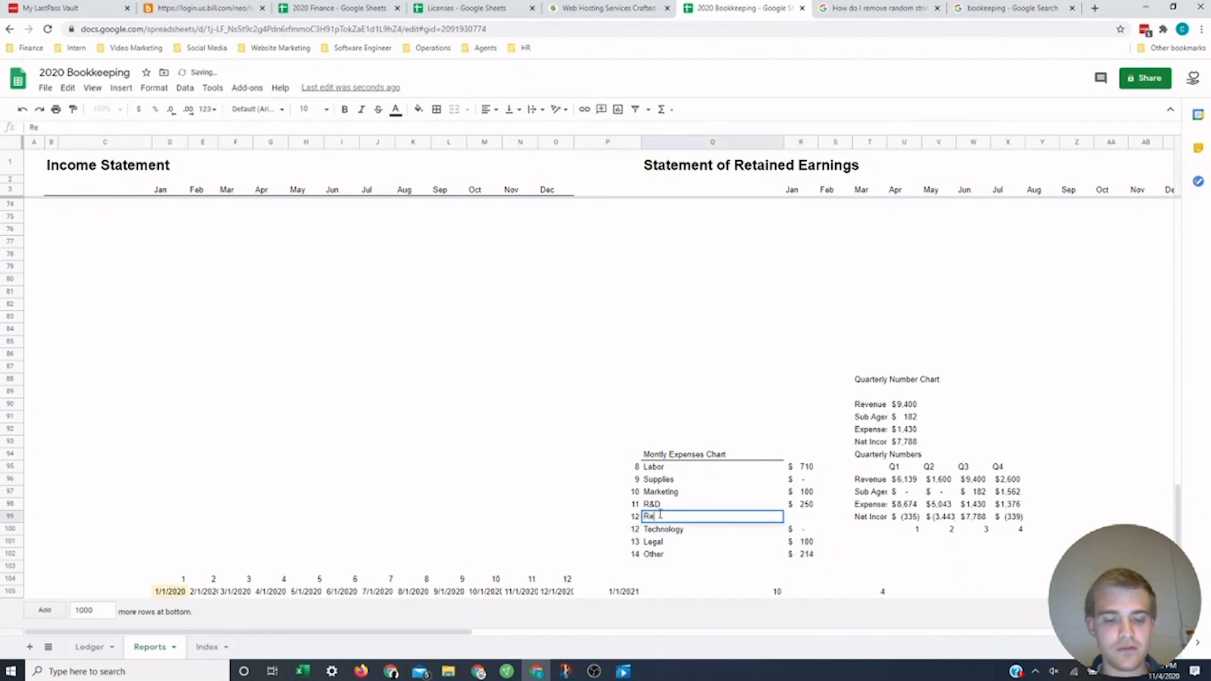
{"action": "key", "text": "Tab"}
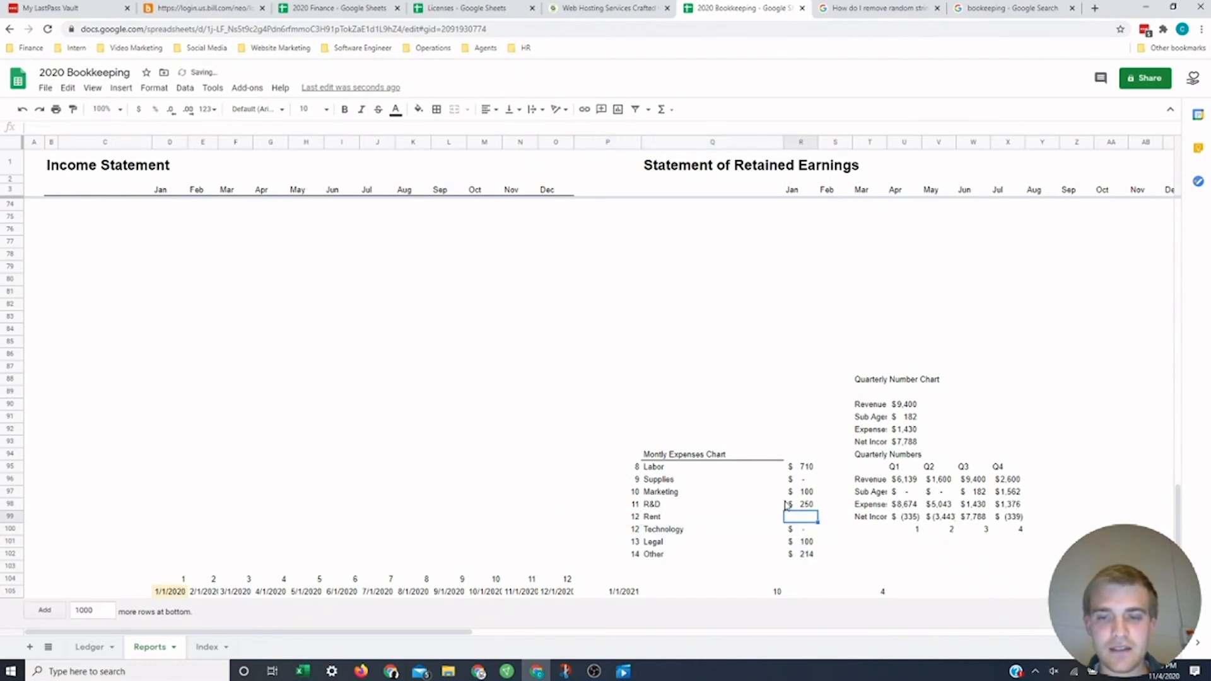
{"action": "left_click", "coordinate": [801, 503]}
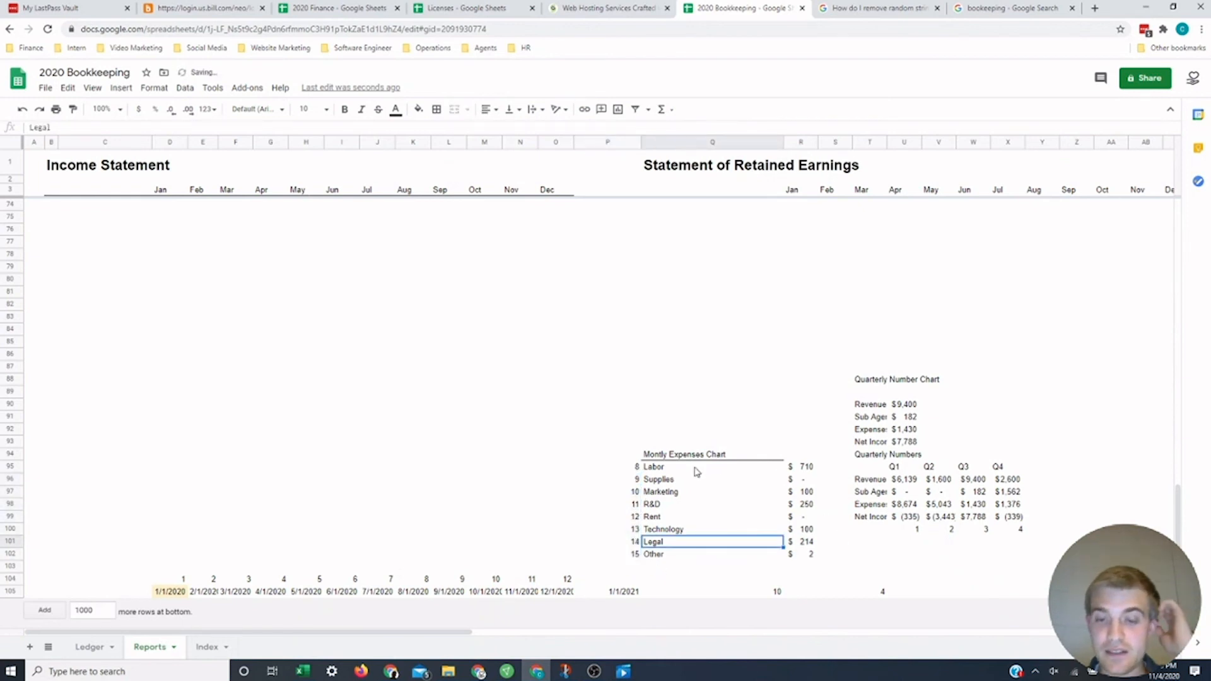
{"action": "scroll", "scroll_direction": "up", "scroll_amount": 3}
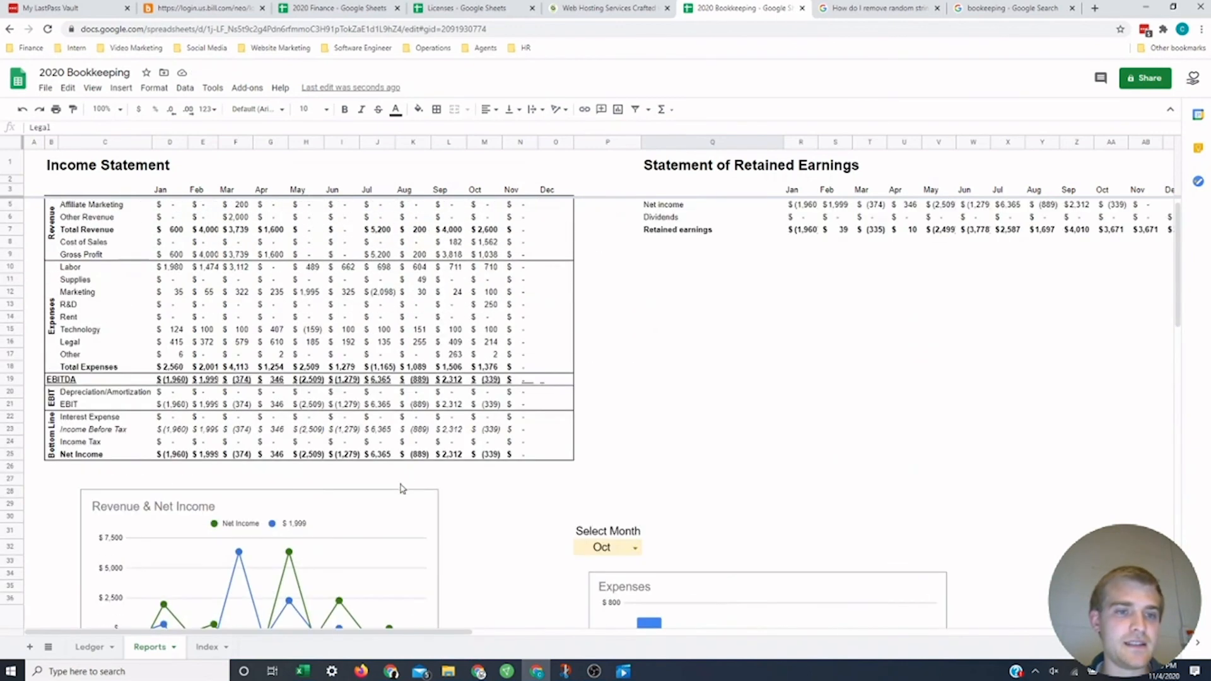
Step: Enter an 11/5 NP Dodge Ledger entry of 980: Expense: Rent, Asset: Cash, described Rent
{"action": "left_click", "coordinate": [88, 646]}
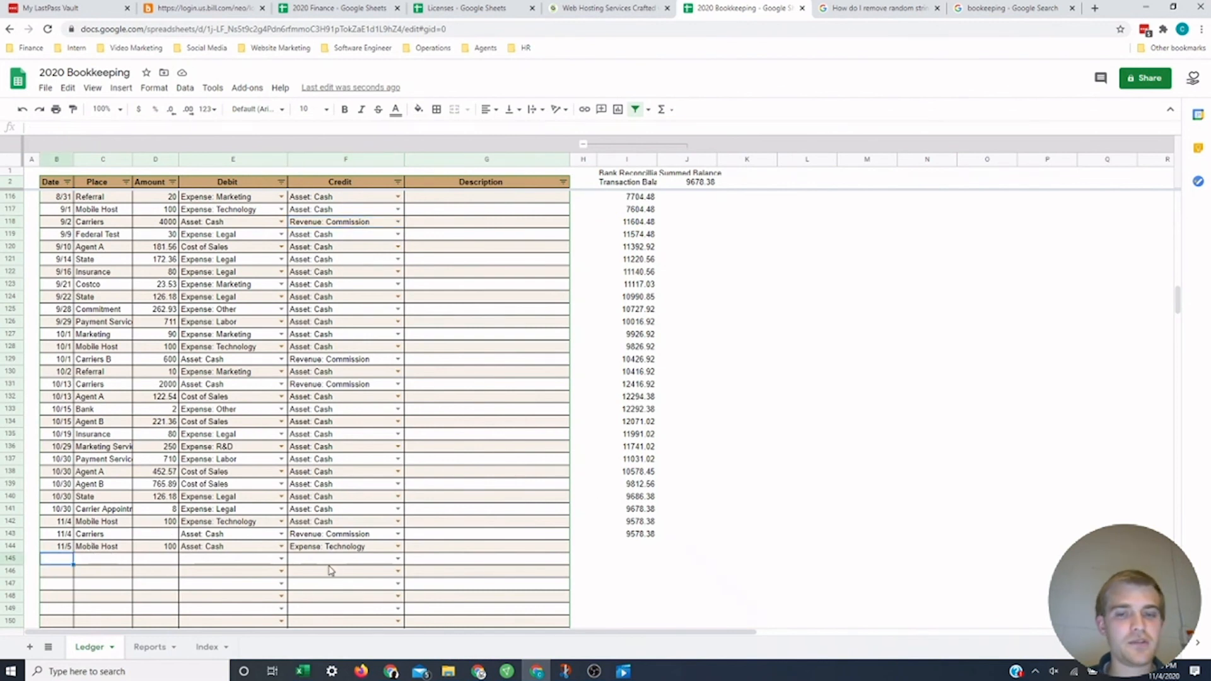
{"action": "type", "text": "1"}
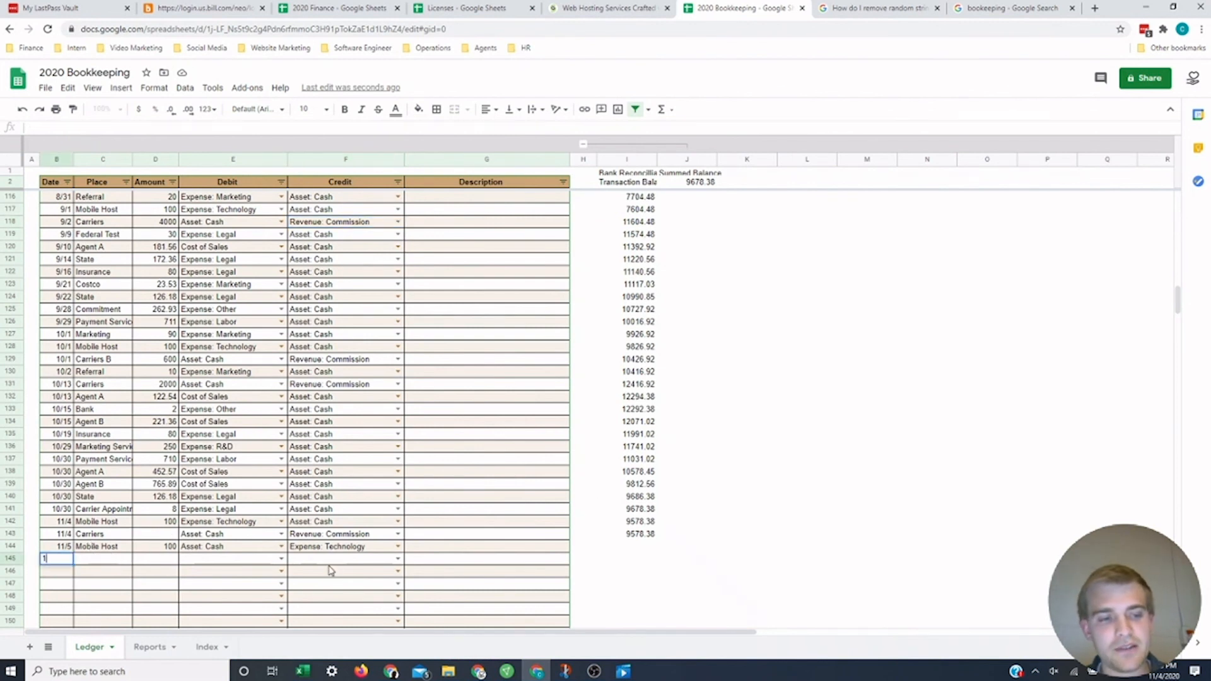
{"action": "type", "text": "1/5"}
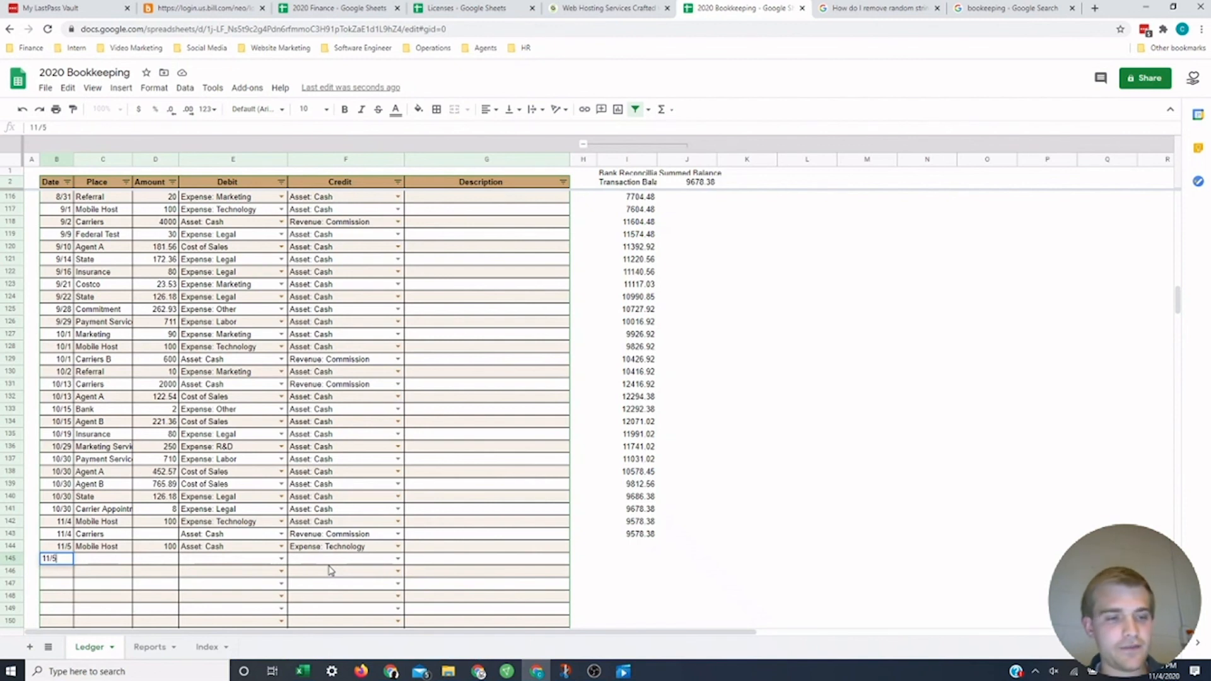
{"action": "type", "text": "Rent"}
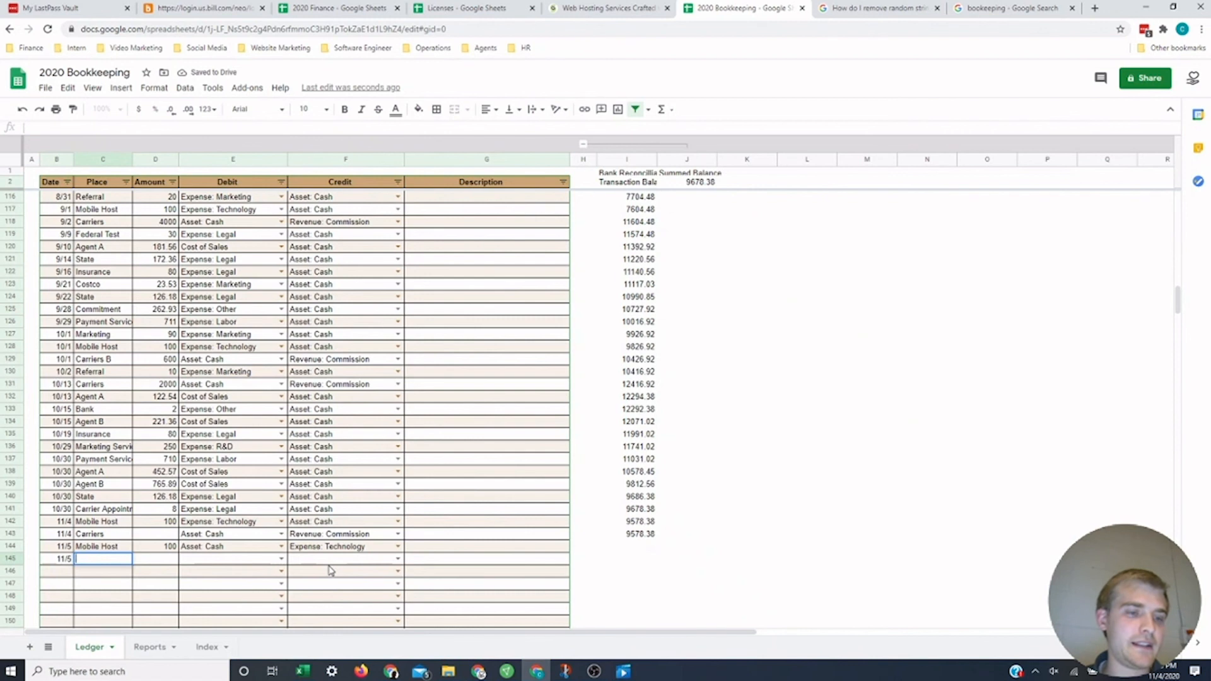
{"action": "type", "text": "NP Dodge"}
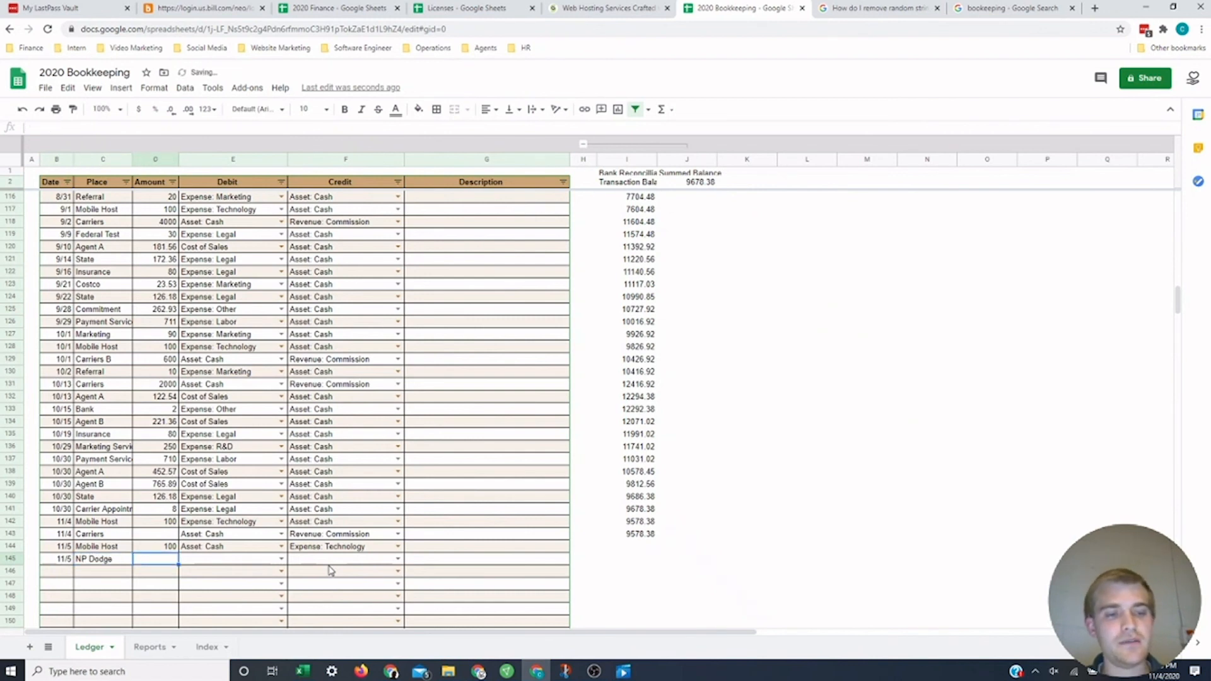
{"action": "type", "text": "9"}
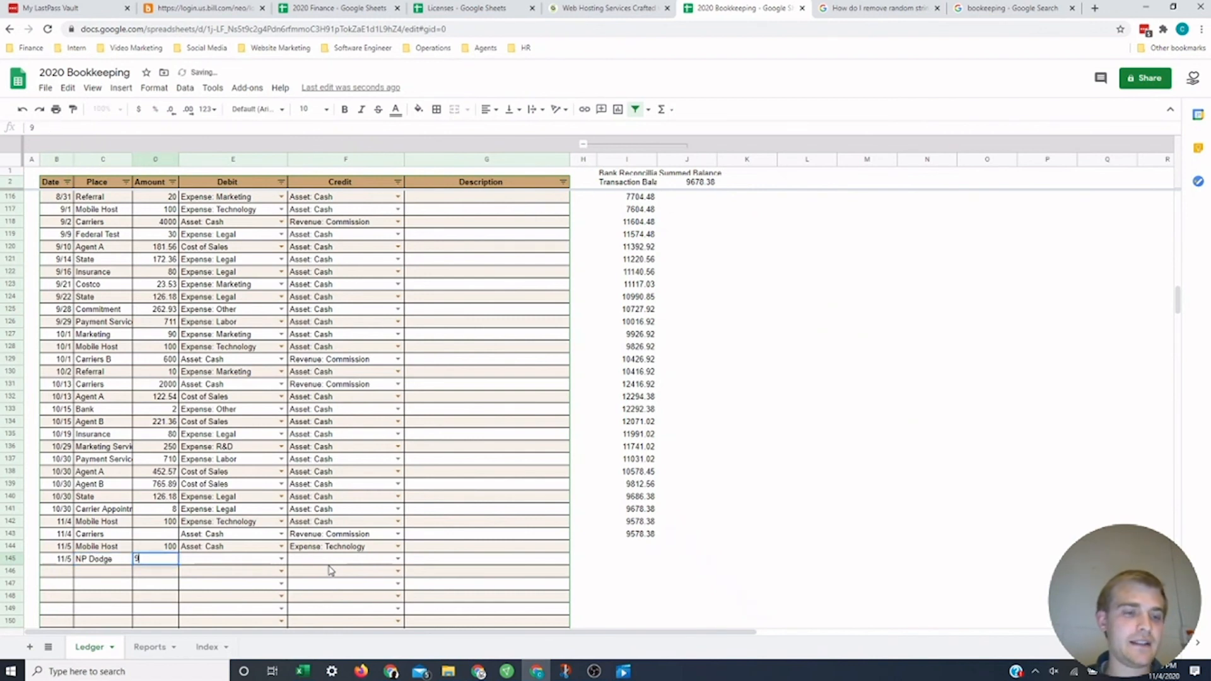
{"action": "type", "text": "80"}
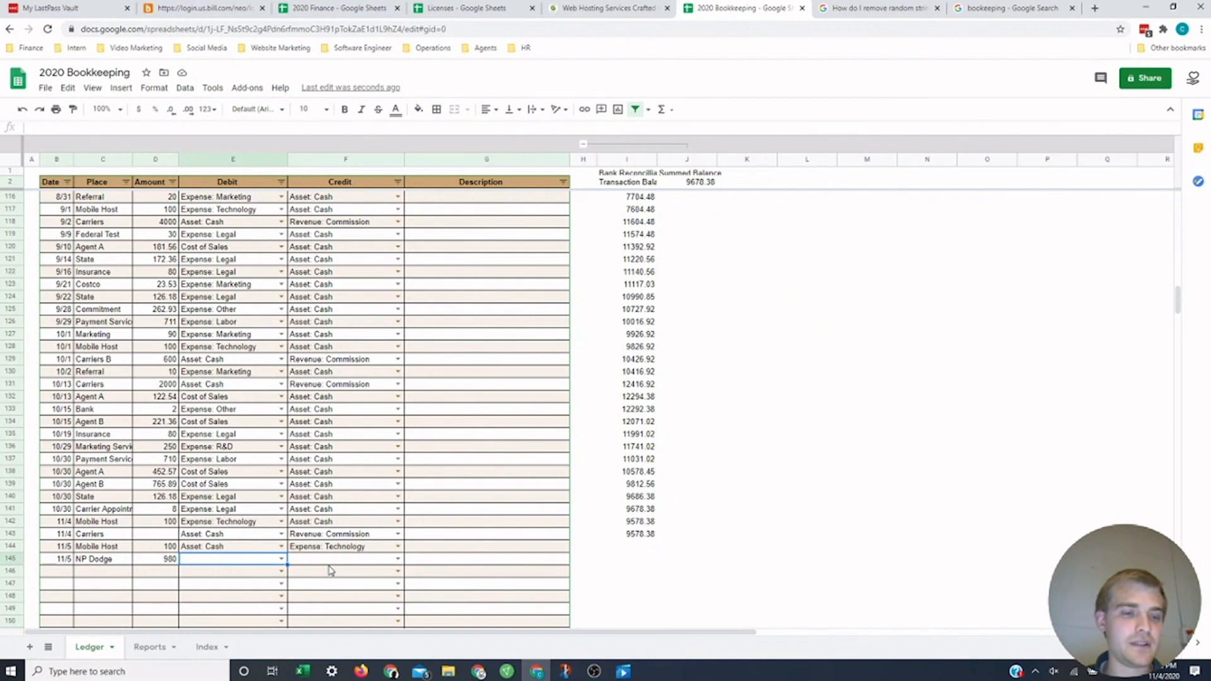
{"action": "type", "text": "expe"}
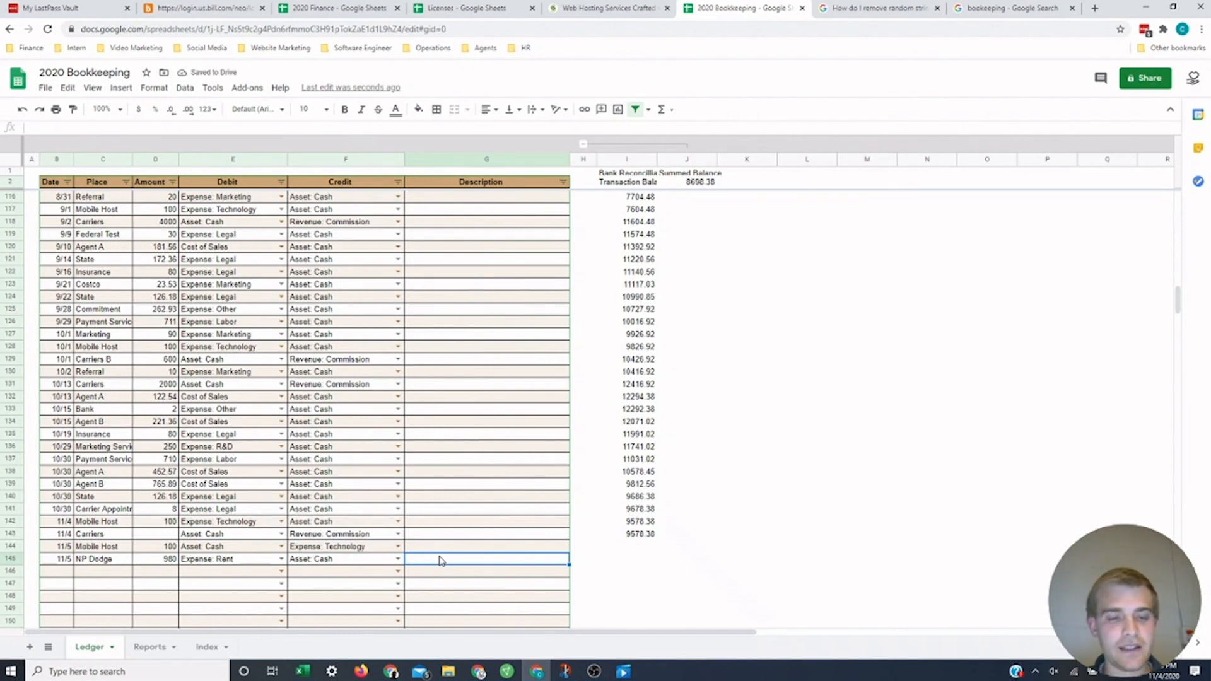
{"action": "type", "text": "Rent"}
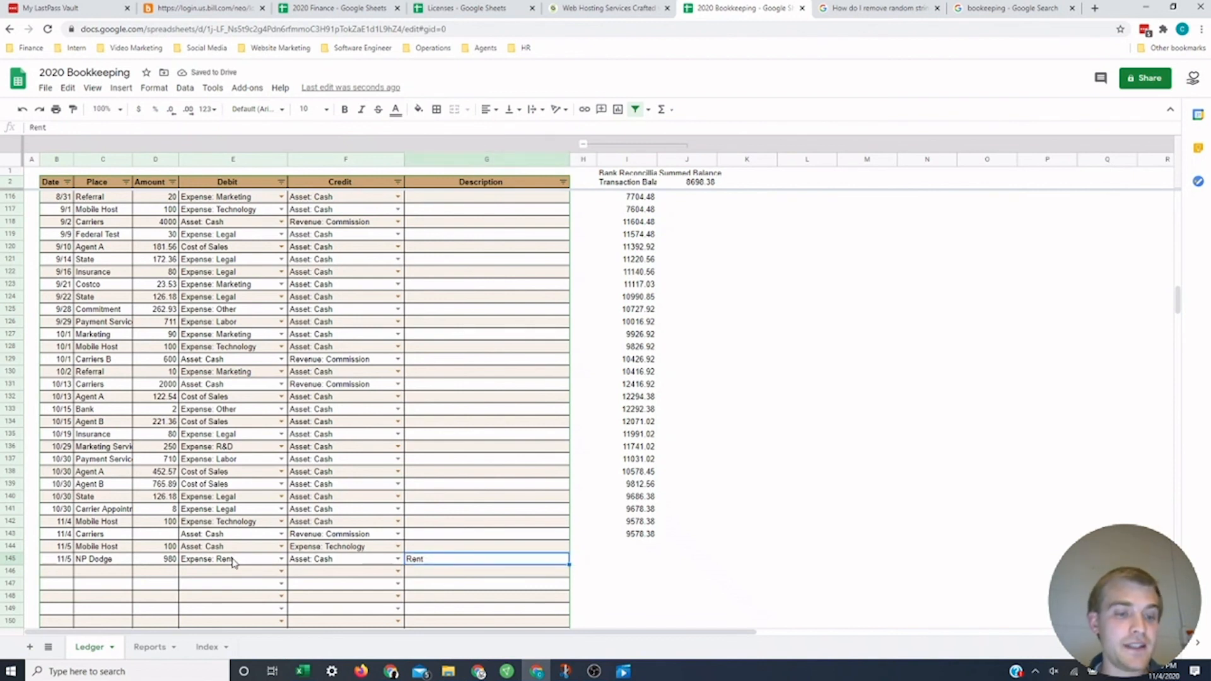
{"action": "left_click", "coordinate": [232, 558]}
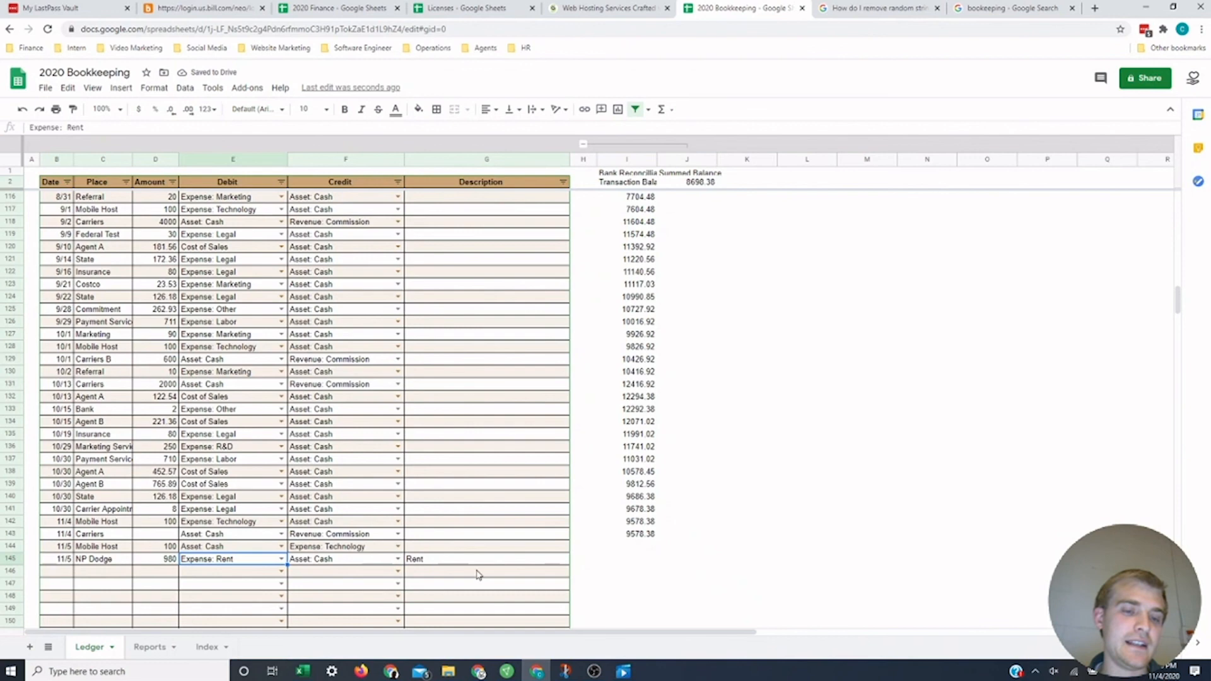
{"action": "left_click", "coordinate": [485, 559]}
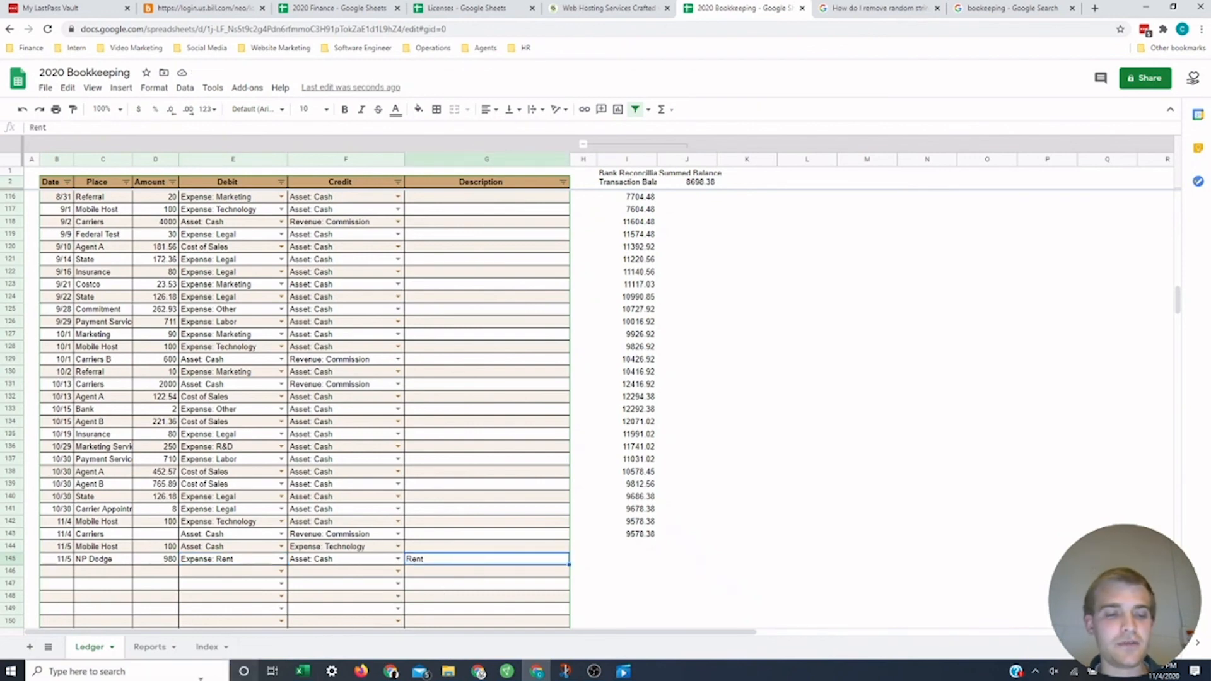
Step: Check November Rent shows 980 on Reports, then select the 11/4 Carriers Ledger amount for 500
{"action": "left_click", "coordinate": [149, 647]}
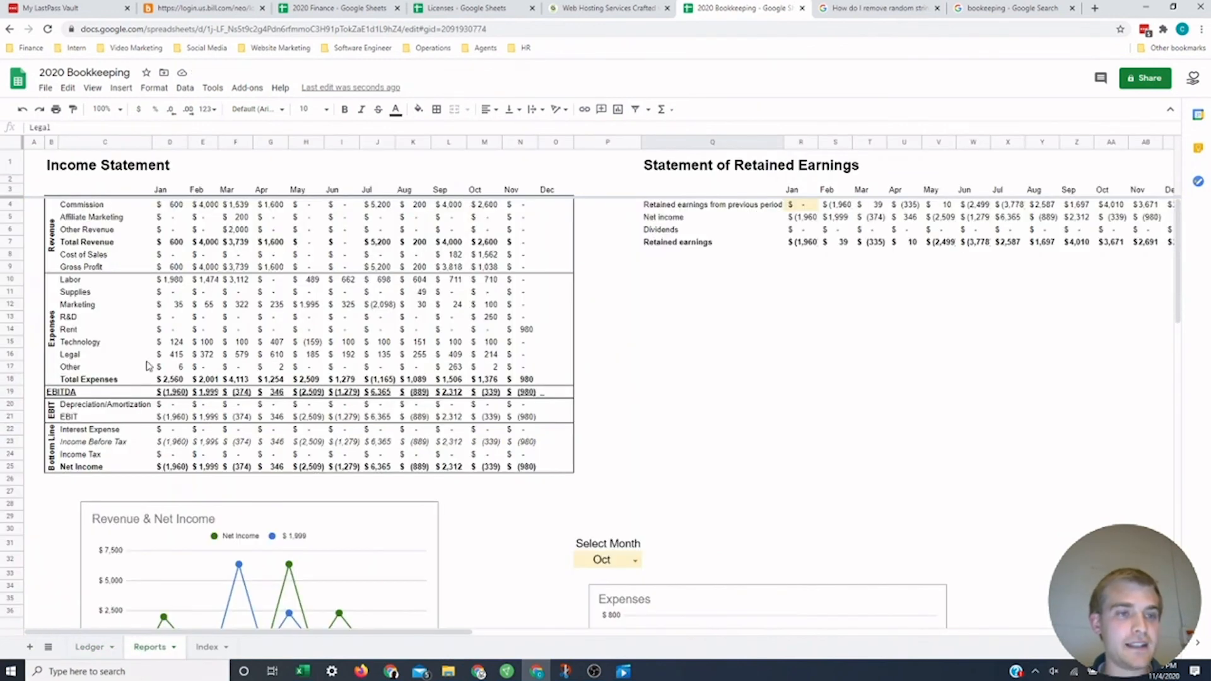
{"action": "left_click", "coordinate": [526, 329]}
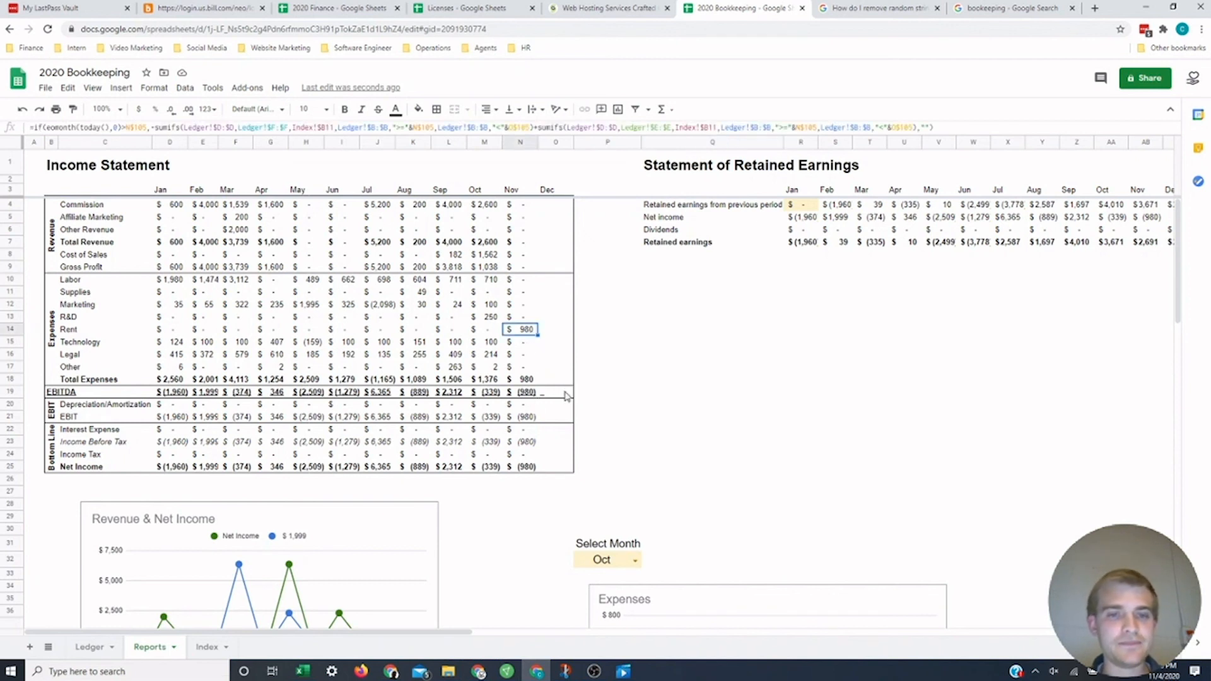
{"action": "mouse_move", "coordinate": [603, 455]}
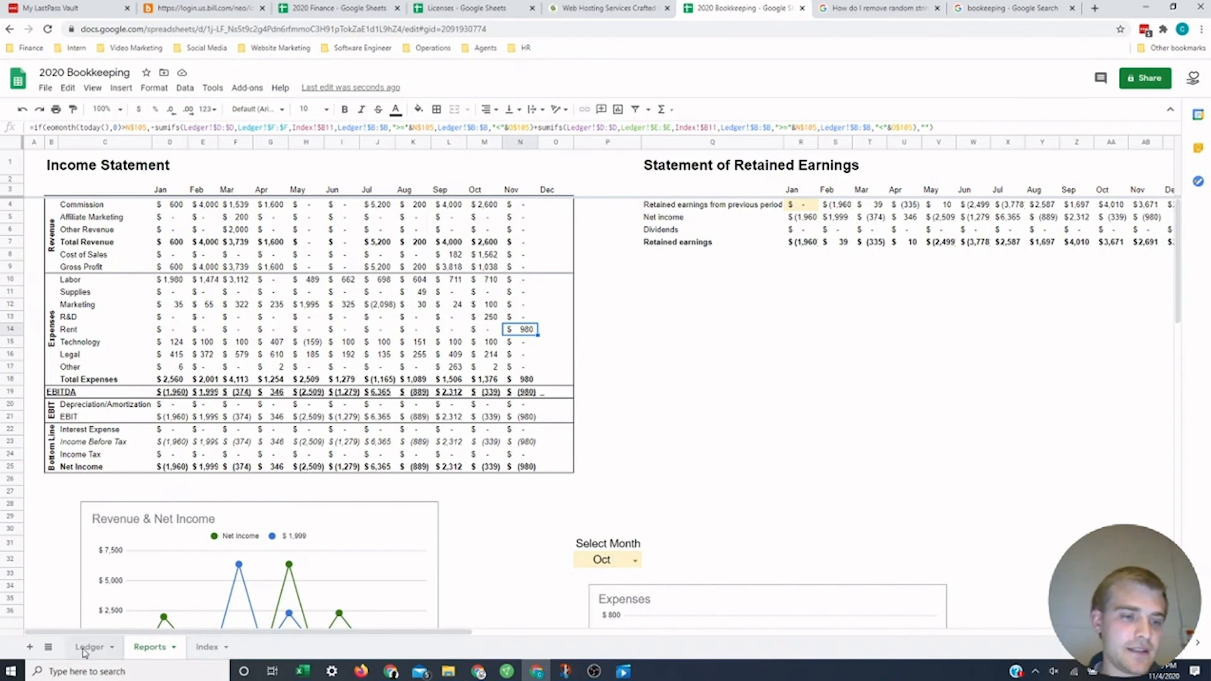
{"action": "left_click", "coordinate": [89, 646]}
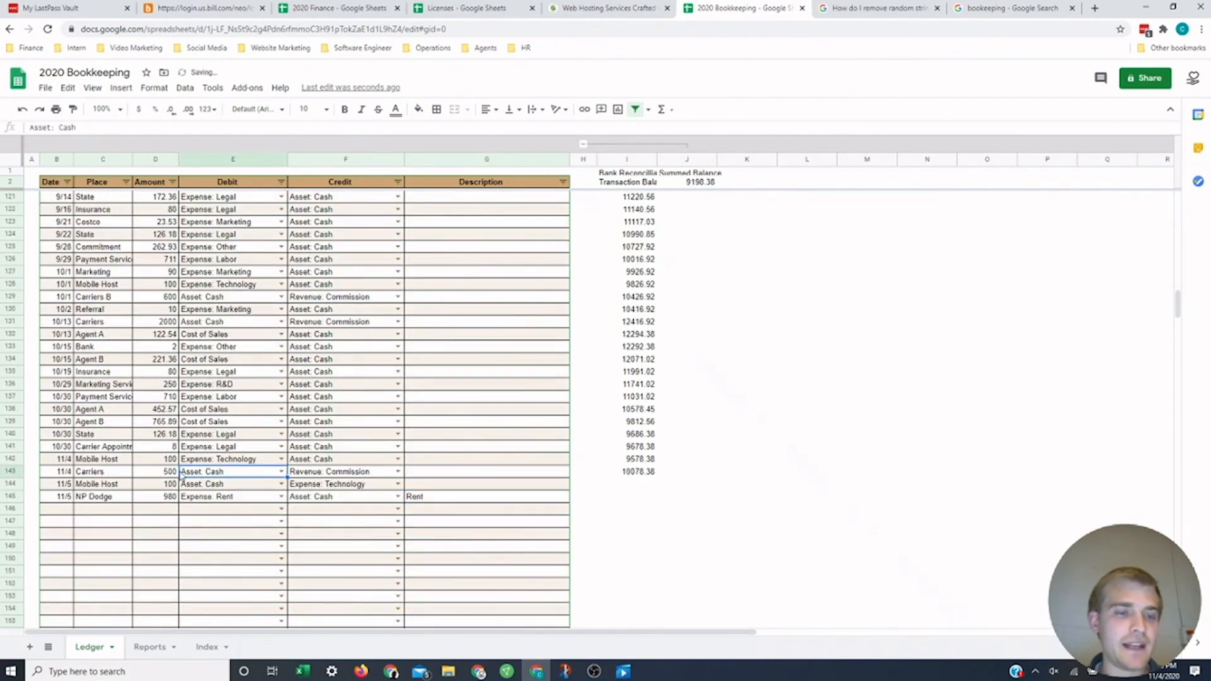
{"action": "left_click", "coordinate": [155, 471]}
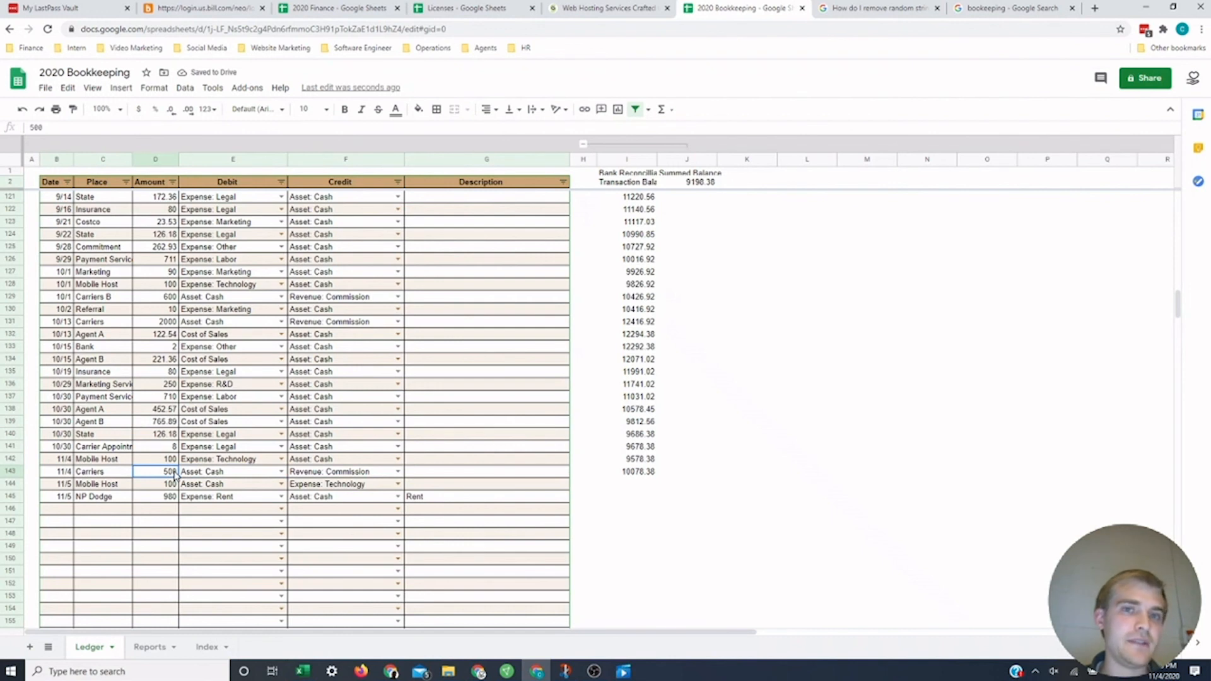